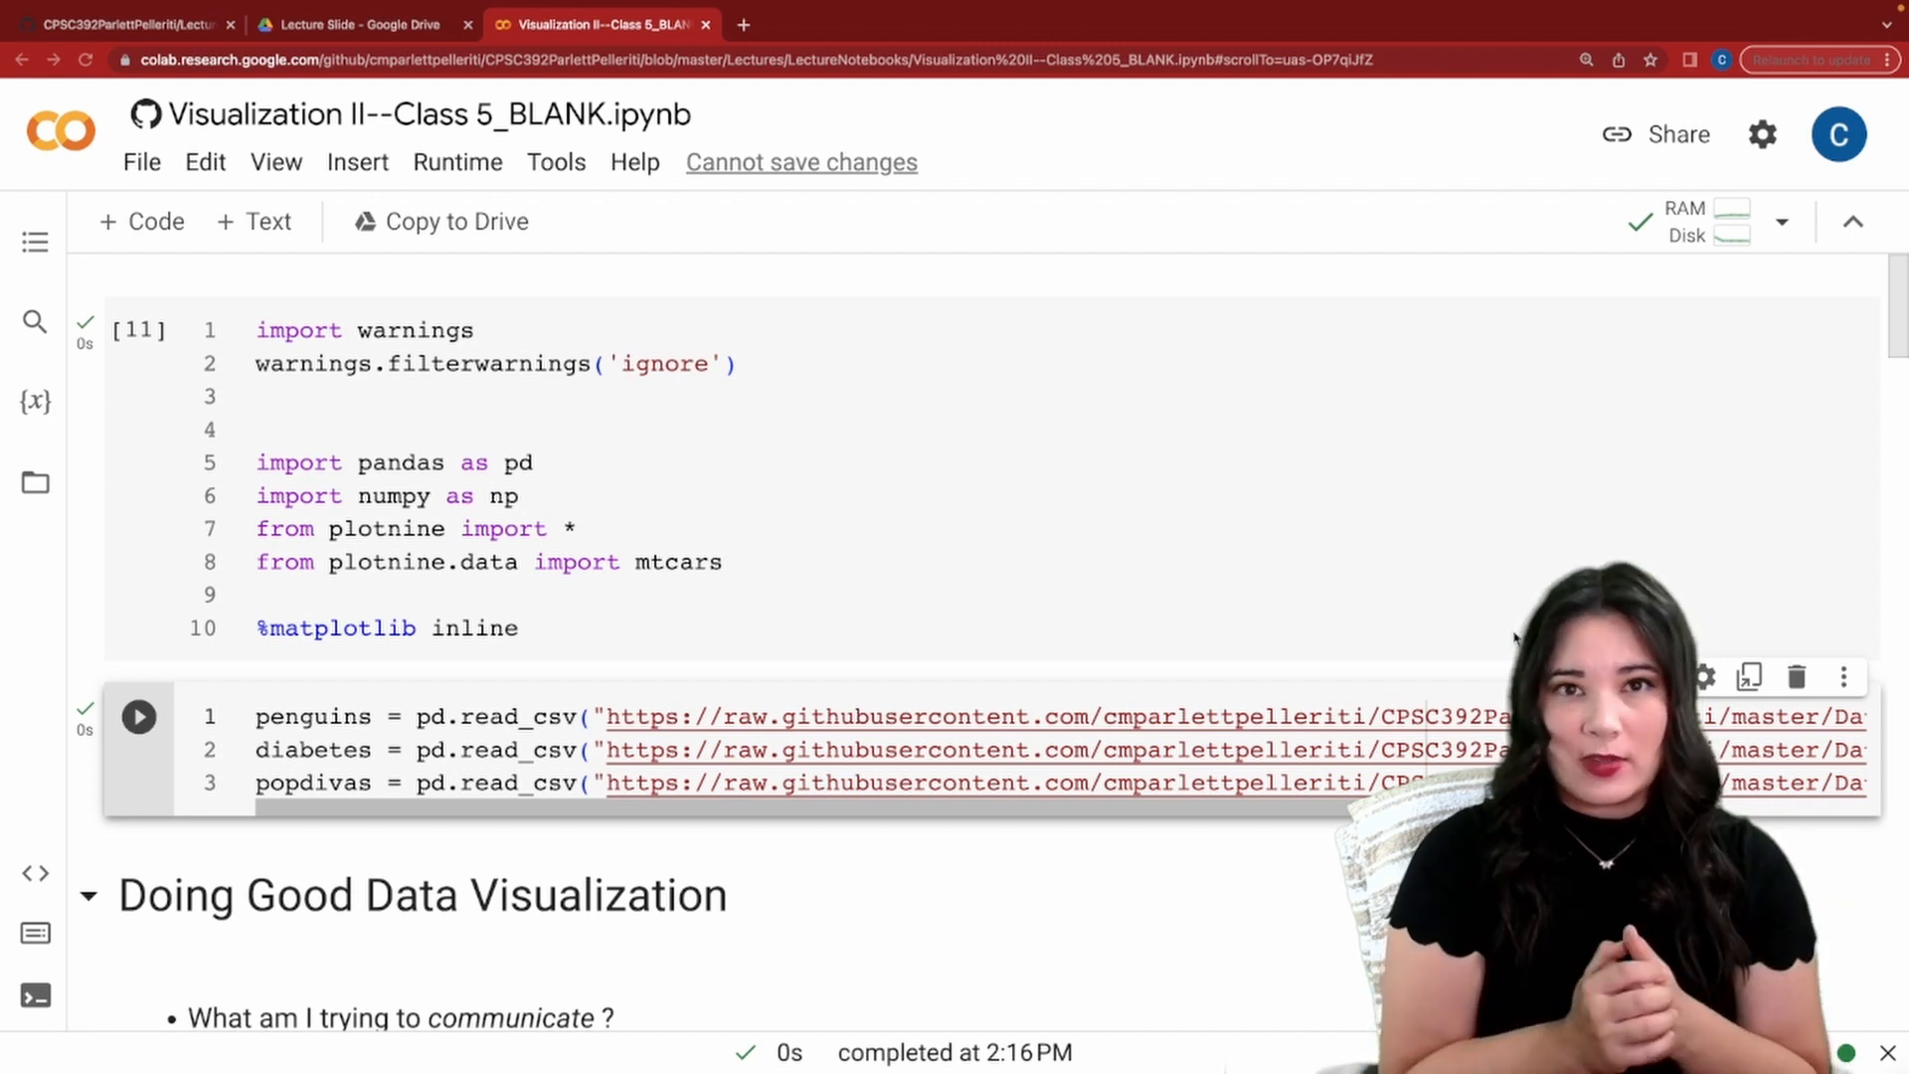
Scroll down from the imports to the Adding Things boxplot cell.
{"action": "scroll", "scroll_direction": "down", "scroll_amount": 3}
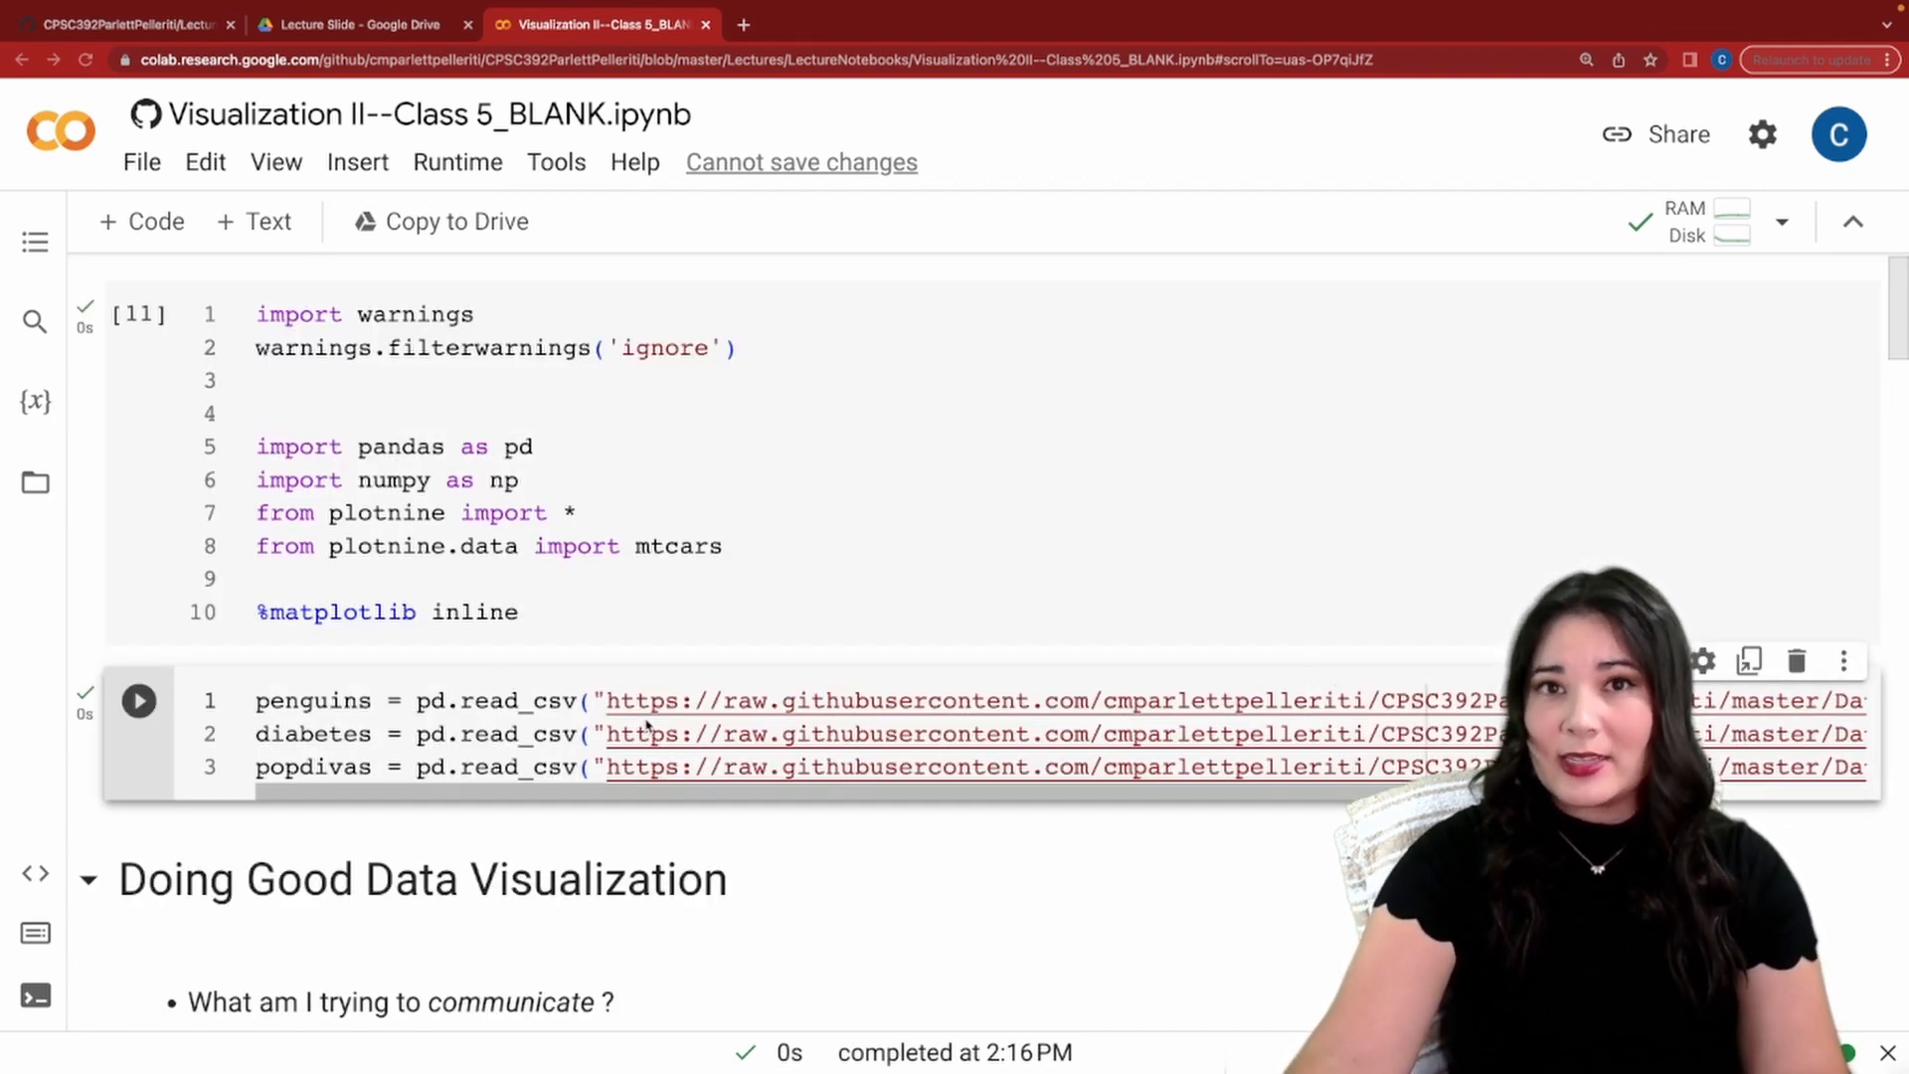
{"action": "scroll", "scroll_direction": "down", "scroll_amount": 3}
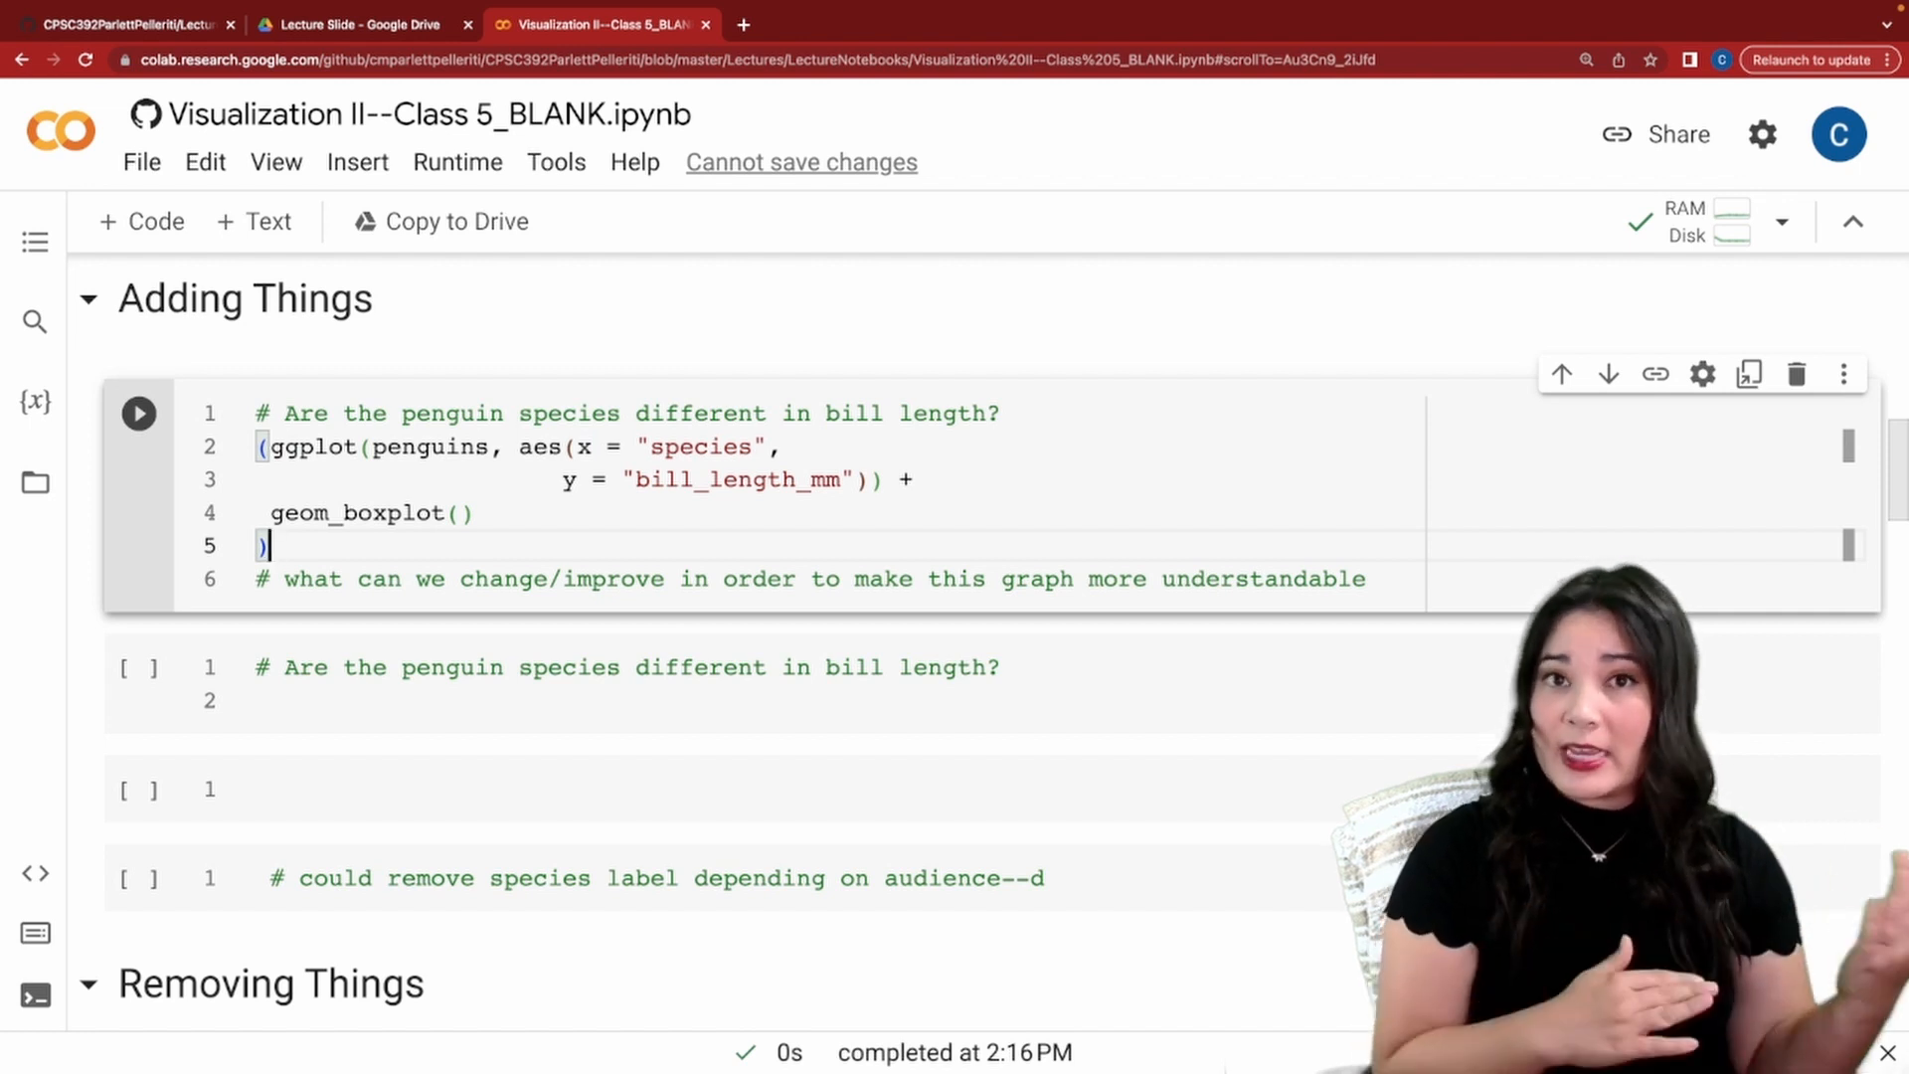
Run the penguin bill-length-by-species boxplot cell and scroll through its output.
{"action": "left_click", "coordinate": [138, 413]}
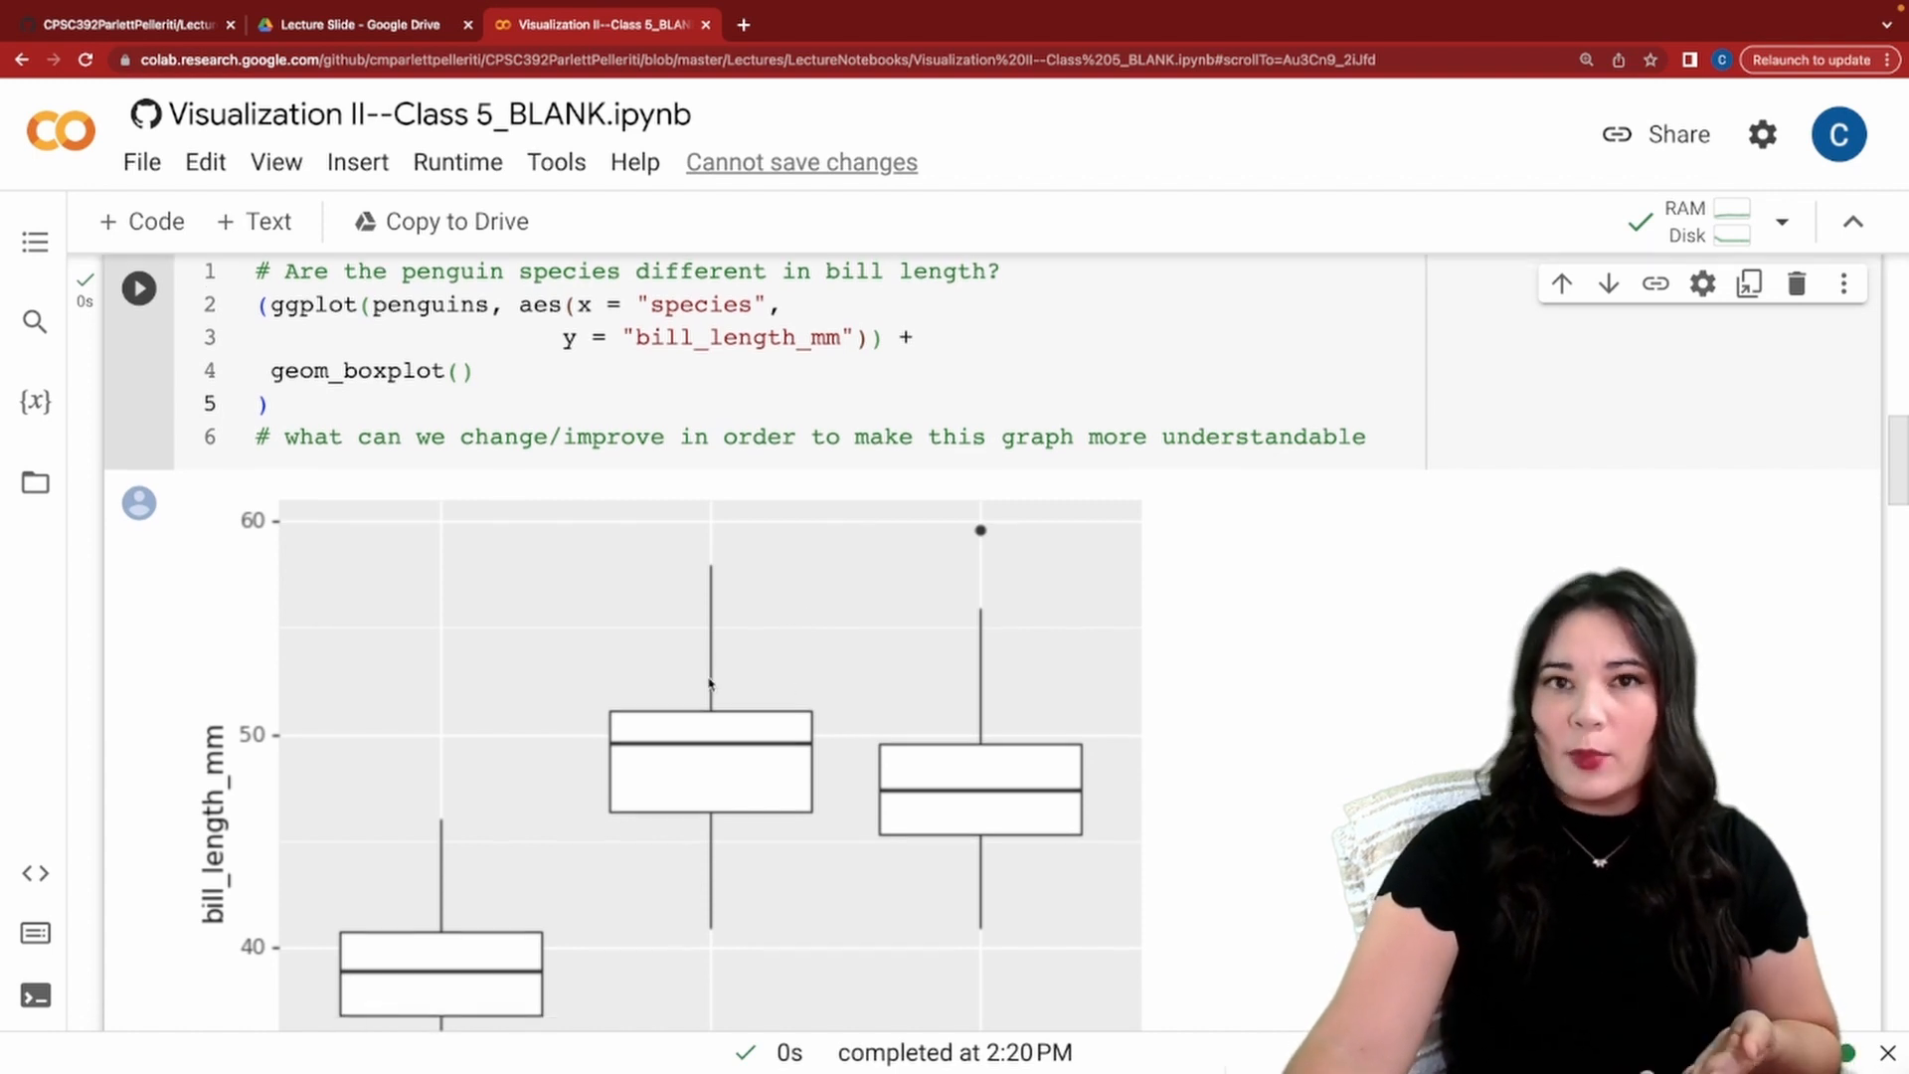
{"action": "scroll", "scroll_direction": "down", "scroll_amount": 3}
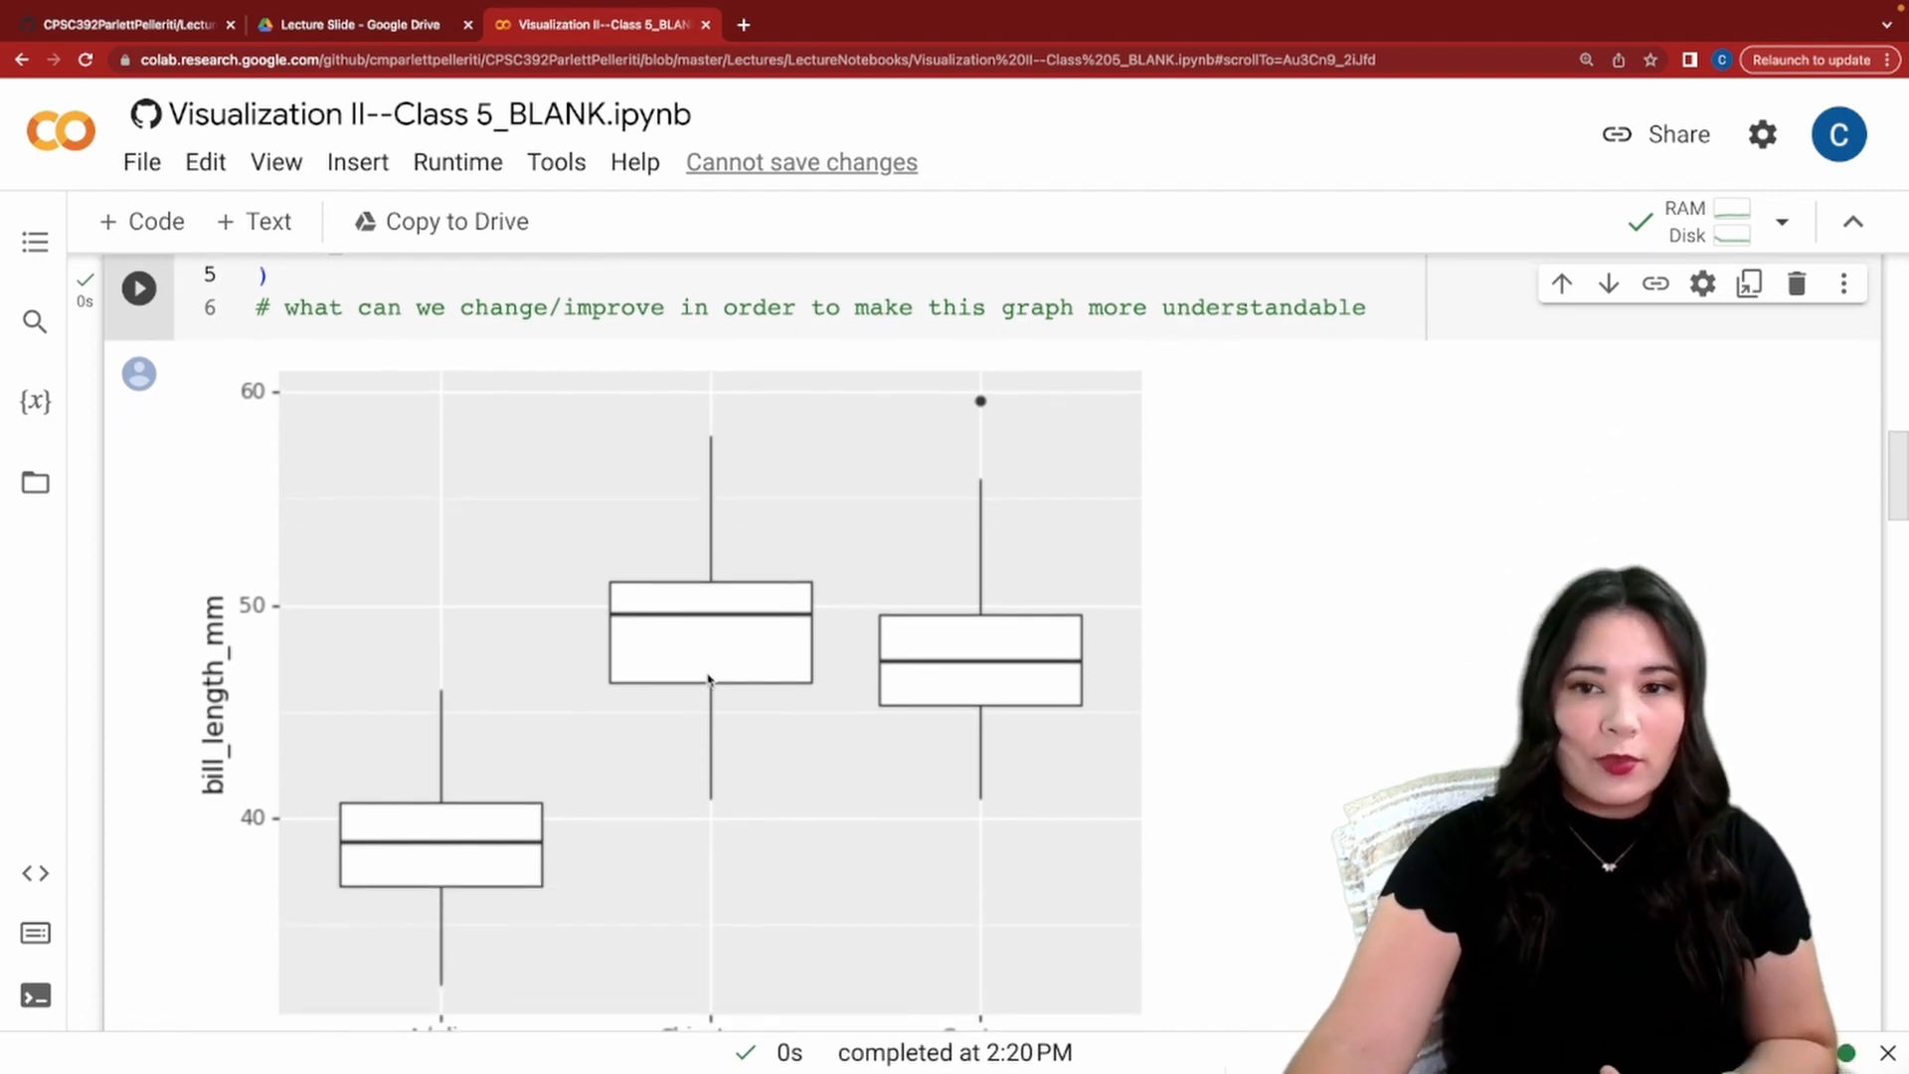
{"action": "scroll", "scroll_direction": "down", "scroll_amount": 3}
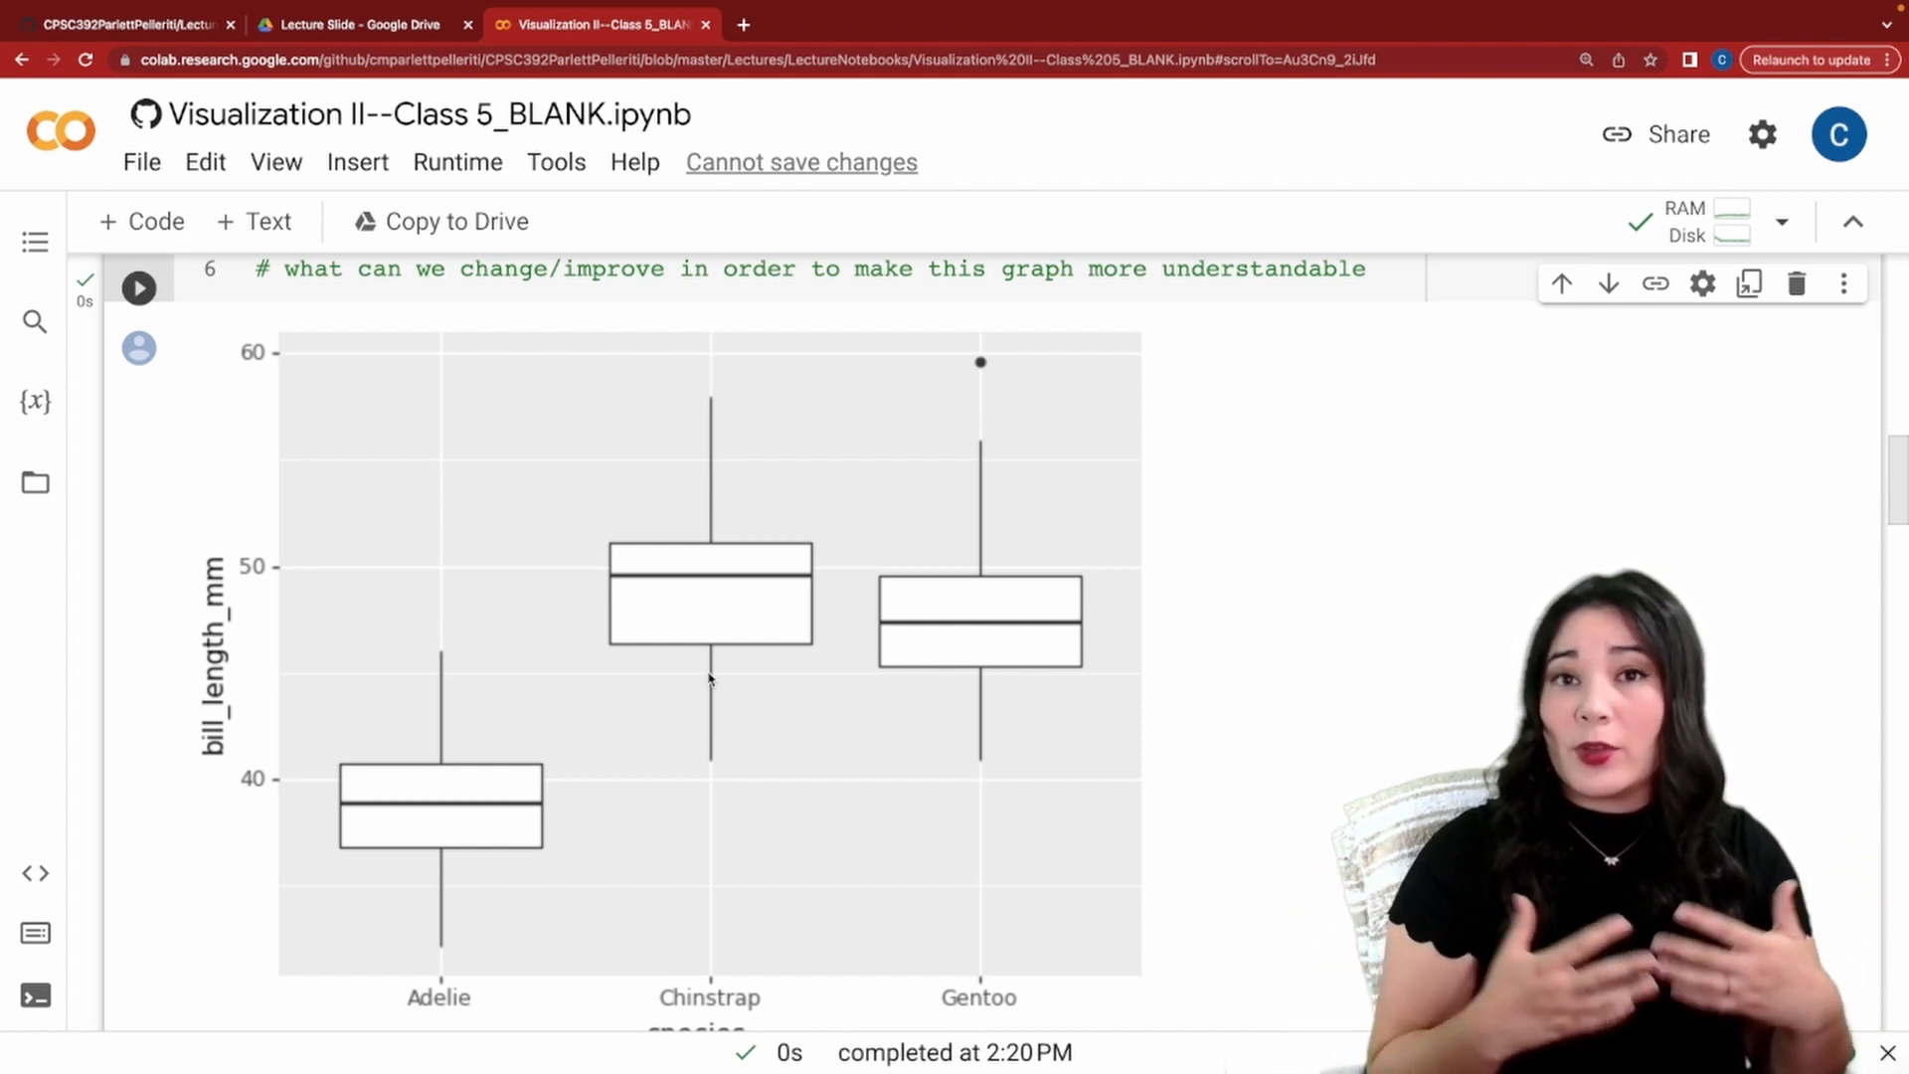
{"action": "scroll", "scroll_direction": "down", "scroll_amount": 3}
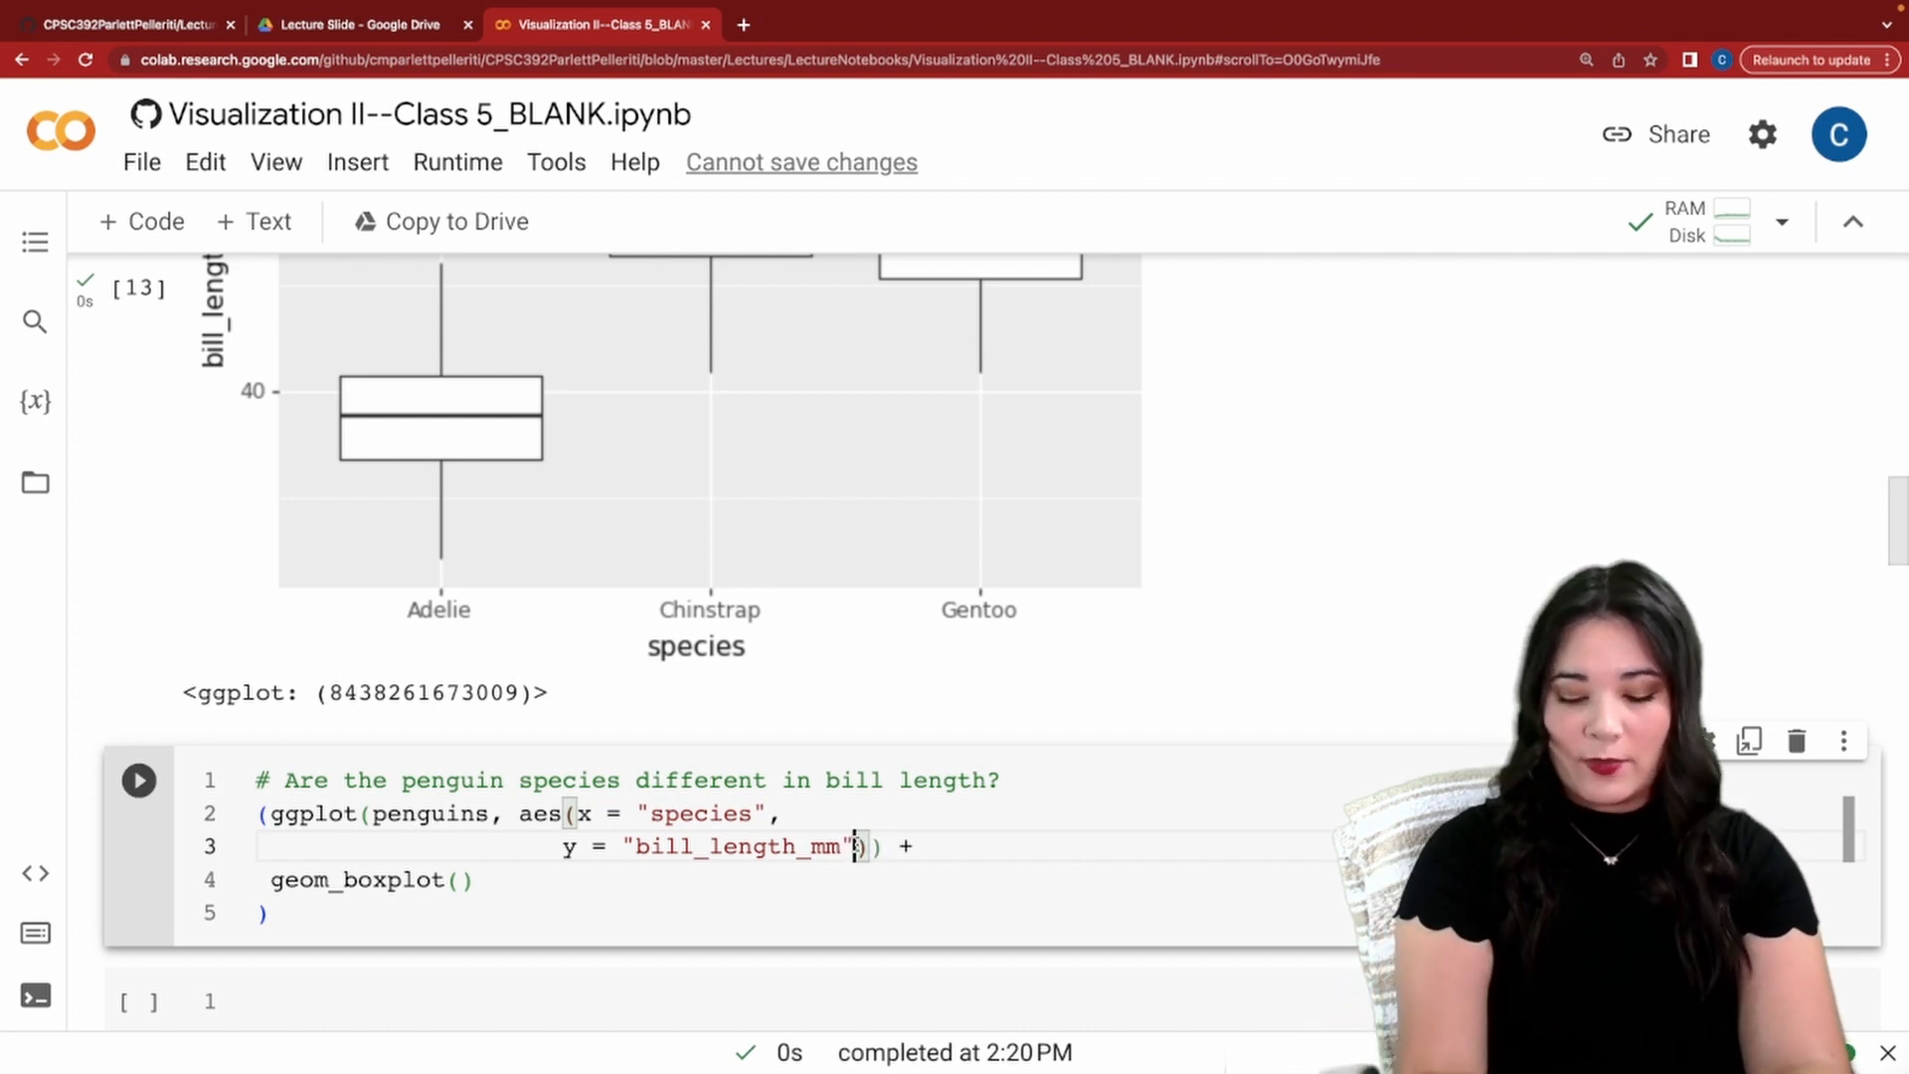
Add fill = "species" to aes() in the copied boxplot cell and run it.
{"action": "type", "text": ", fill = \"sp"}
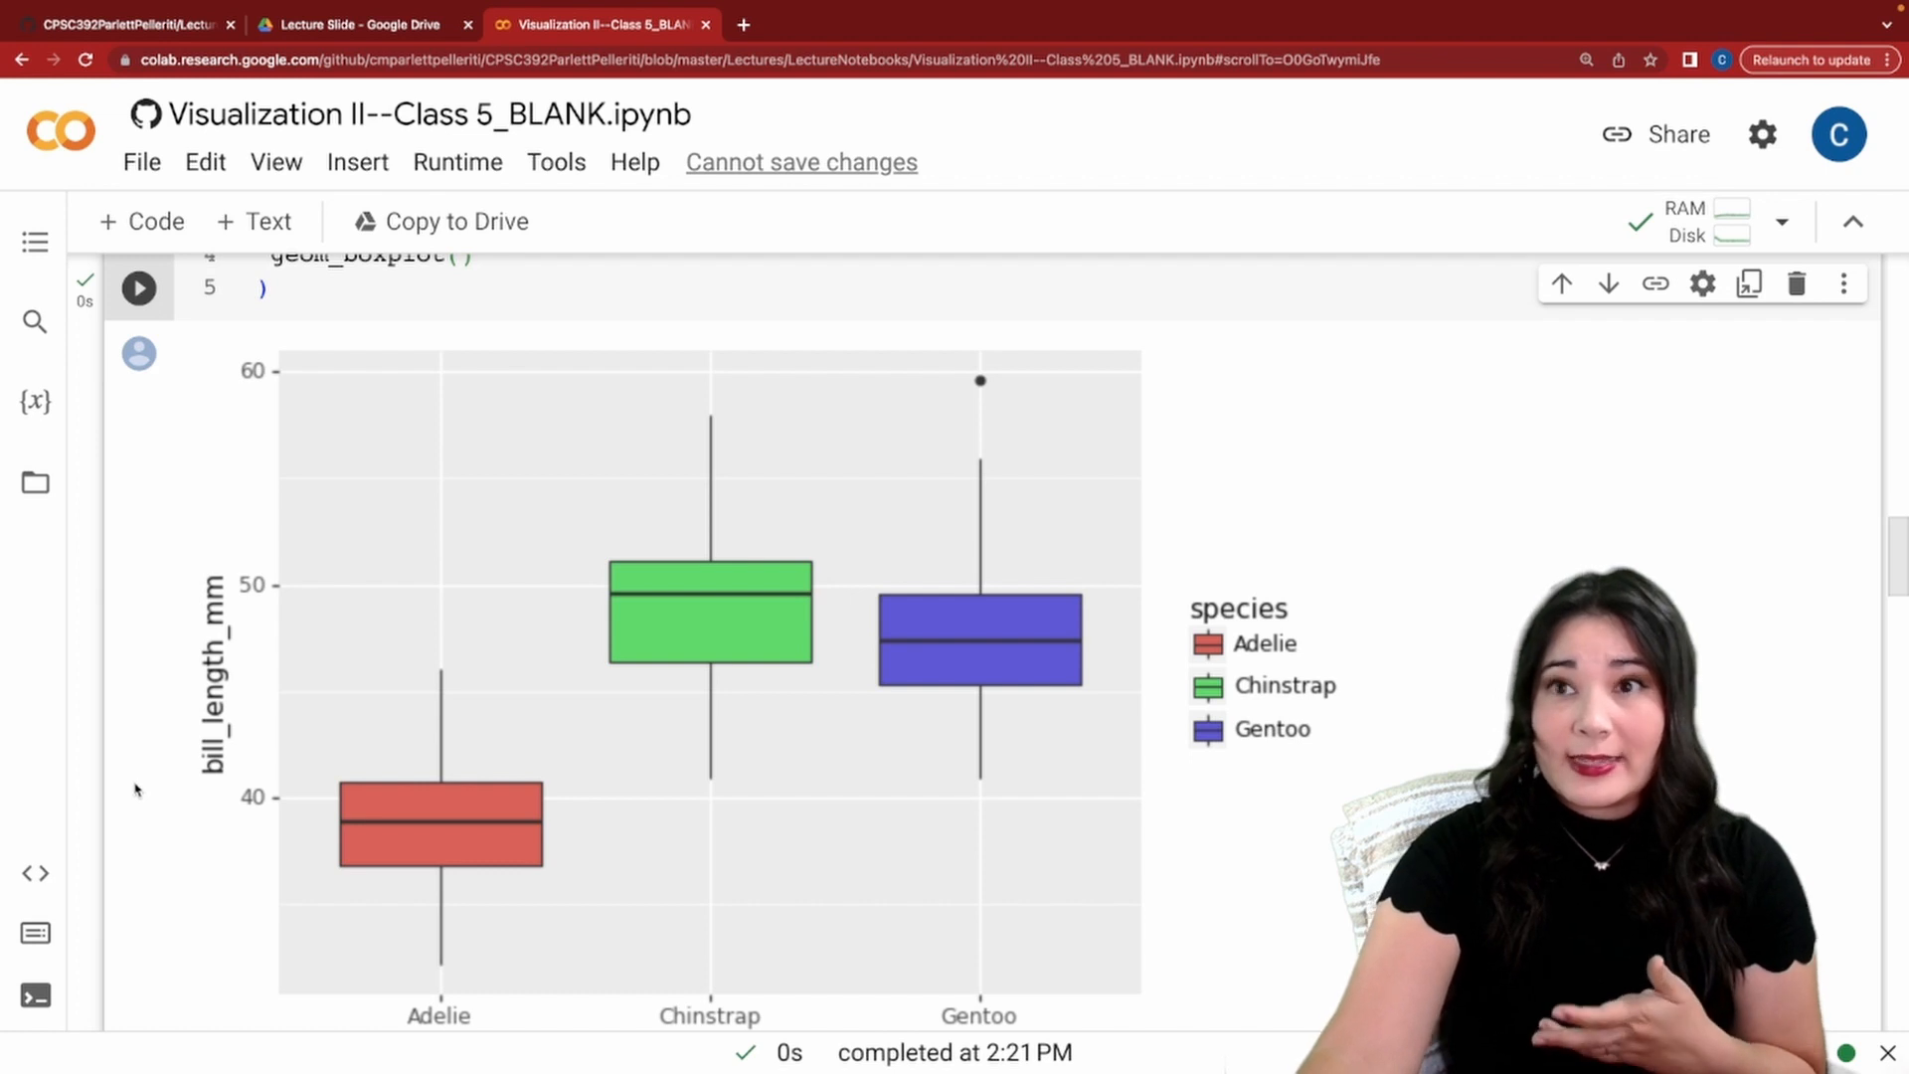
{"action": "mouse_move", "coordinate": [372, 678]}
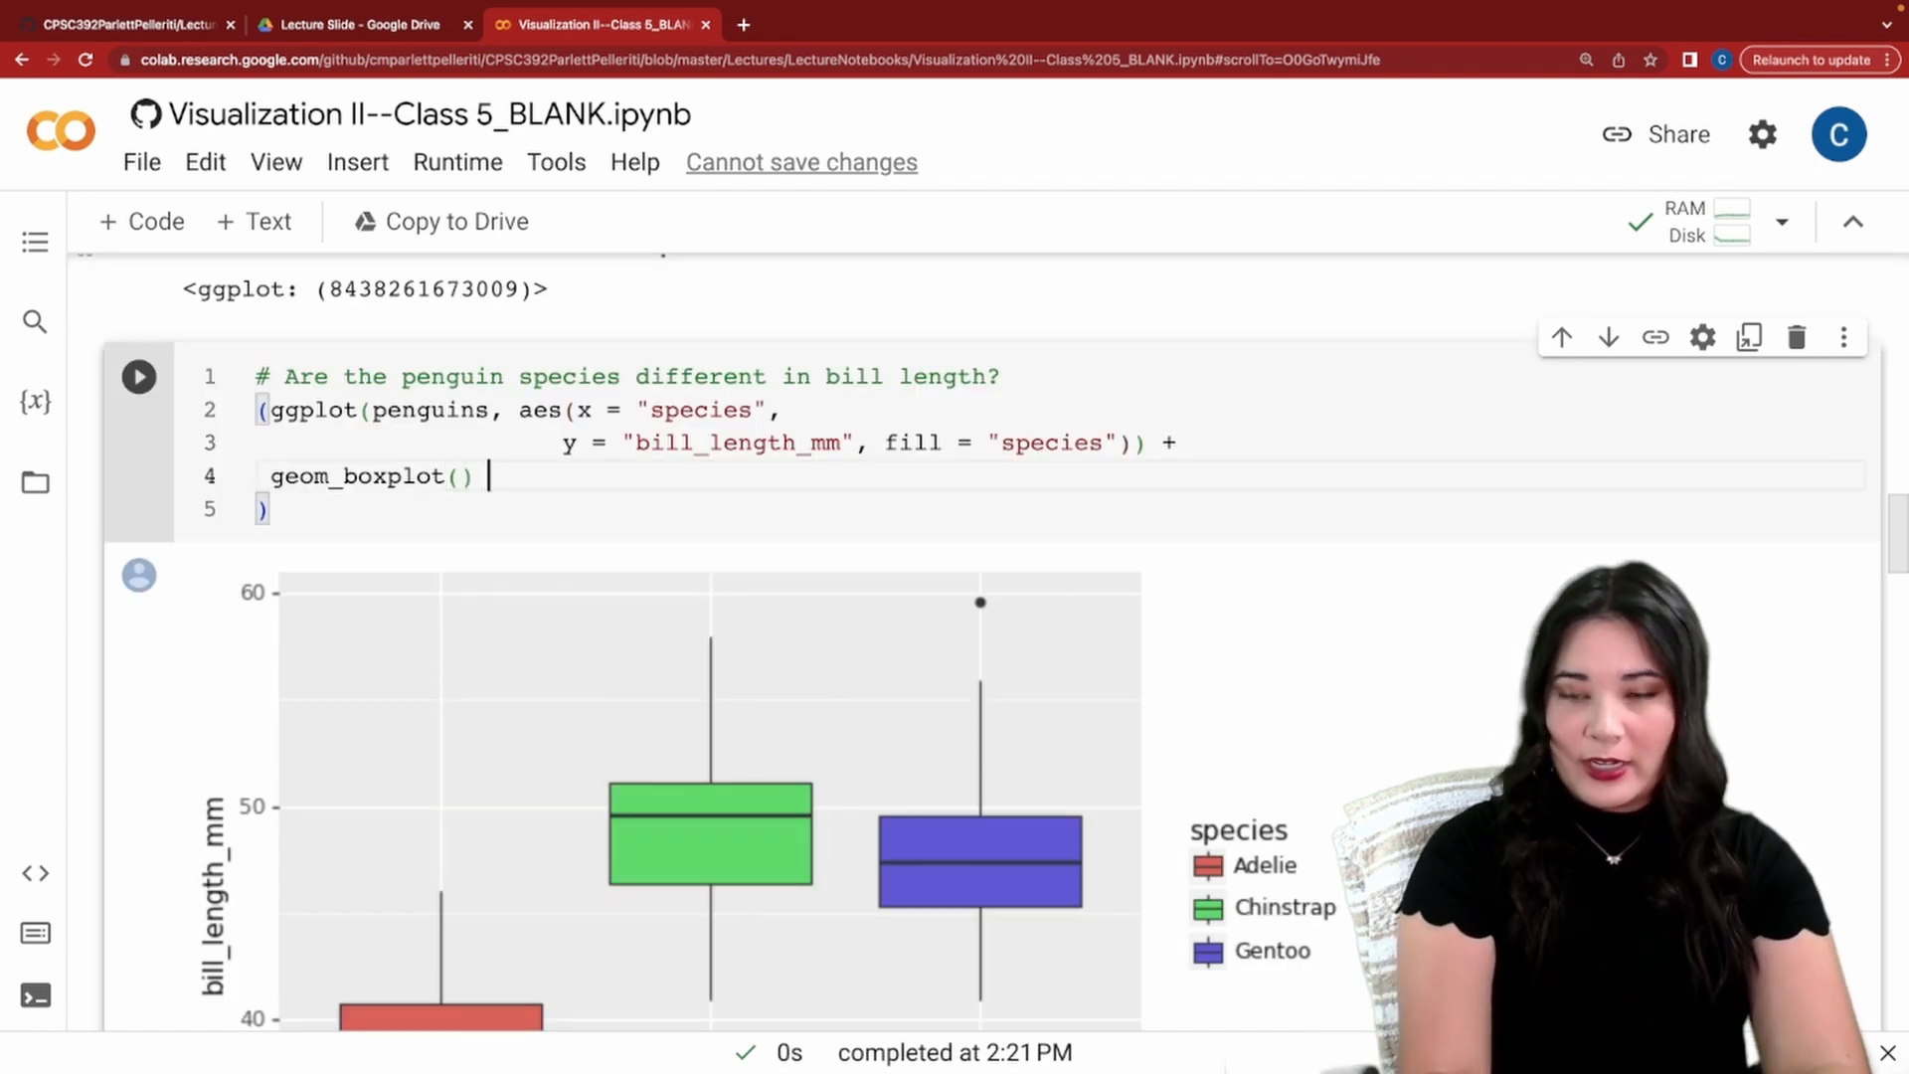
Append labs(title = "Do Penguin Species Have Different Bill Lengths") and rerun the cell.
{"action": "type", "text": "+"}
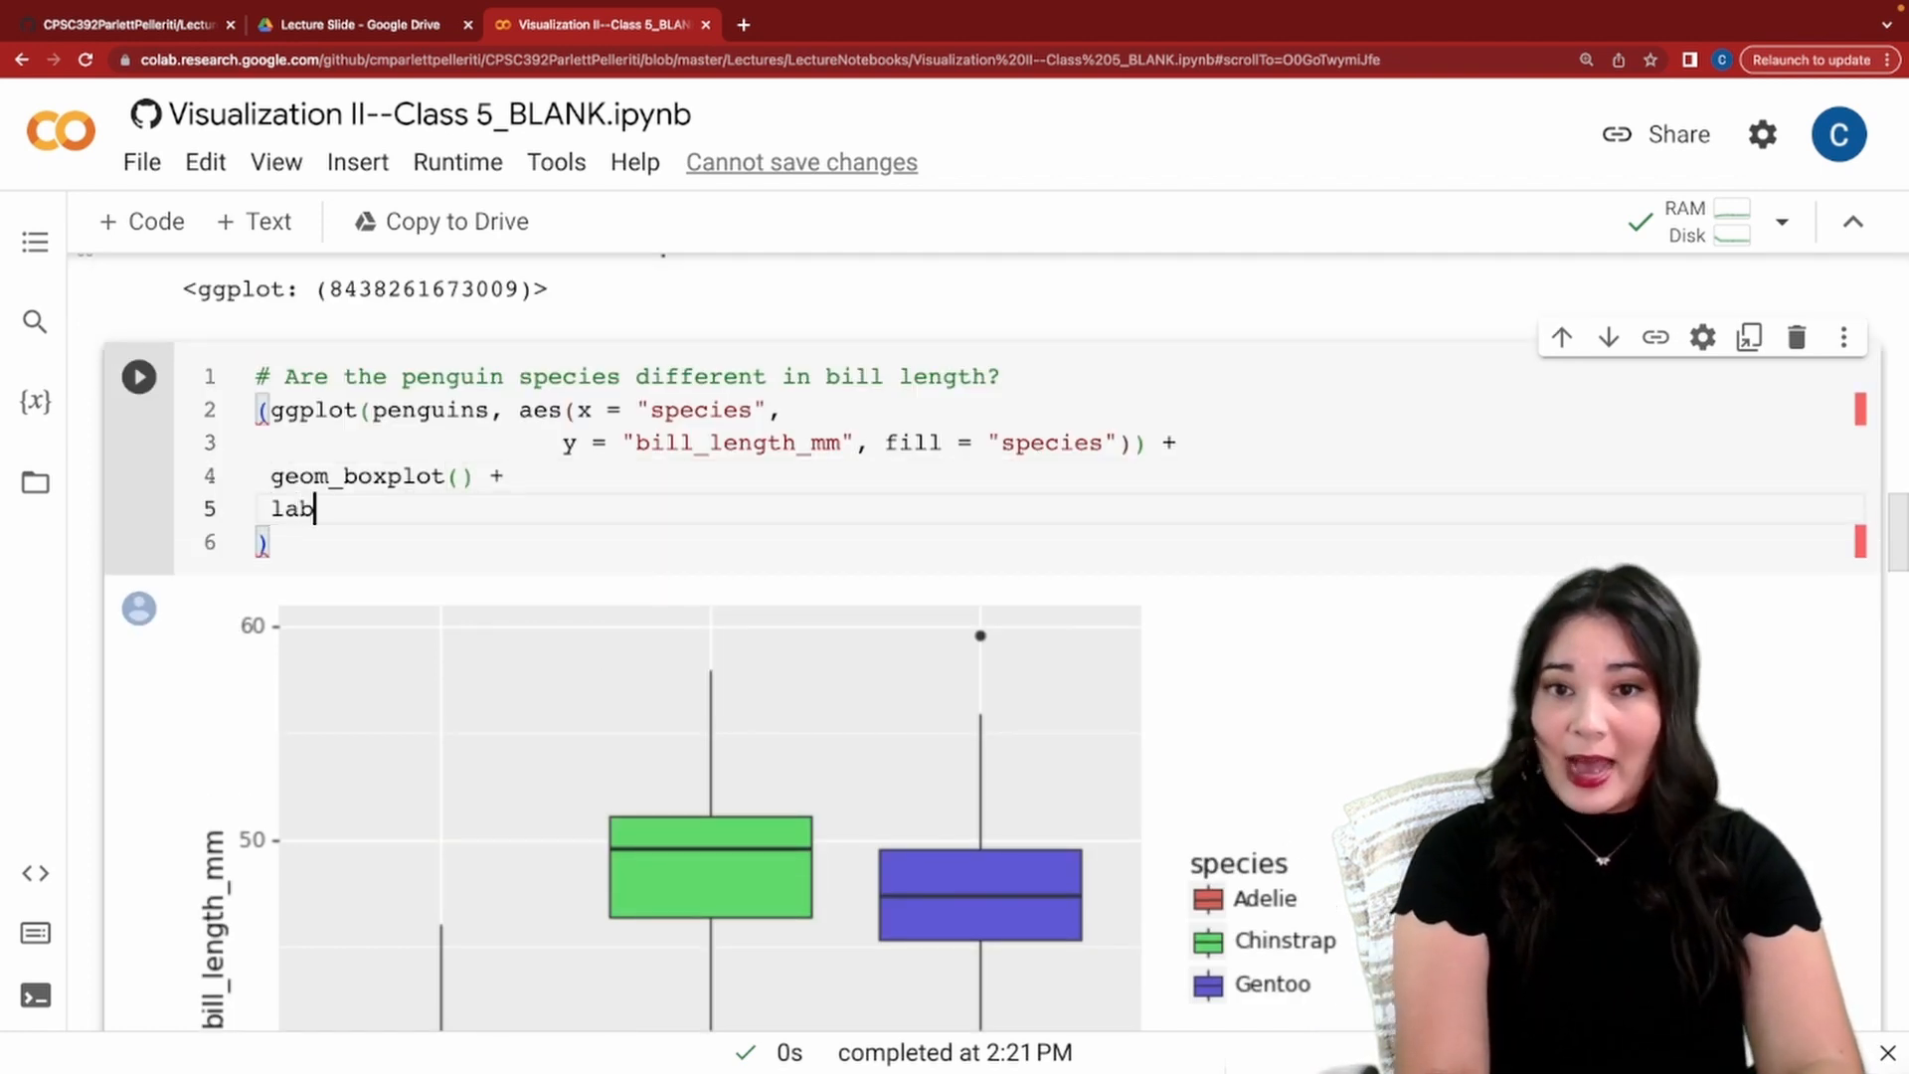
{"action": "type", "text": "s()"}
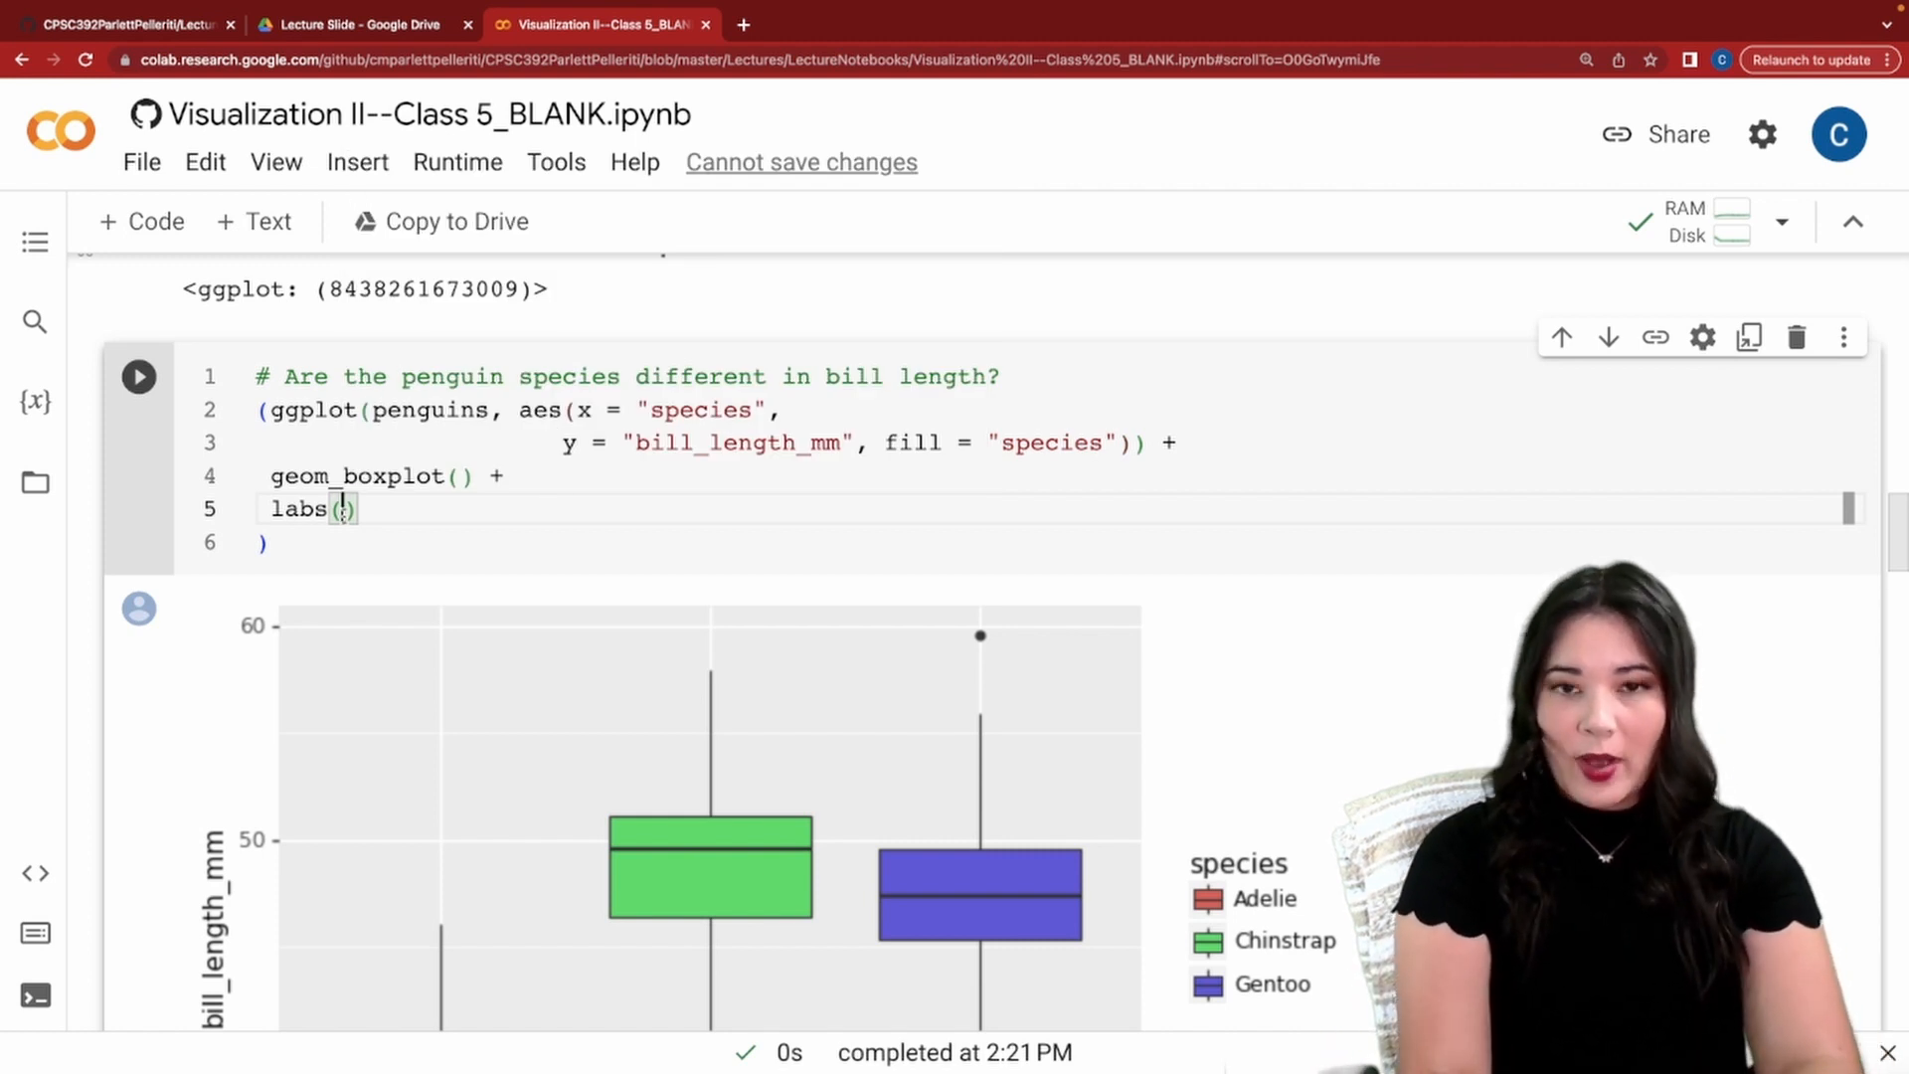
{"action": "type", "text": "title = \""}
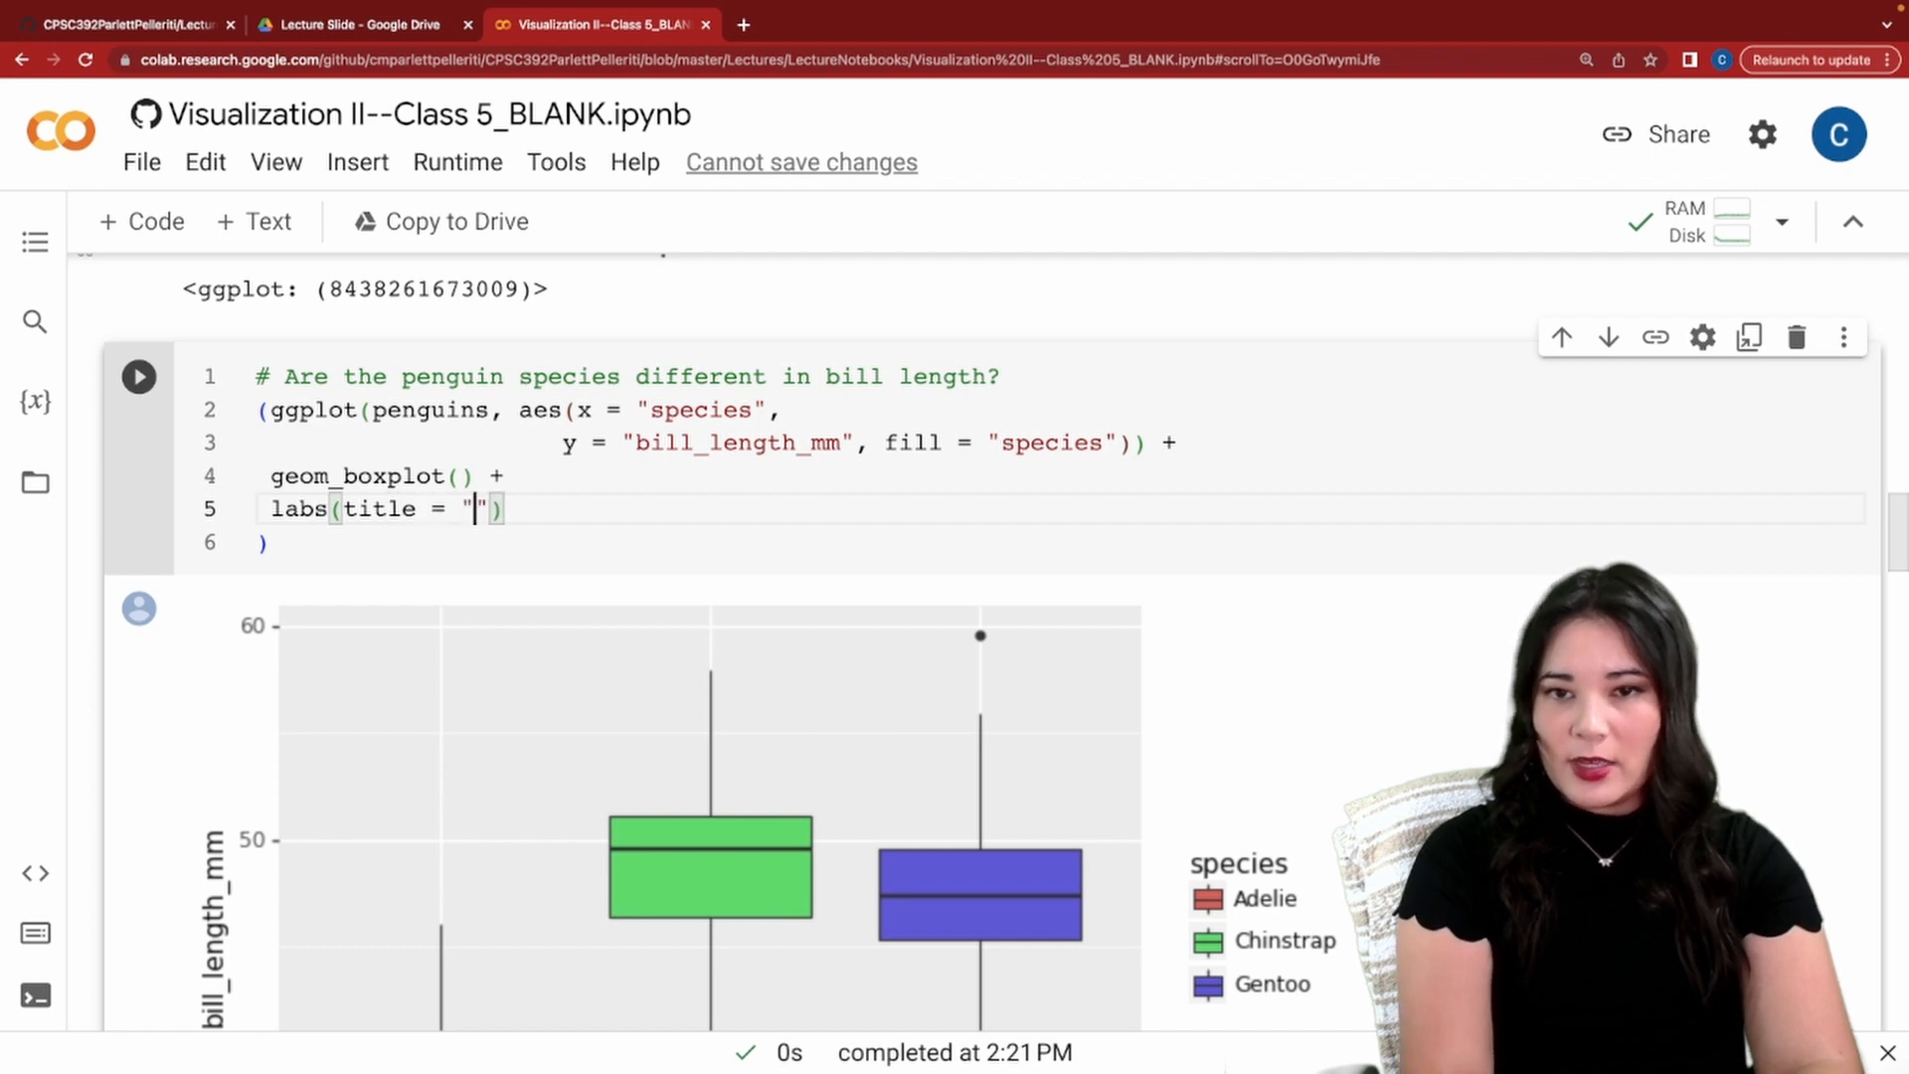
{"action": "type", "text": "Do Penguin Sp"}
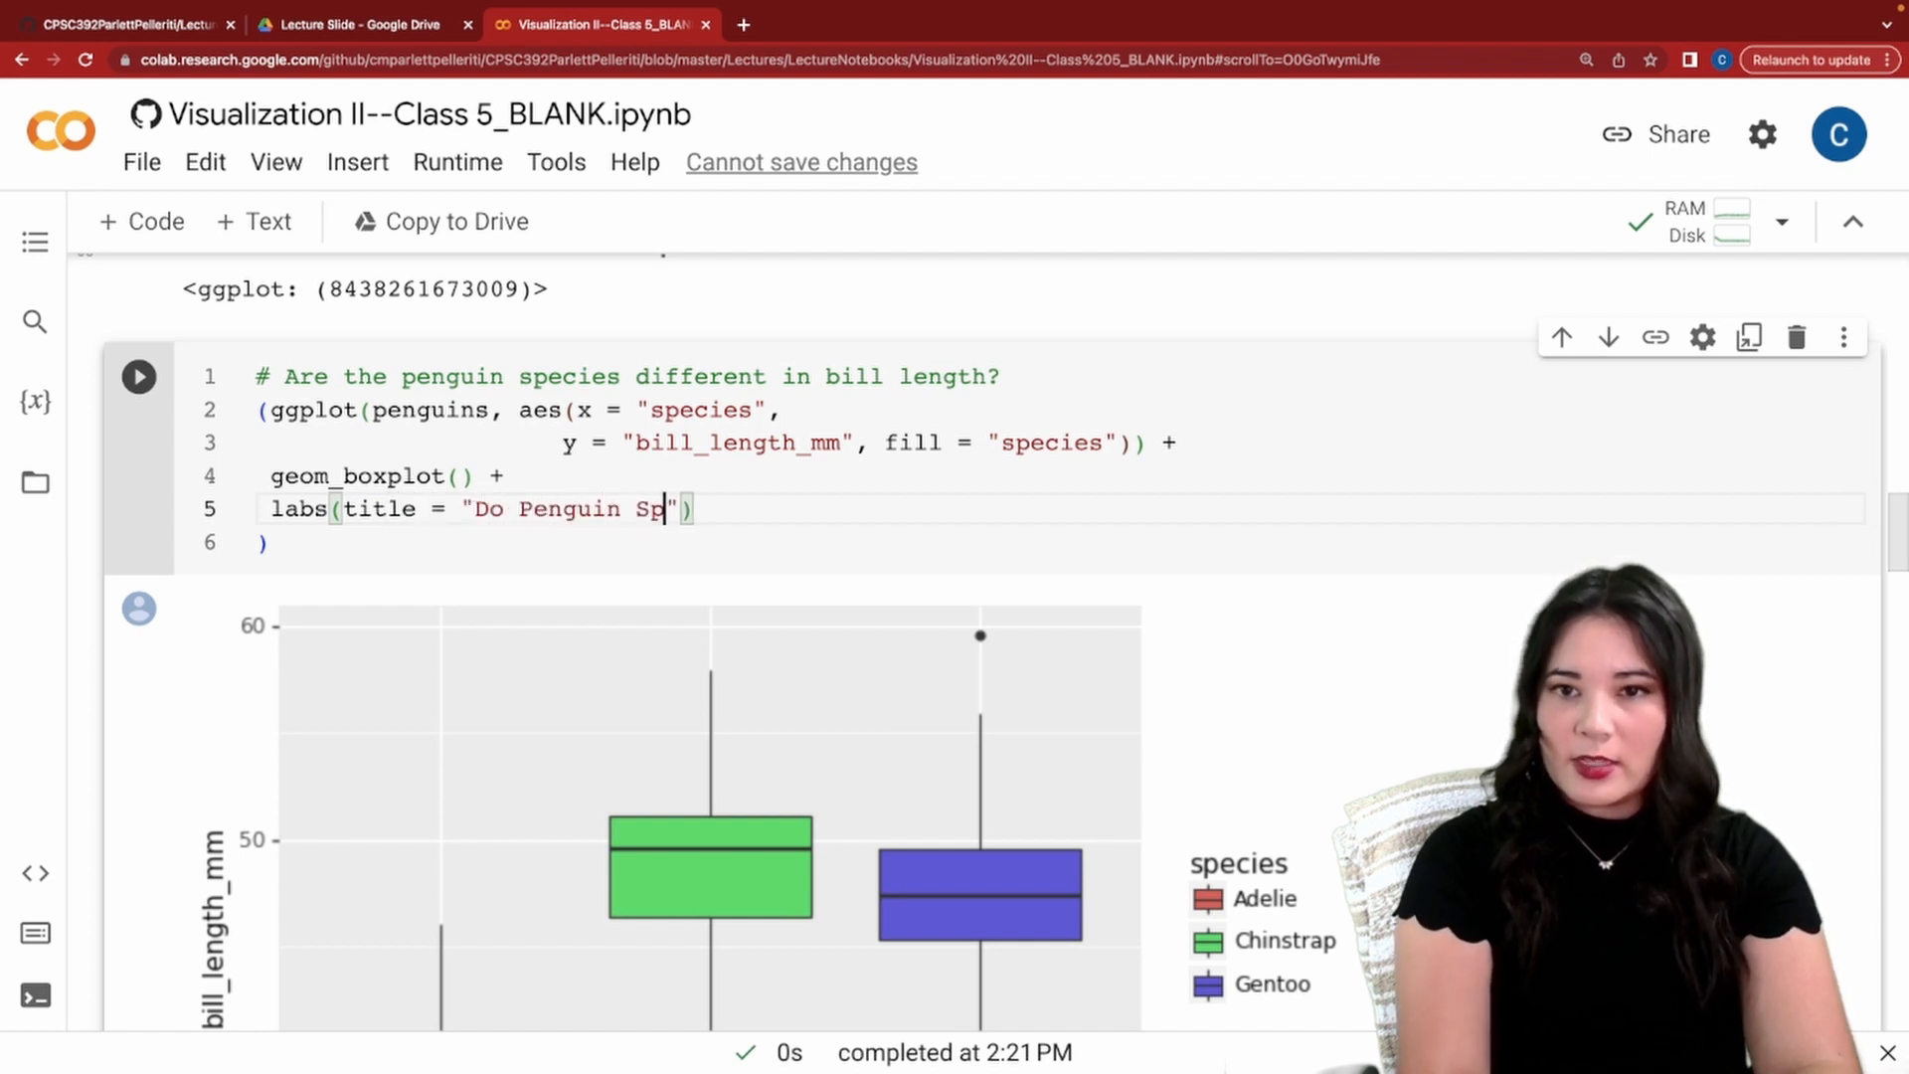
{"action": "type", "text": "ecies Have"}
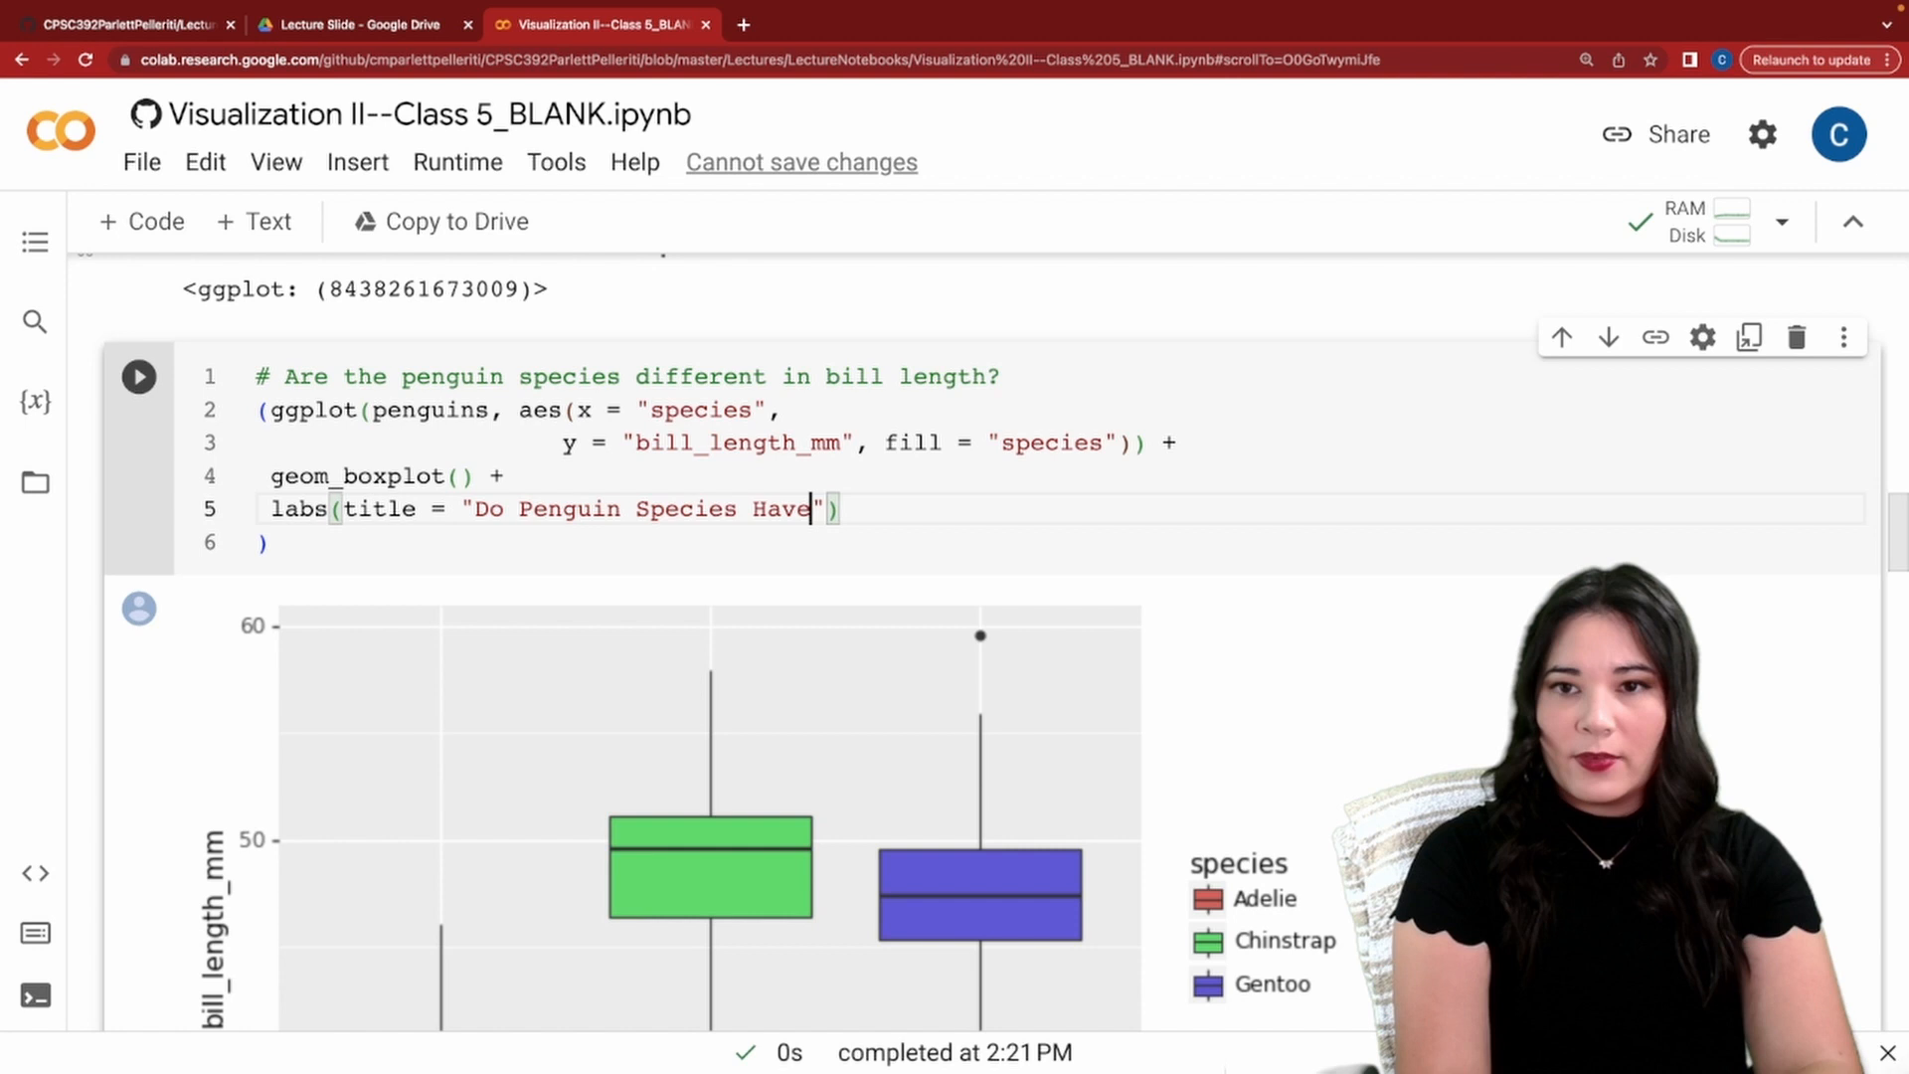
{"action": "type", "text": "Different Bill"}
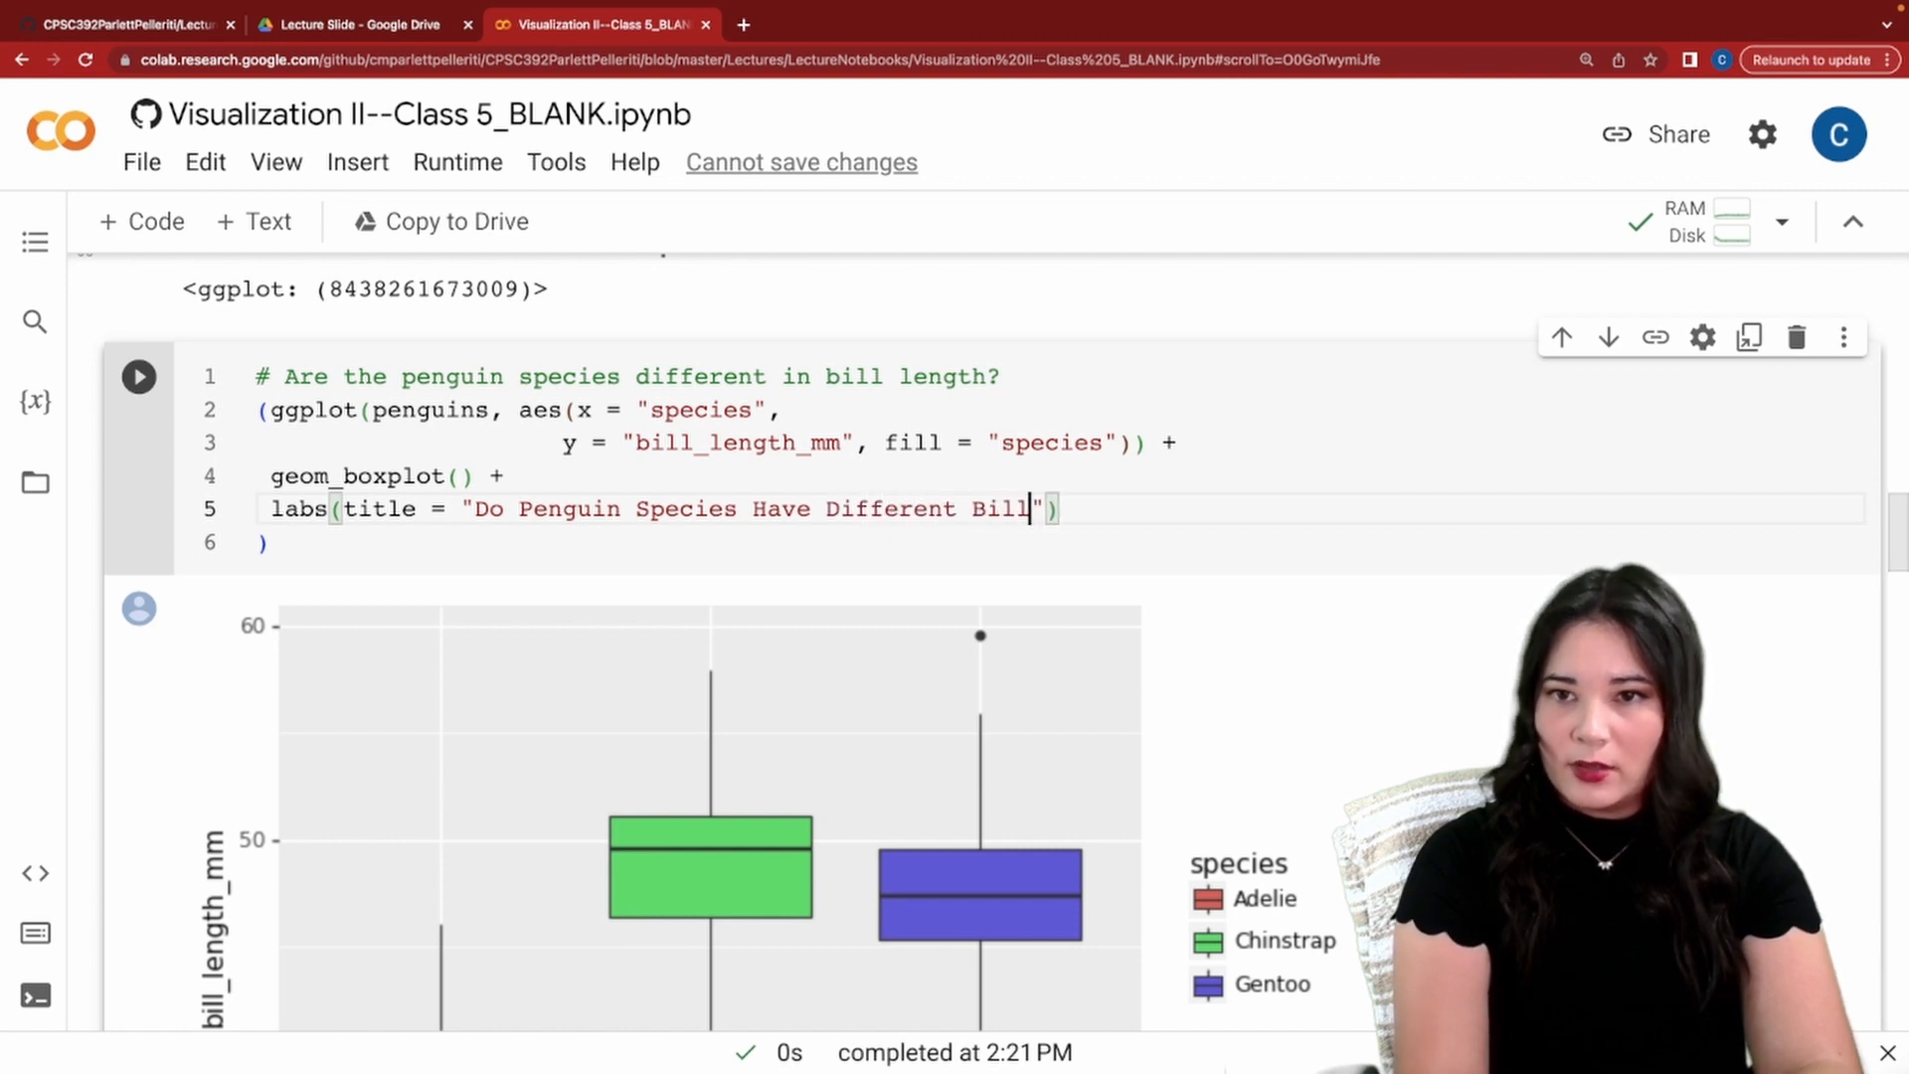
{"action": "type", "text": "Lengths"}
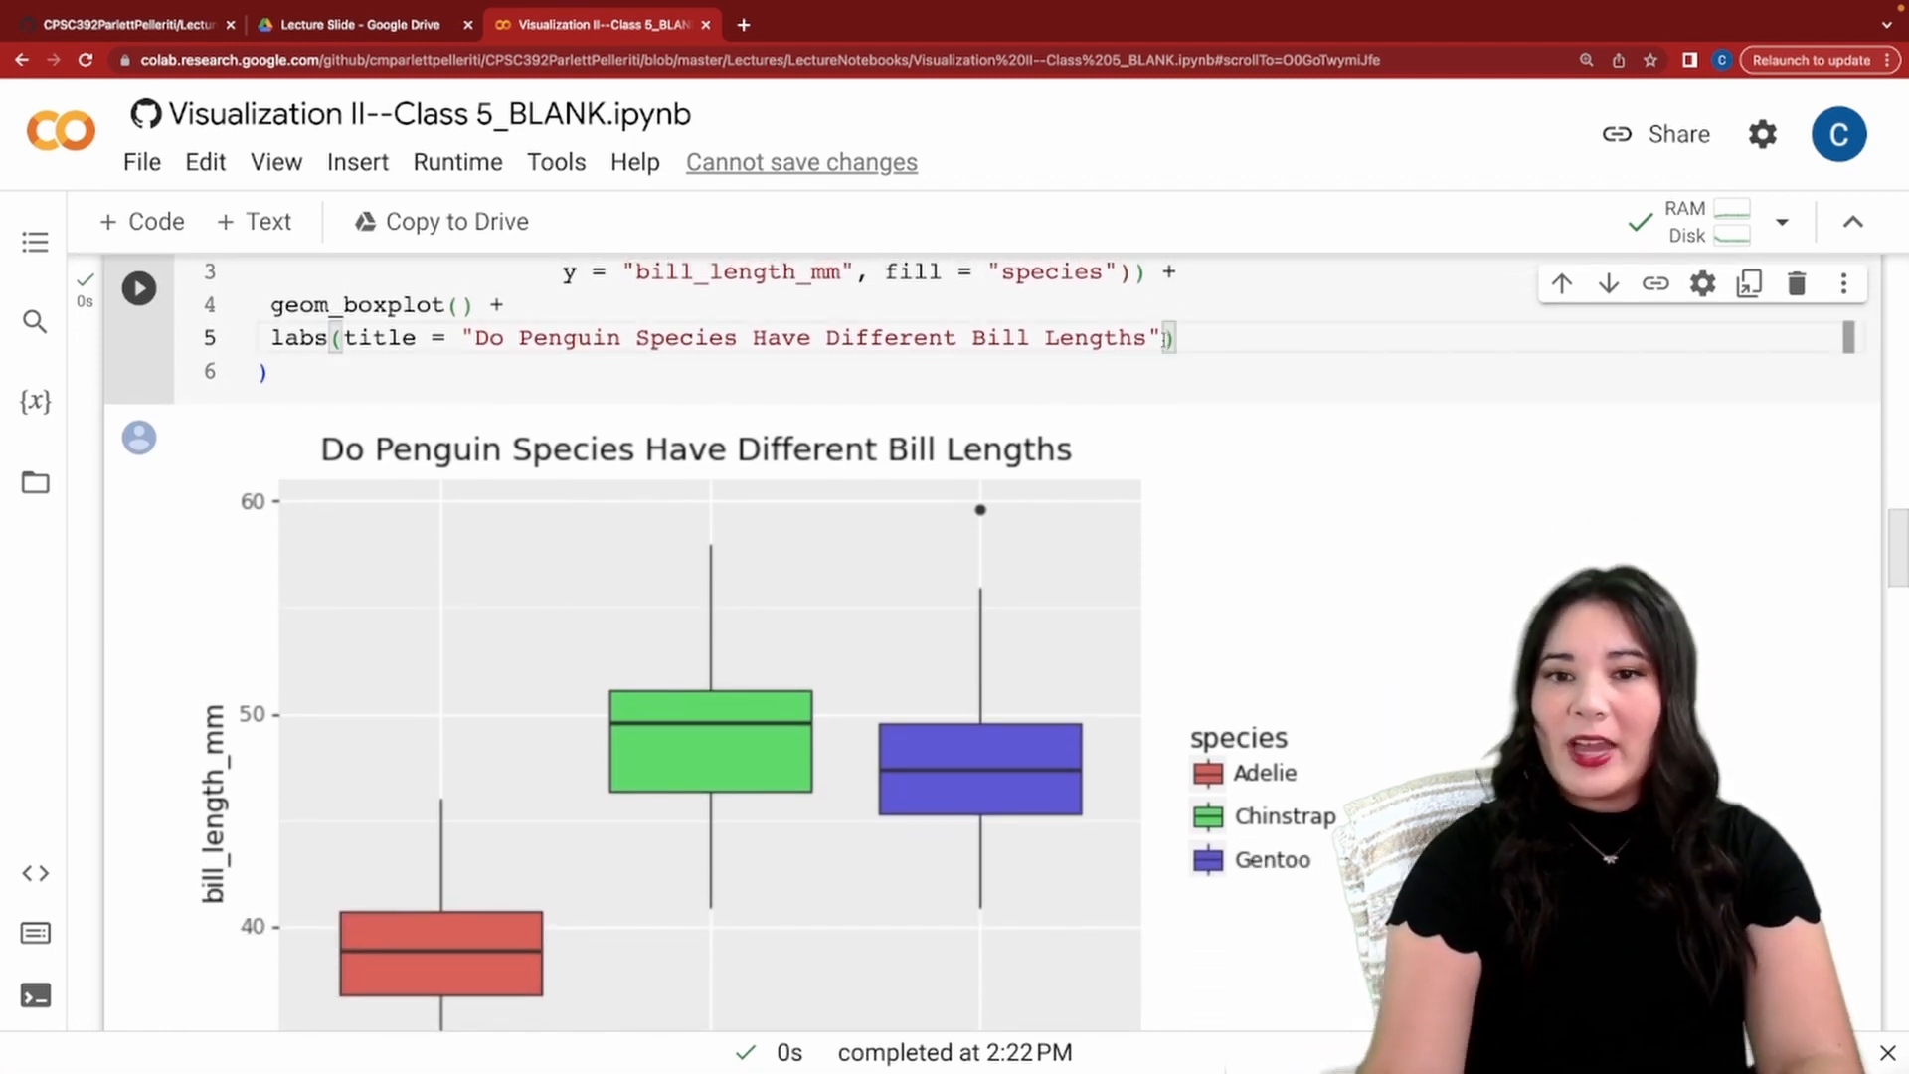
{"action": "scroll", "scroll_direction": "down", "scroll_amount": 3}
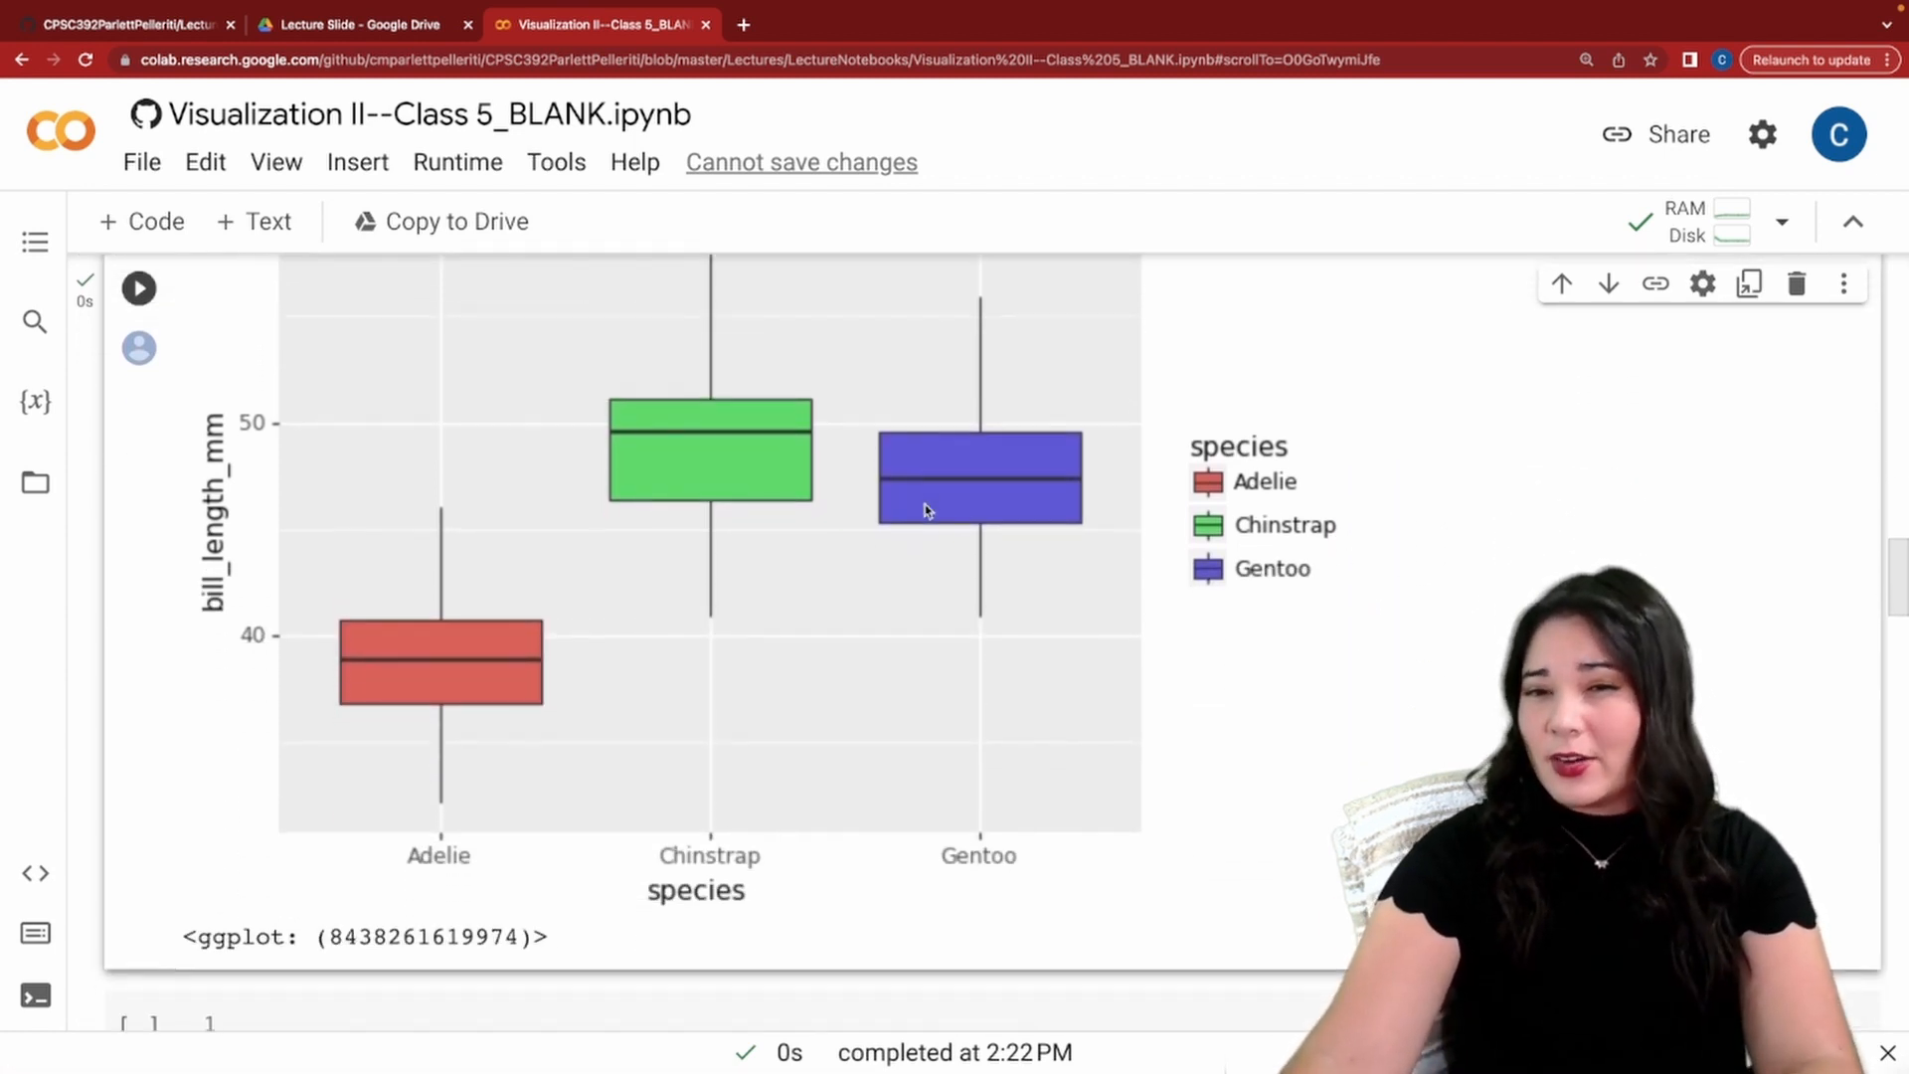
{"action": "mouse_move", "coordinate": [302, 518]}
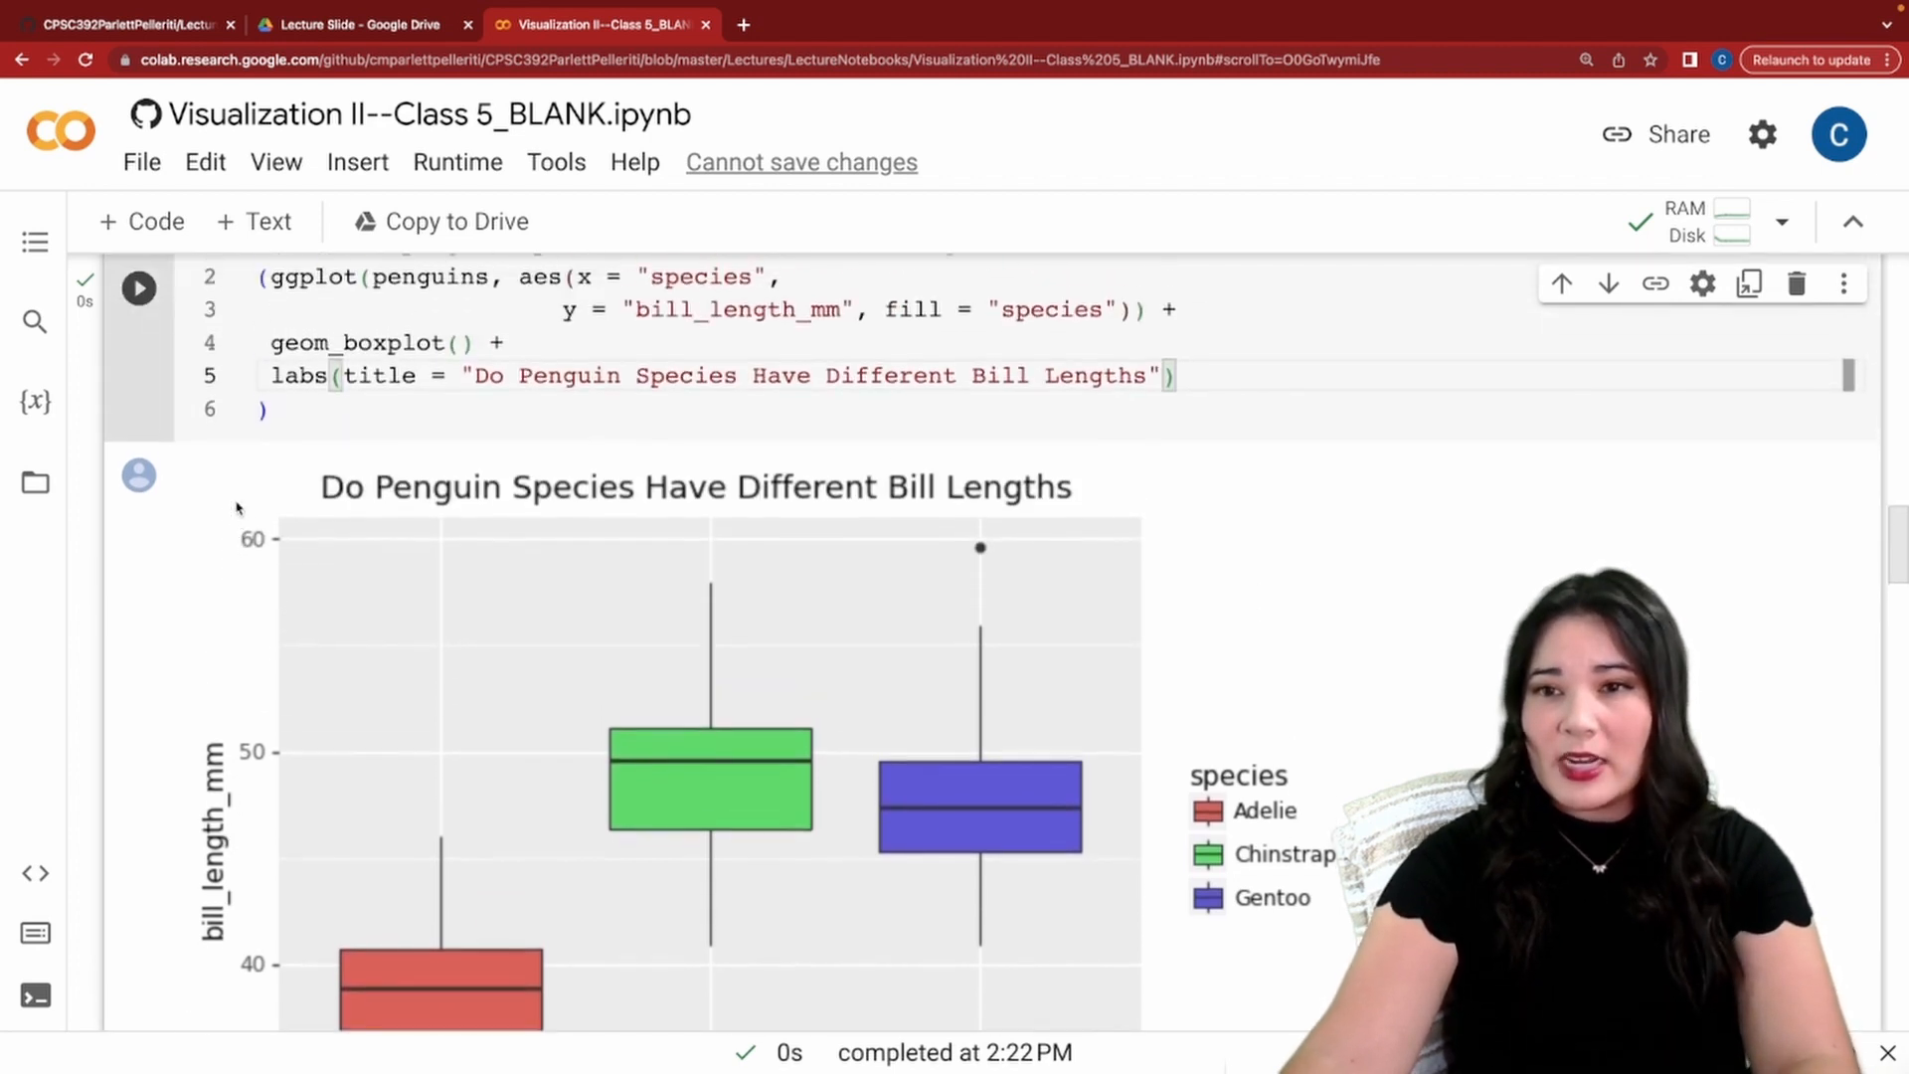
Add x = "Species" and y = "Bill Length in (mm)" labels inside labs().
{"action": "type", "text": ","}
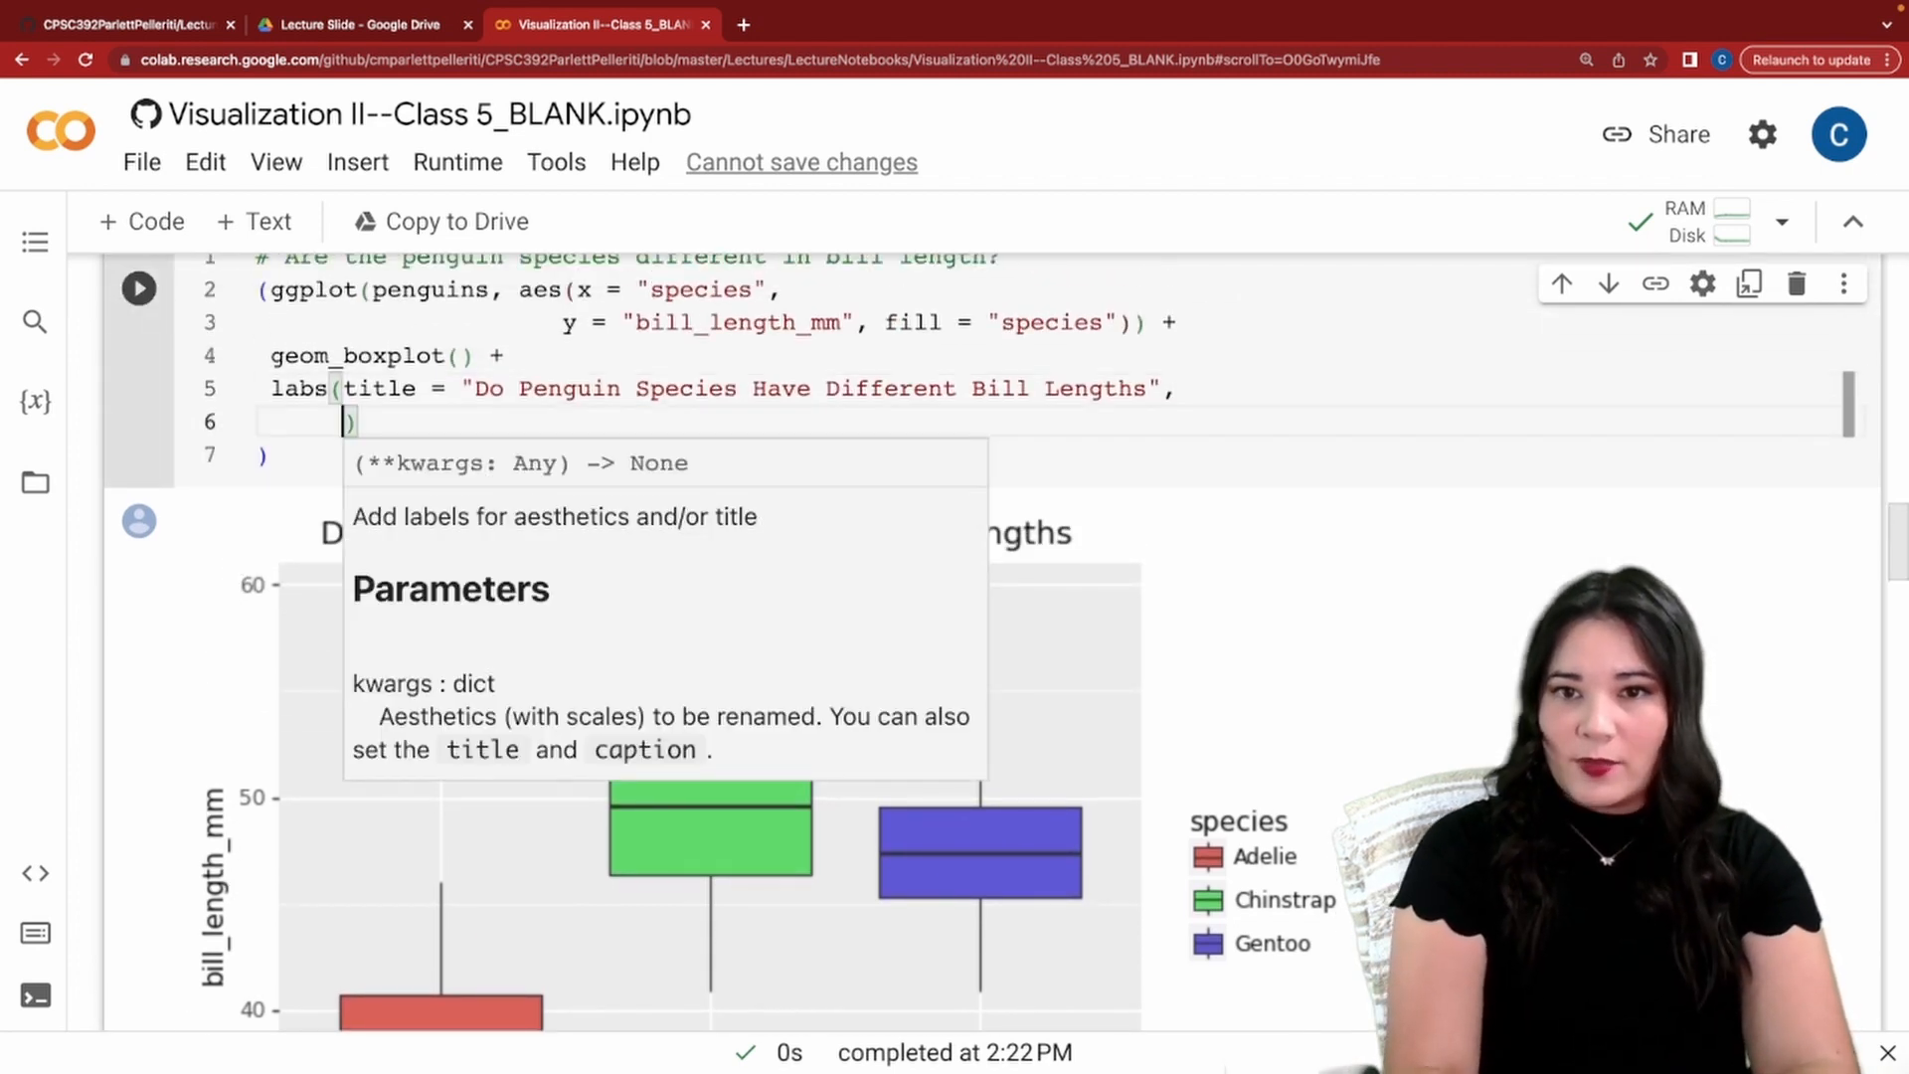
{"action": "type", "text": "x = \"\""}
{"action": "type", "text": "y = \"\")"}
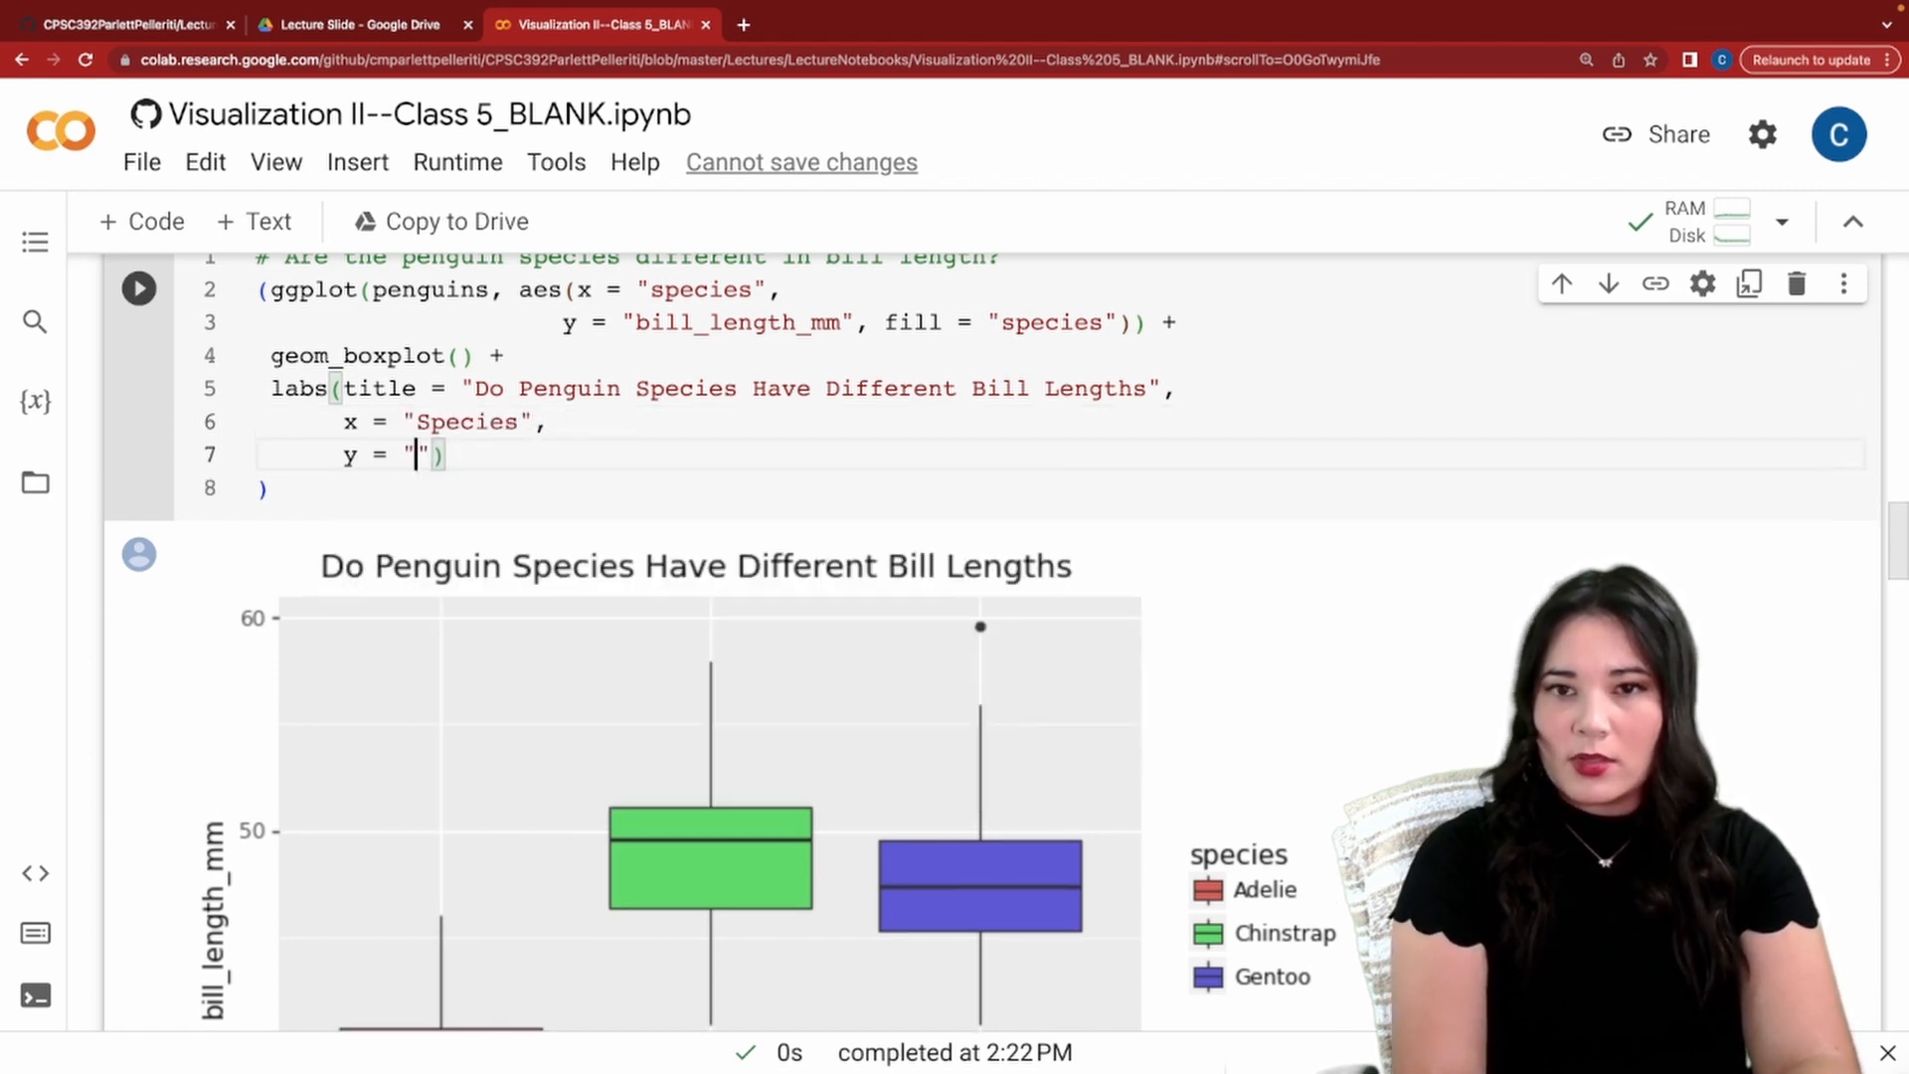
{"action": "type", "text": "Bill Length"}
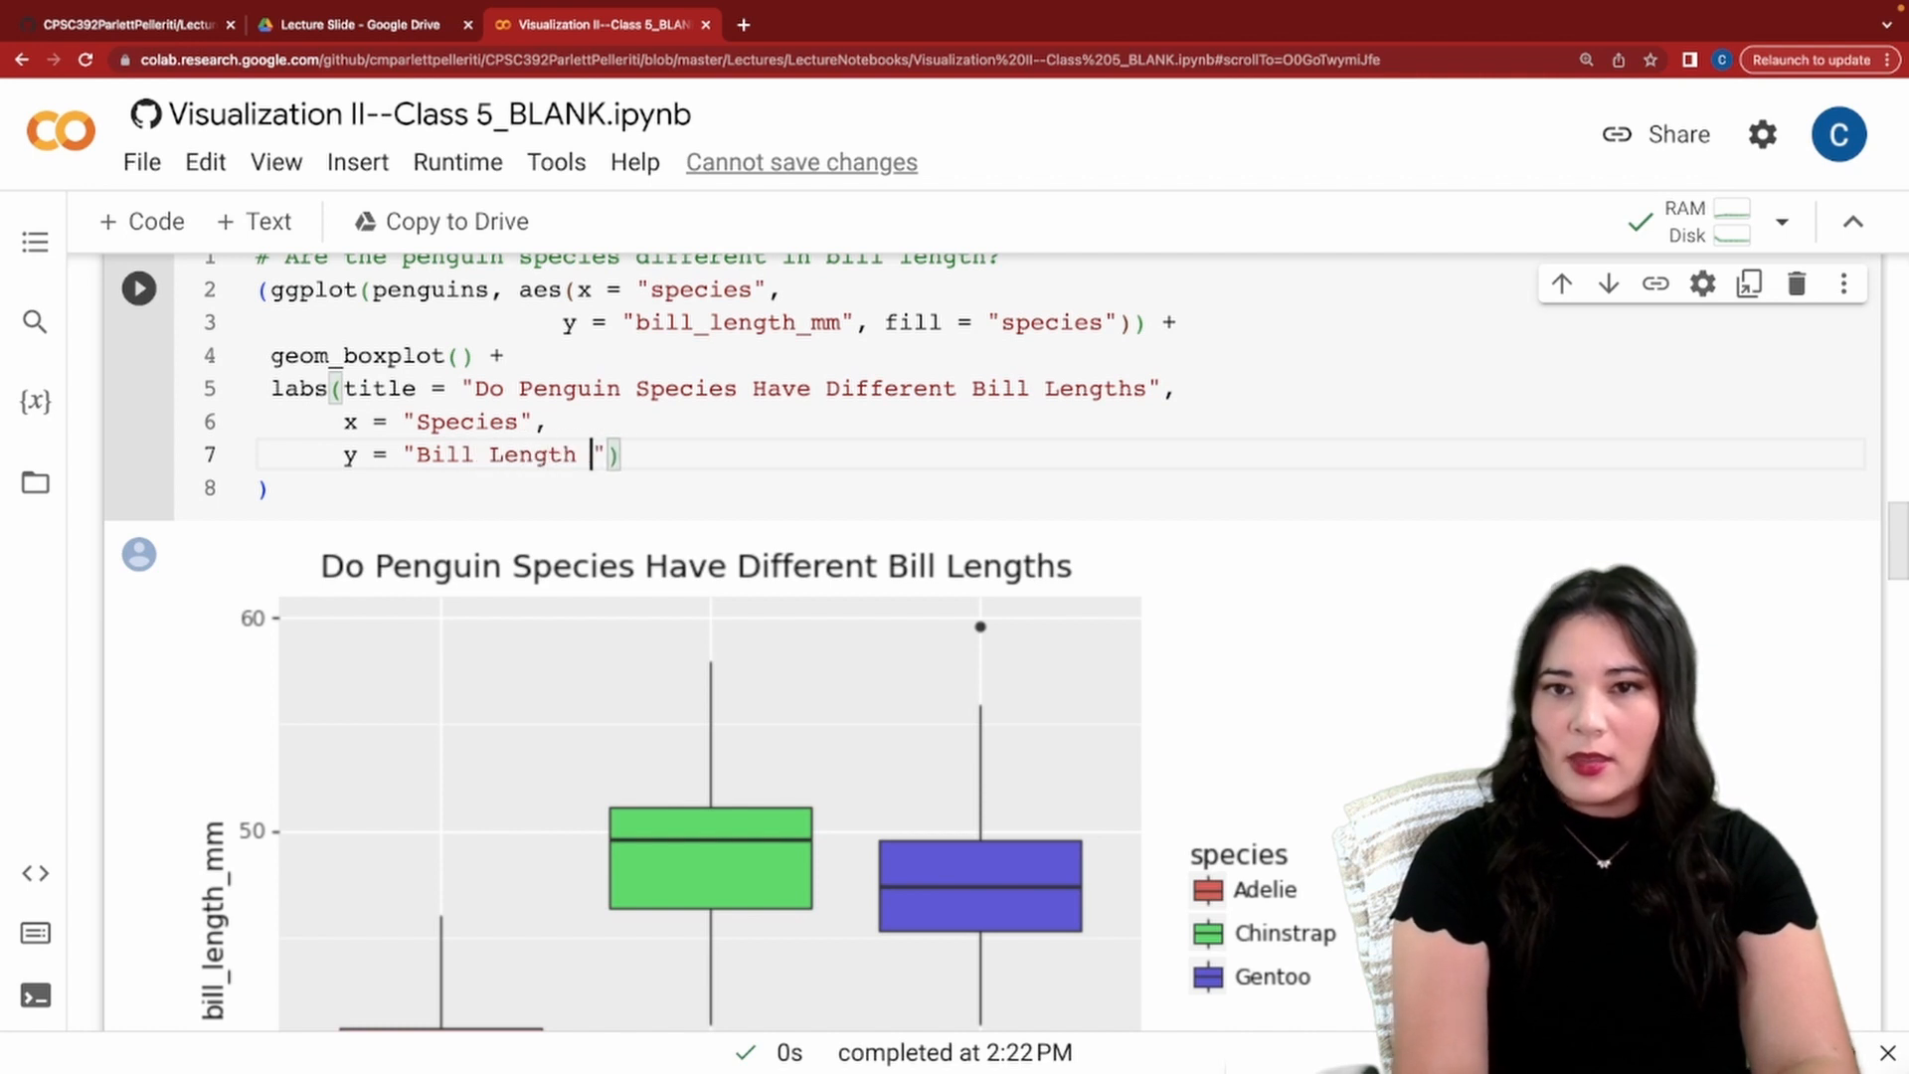
{"action": "type", "text": "in (mm)"}
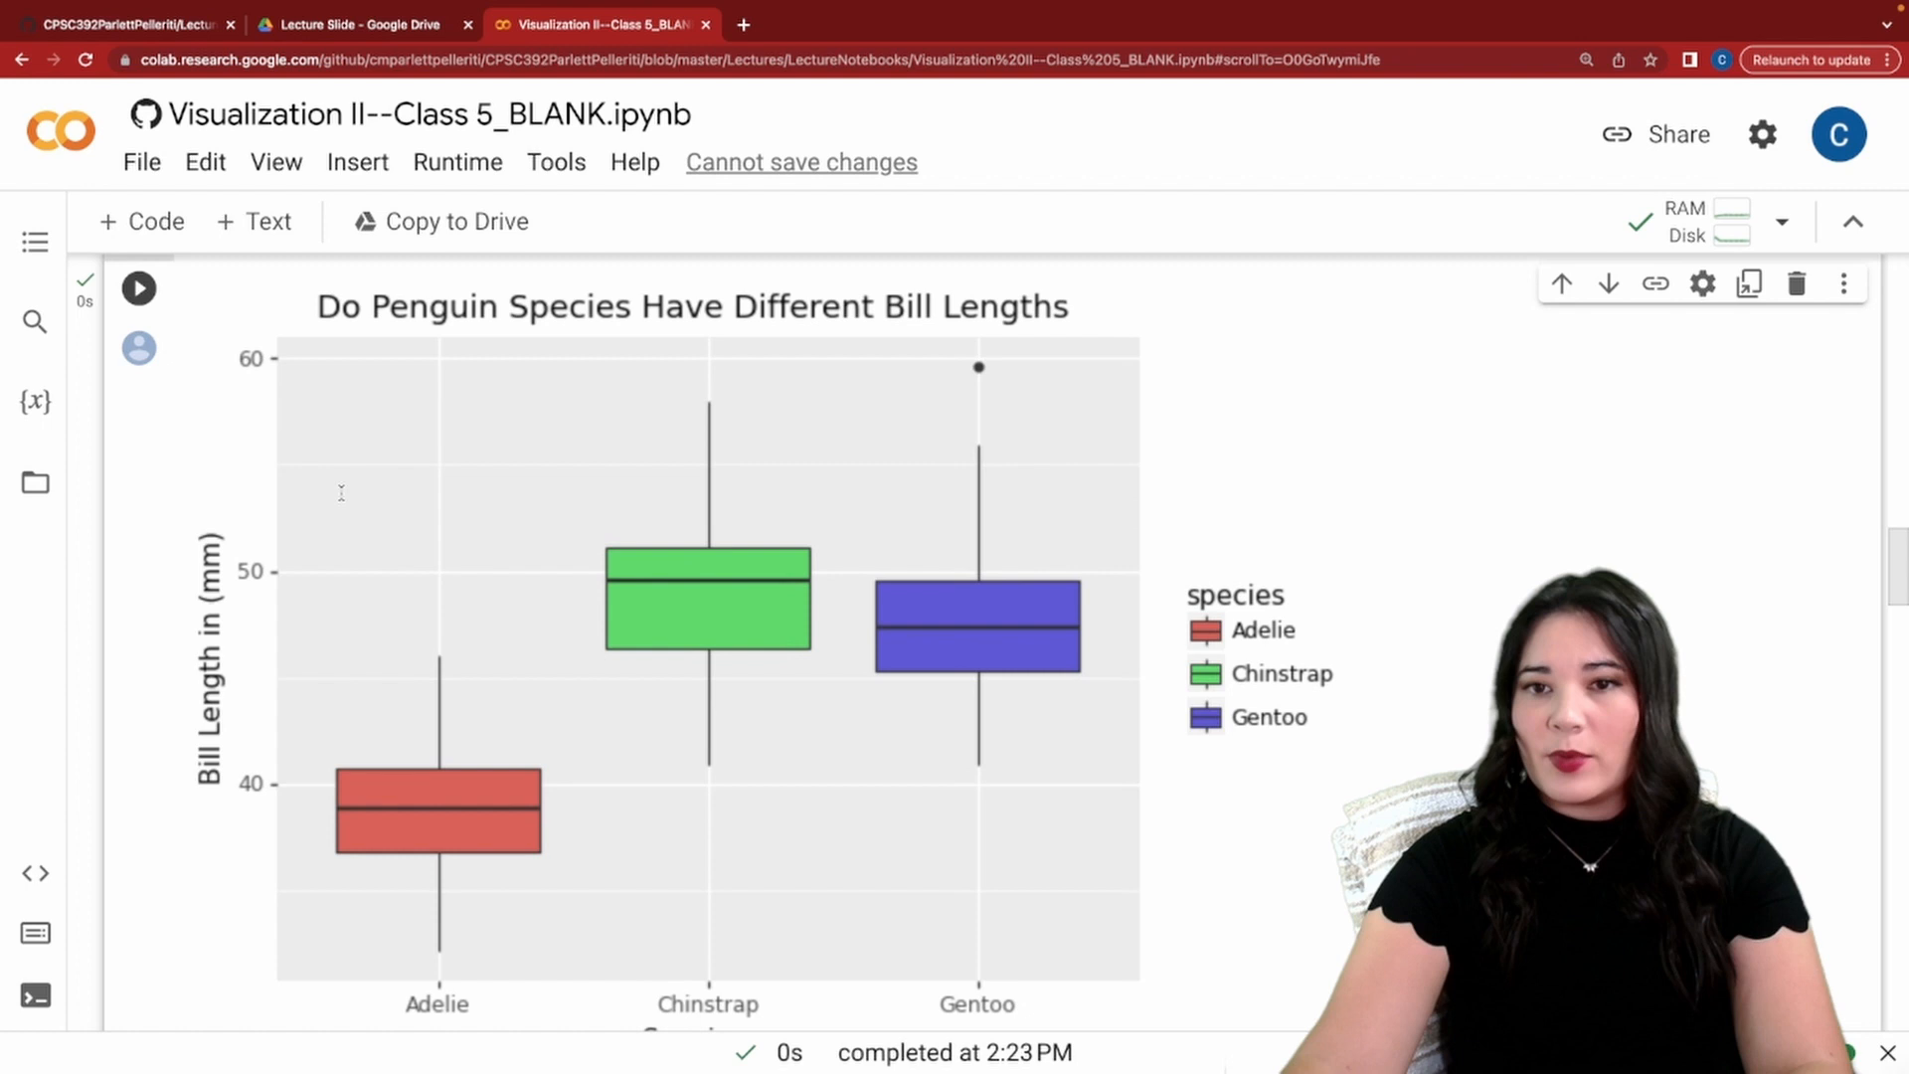
{"action": "scroll", "scroll_direction": "down", "scroll_amount": 3}
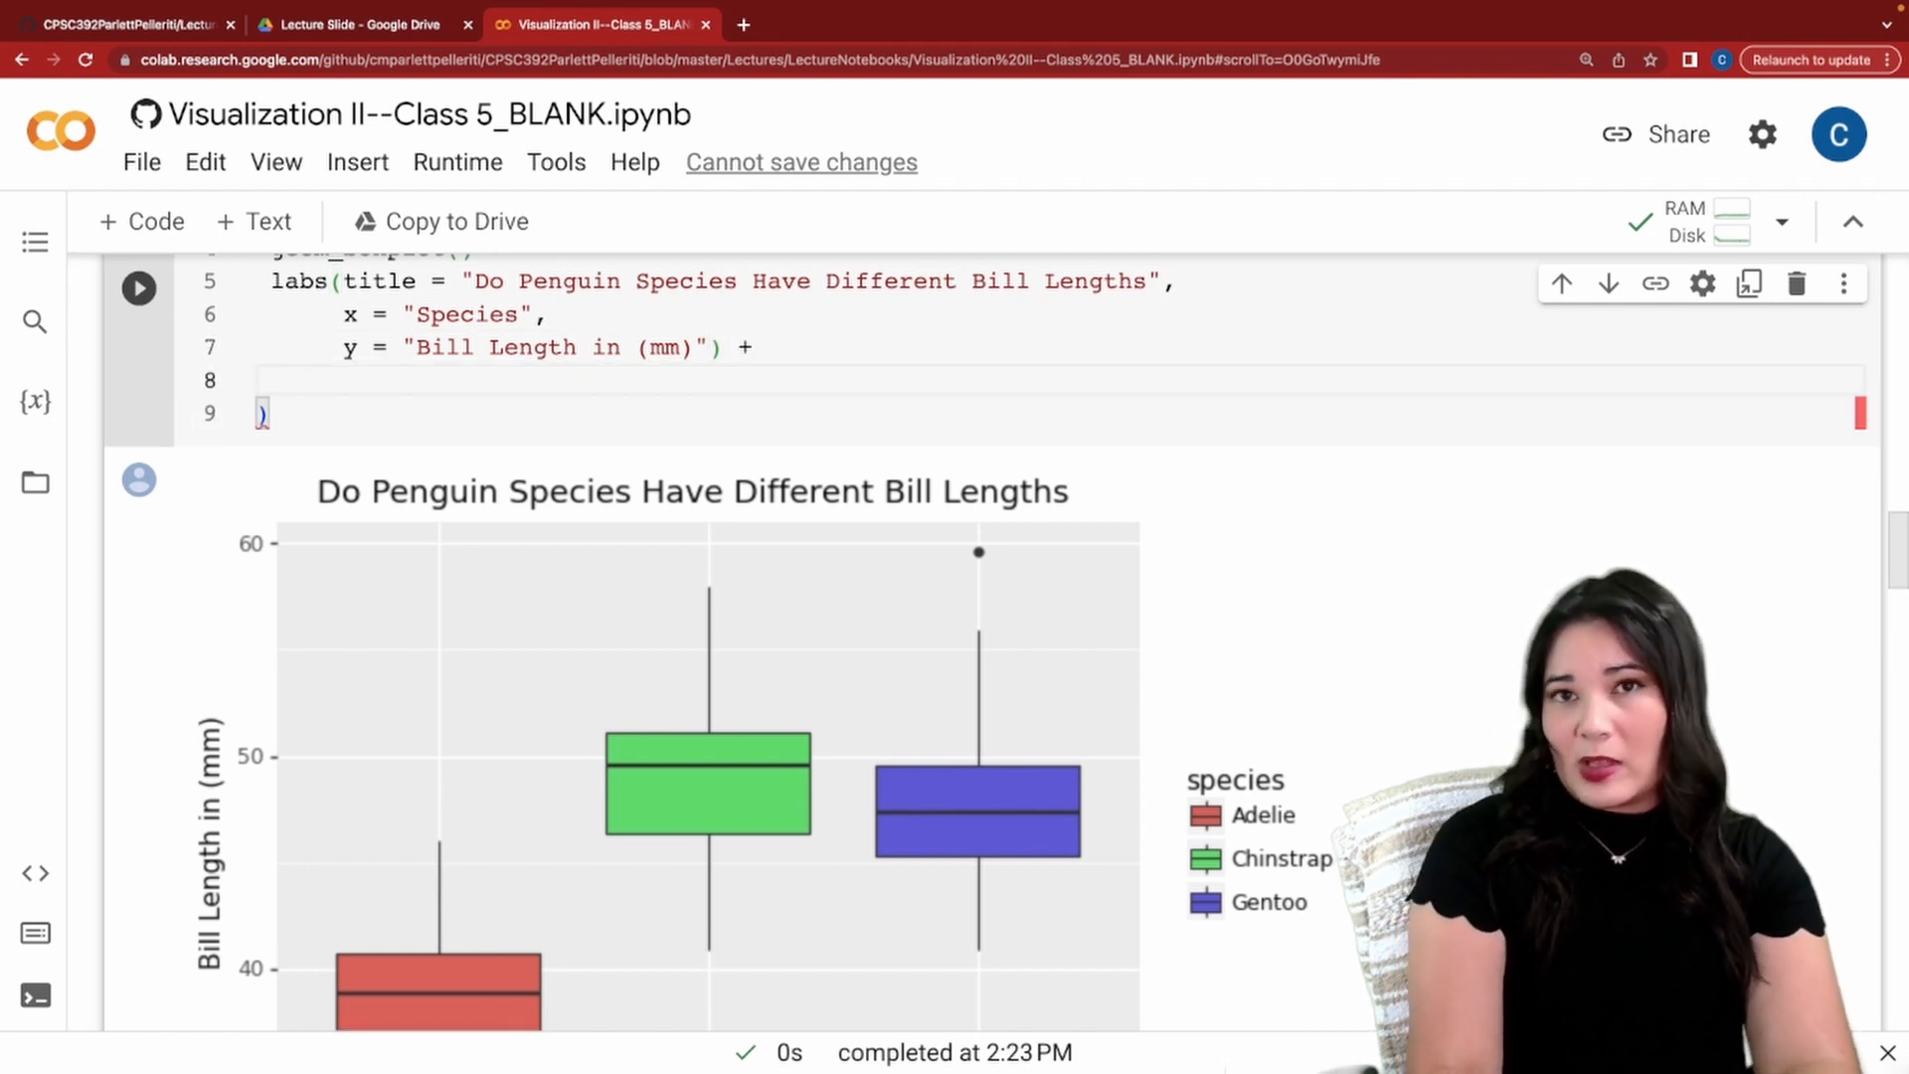
Add theme_minimal() to the boxplot code and rerun.
{"action": "type", "text": "theme_minimal()"}
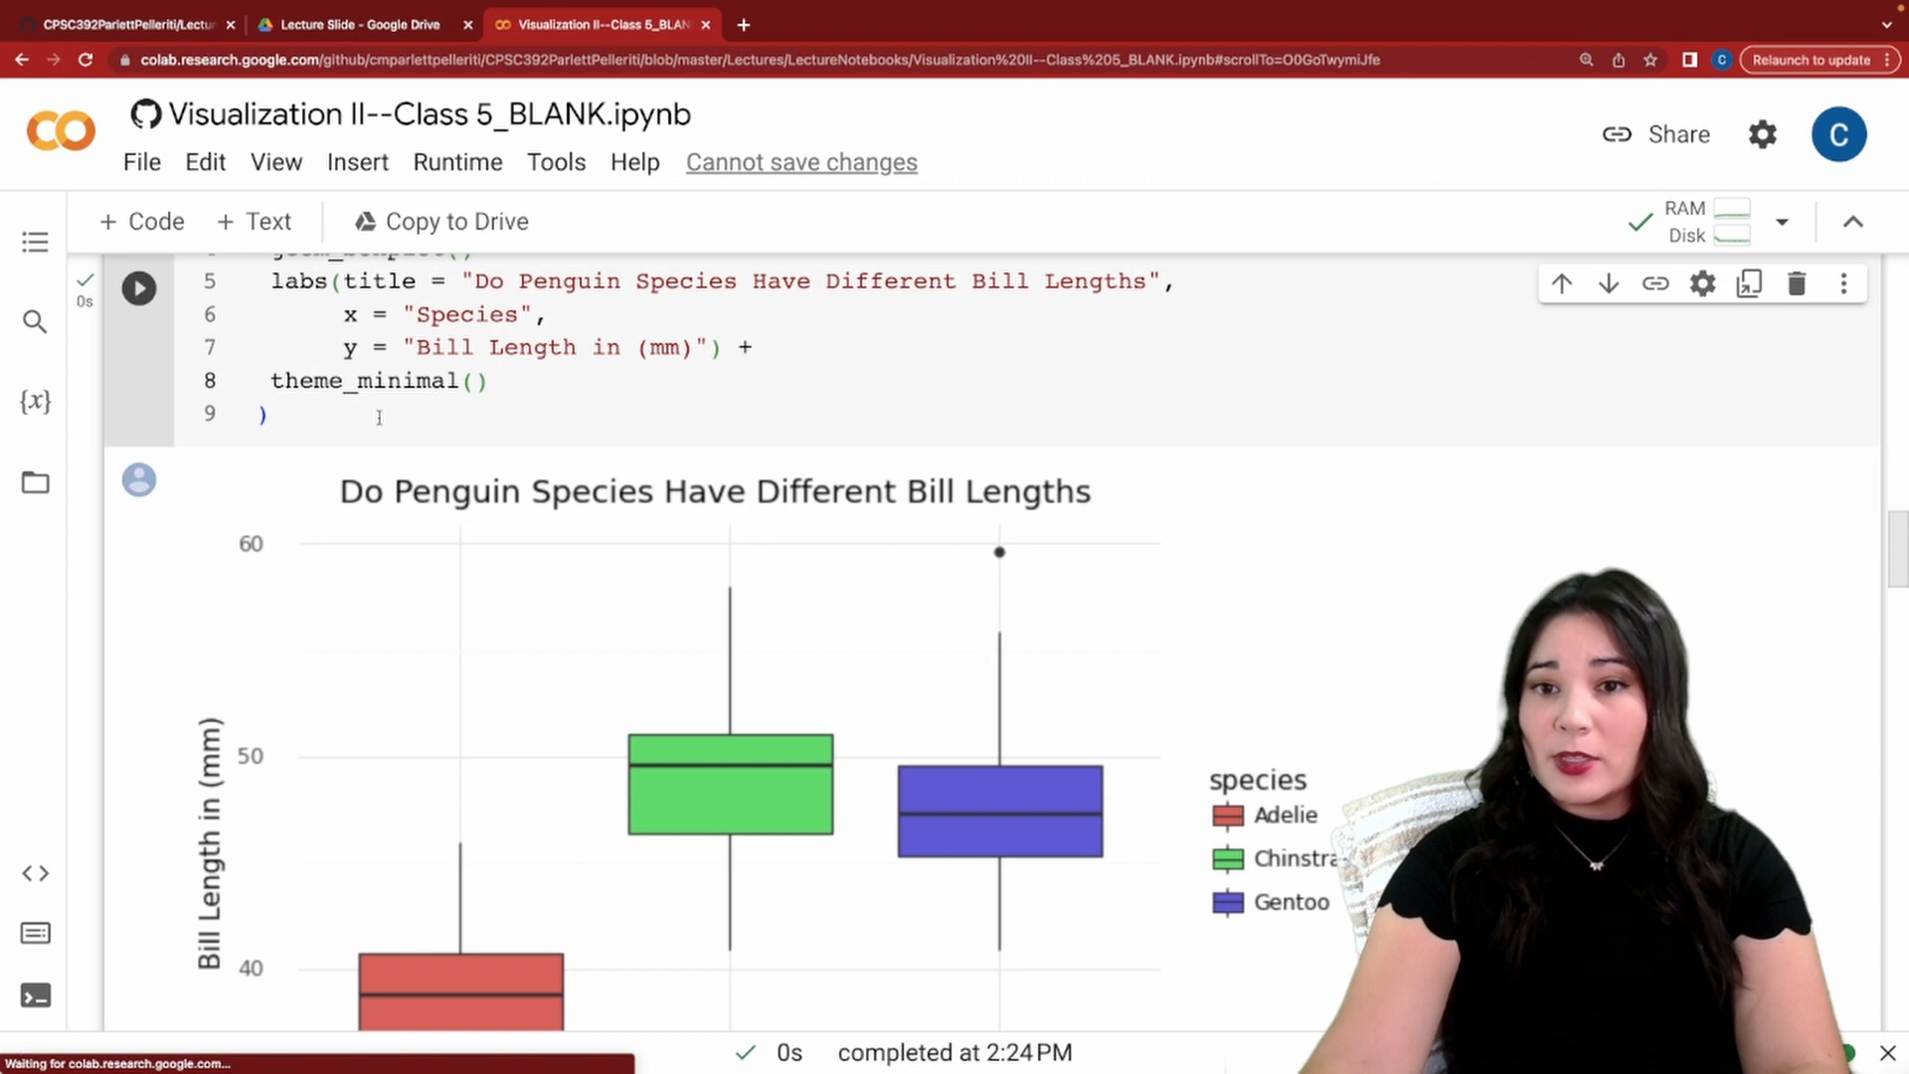
{"action": "scroll", "scroll_direction": "down", "scroll_amount": 3}
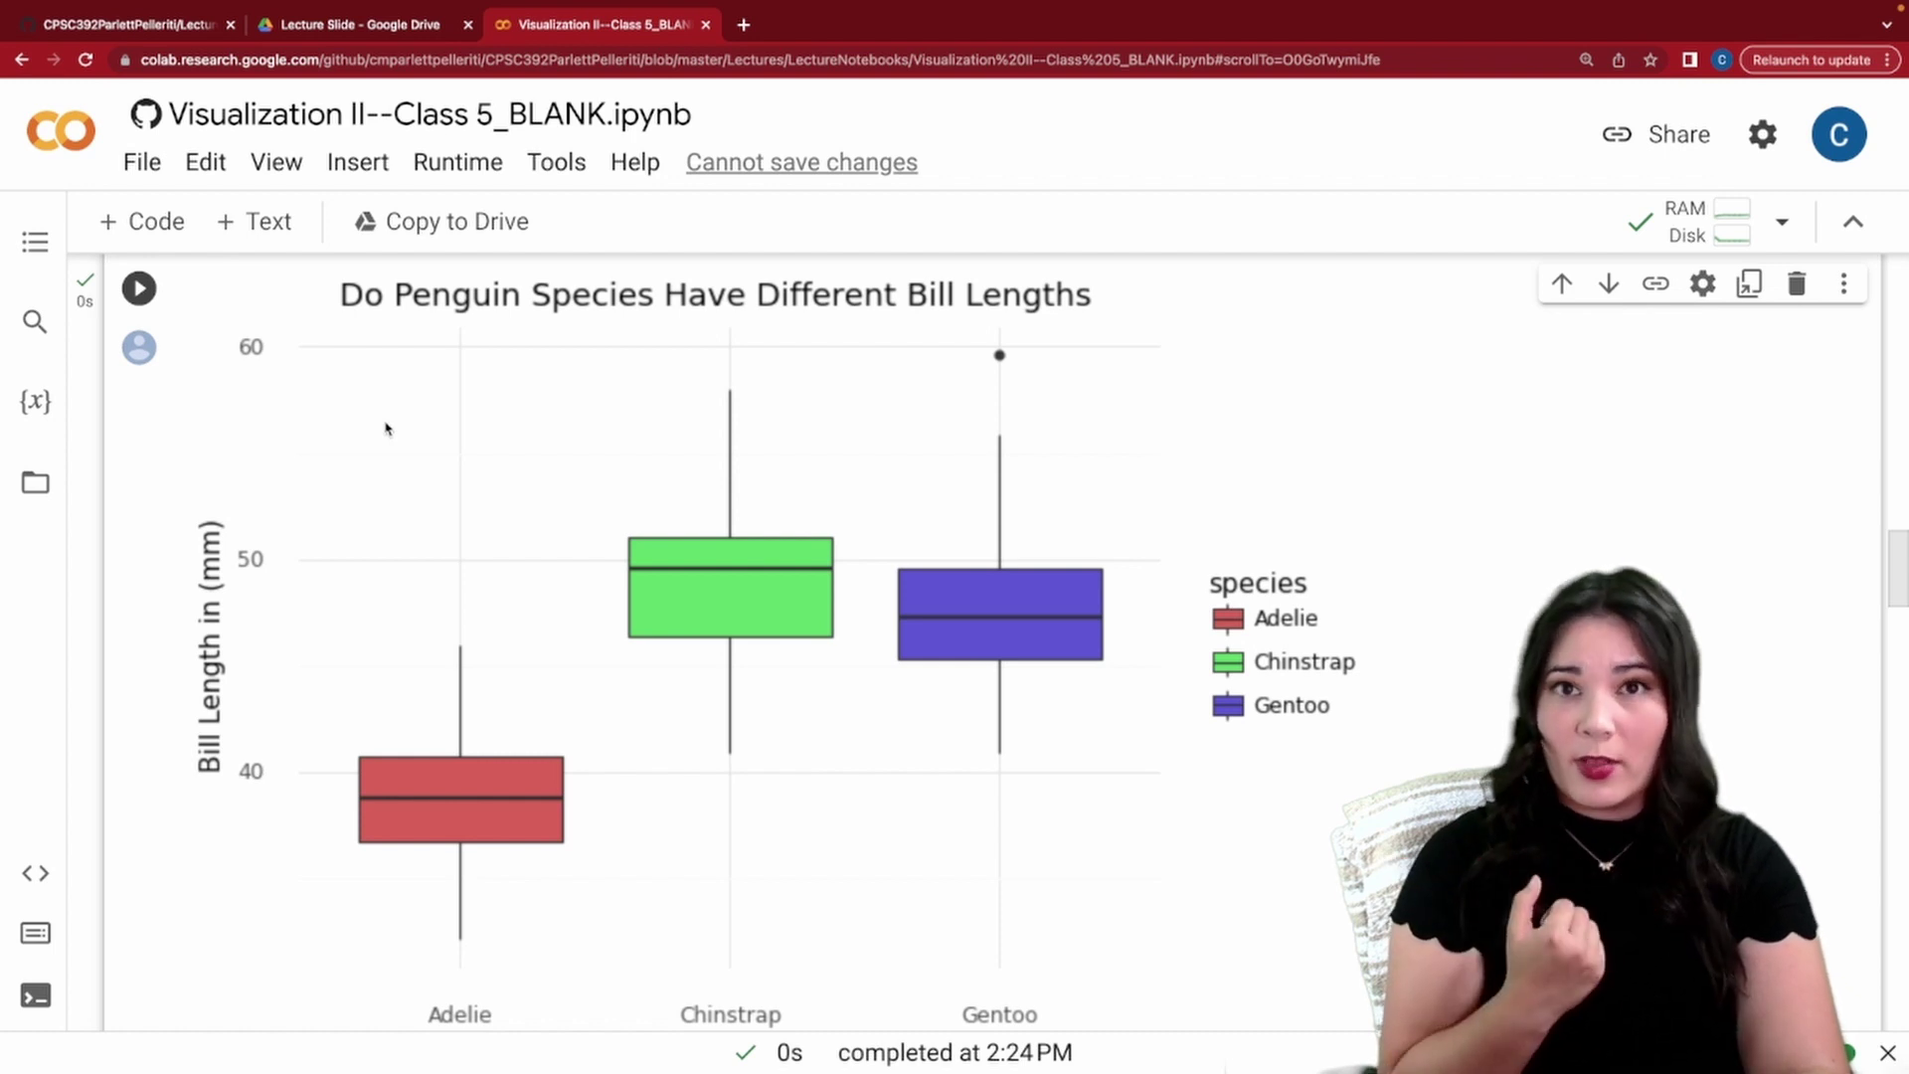
{"action": "mouse_move", "coordinate": [413, 502]}
{"action": "type", "text": "theme("}
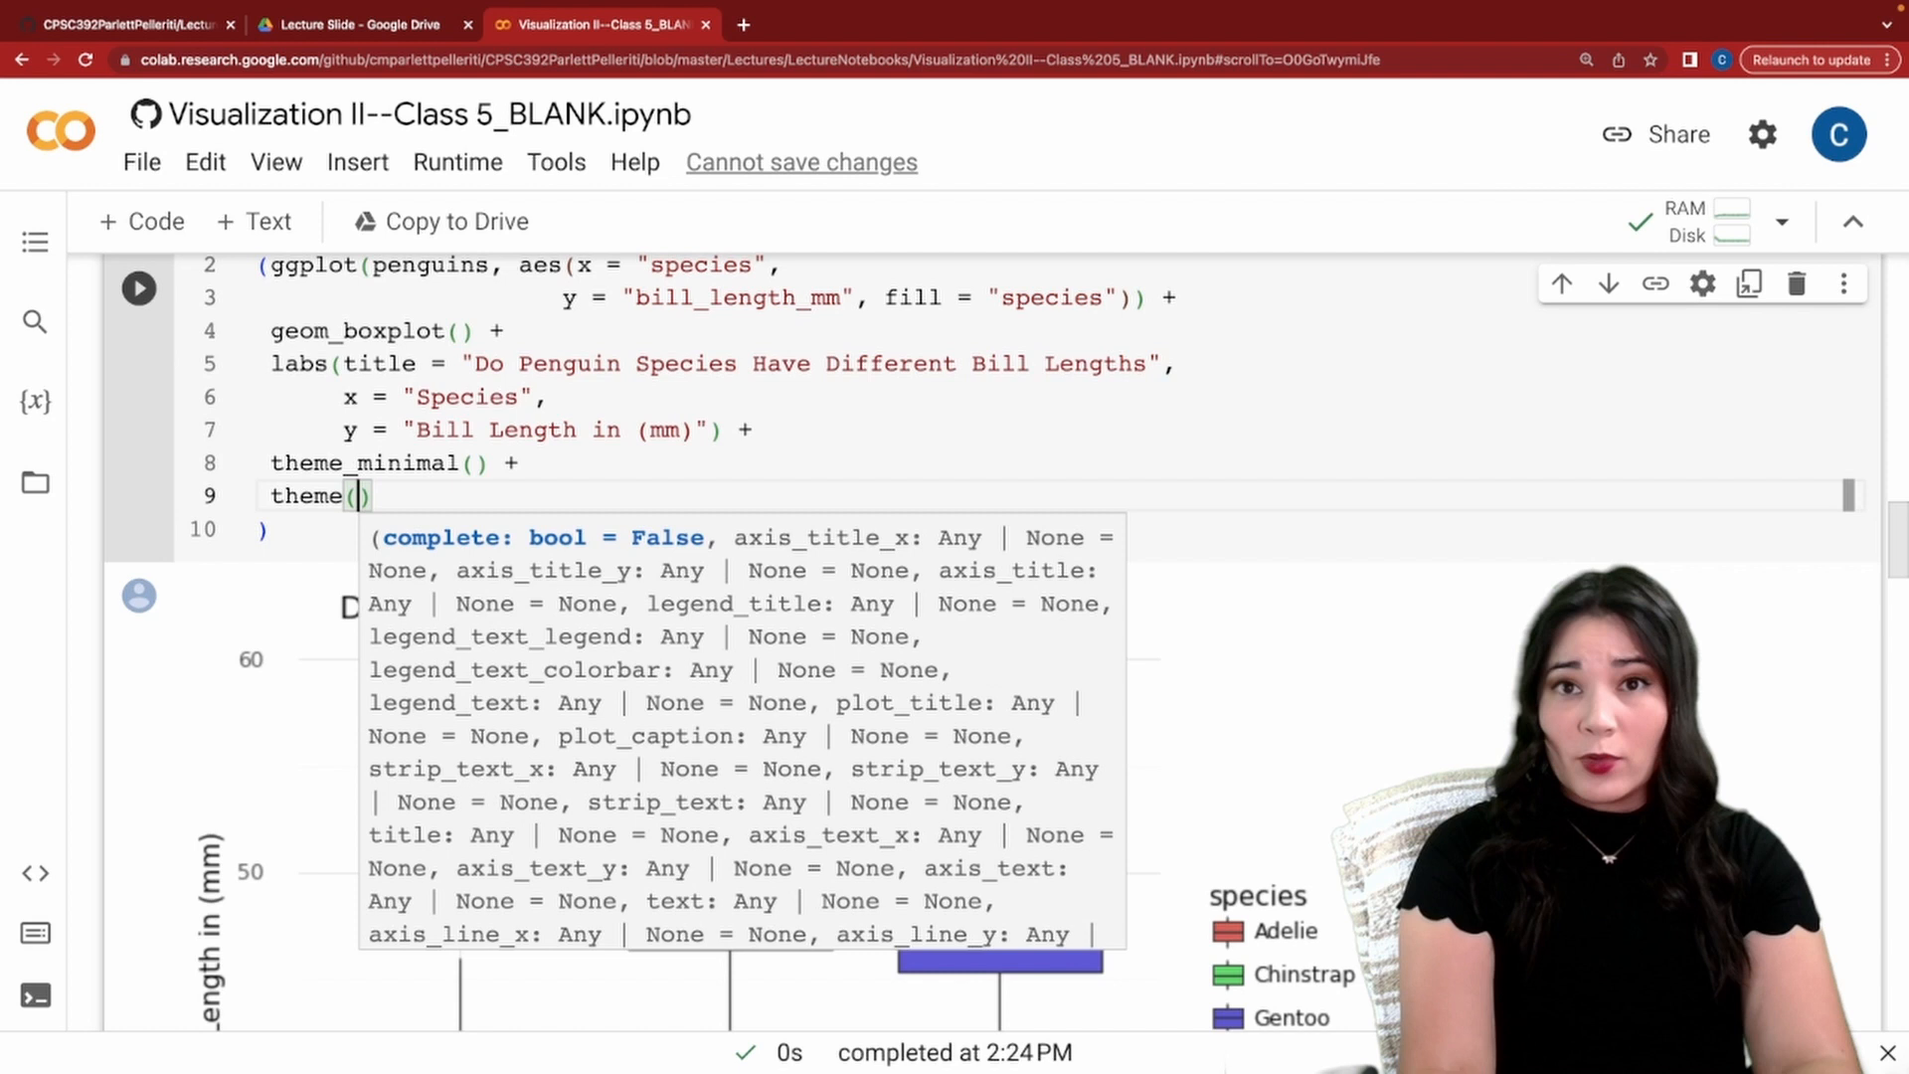
Add theme(panel_grid_major_x = element_blank()) and rerun the boxplot.
{"action": "type", "text": "p"}
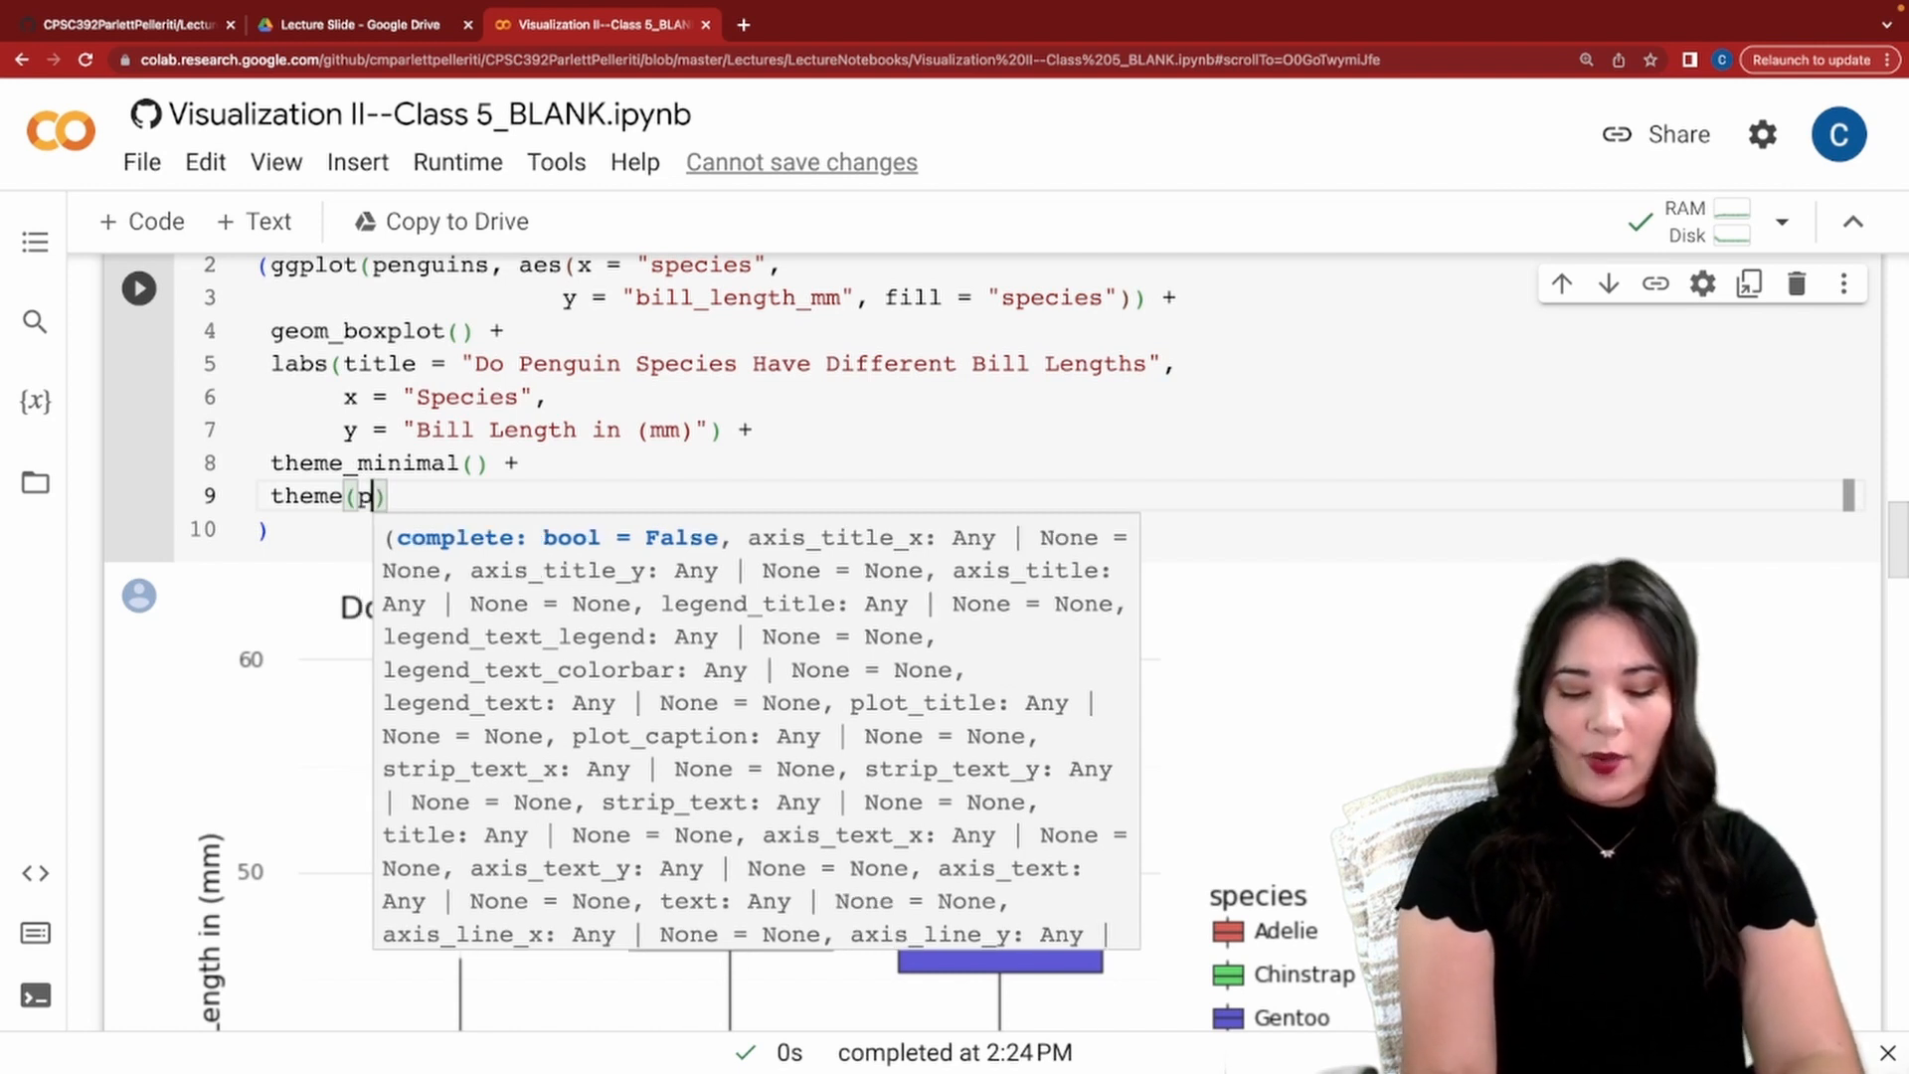
{"action": "type", "text": "anel_"}
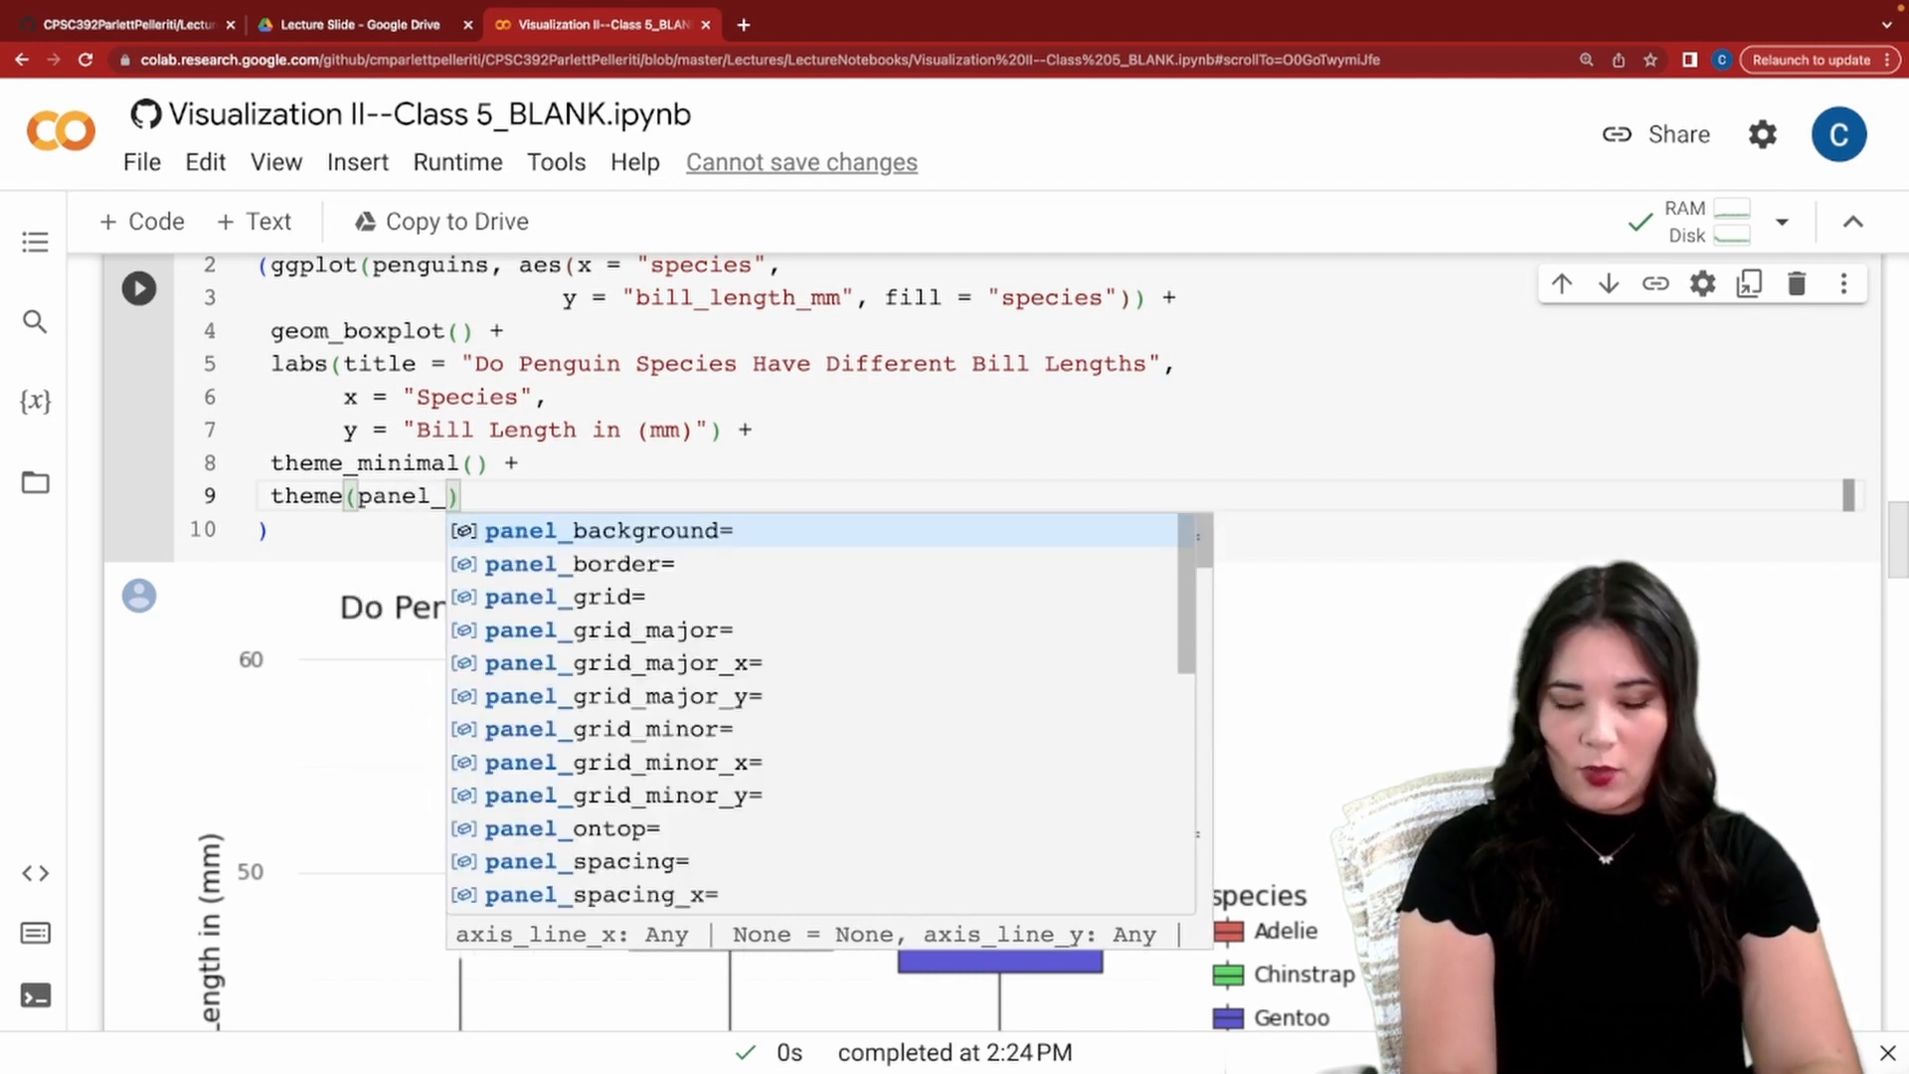
{"action": "type", "text": "grid_major_x ="}
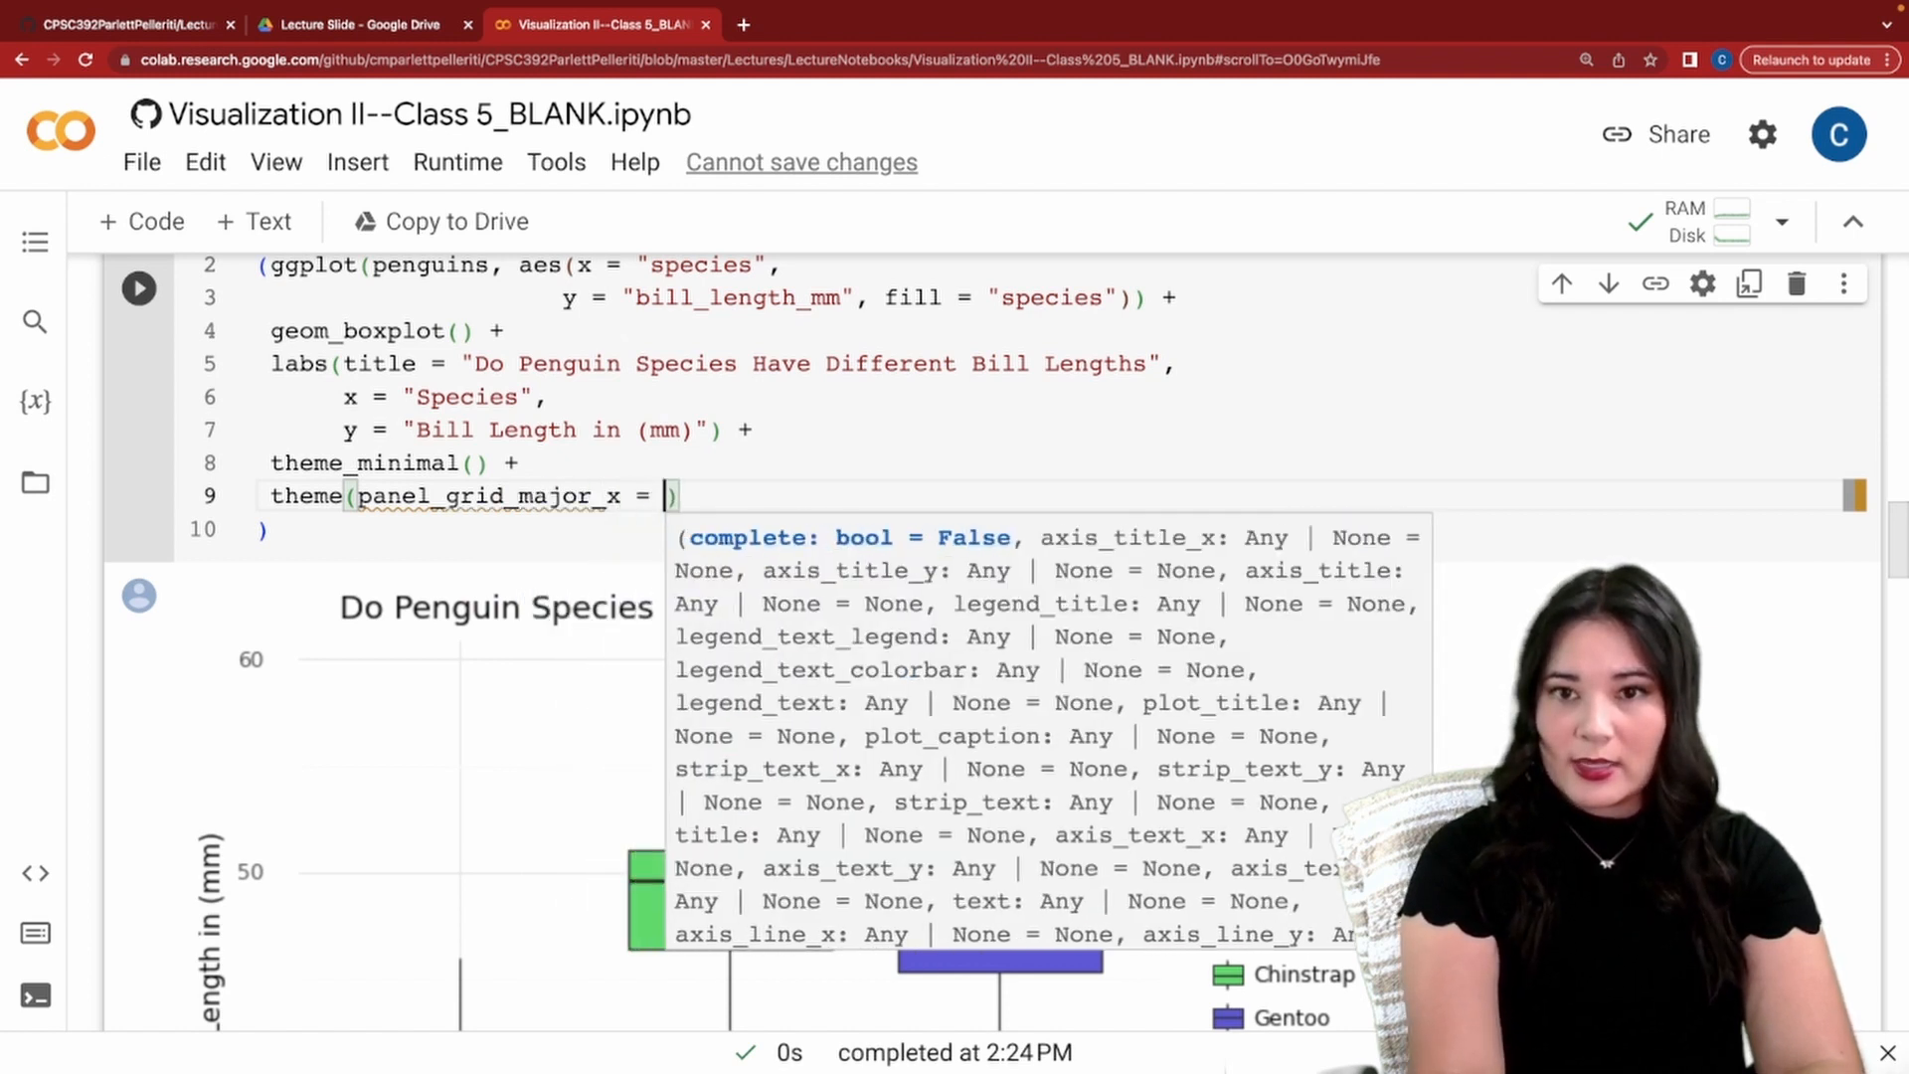
{"action": "type", "text": "element_"}
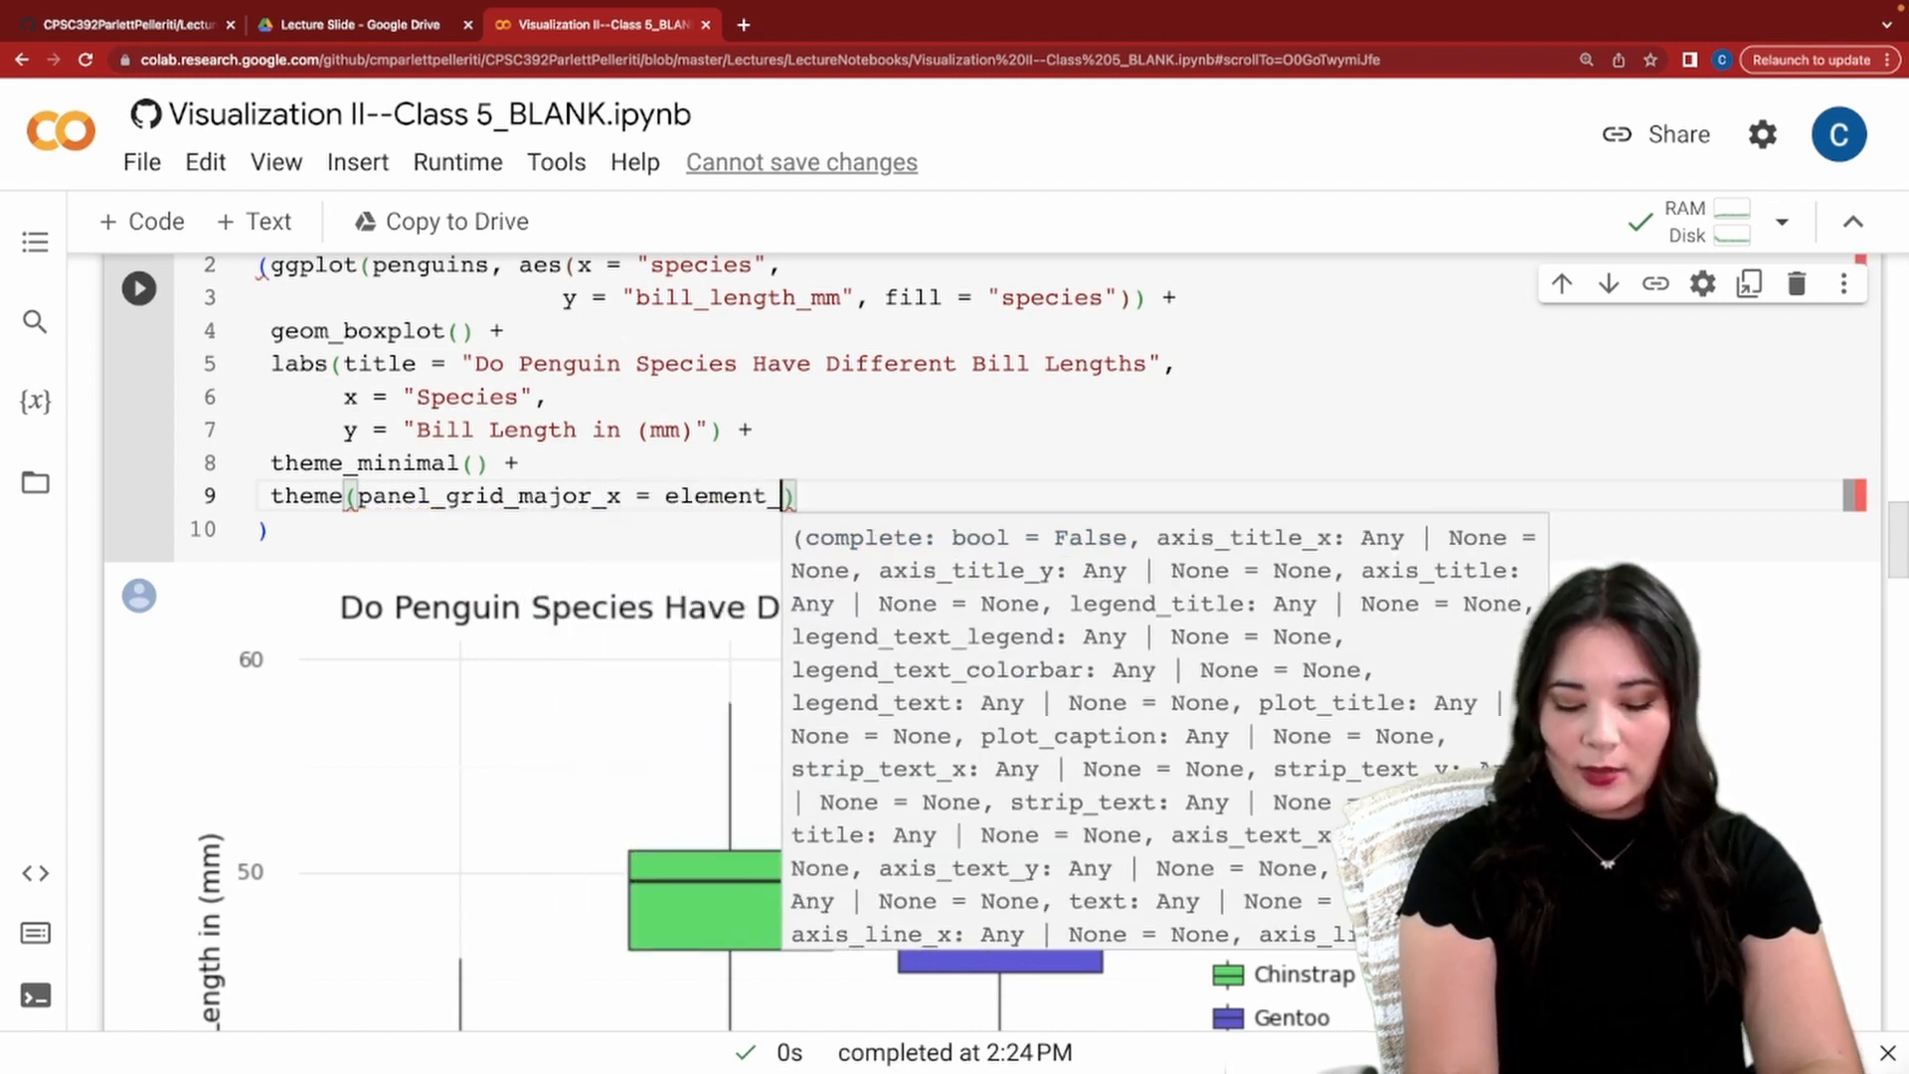
{"action": "type", "text": "blank()"}
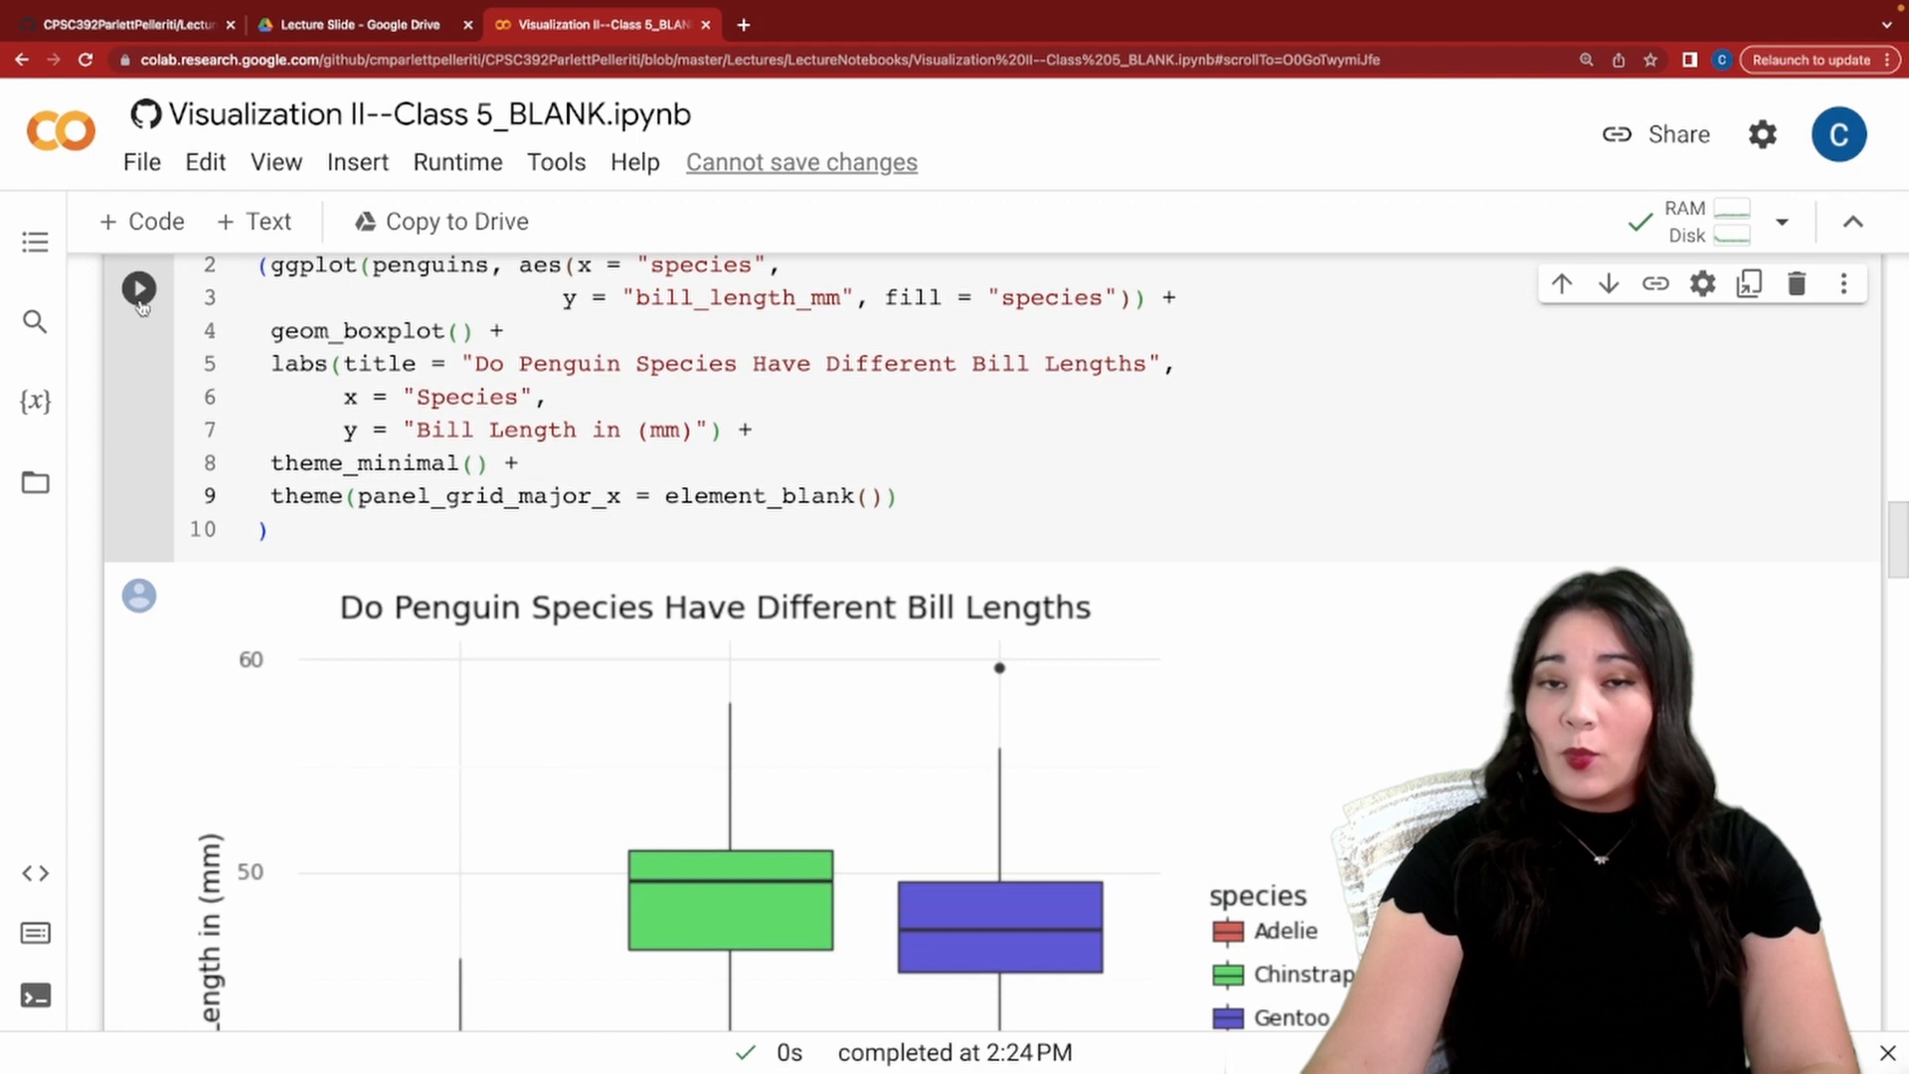
{"action": "scroll", "scroll_direction": "down", "scroll_amount": 3}
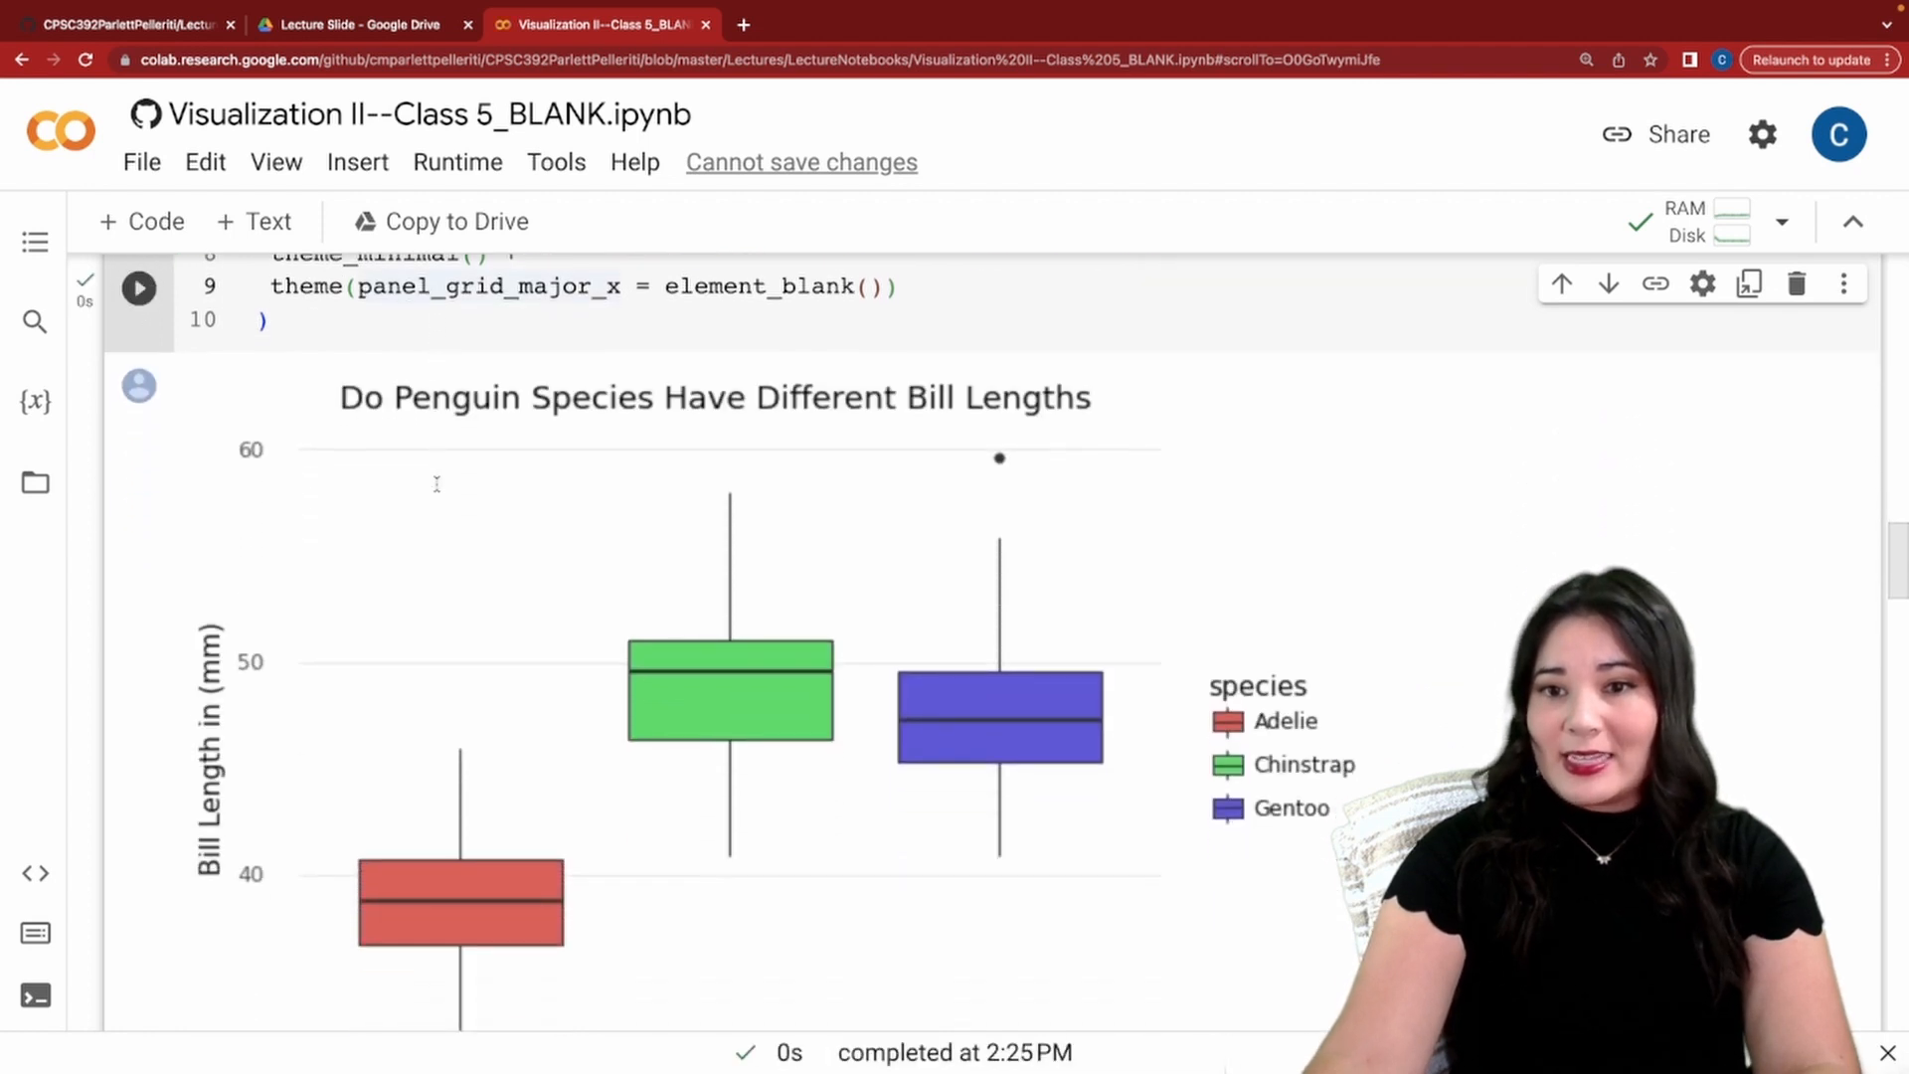
Set panel_grid_major_y and panel_grid_minor_y to element_blank() in theme() and rerun.
{"action": "scroll", "scroll_direction": "down", "scroll_amount": 3}
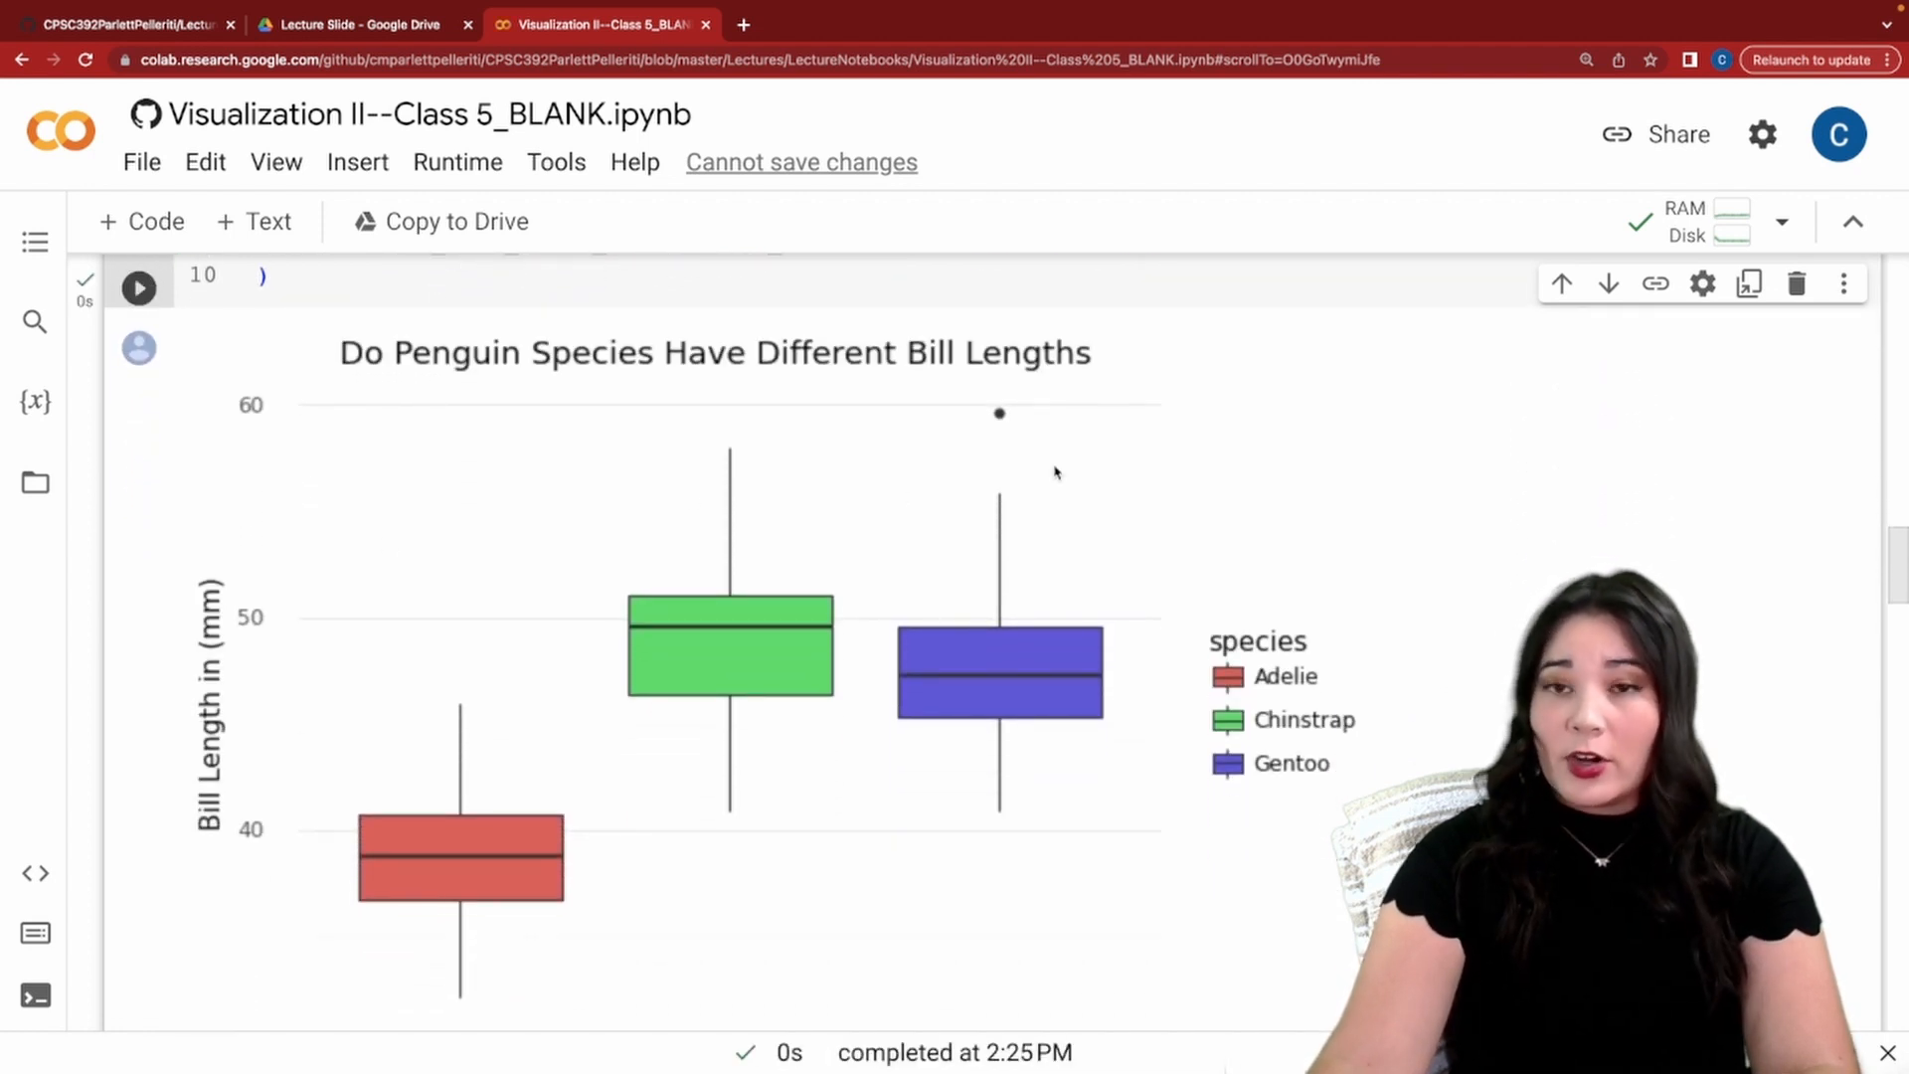
{"action": "mouse_move", "coordinate": [990, 502]}
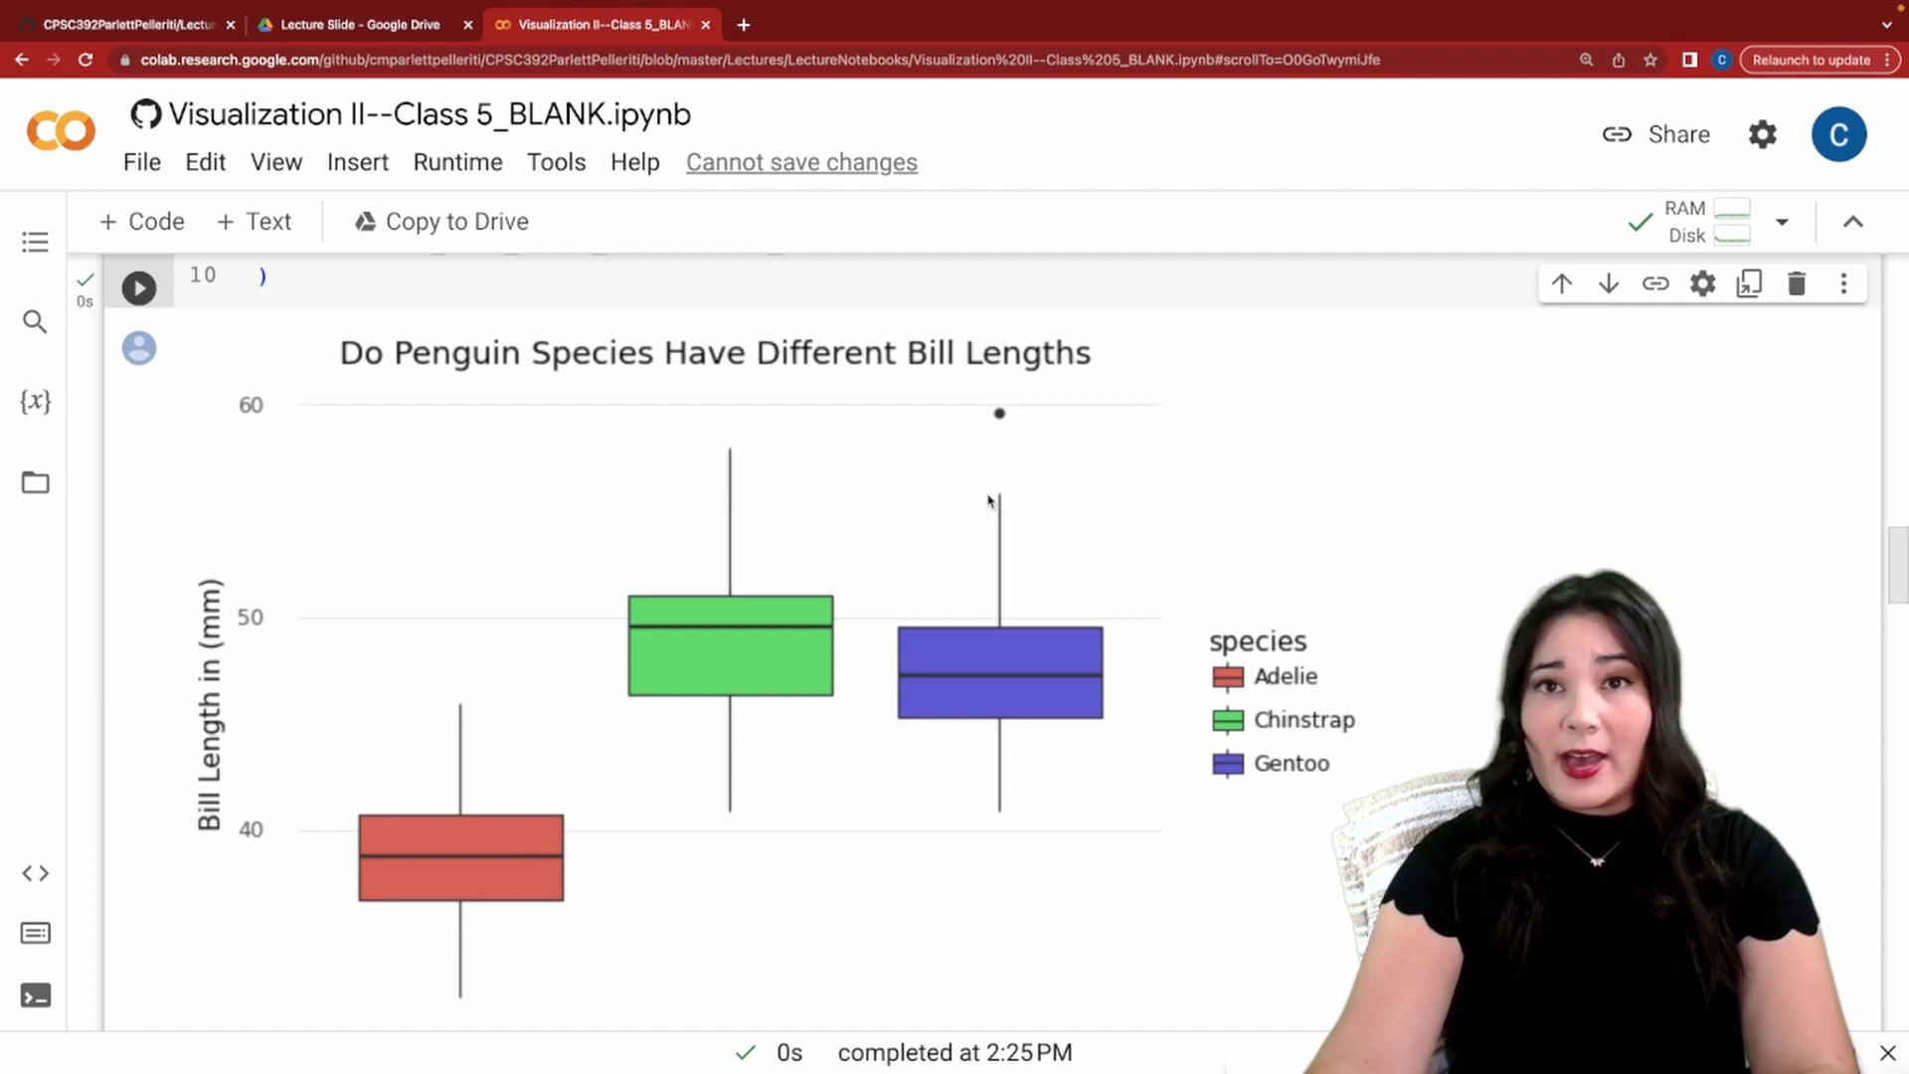
{"action": "mouse_move", "coordinate": [964, 495]}
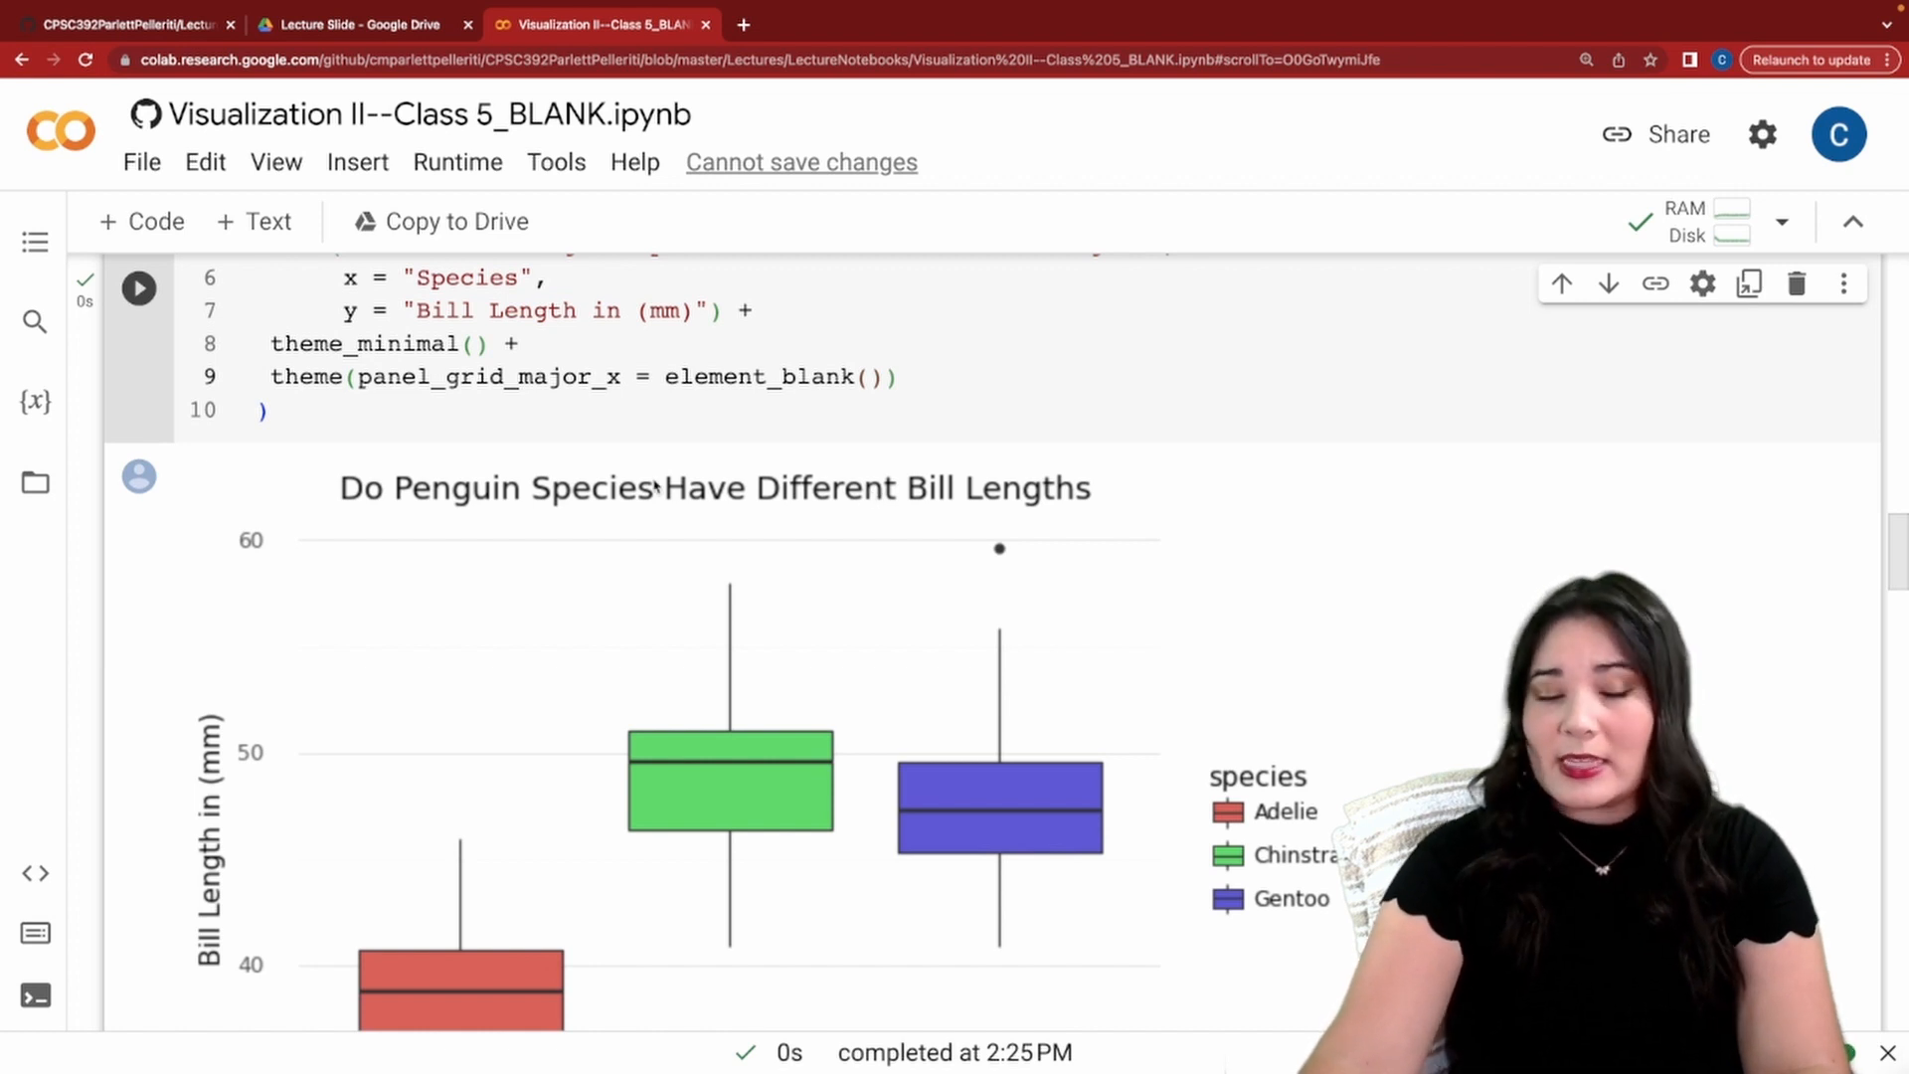
{"action": "mouse_move", "coordinate": [652, 504]}
{"action": "type", "text": ","}
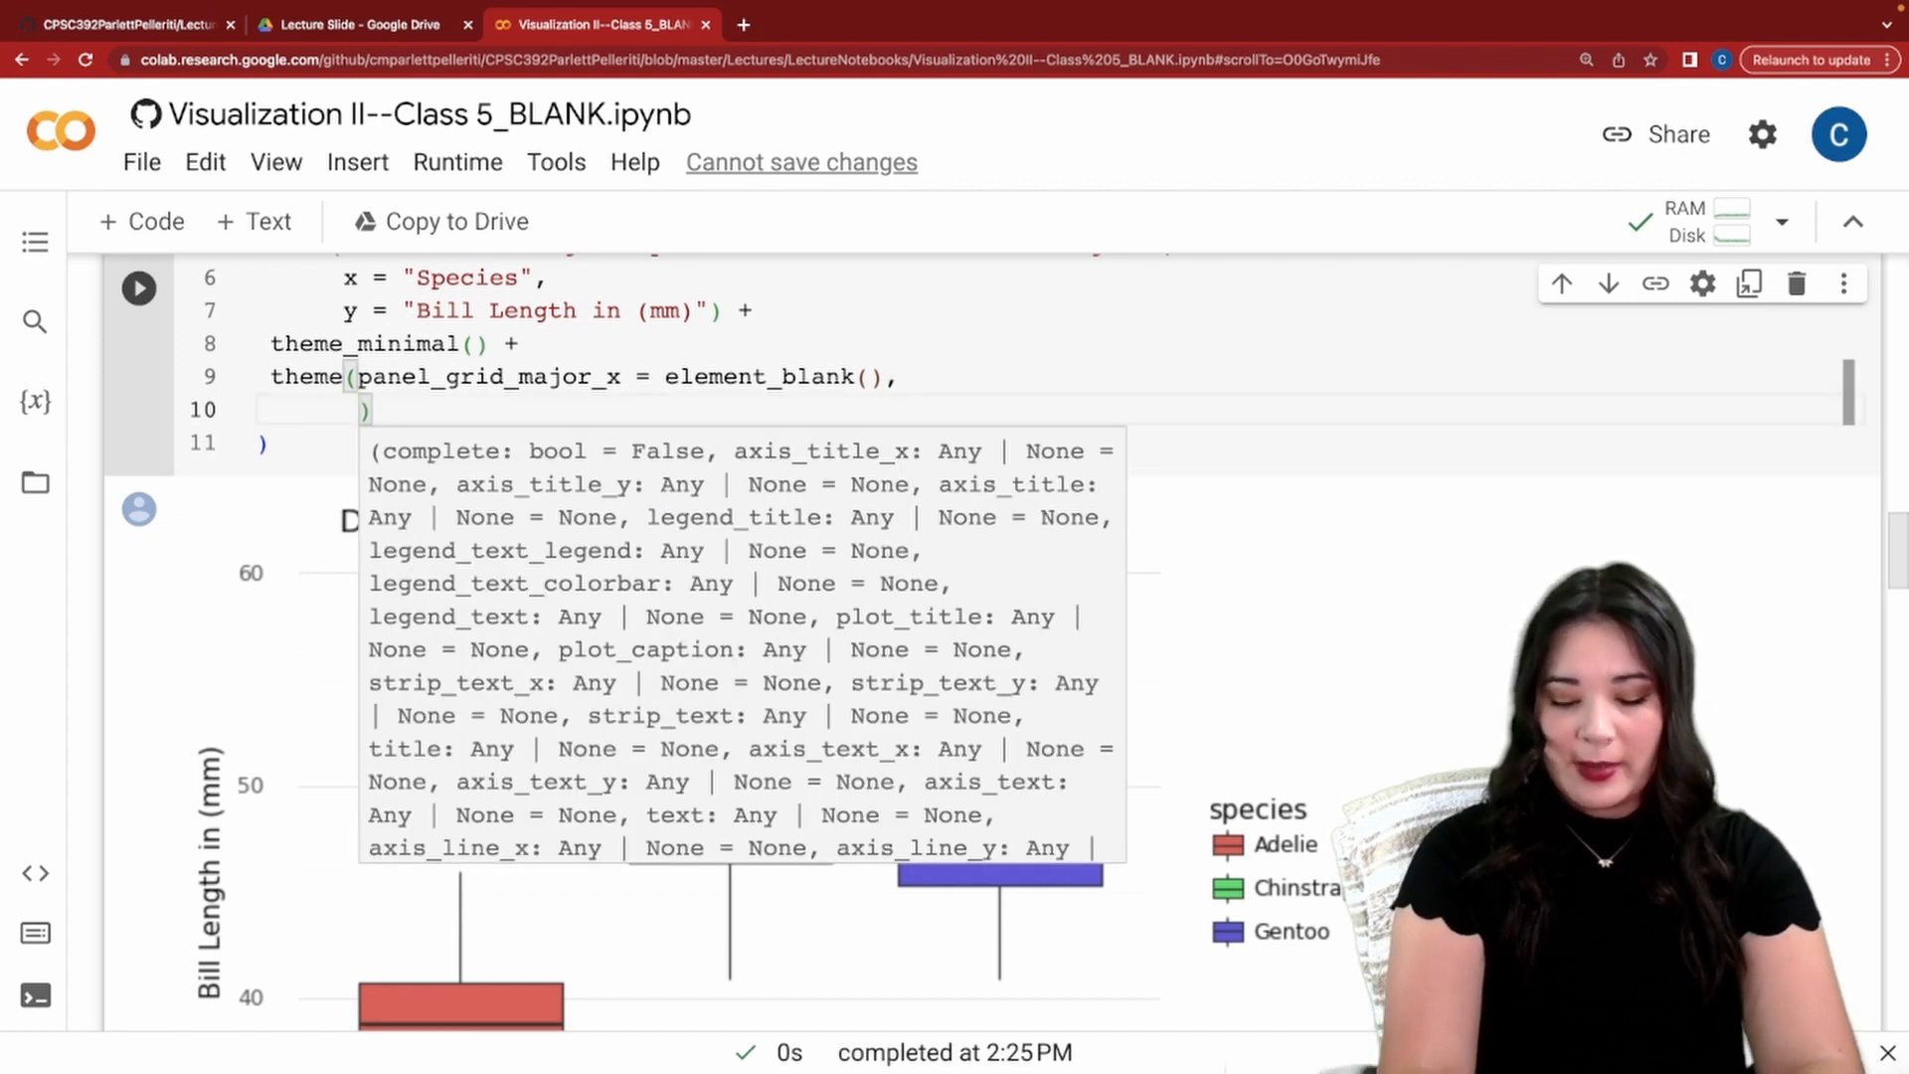
{"action": "type", "text": "panel_grid_major_y = element_blank("}
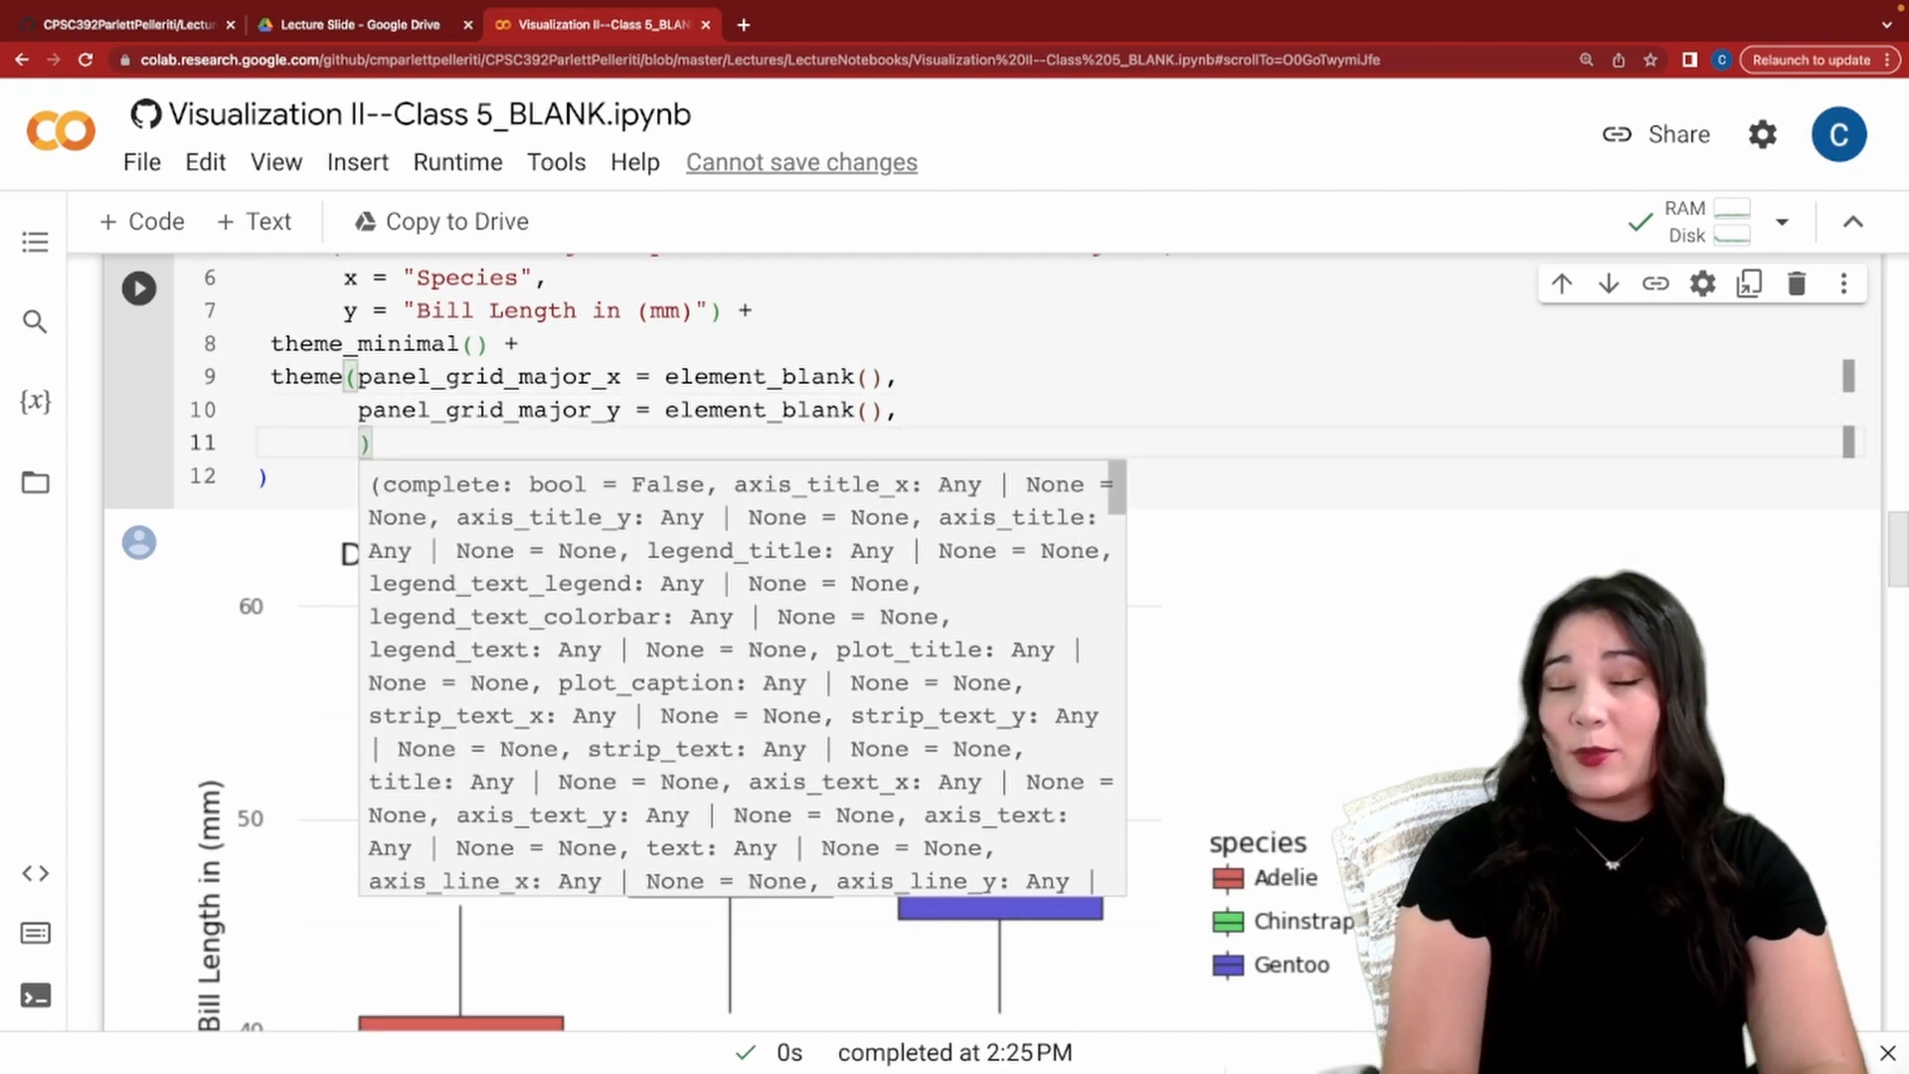
{"action": "type", "text": "panel_grid_minor_y = element"}
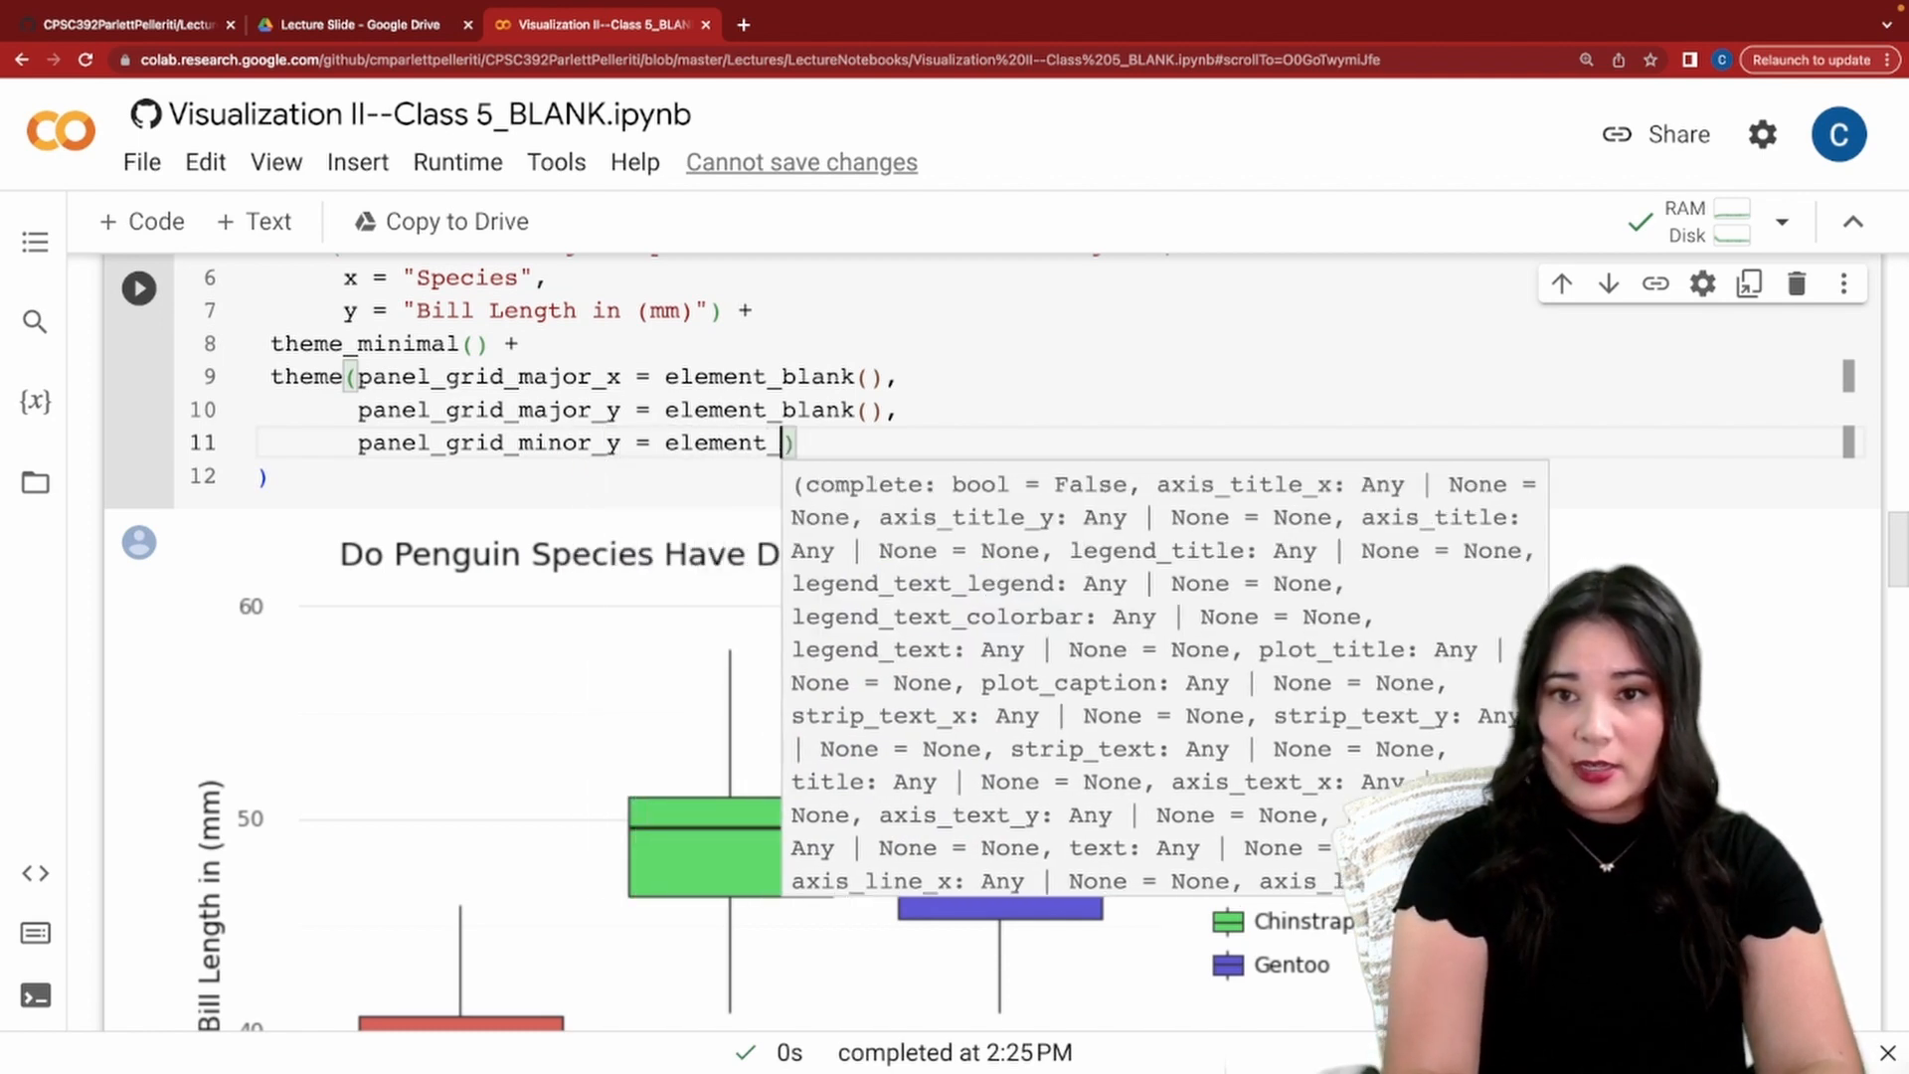
{"action": "type", "text": "_blank()"}
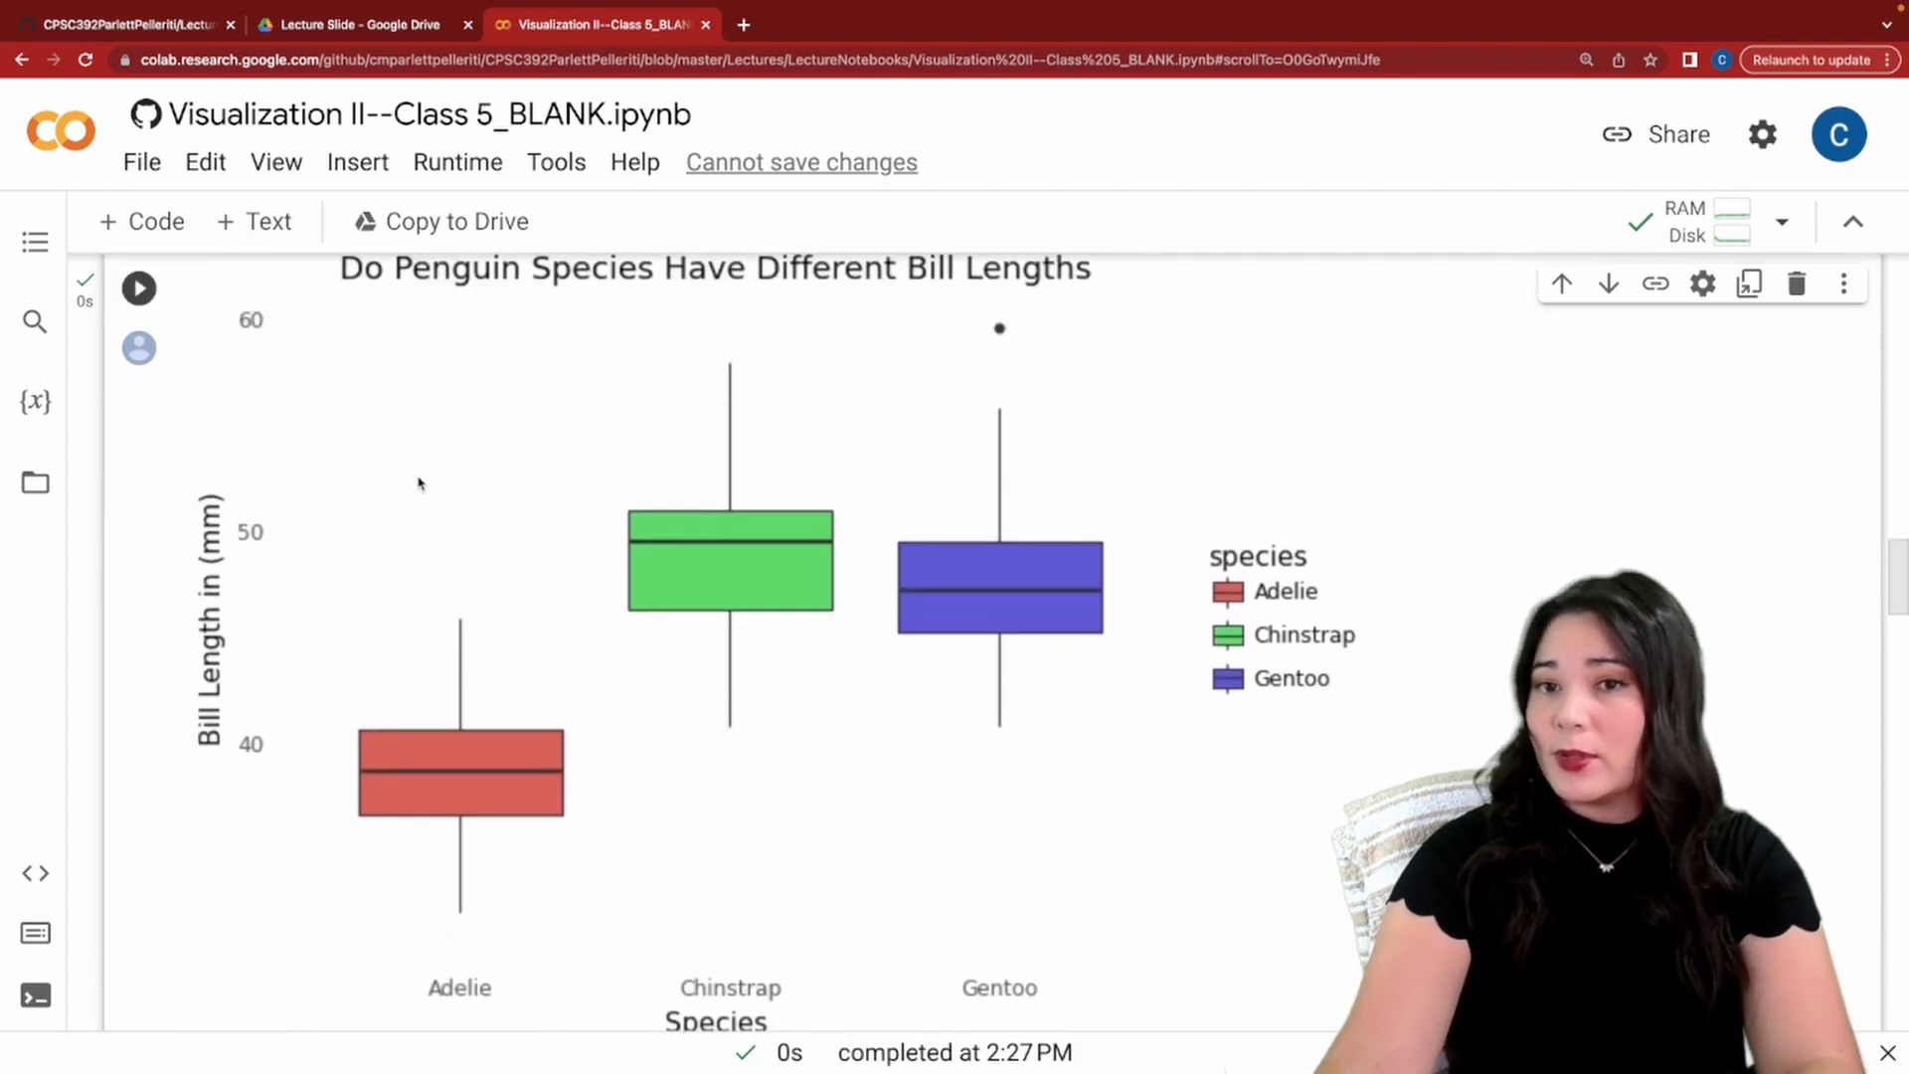
{"action": "scroll", "scroll_direction": "up", "scroll_amount": 3}
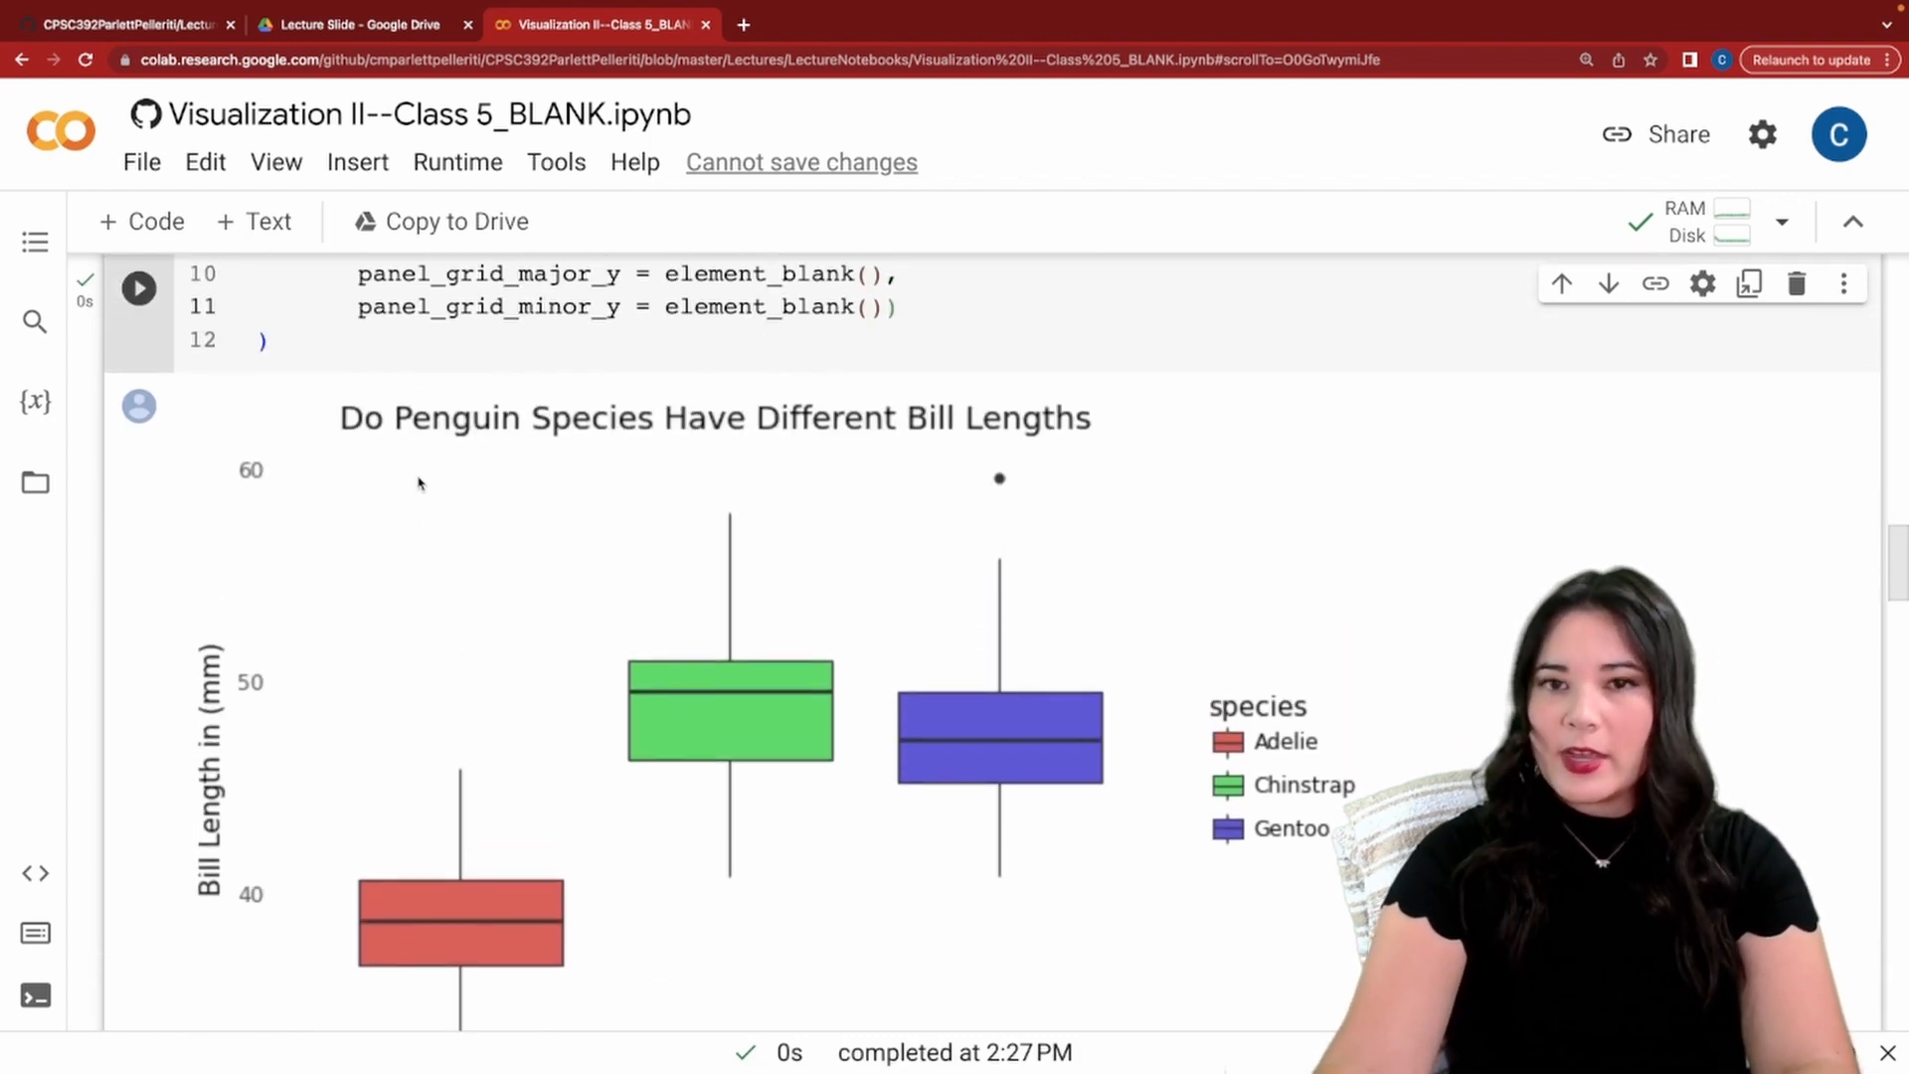
{"action": "scroll", "scroll_direction": "down", "scroll_amount": 3}
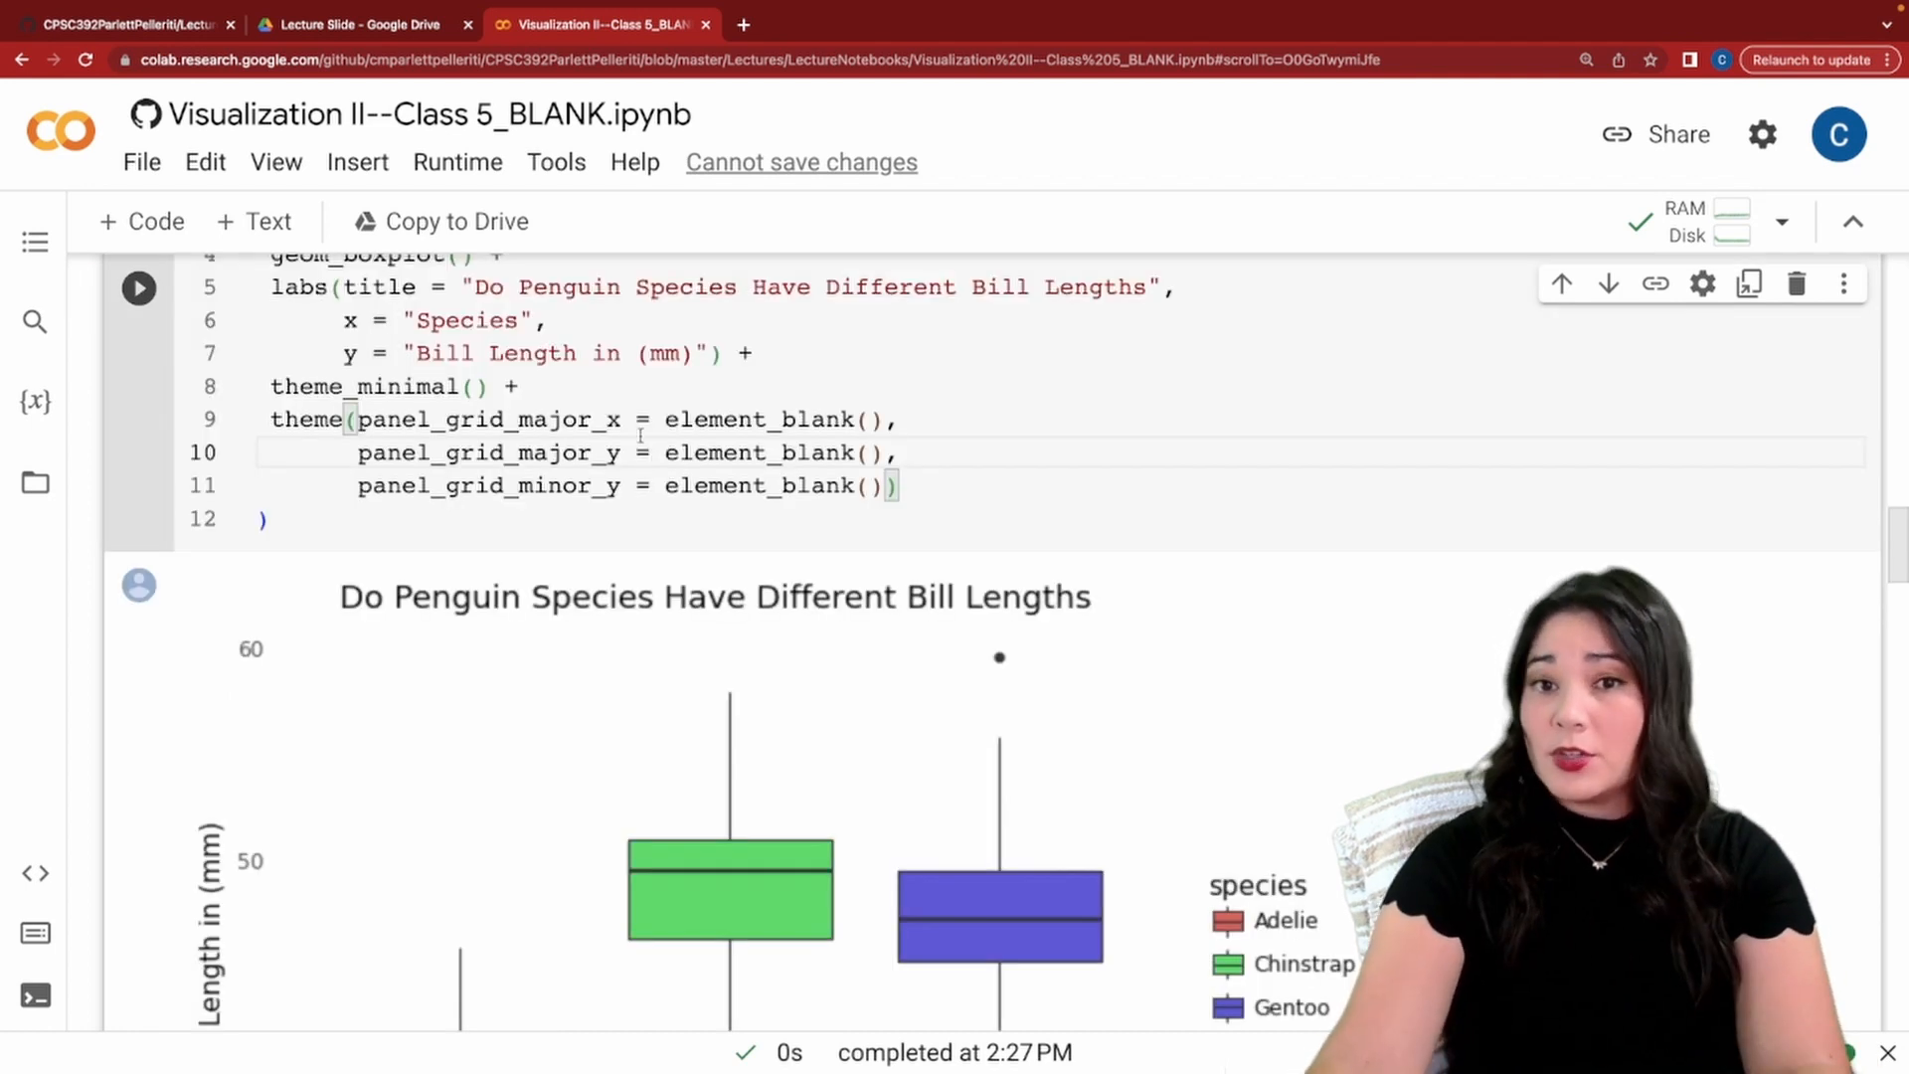
Change the x label to an empty string in labs() and rerun.
{"action": "double_click", "coordinate": [466, 320]}
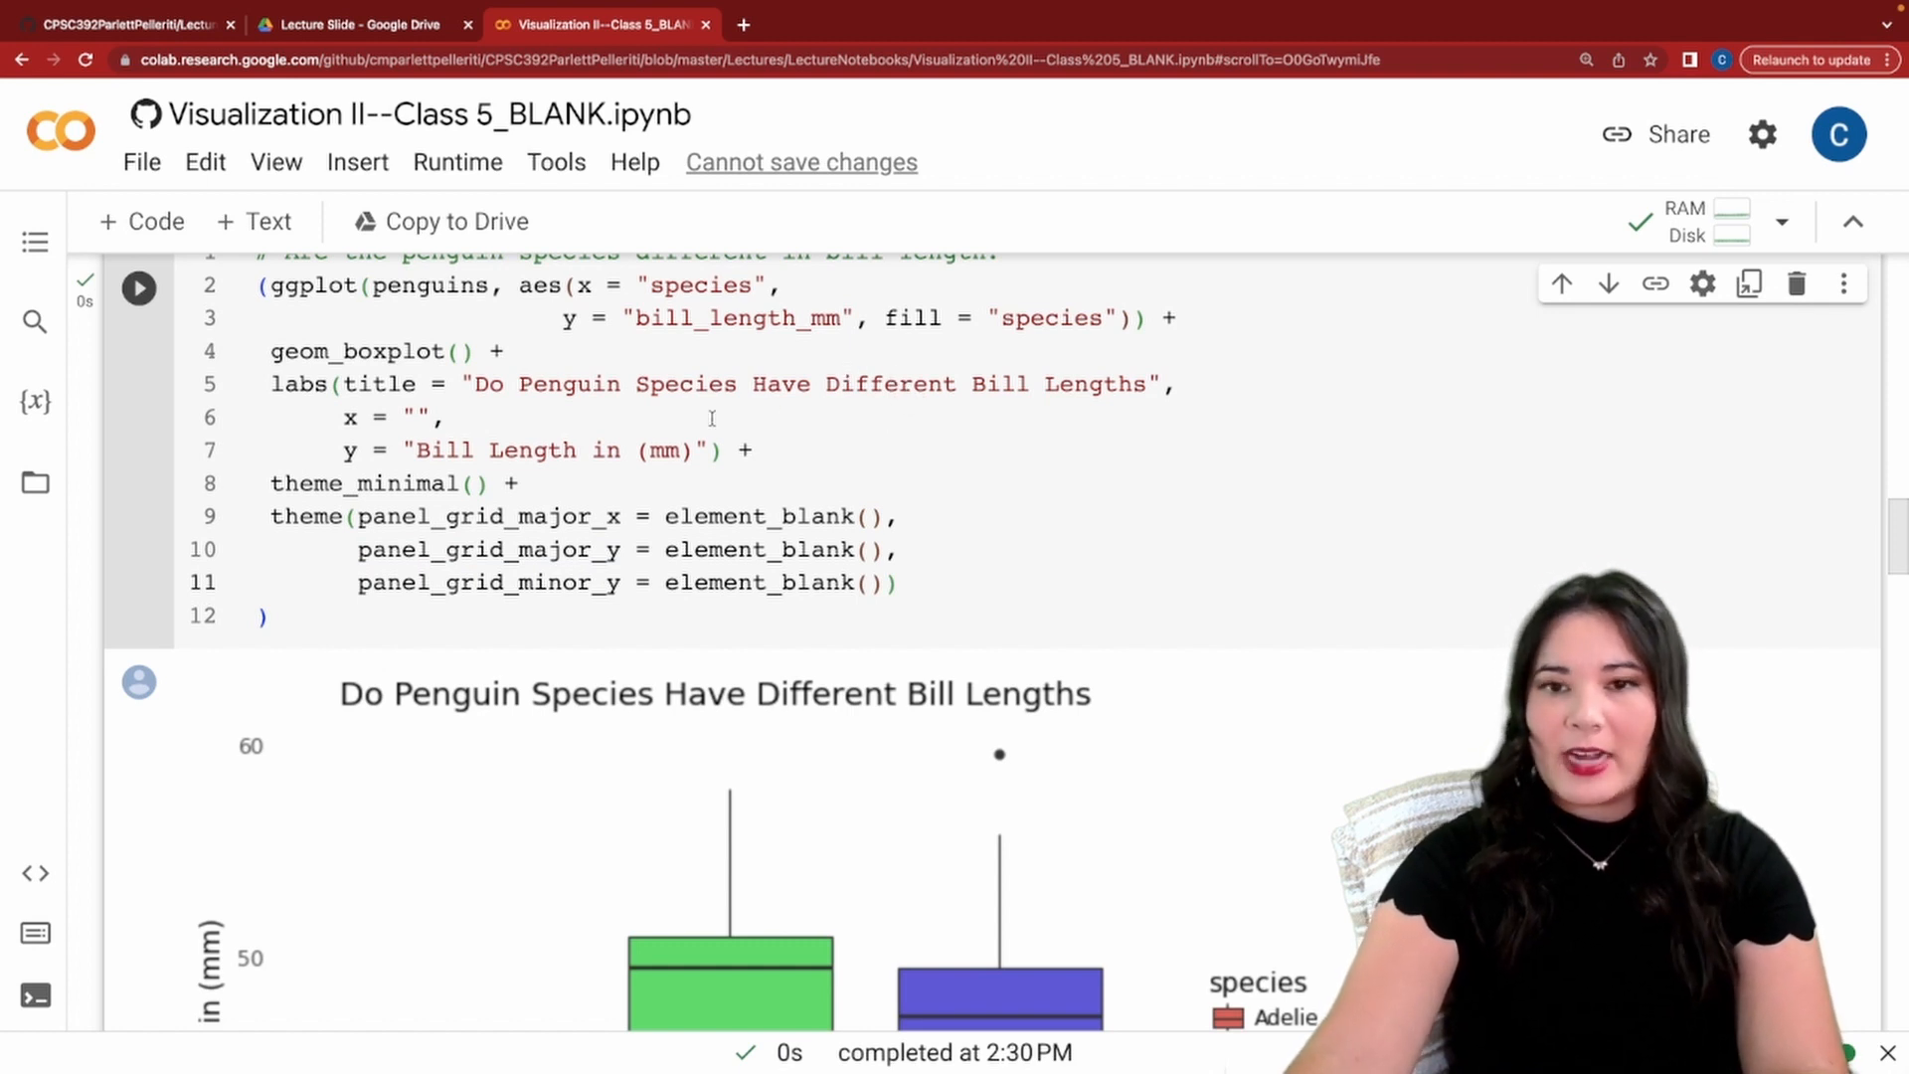
{"action": "scroll", "scroll_direction": "down", "scroll_amount": 3}
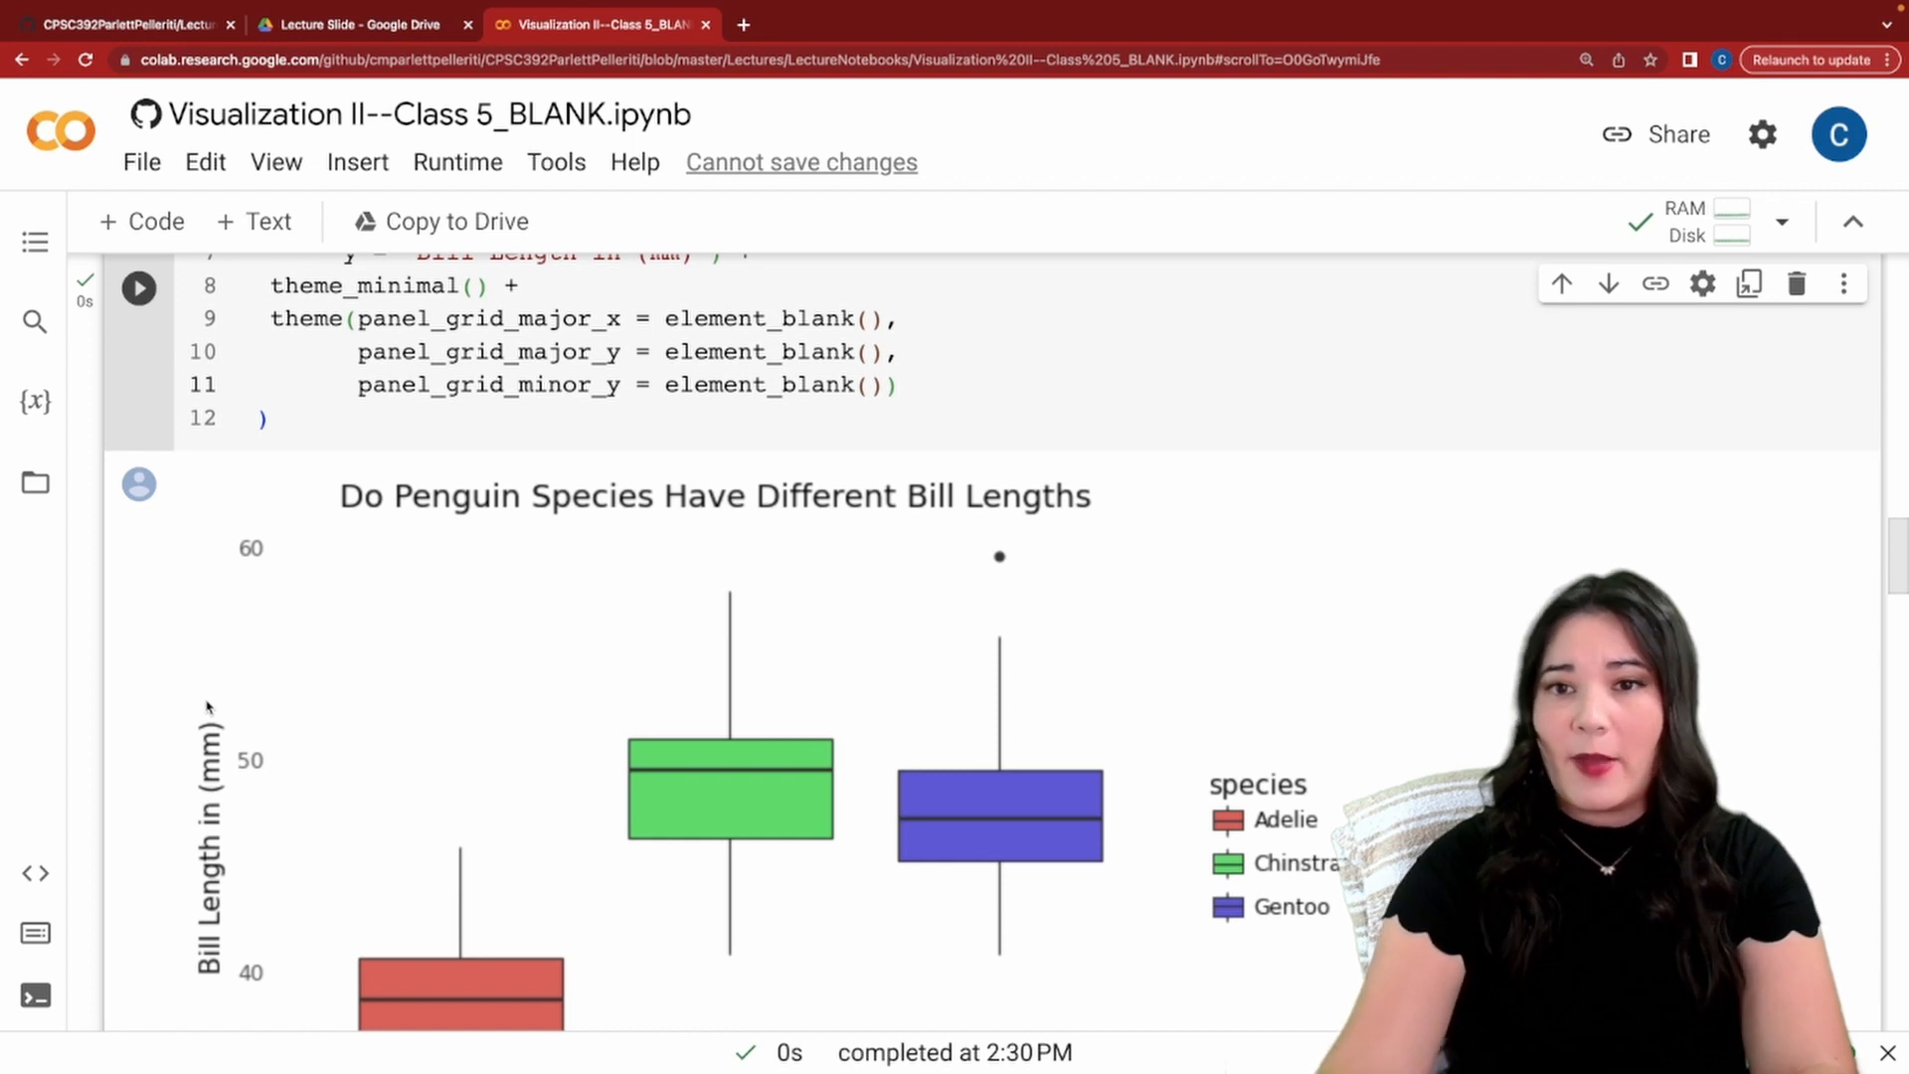
Add axis_text_y = element_blank() to theme() via autocomplete and rerun.
{"action": "type", "text": "a)"}
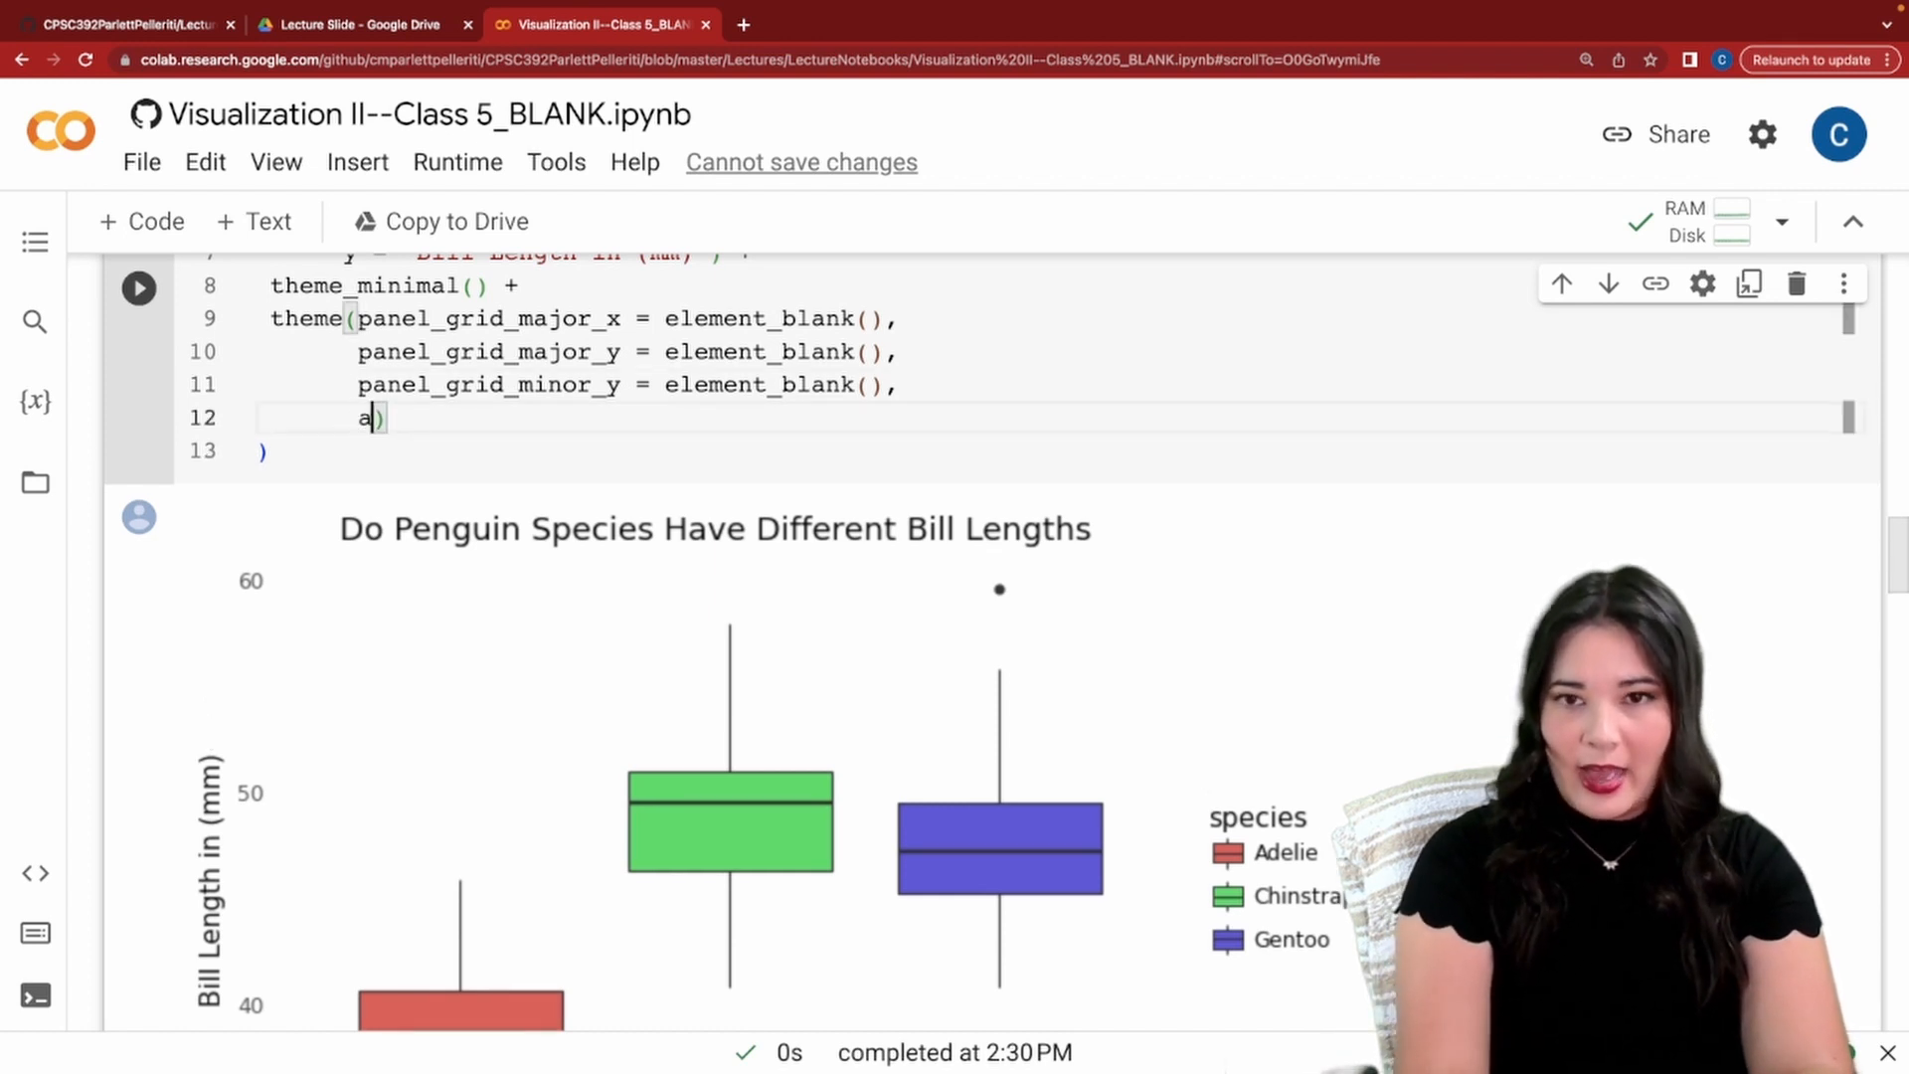
{"action": "type", "text": "xis_text_"}
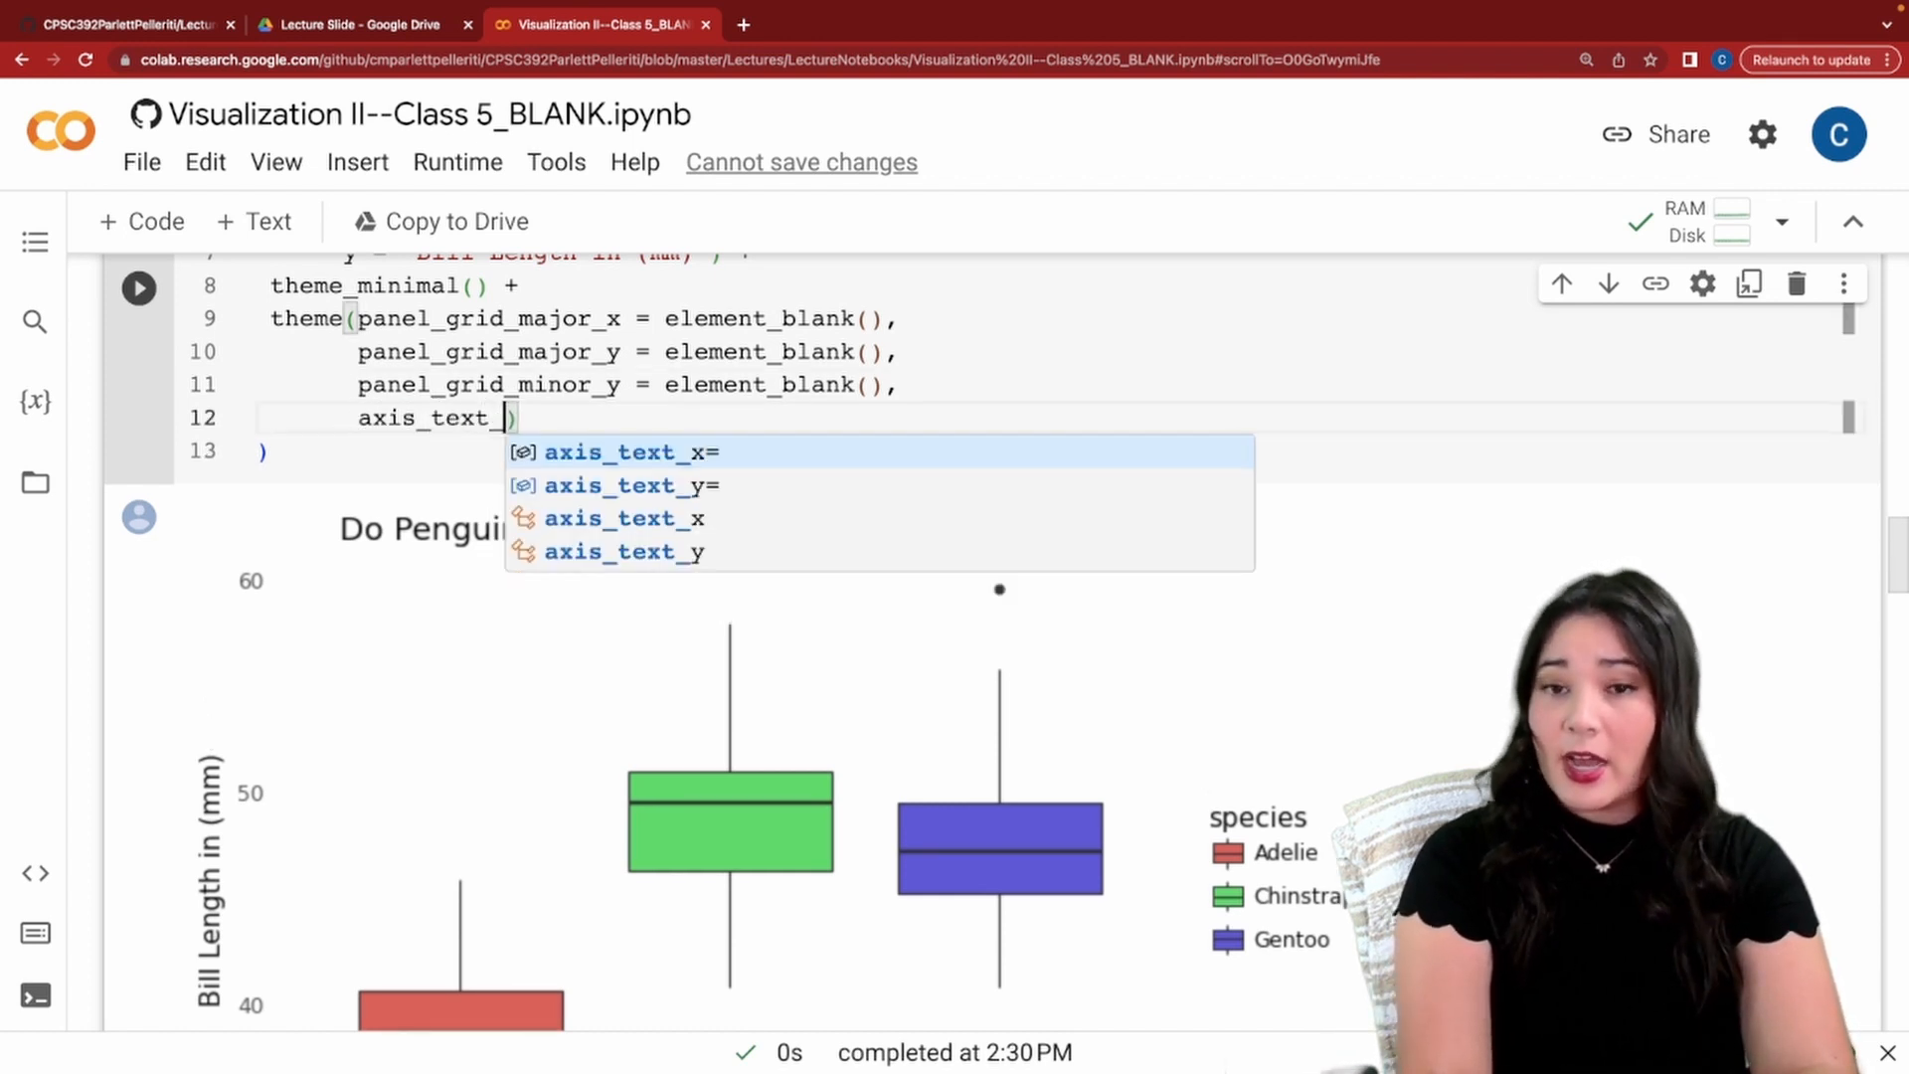
{"action": "left_click", "coordinate": [622, 485]}
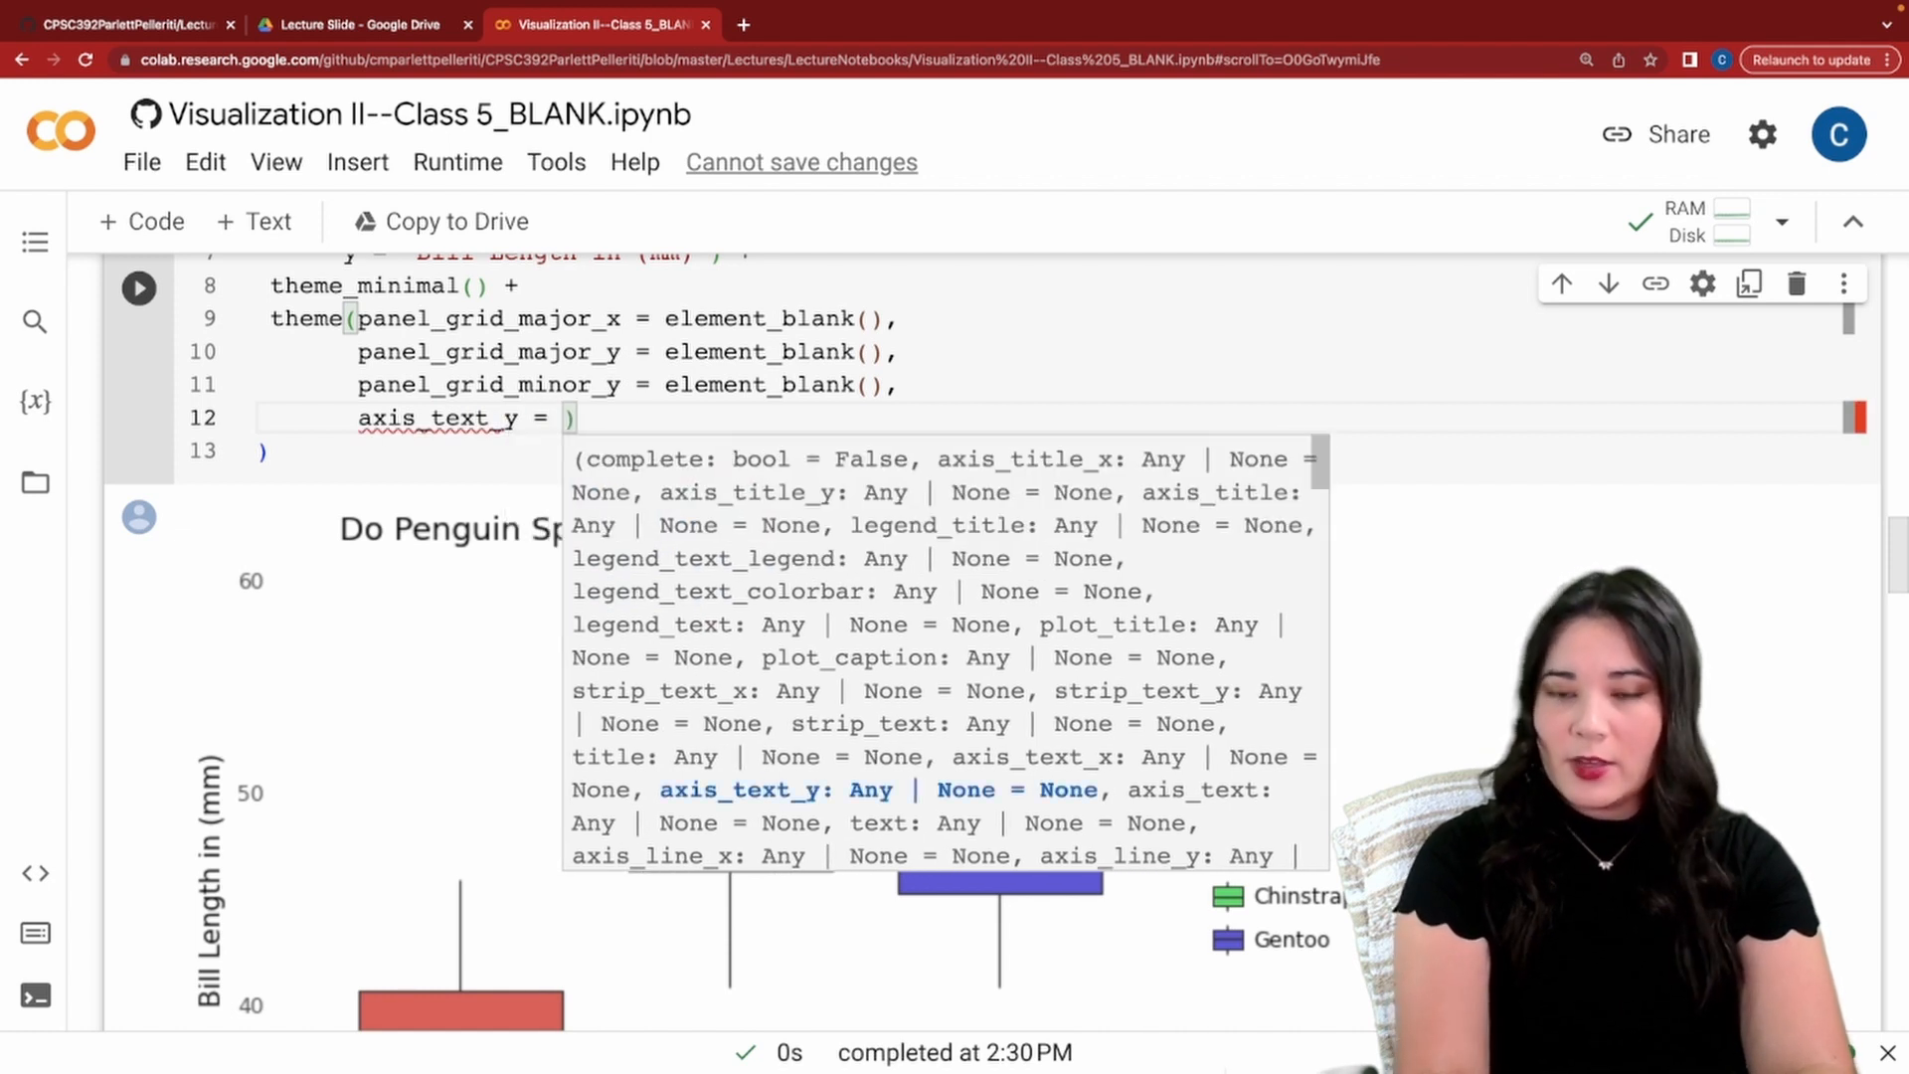
{"action": "type", "text": "element_bla"}
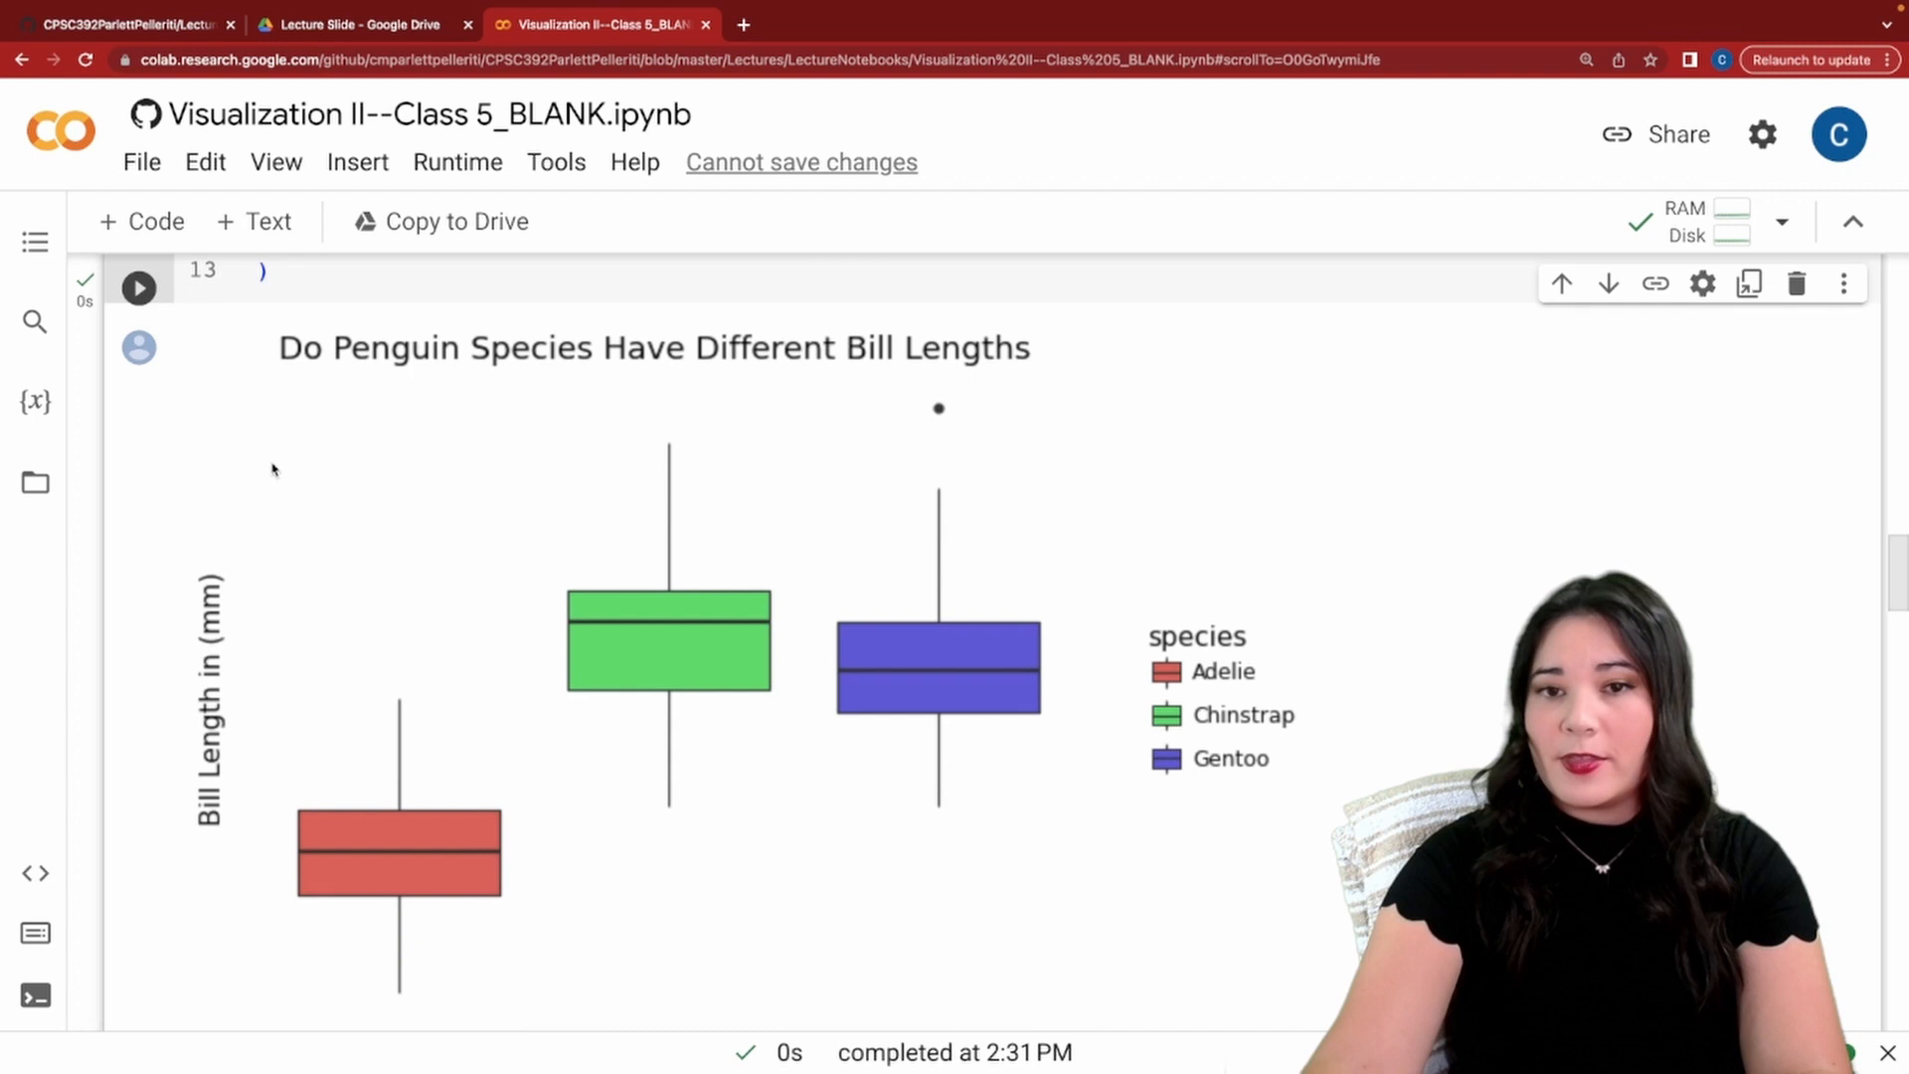
{"action": "scroll", "scroll_direction": "down", "scroll_amount": 3}
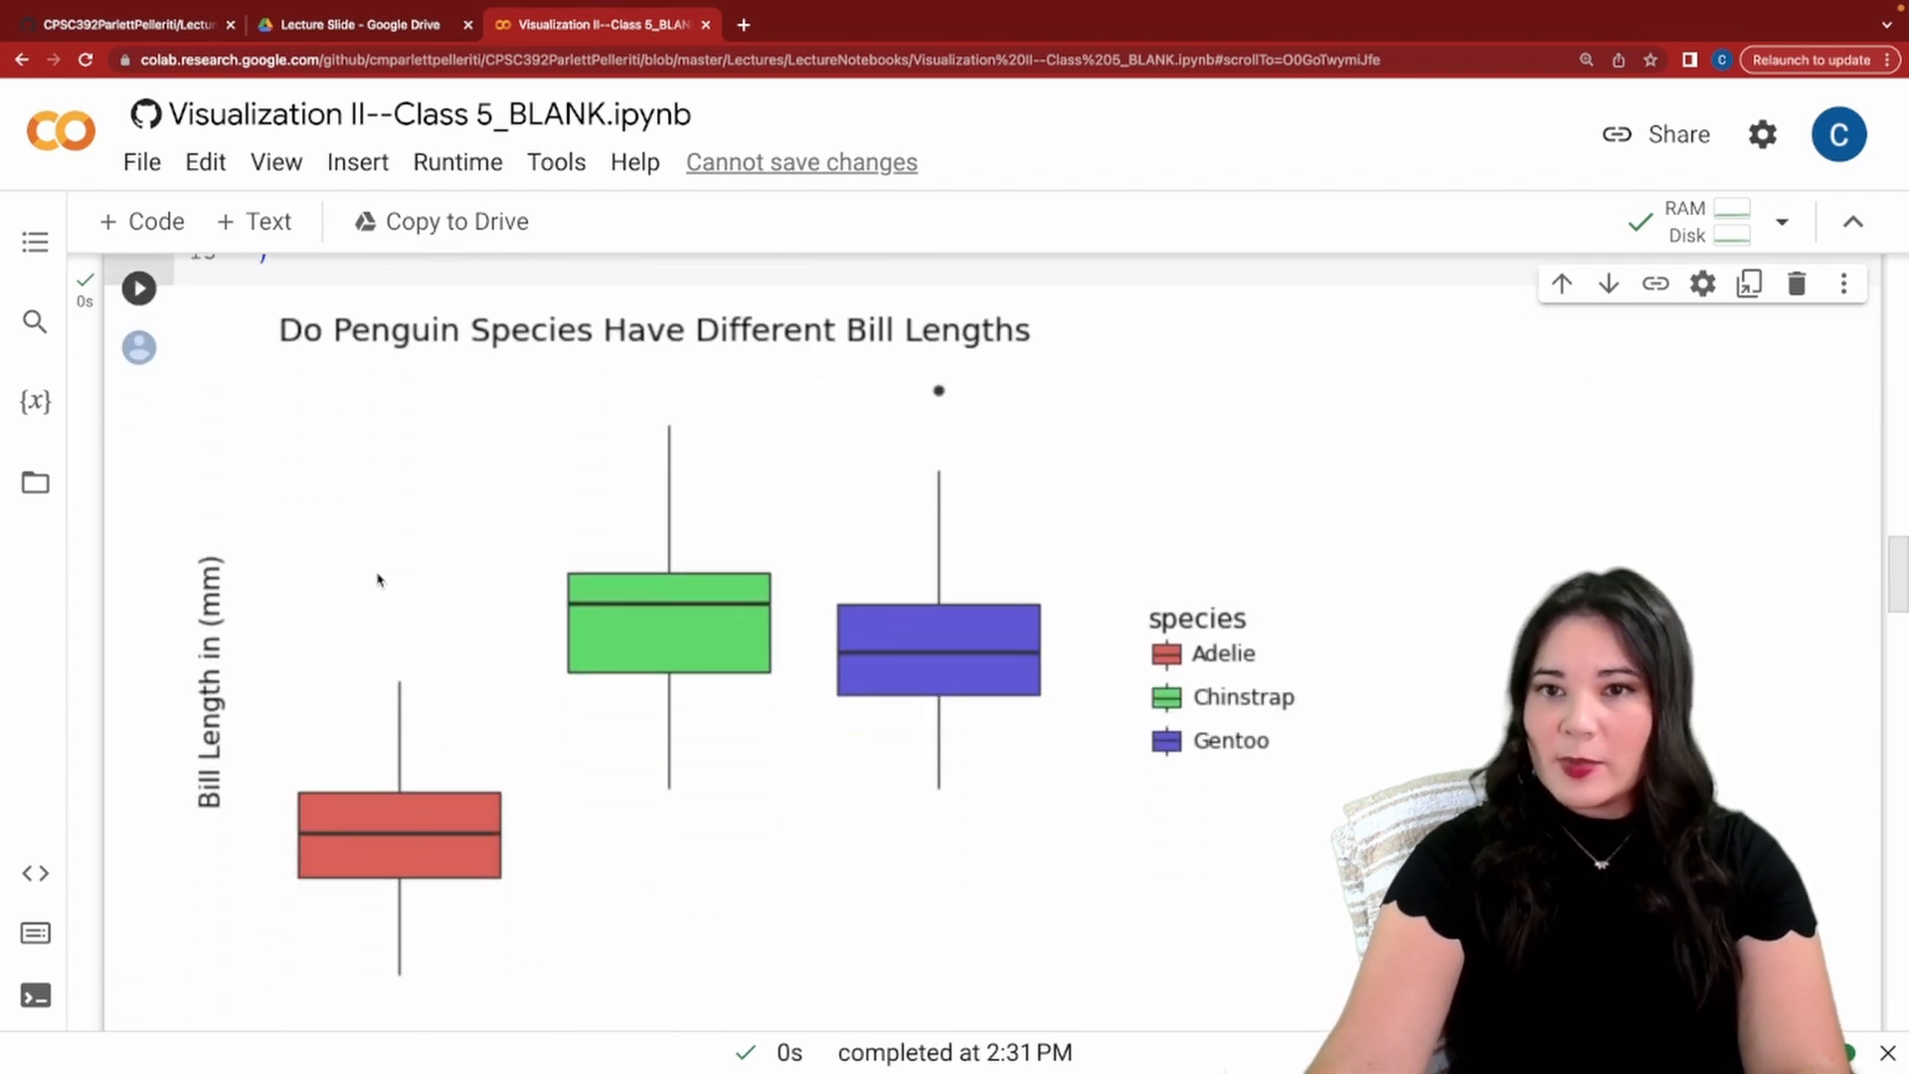
{"action": "scroll", "scroll_direction": "down", "scroll_amount": 3}
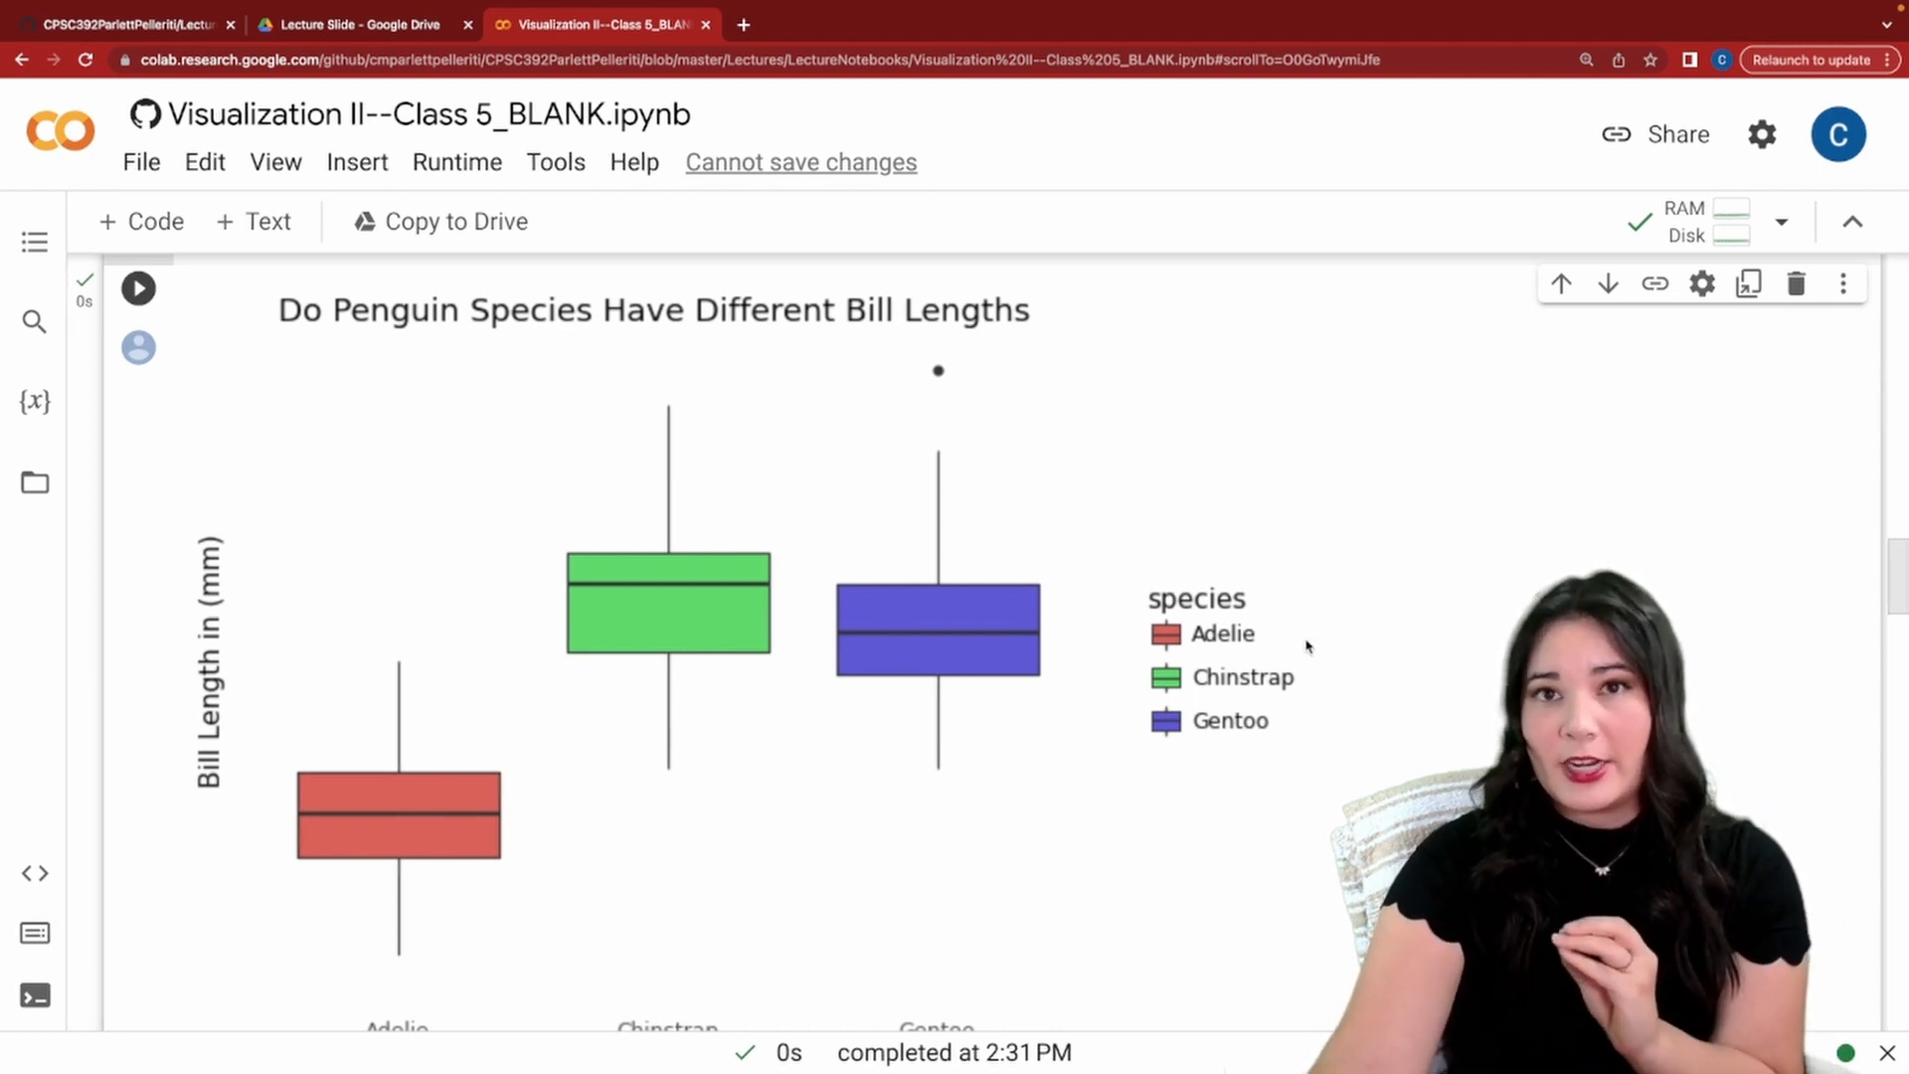
{"action": "scroll", "scroll_direction": "down", "scroll_amount": 3}
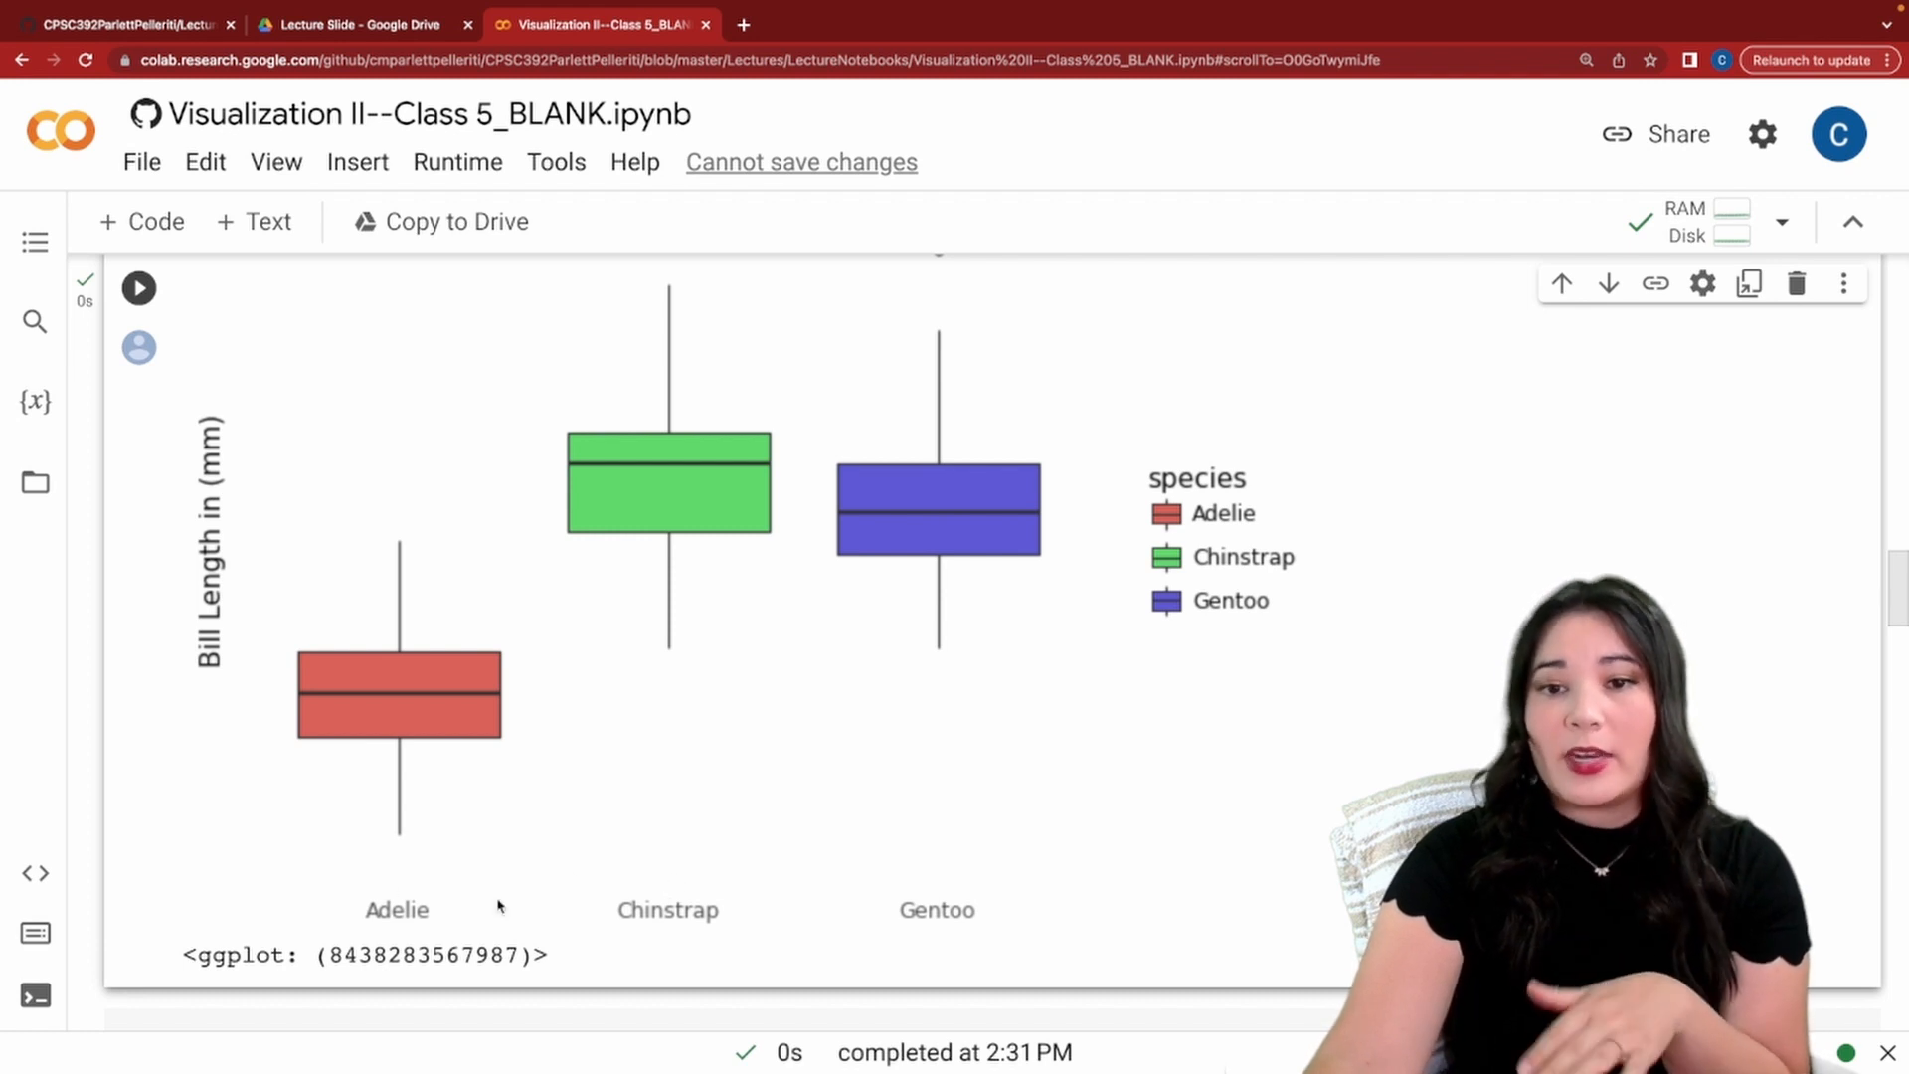
{"action": "mouse_move", "coordinate": [1094, 544]}
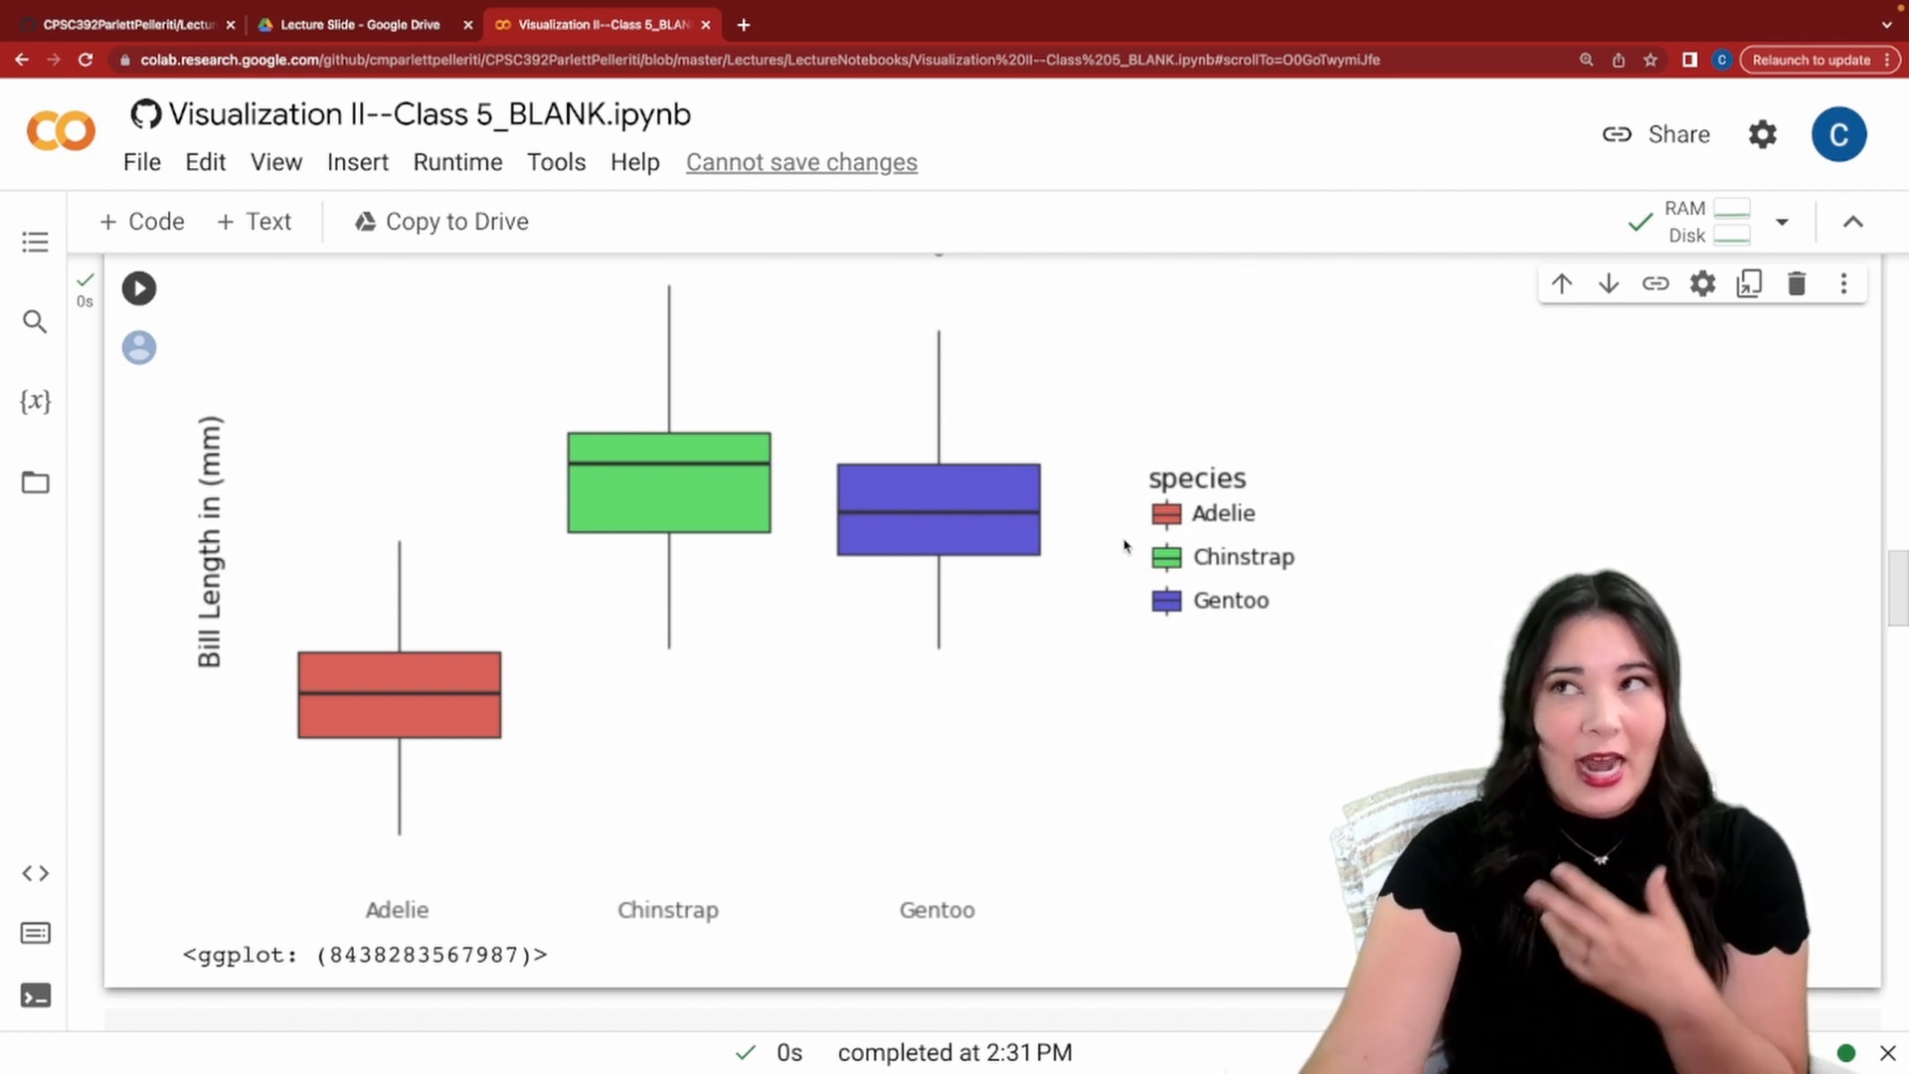
{"action": "mouse_move", "coordinate": [1323, 465]}
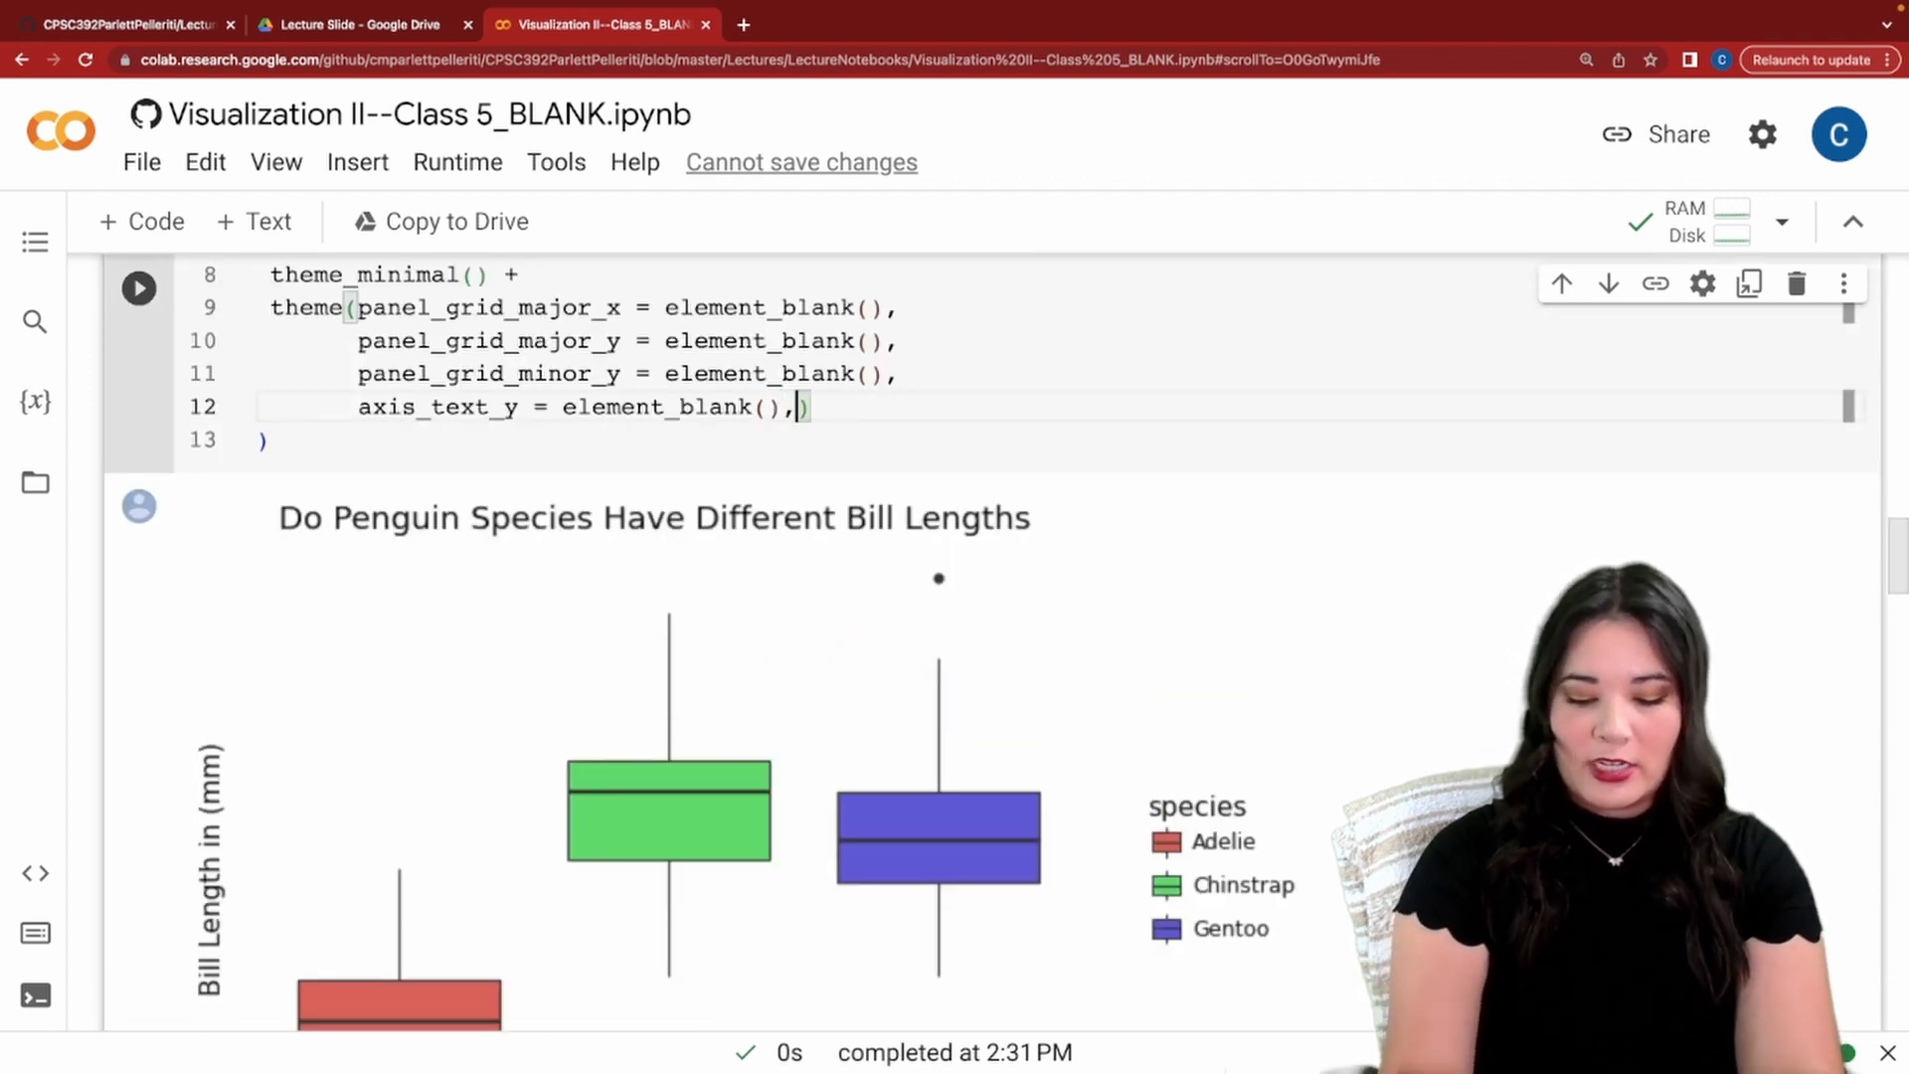
Add legend_position = "none" to theme() and scroll down to the Color Blindness cell.
{"action": "type", "text": "legend_p"}
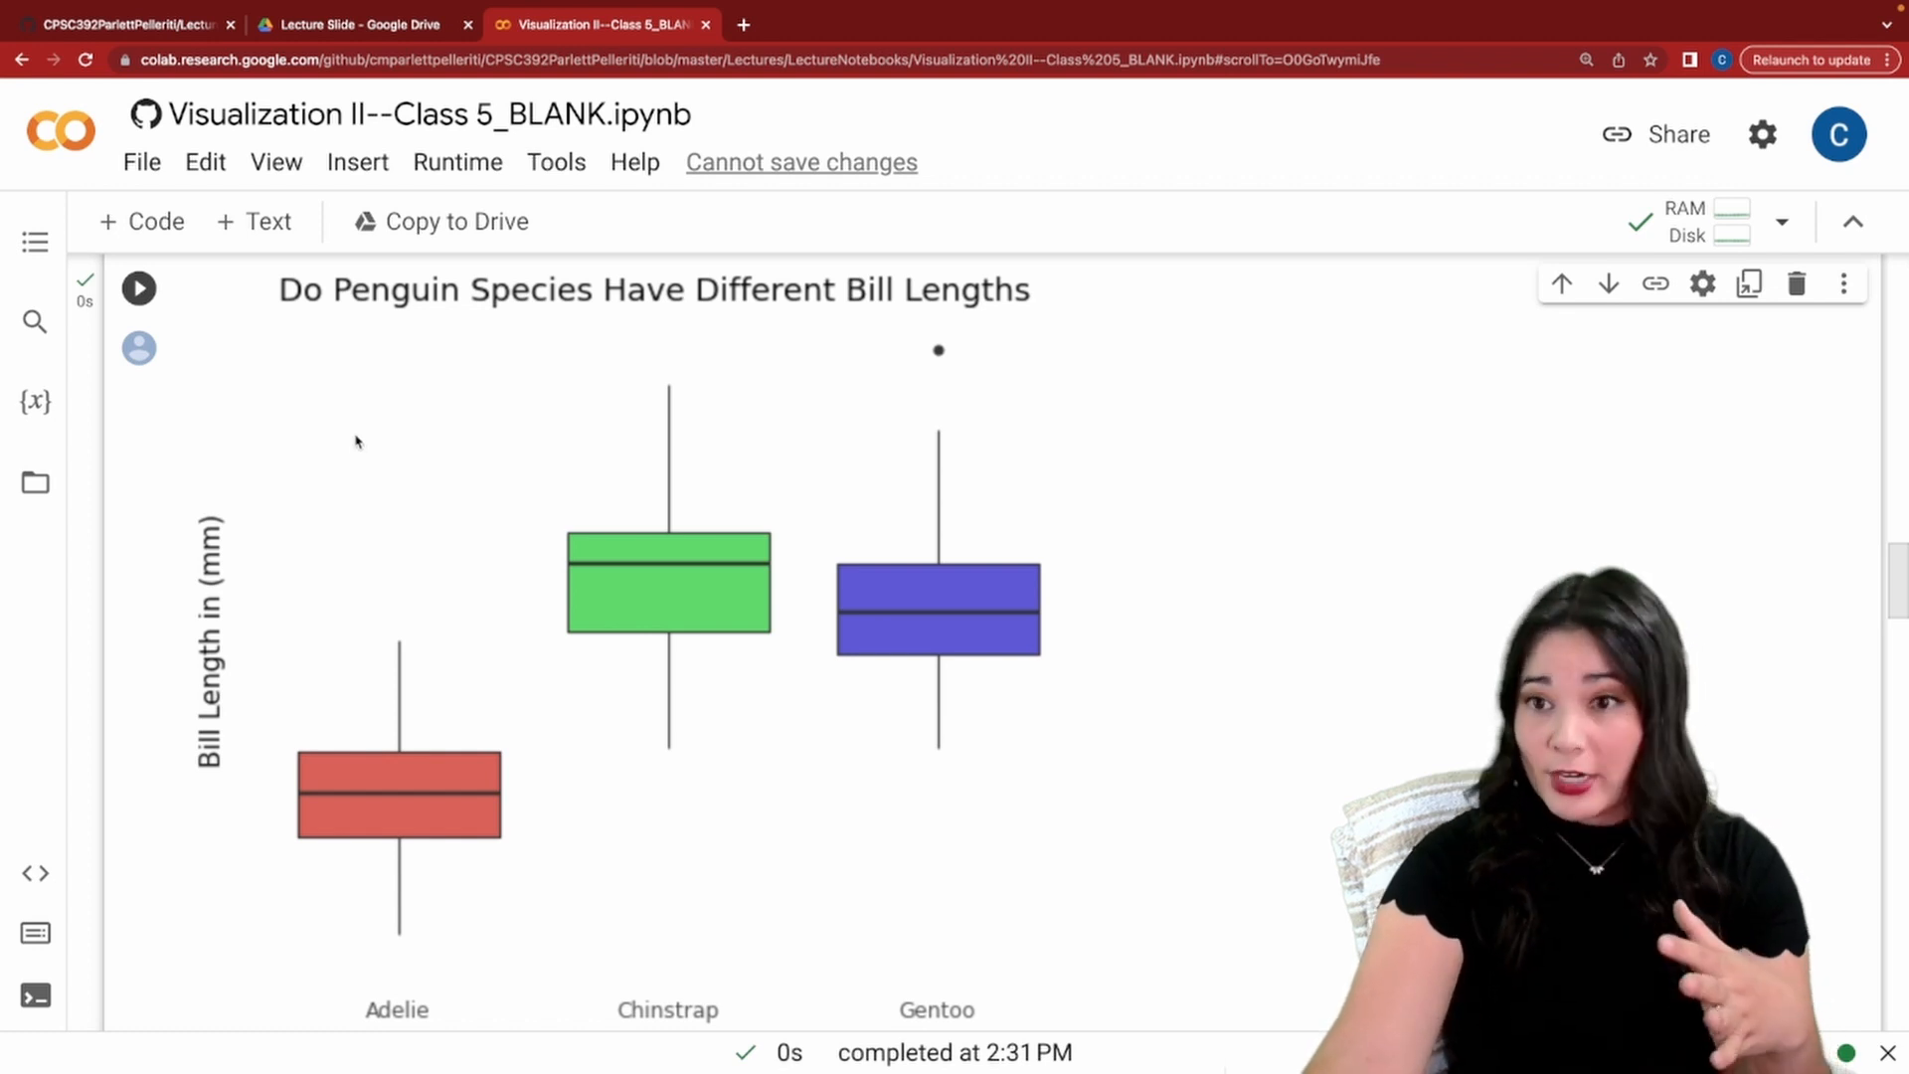
{"action": "scroll", "scroll_direction": "down", "scroll_amount": 3}
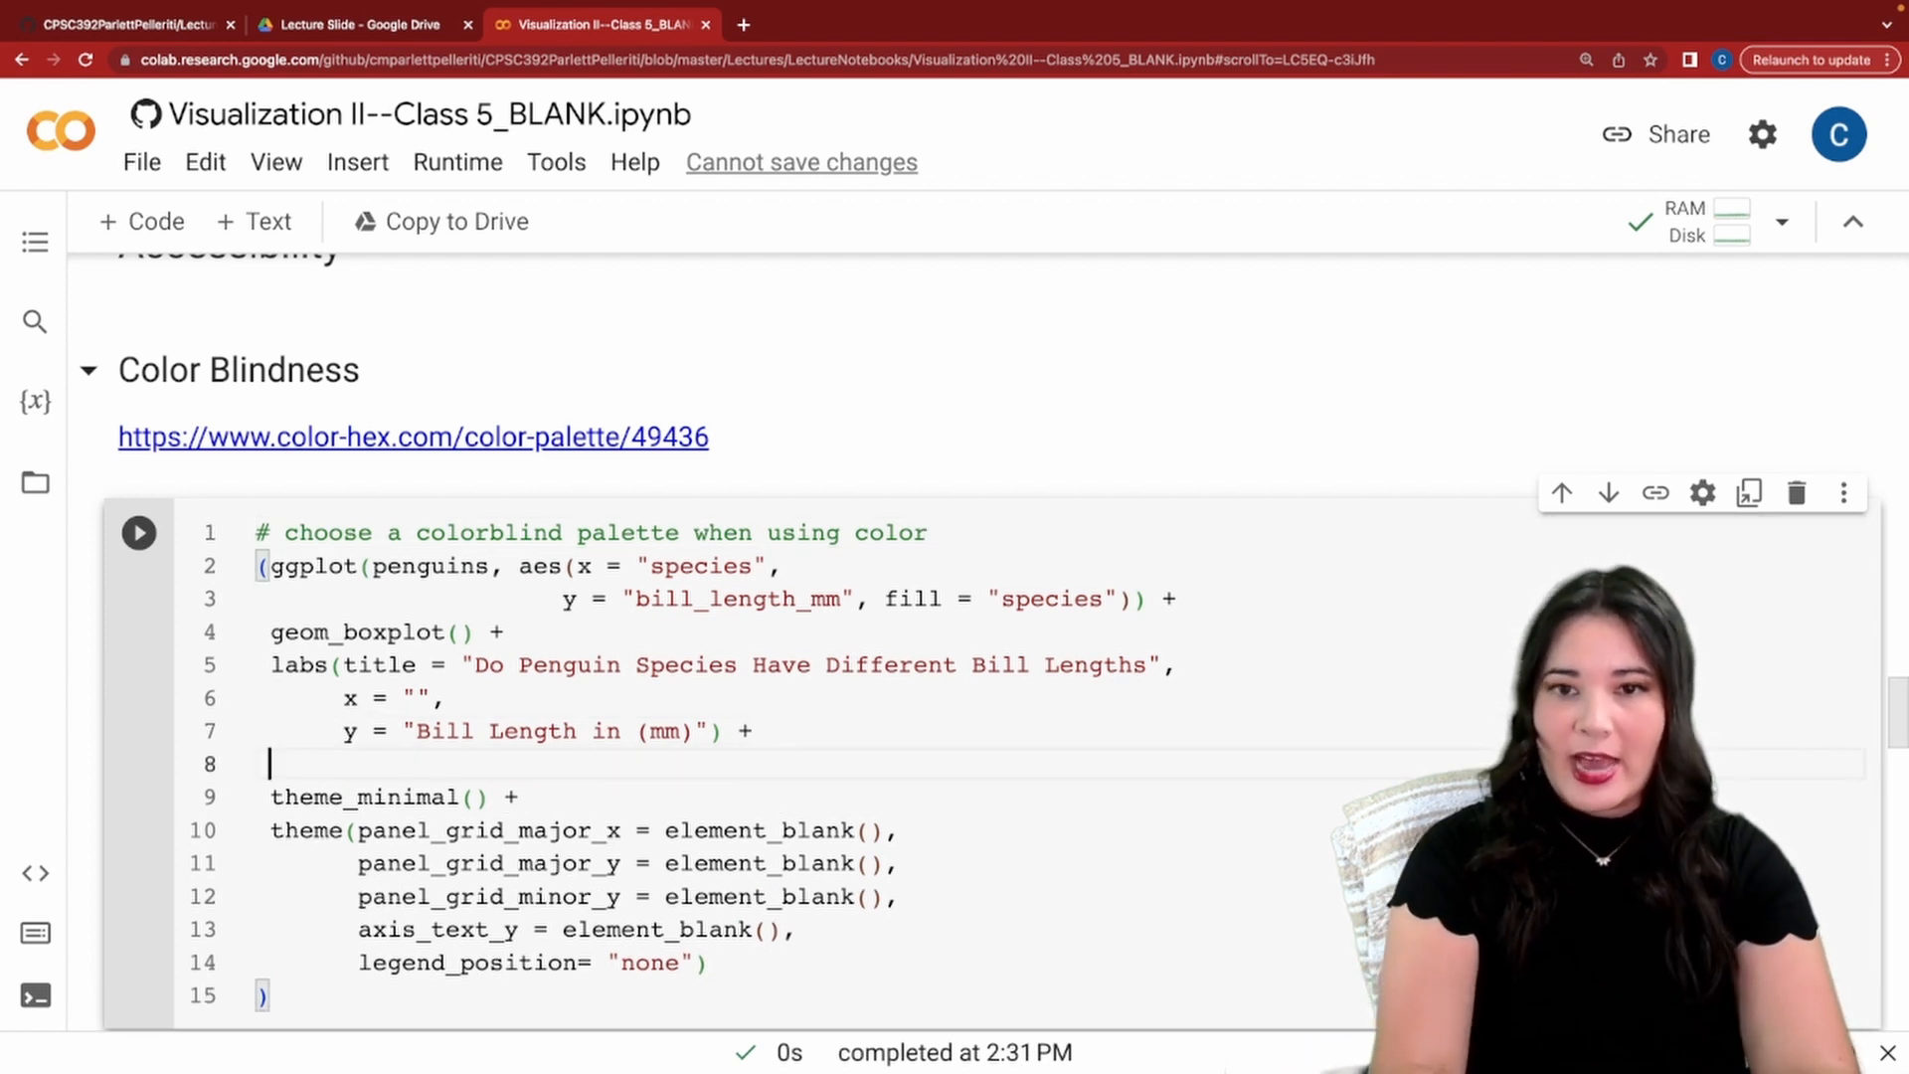
Apply scale_fill_manual with palette #d55e00, #cc79a7, #0072b2, #f0e442, #009e73 and rerun the boxplot.
{"action": "type", "text": "scal"}
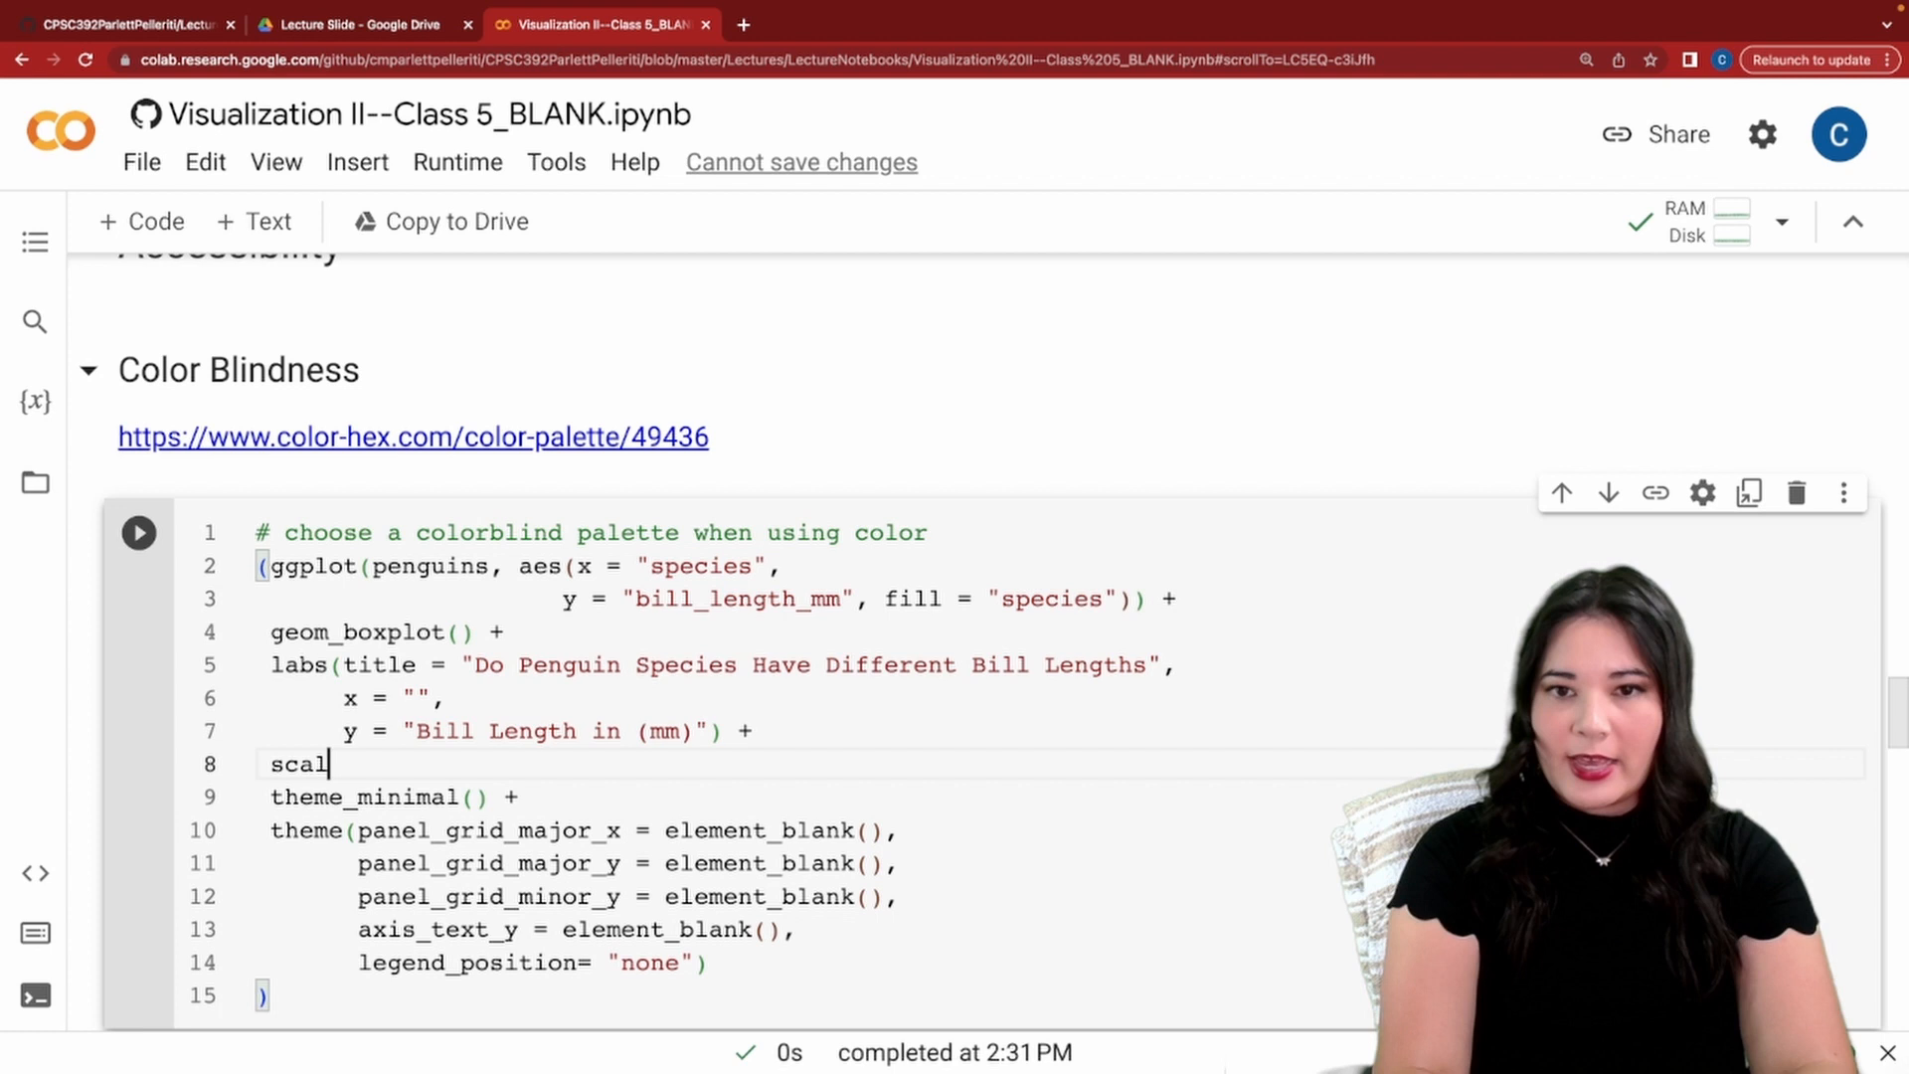
{"action": "type", "text": "e_"}
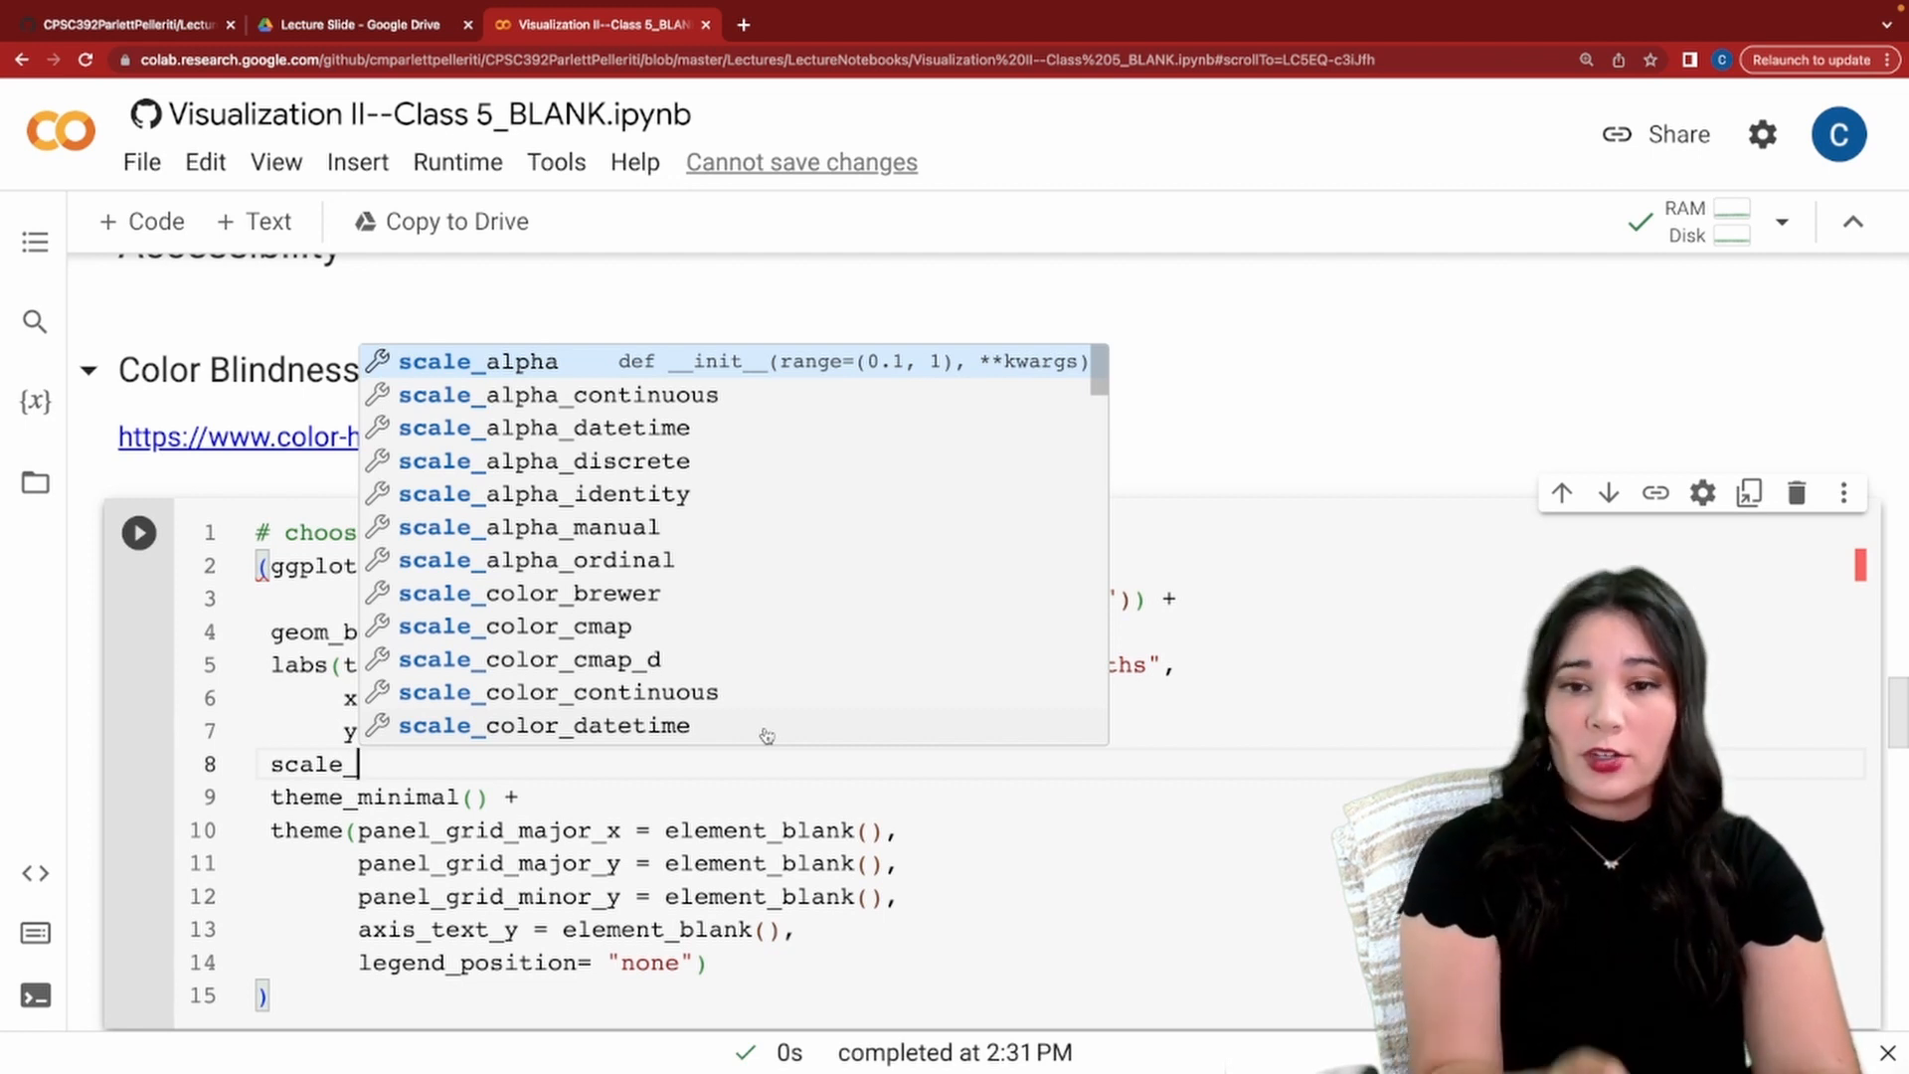
{"action": "type", "text": "fill_manual("}
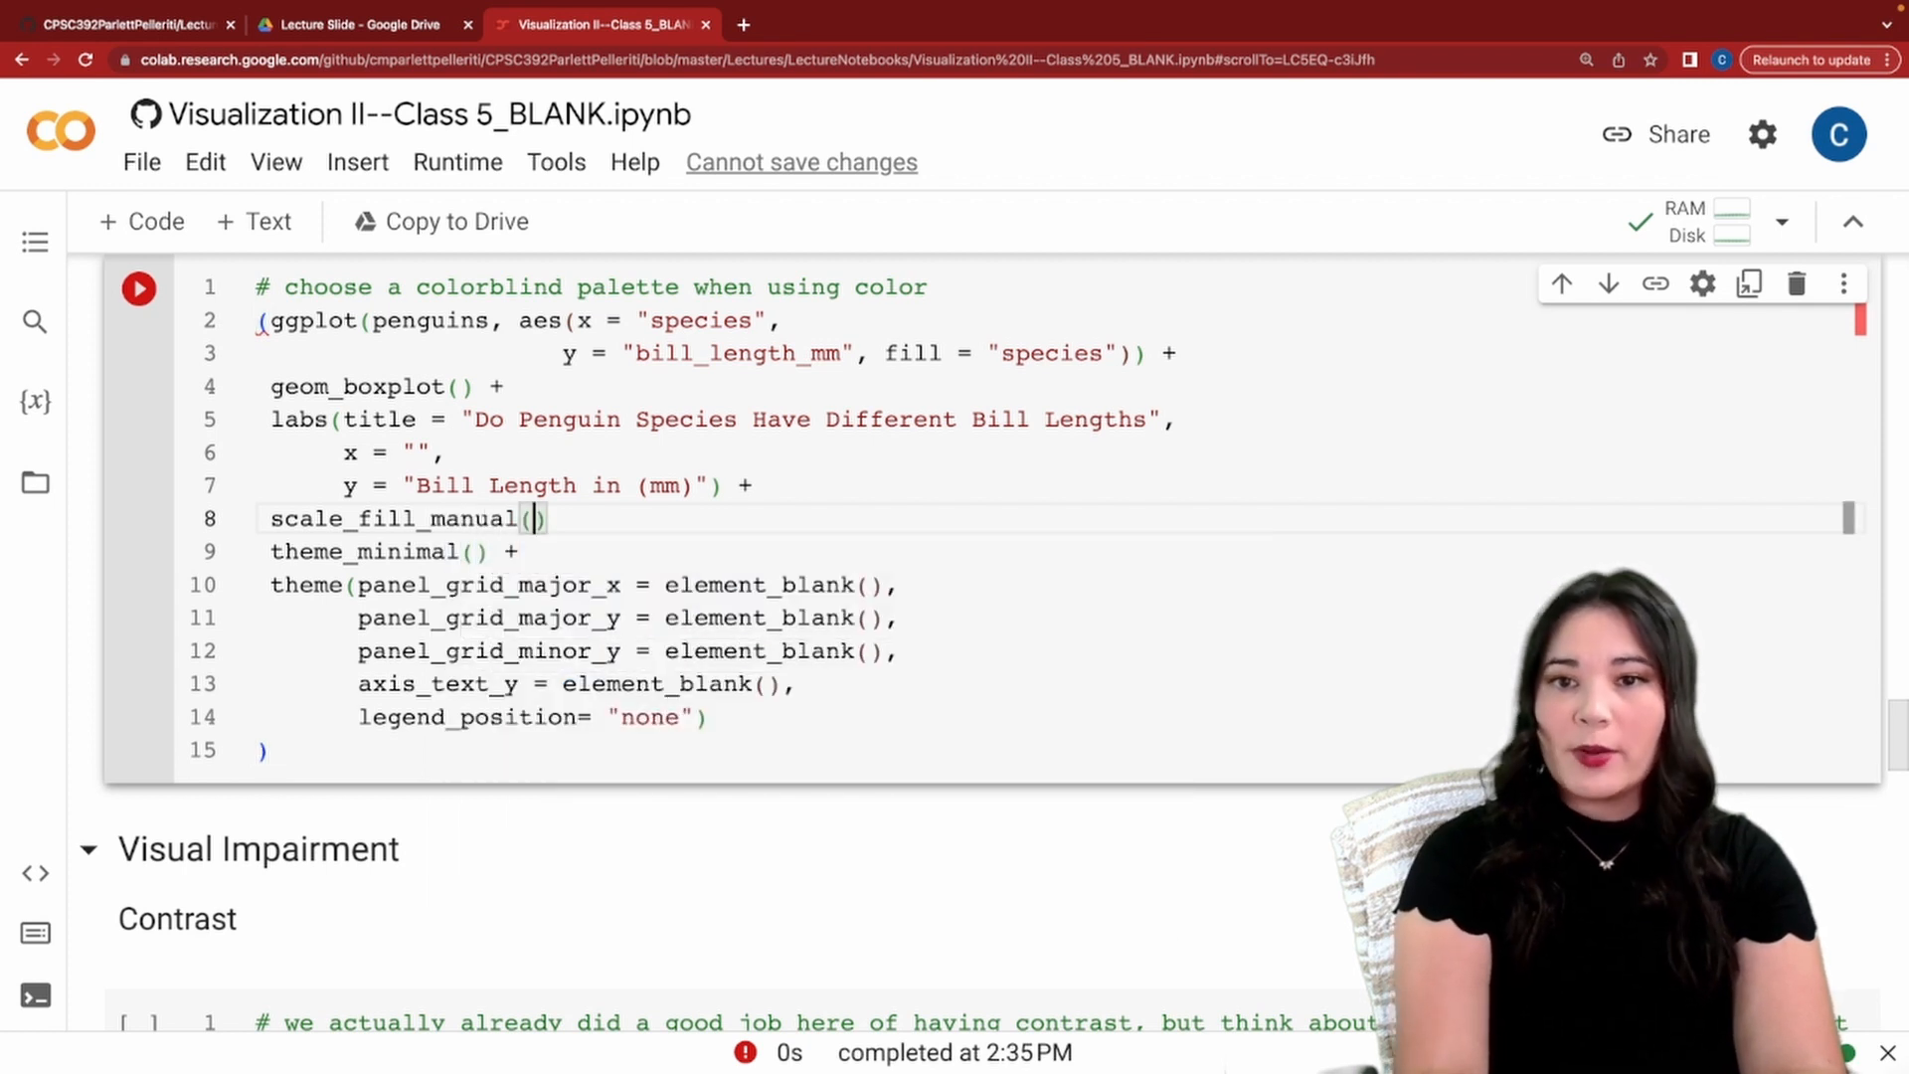
{"action": "type", "text": "+"}
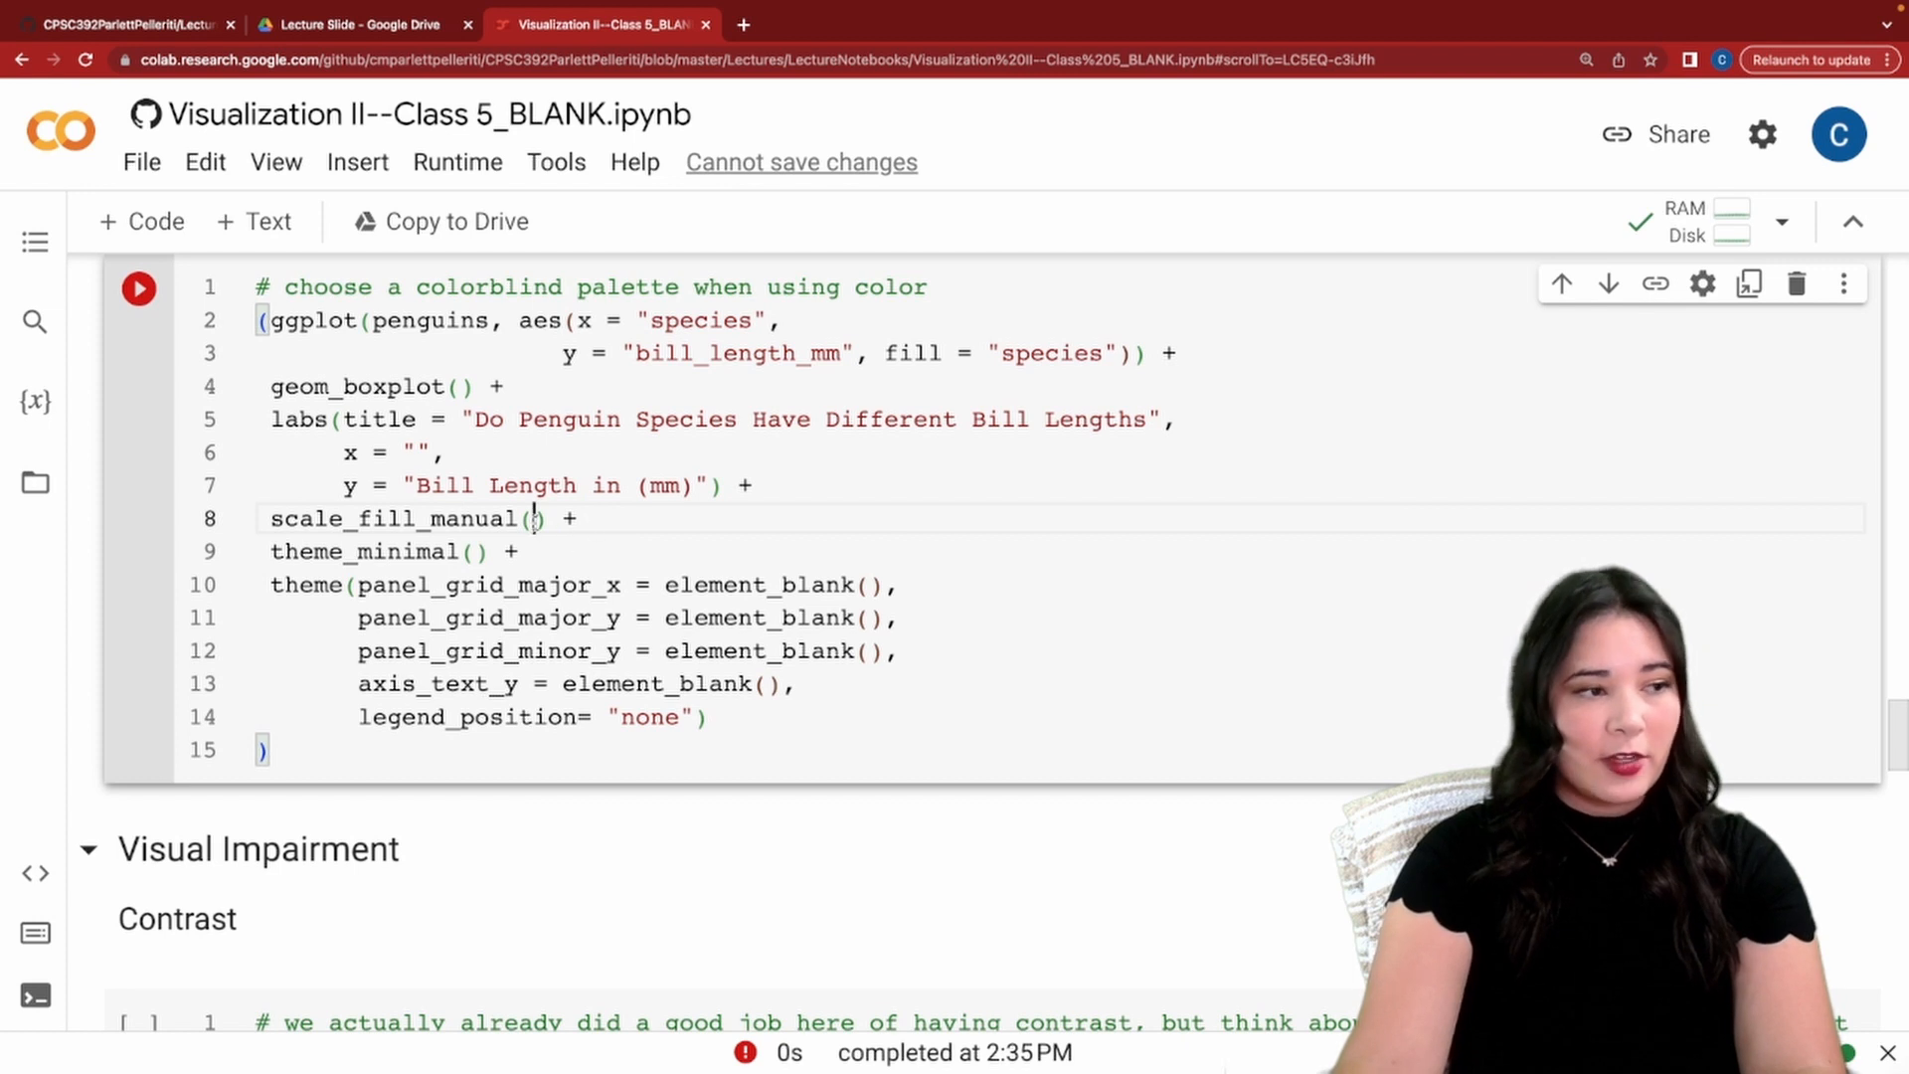
{"action": "type", "text": "[\"#d55e00\", \"#cc79a7\", \"#0072b2\",\"#f0e442\",\"#009e73\"]"}
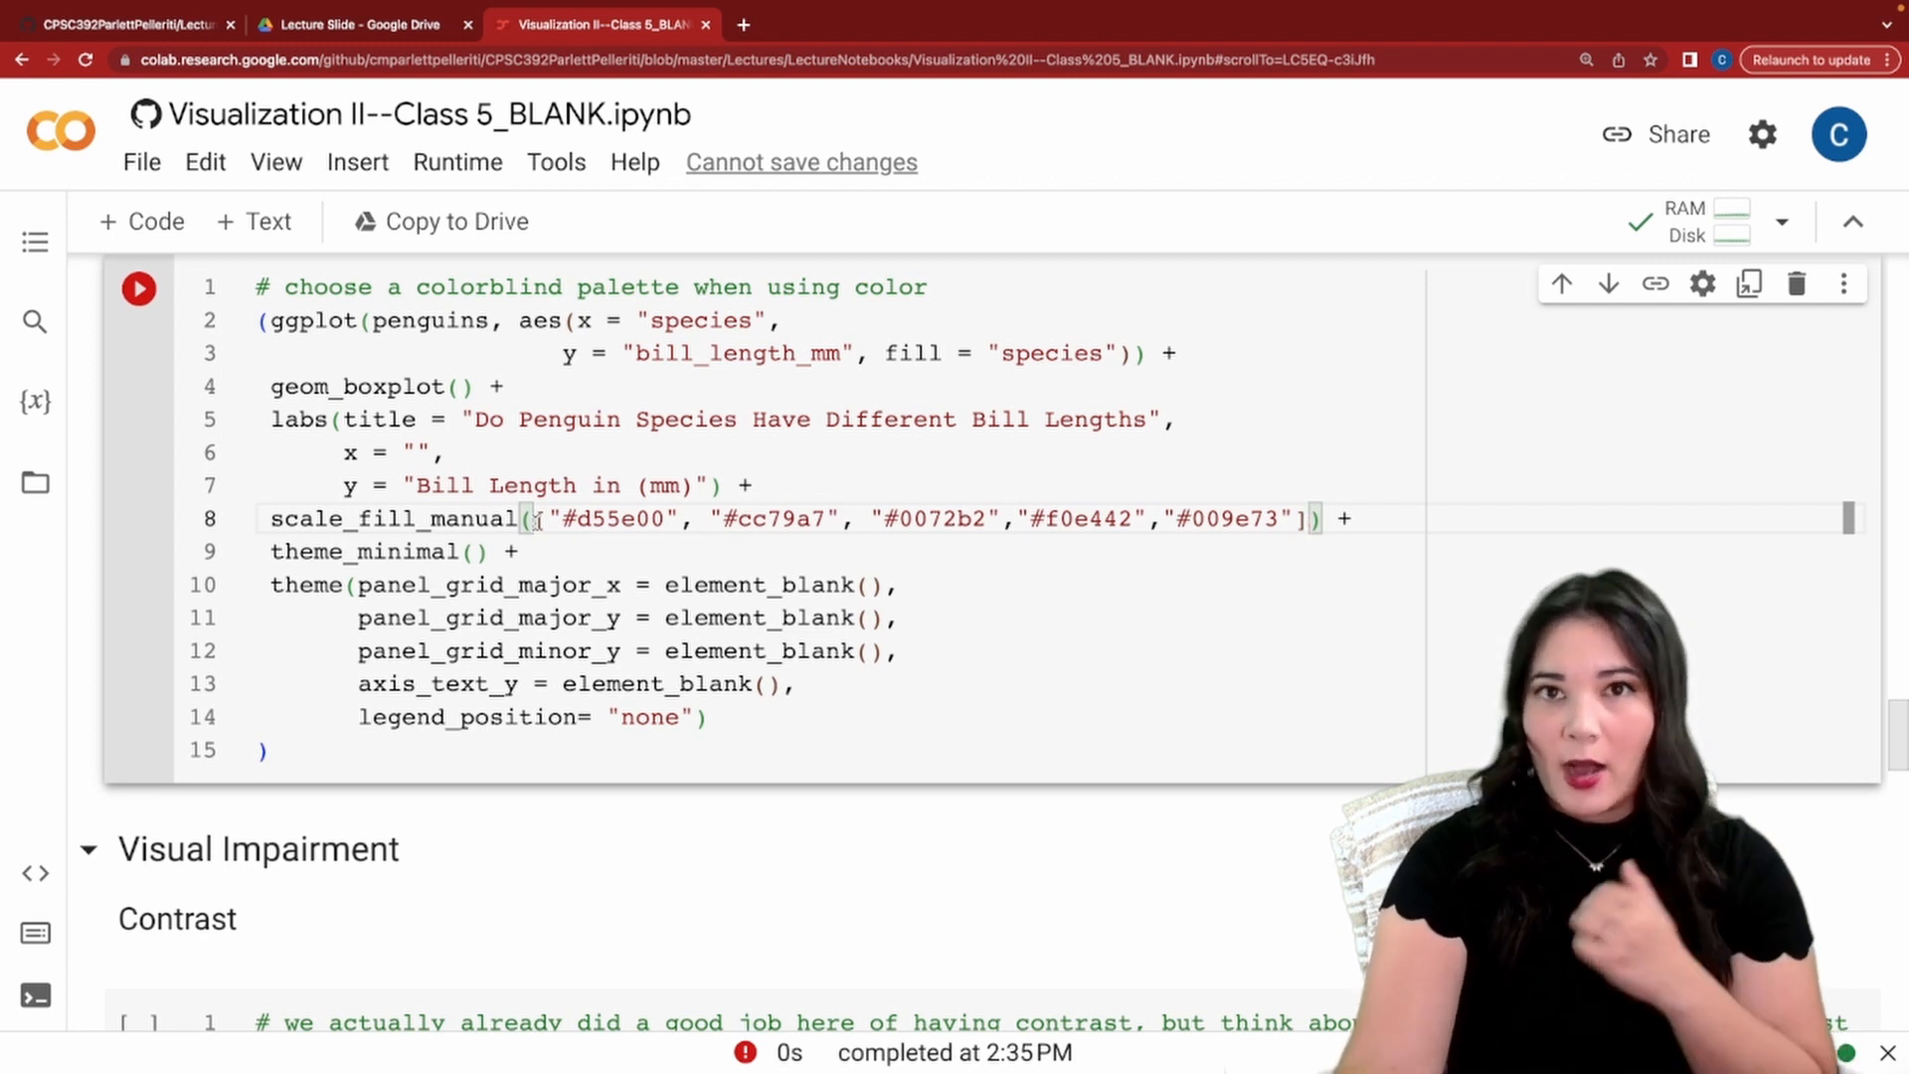
{"action": "left_click", "coordinate": [138, 288]}
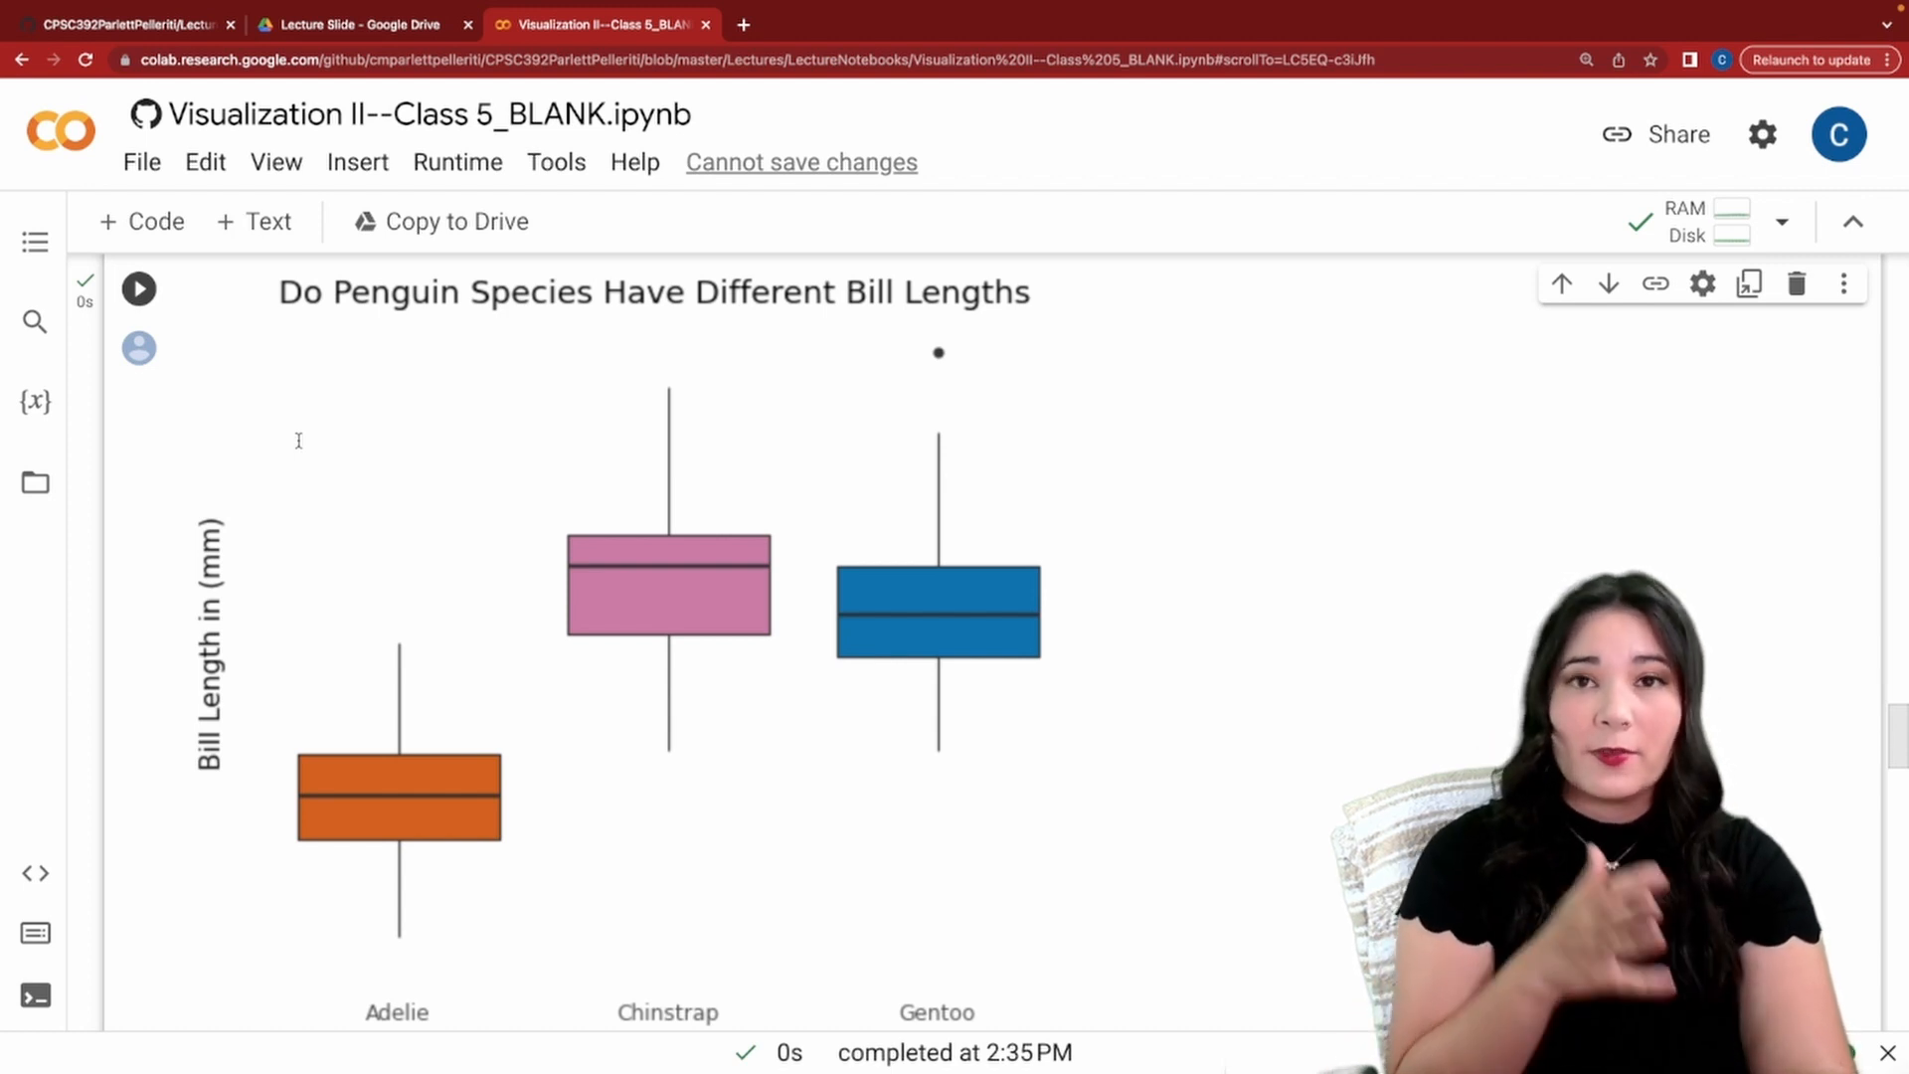
{"action": "scroll", "scroll_direction": "down", "scroll_amount": 3}
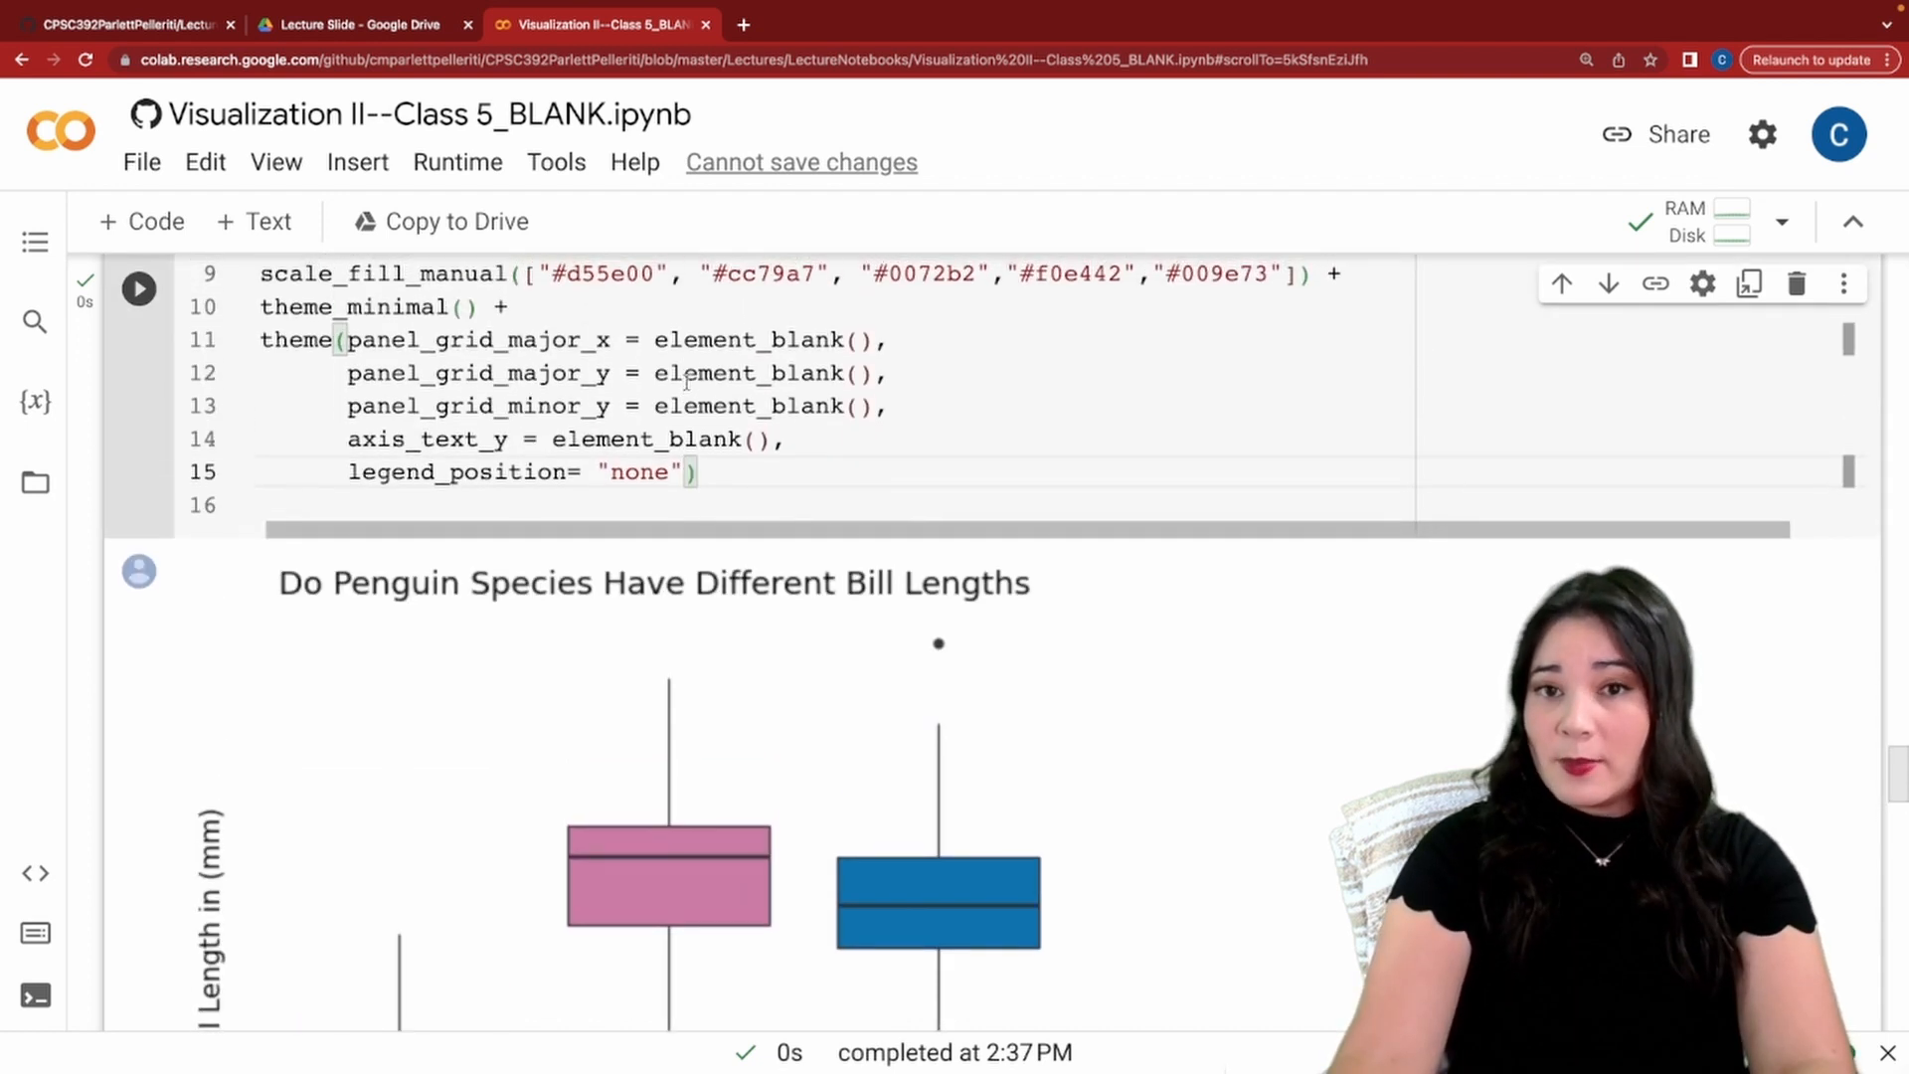
Set text = element_text(size = 20) in theme() and rerun the boxplot.
{"action": "type", "text": "text = element_text(size = ))"}
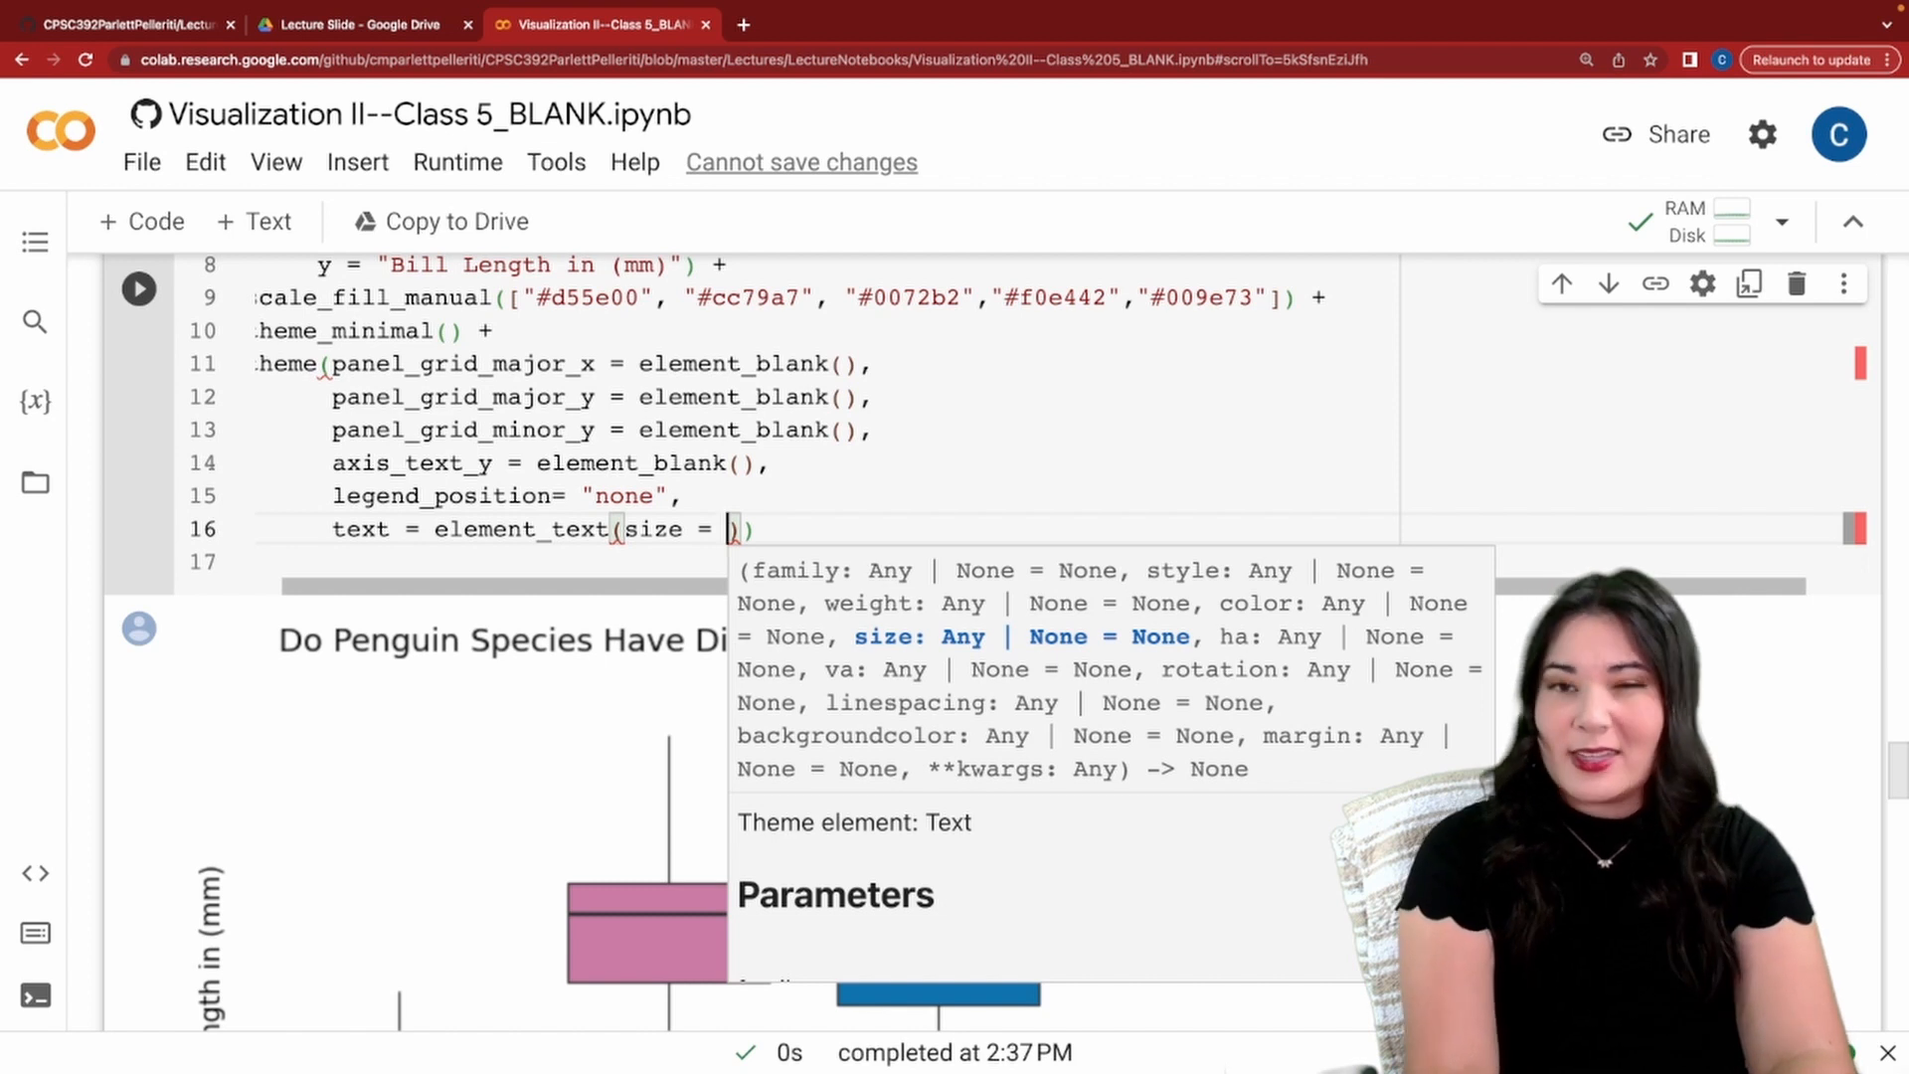
{"action": "type", "text": "20"}
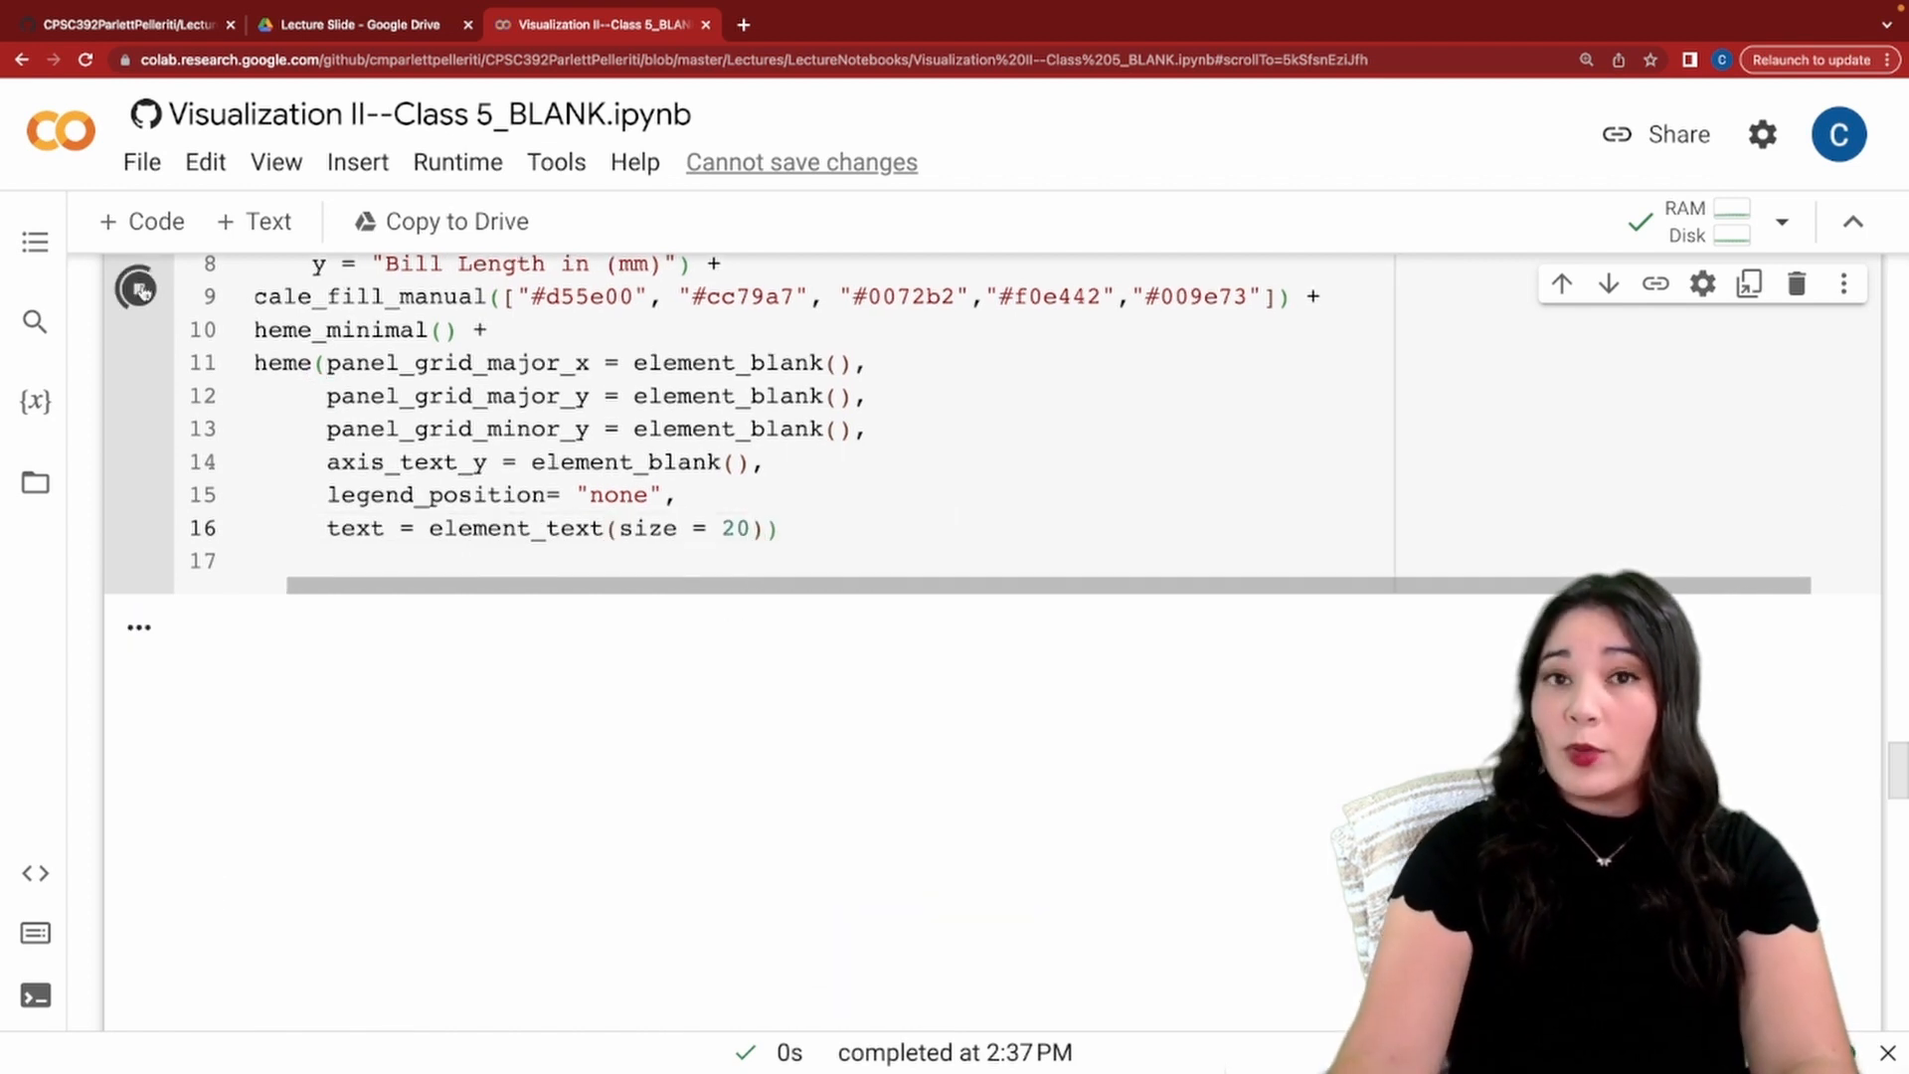
{"action": "left_click", "coordinate": [138, 290]}
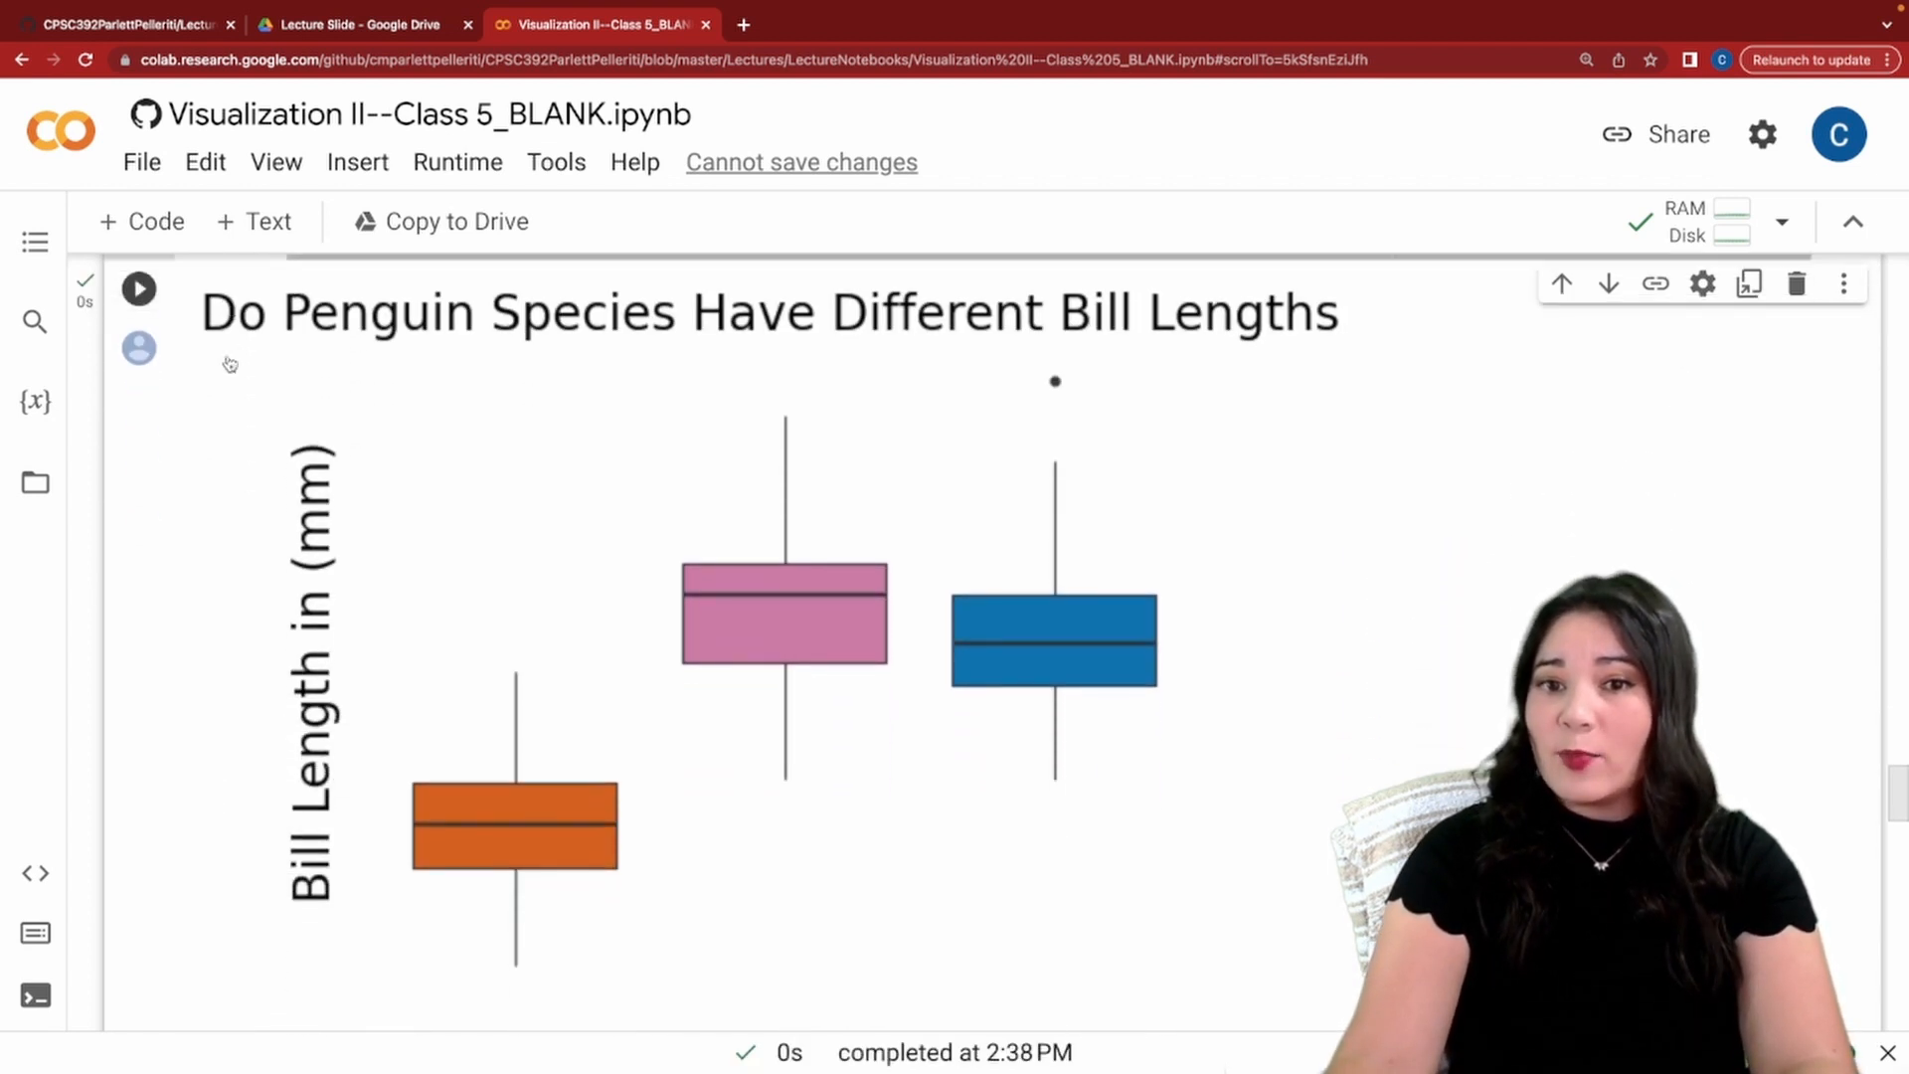
{"action": "scroll", "scroll_direction": "down", "scroll_amount": 3}
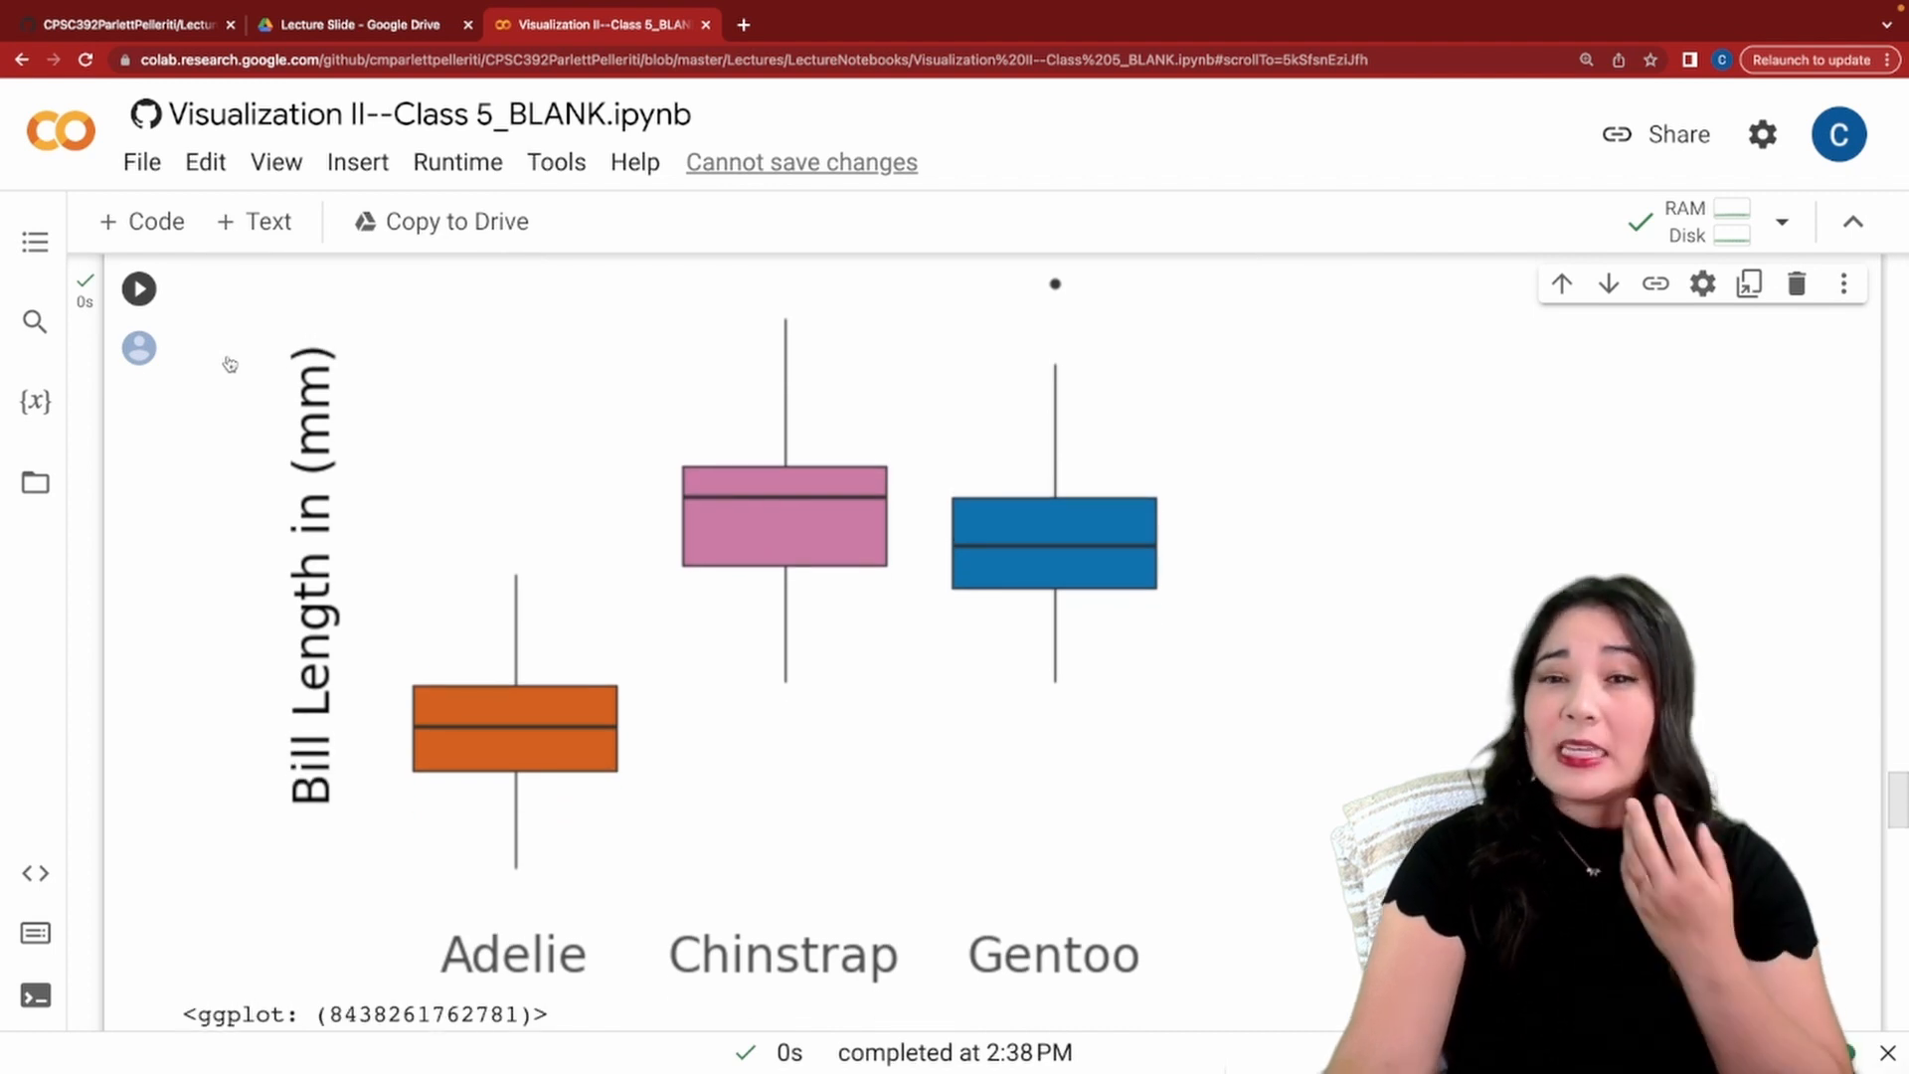
{"action": "scroll", "scroll_direction": "down", "scroll_amount": 3}
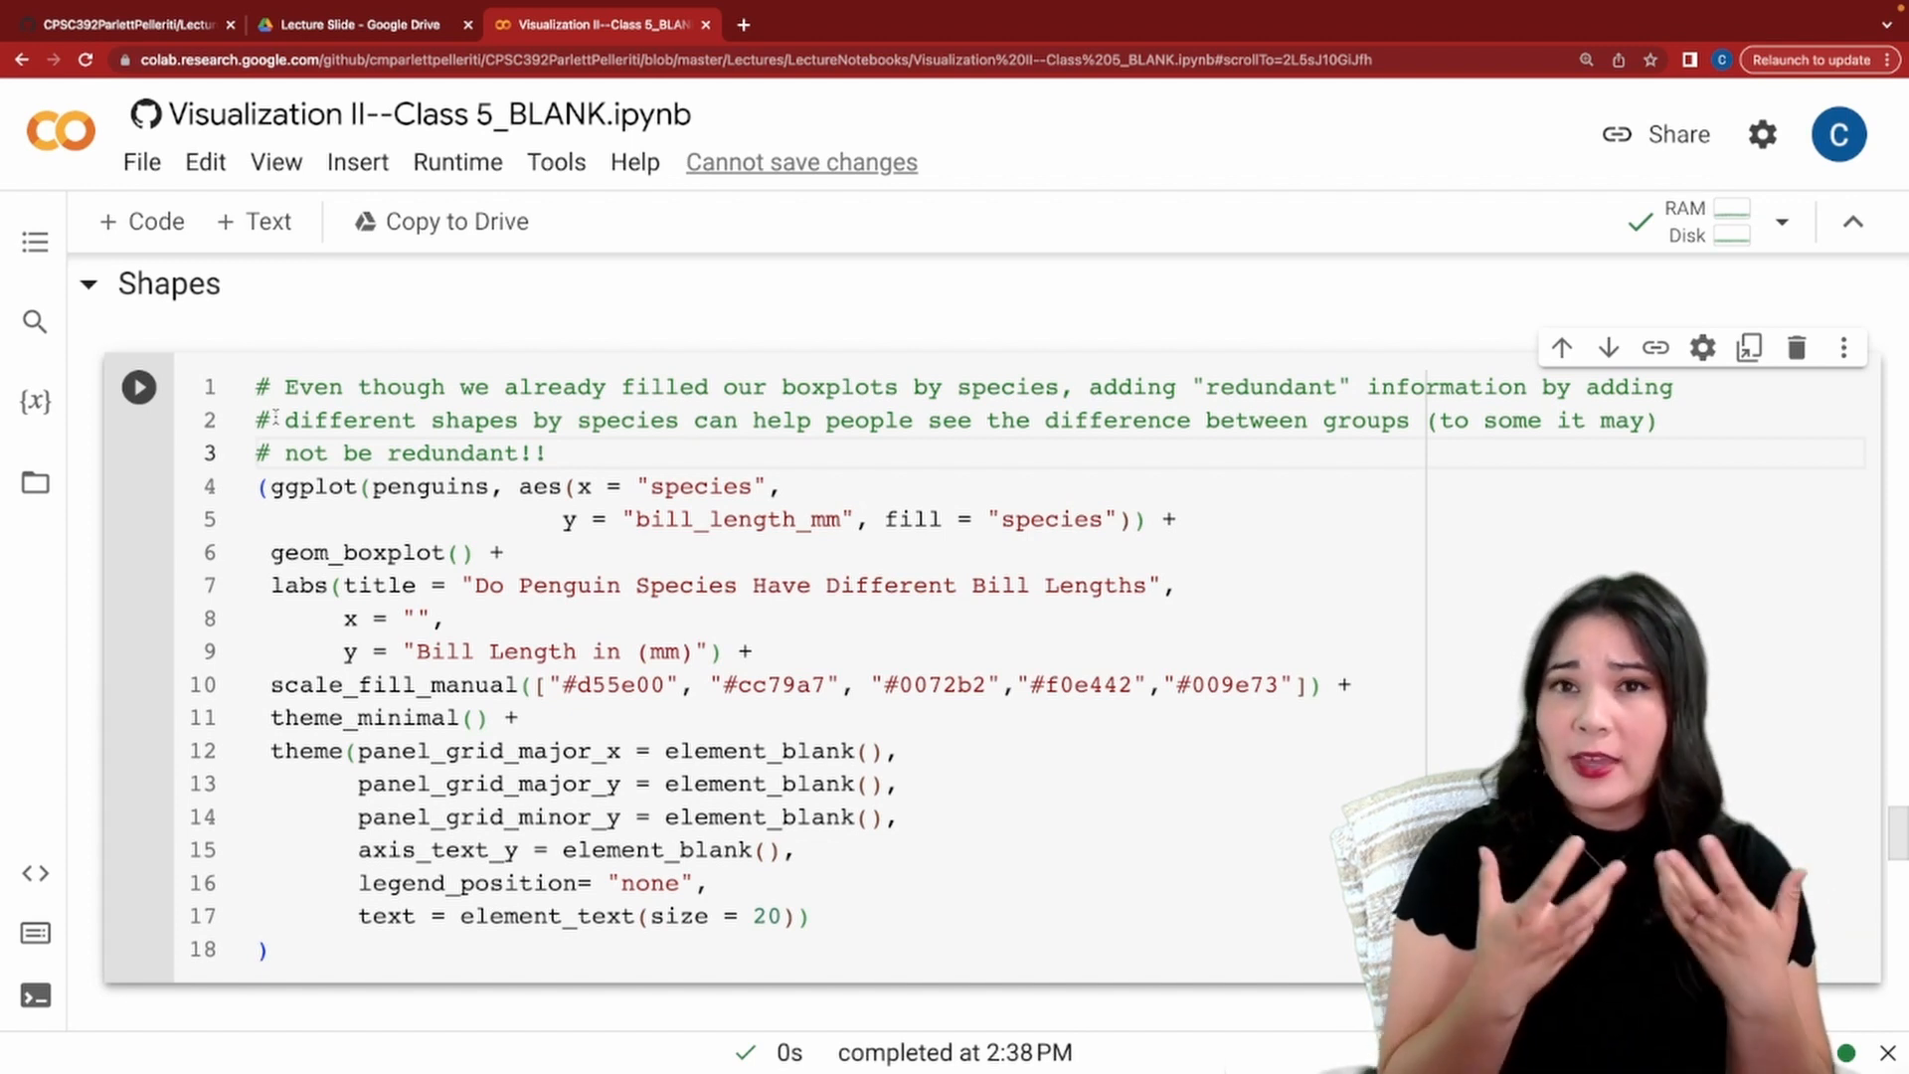
Add geom_point(aes(shape = "species")) after geom_boxplot() and rerun the Shapes cell.
{"action": "type", "text": "geom_point() +"}
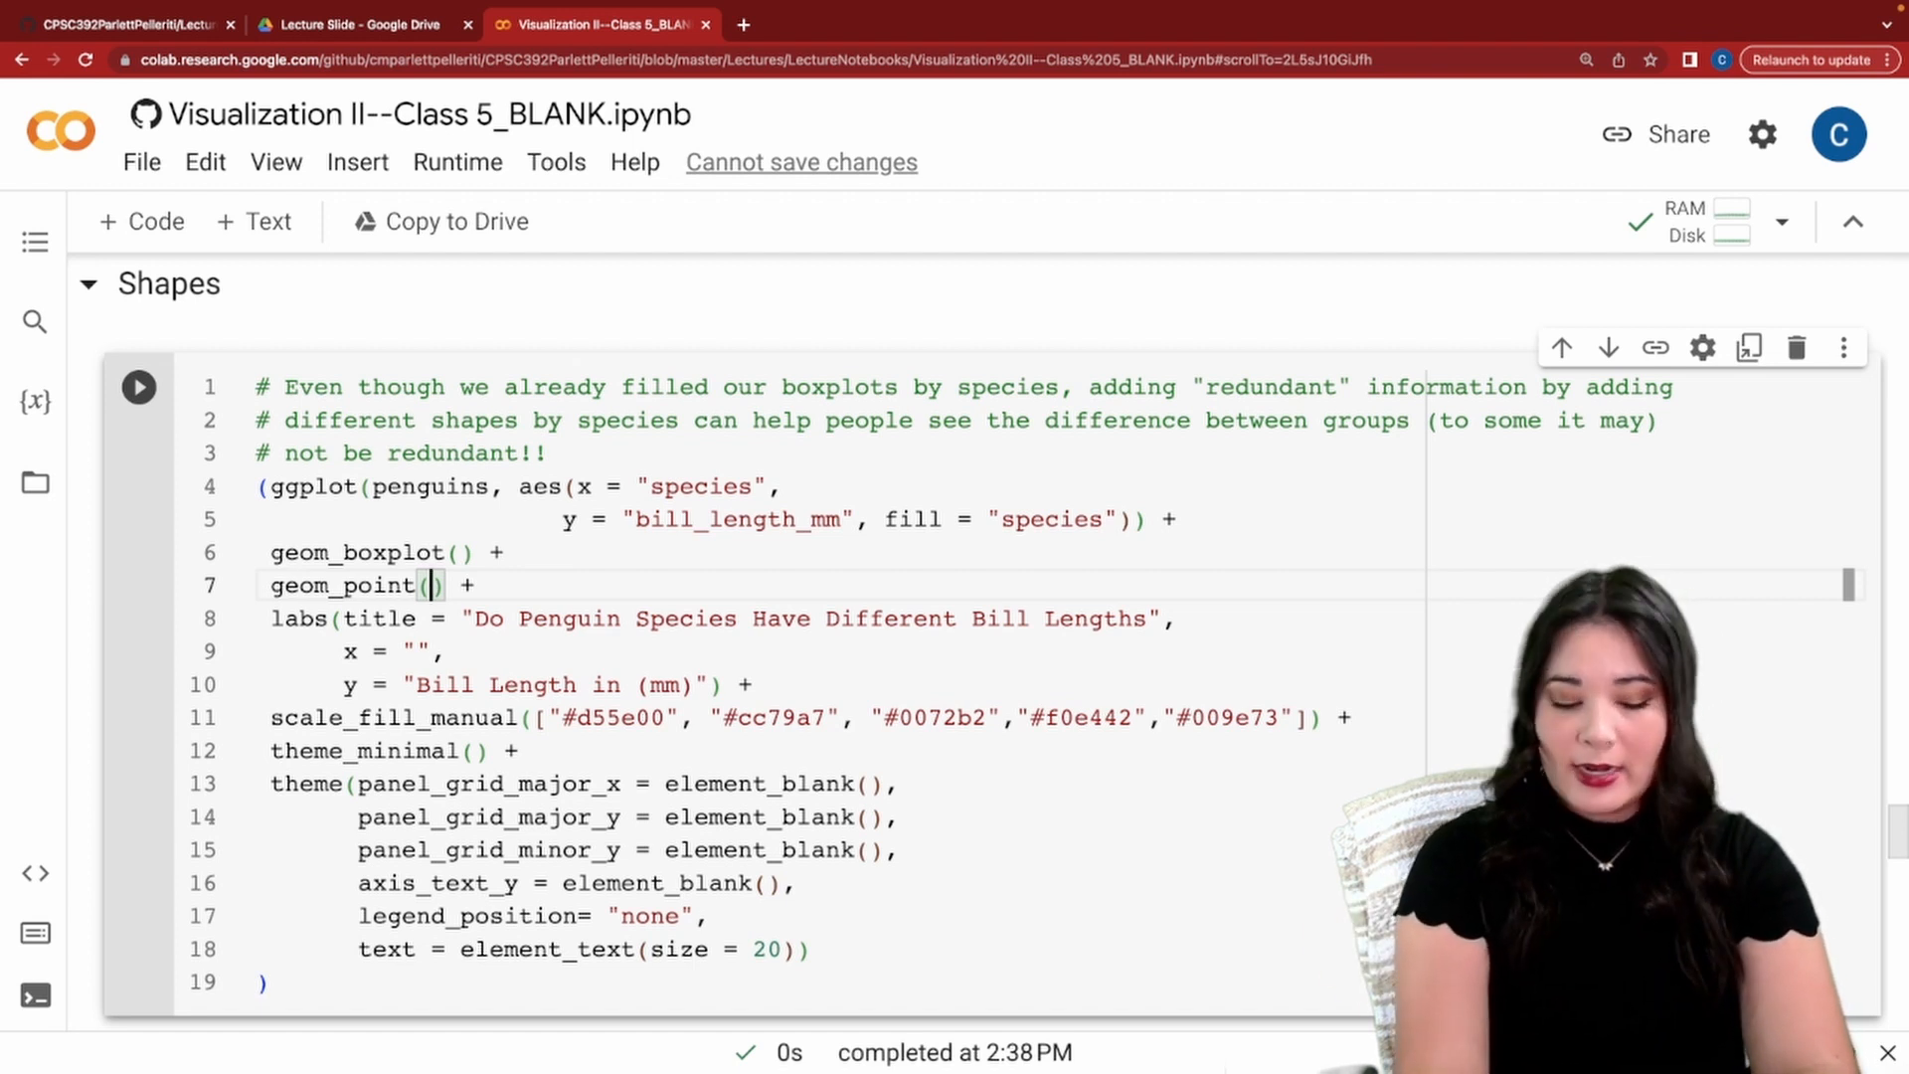
{"action": "type", "text": "aes("}
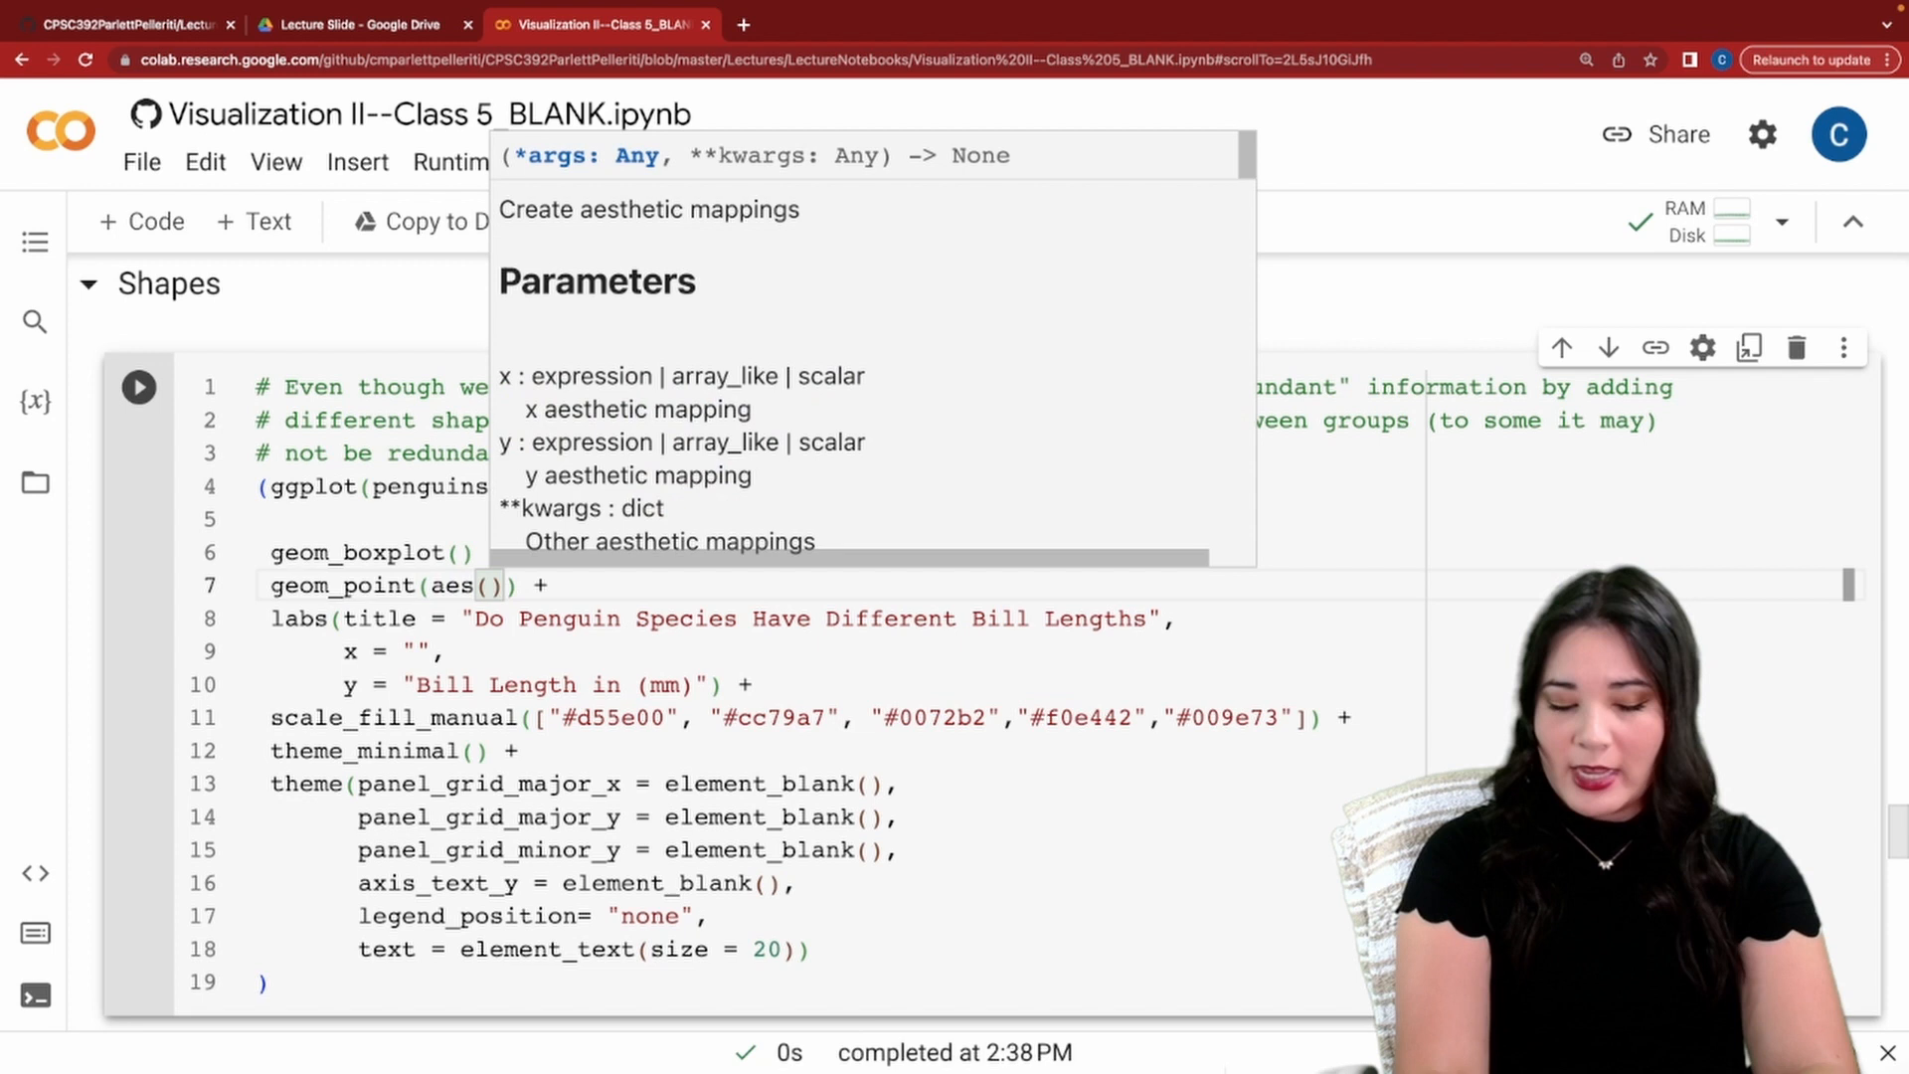
{"action": "type", "text": "shape = \"\""}
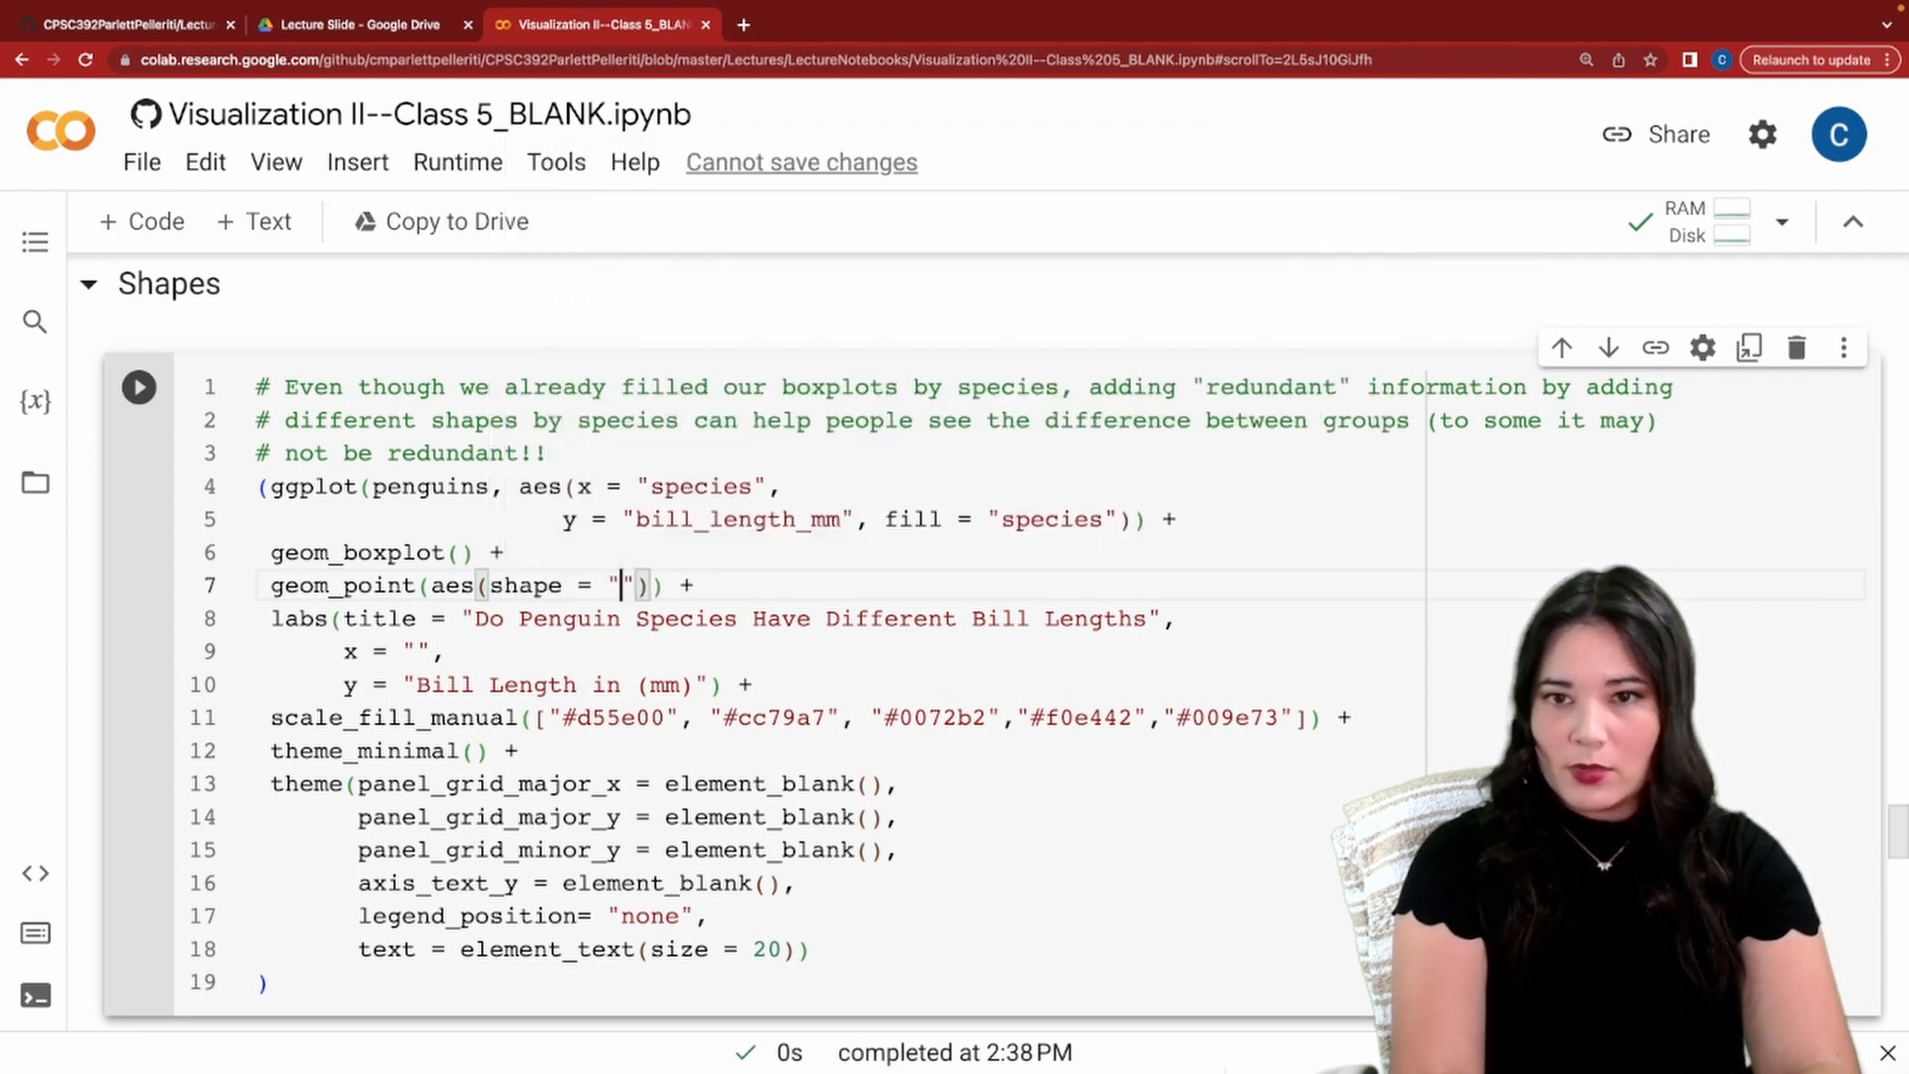
{"action": "type", "text": "species"}
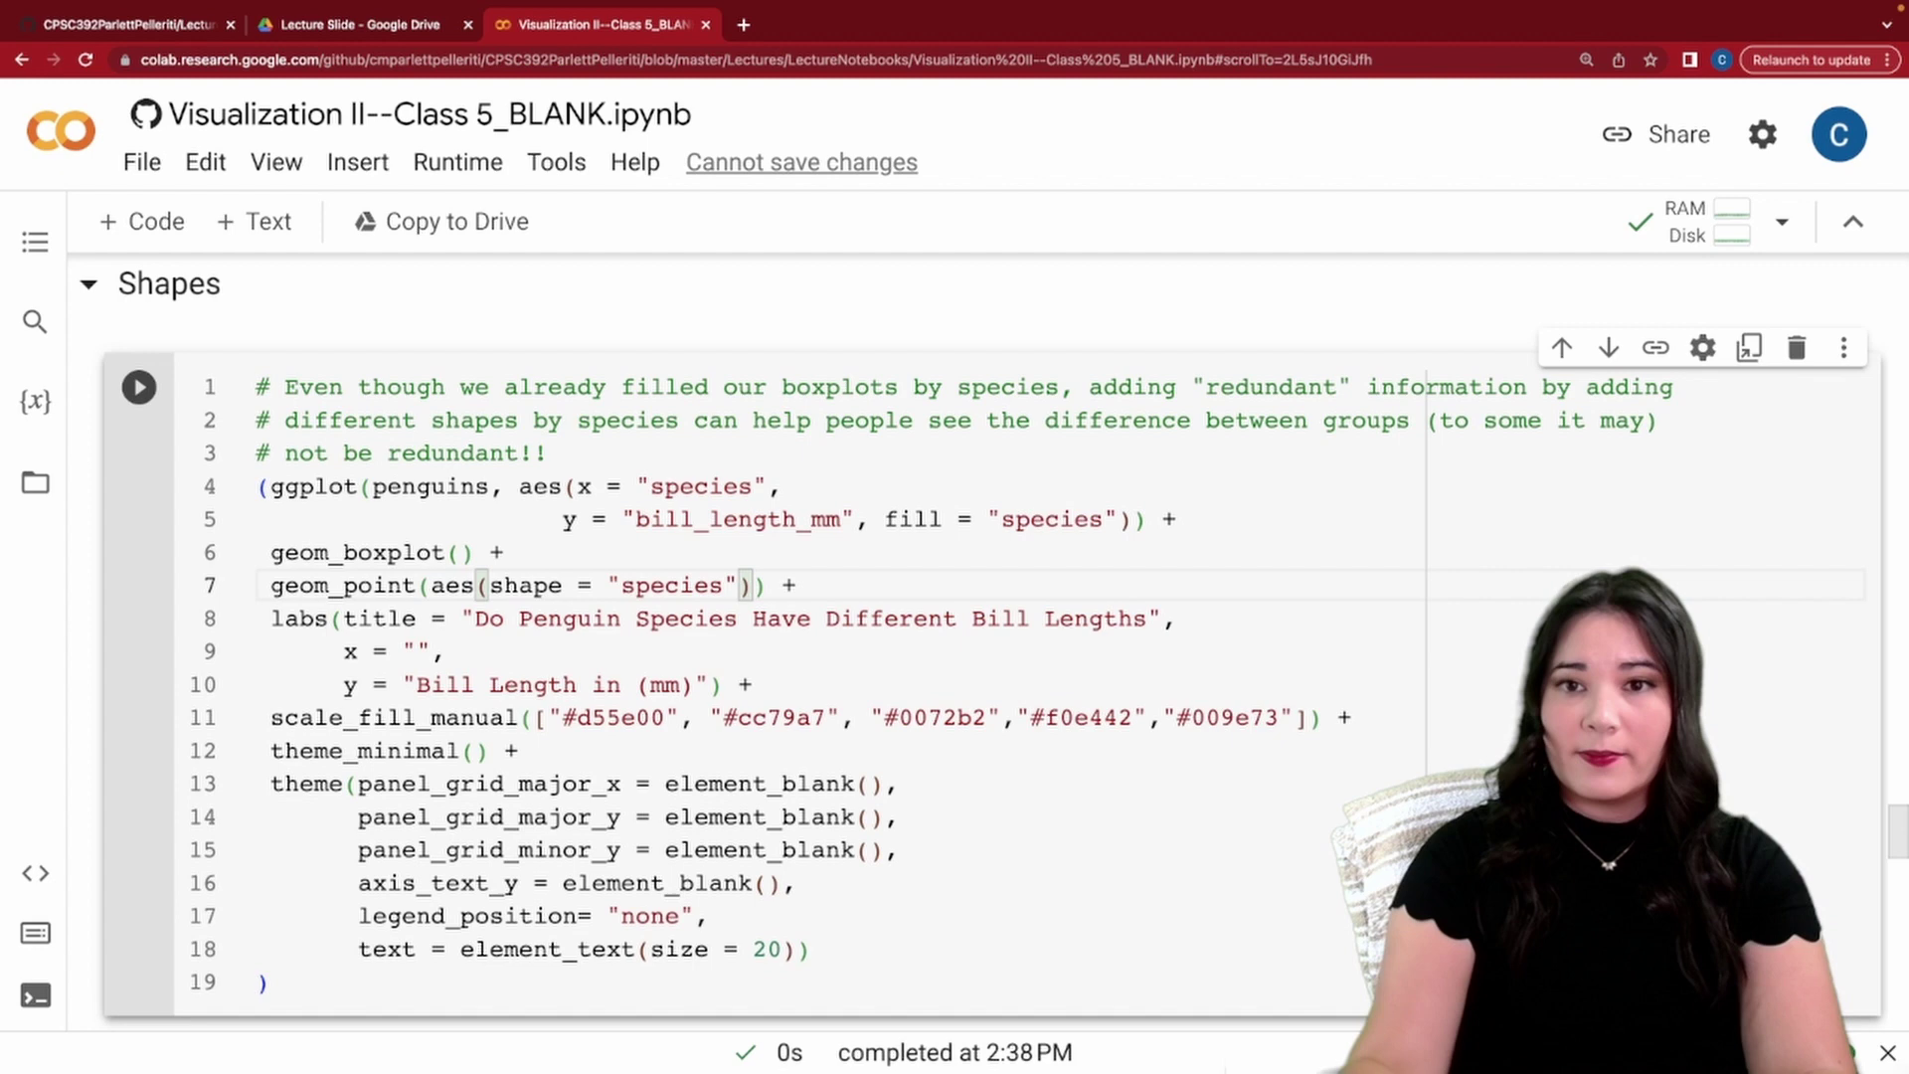
{"action": "left_click", "coordinate": [138, 386]}
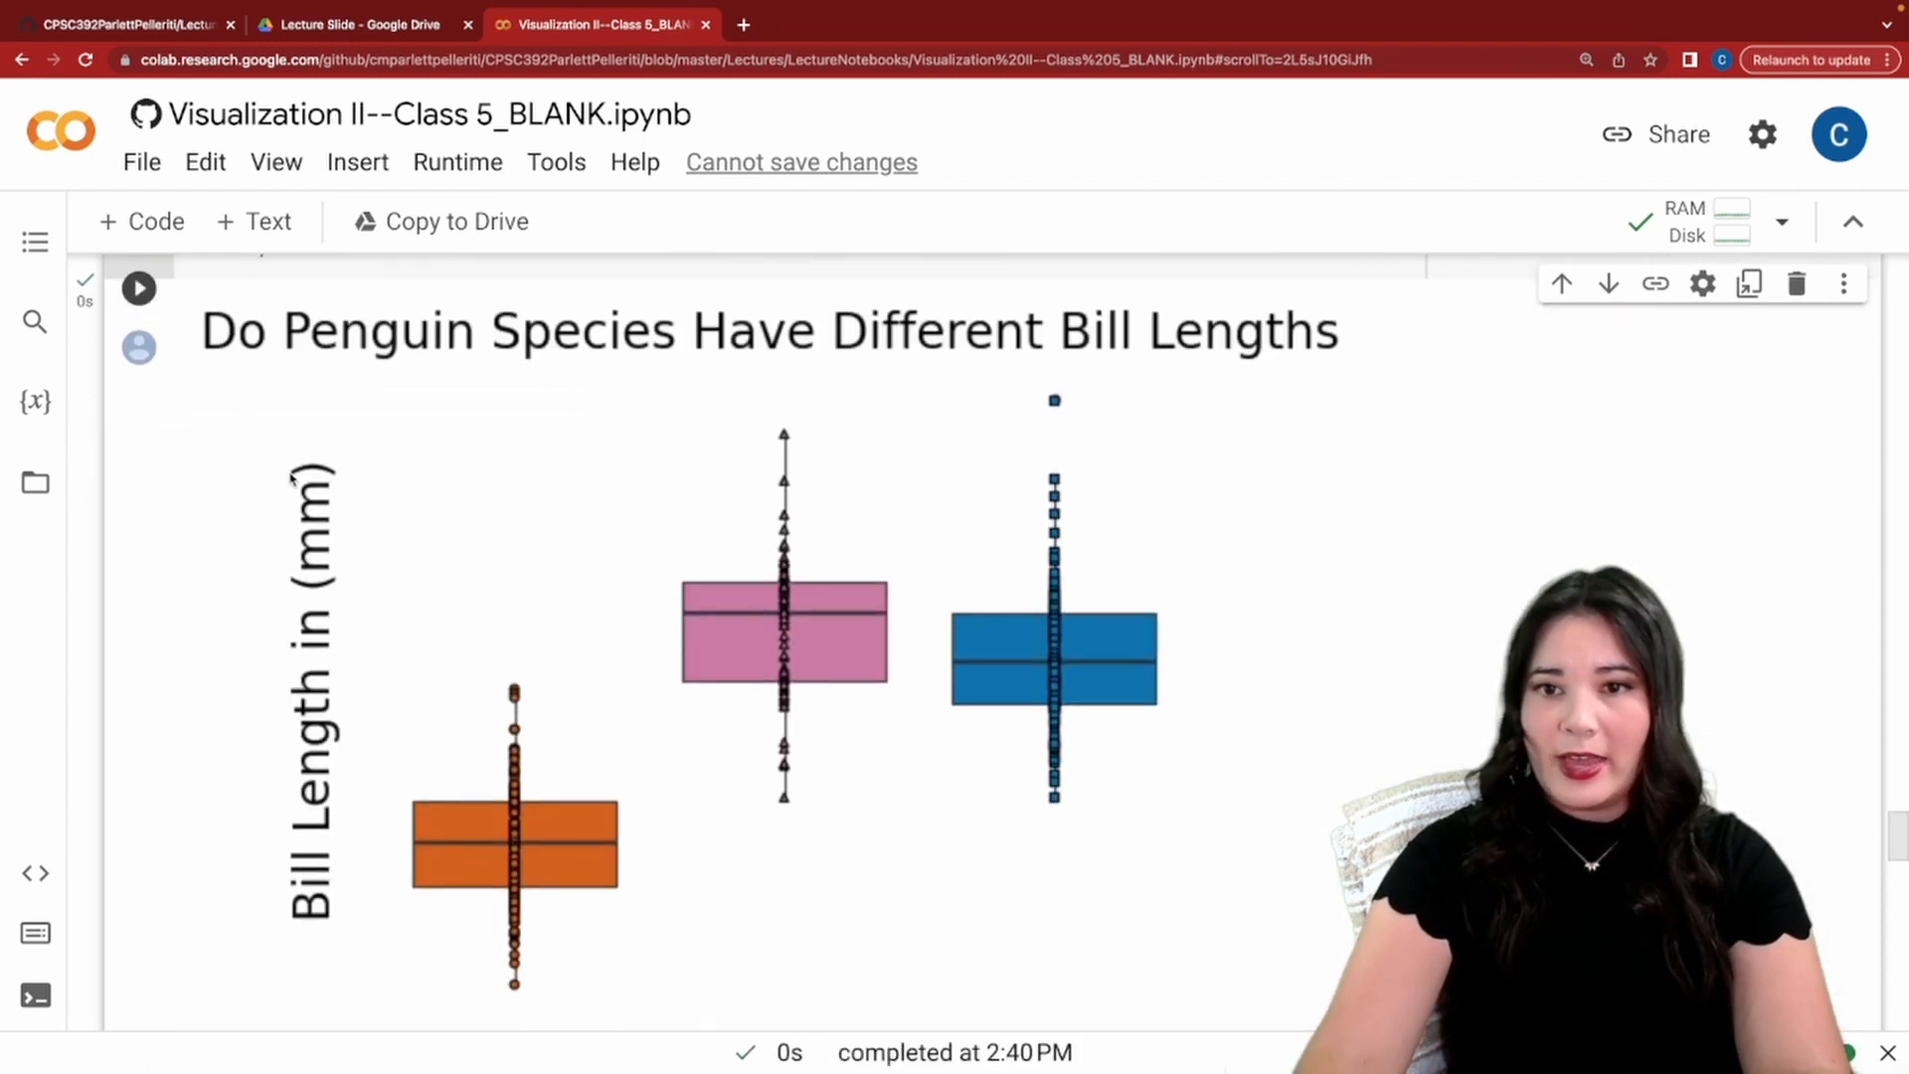
{"action": "scroll", "scroll_direction": "down", "scroll_amount": 3}
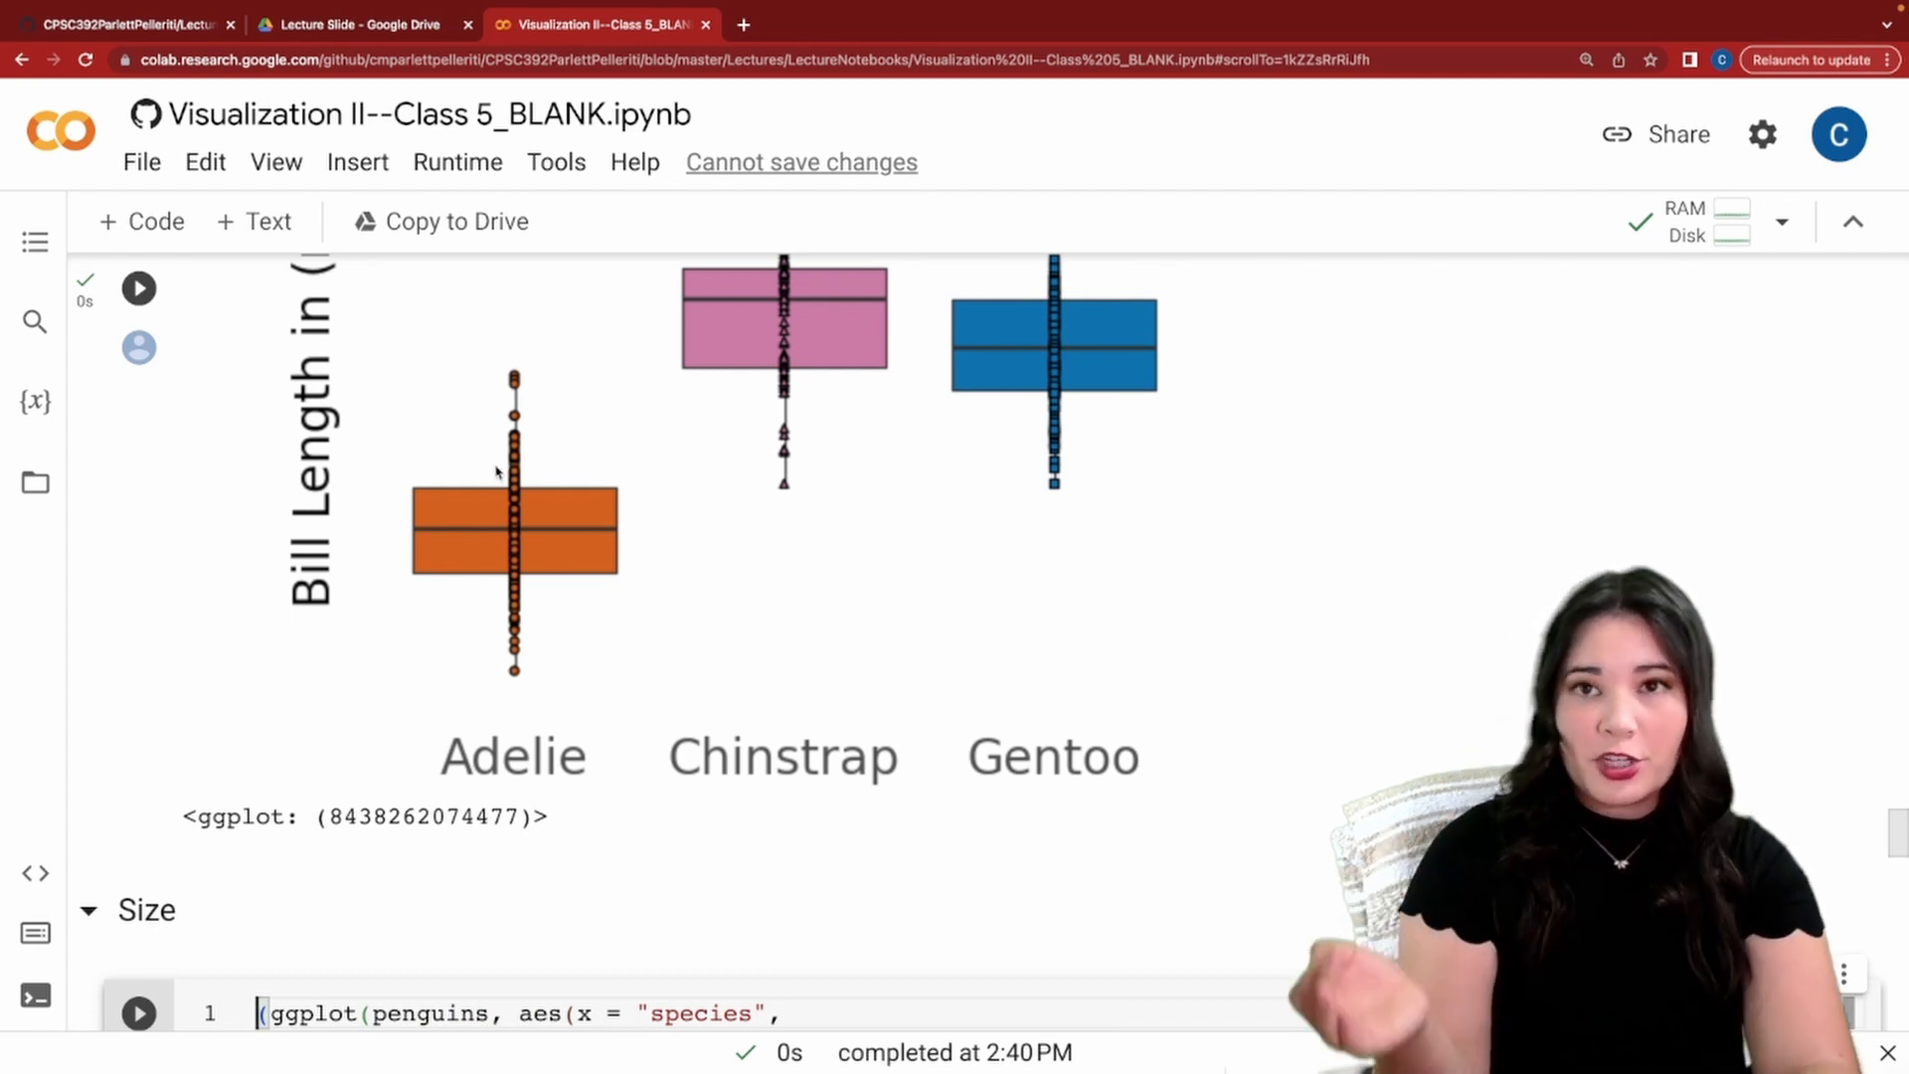
Give geom_point size = 3 in the Size cell and rerun the plot.
{"action": "scroll", "scroll_direction": "down", "scroll_amount": 3}
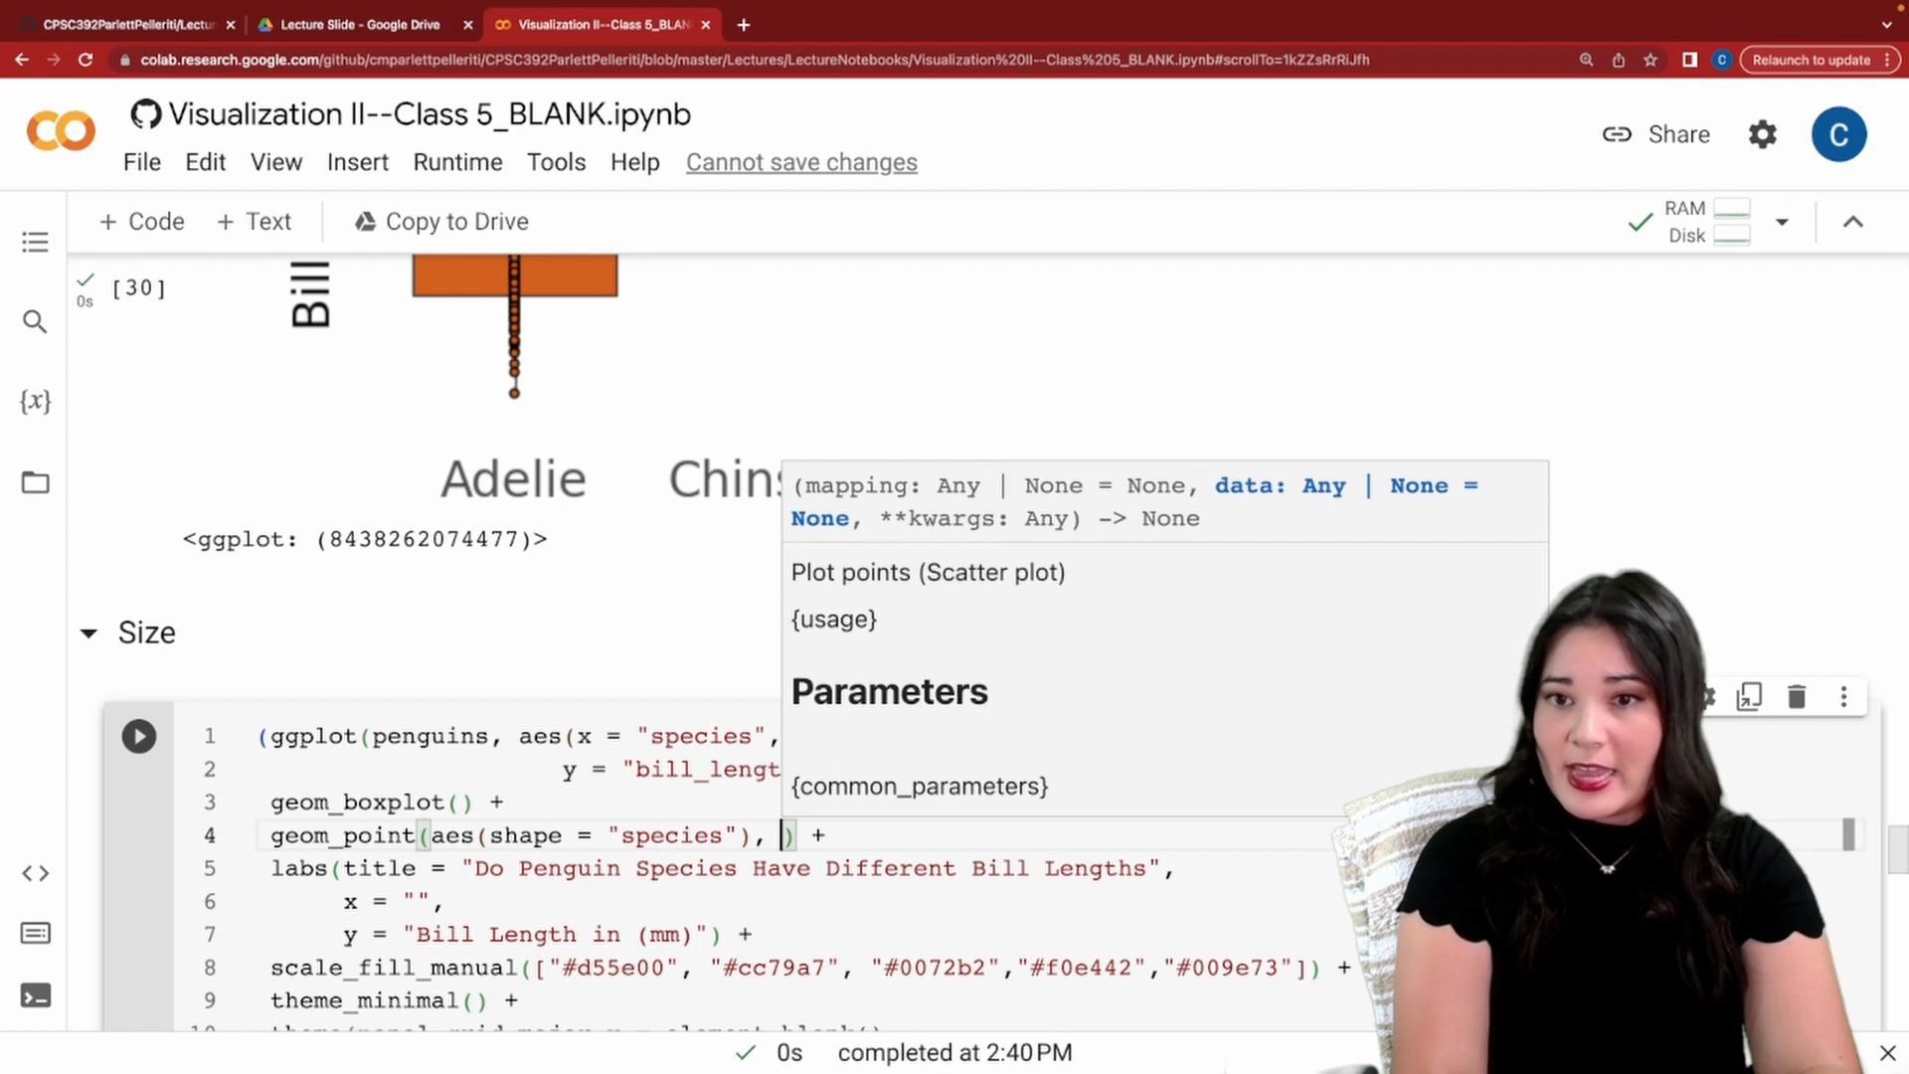
{"action": "type", "text": "size ="}
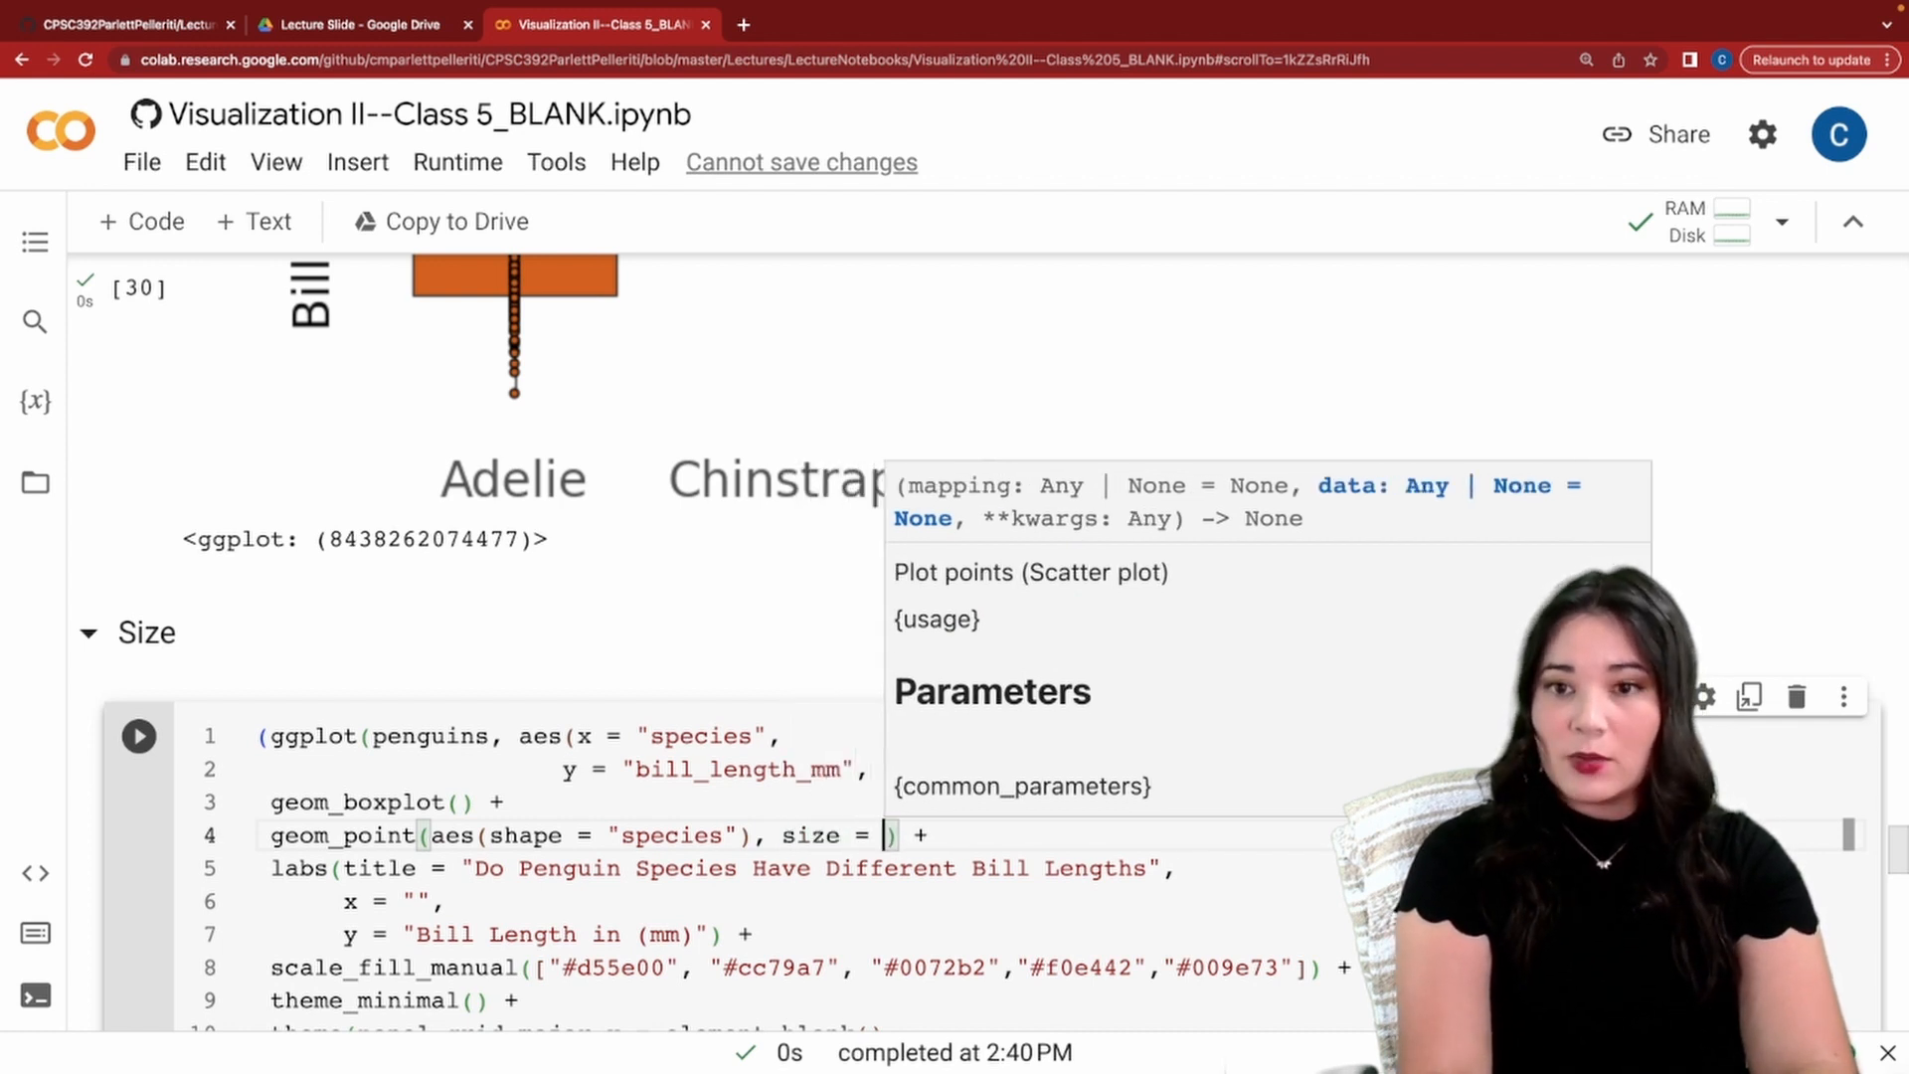
{"action": "type", "text": "3"}
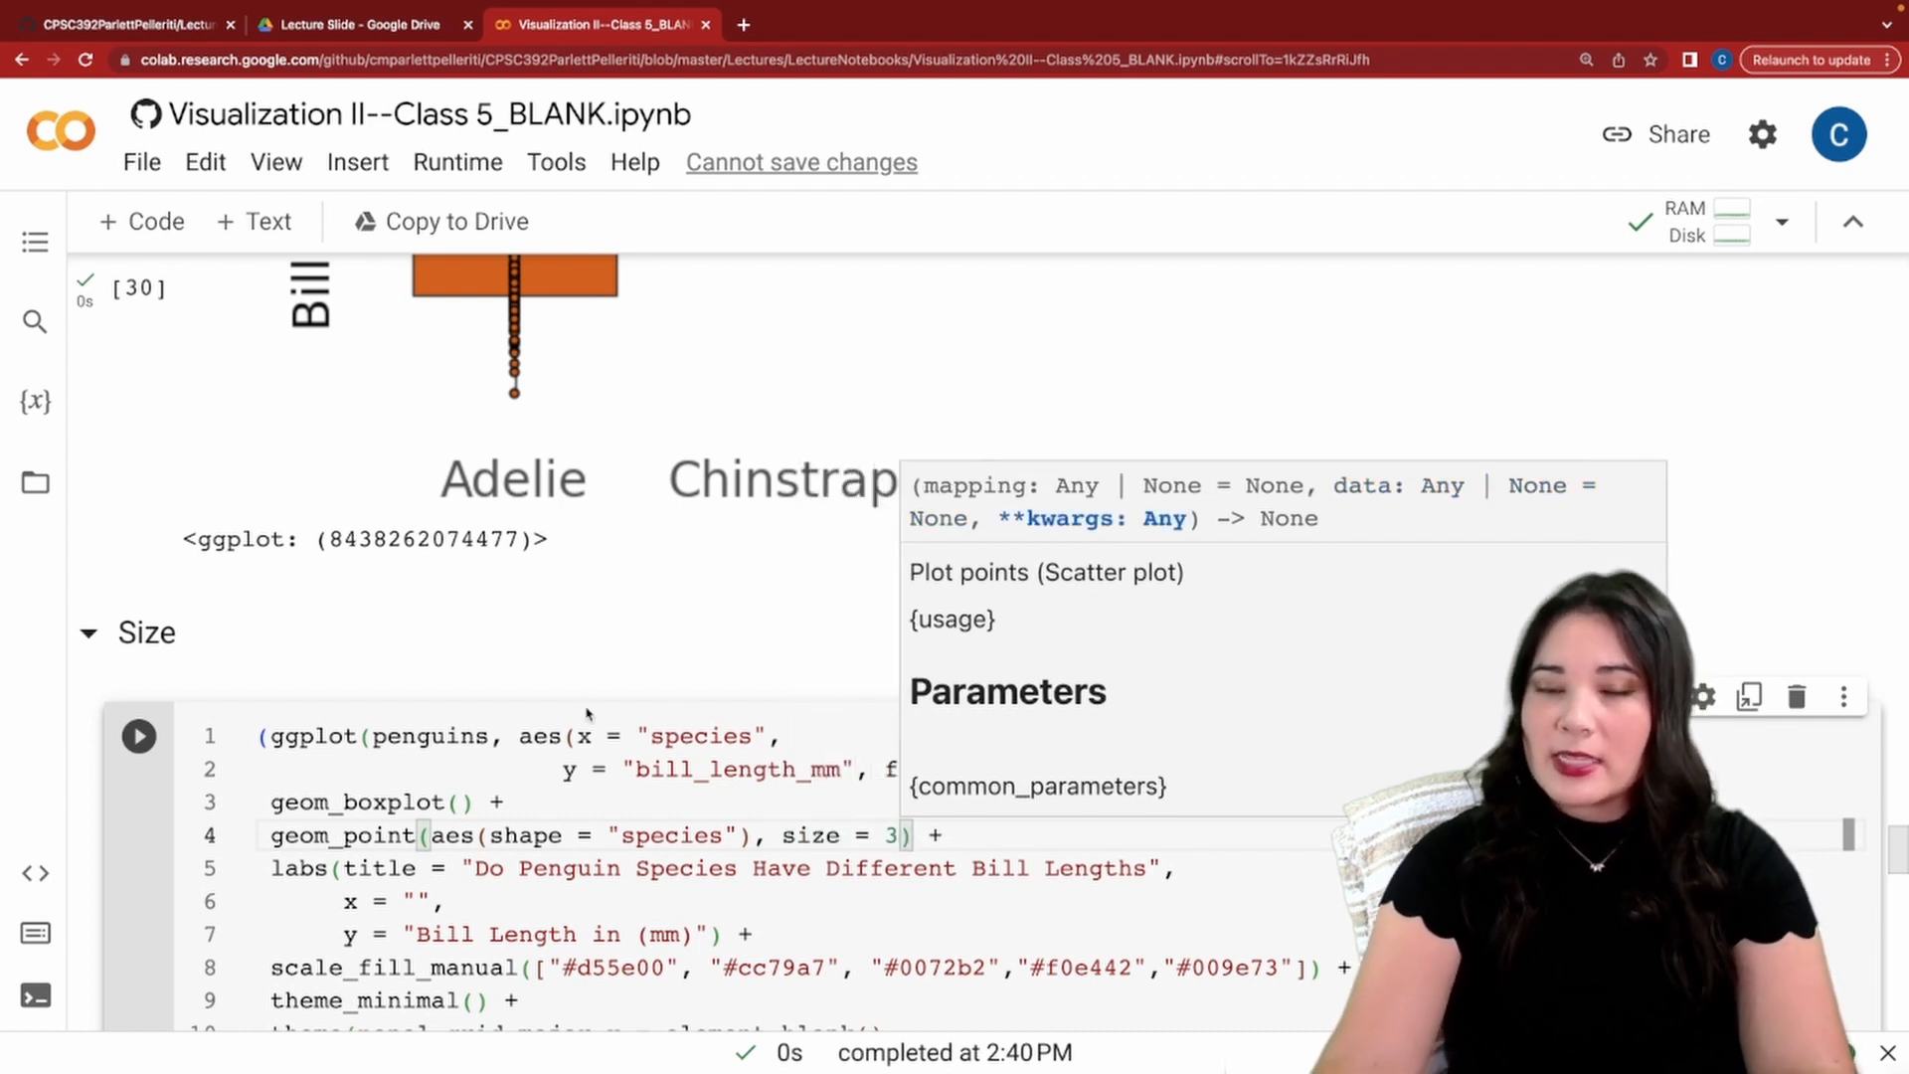
{"action": "left_click", "coordinate": [138, 736]}
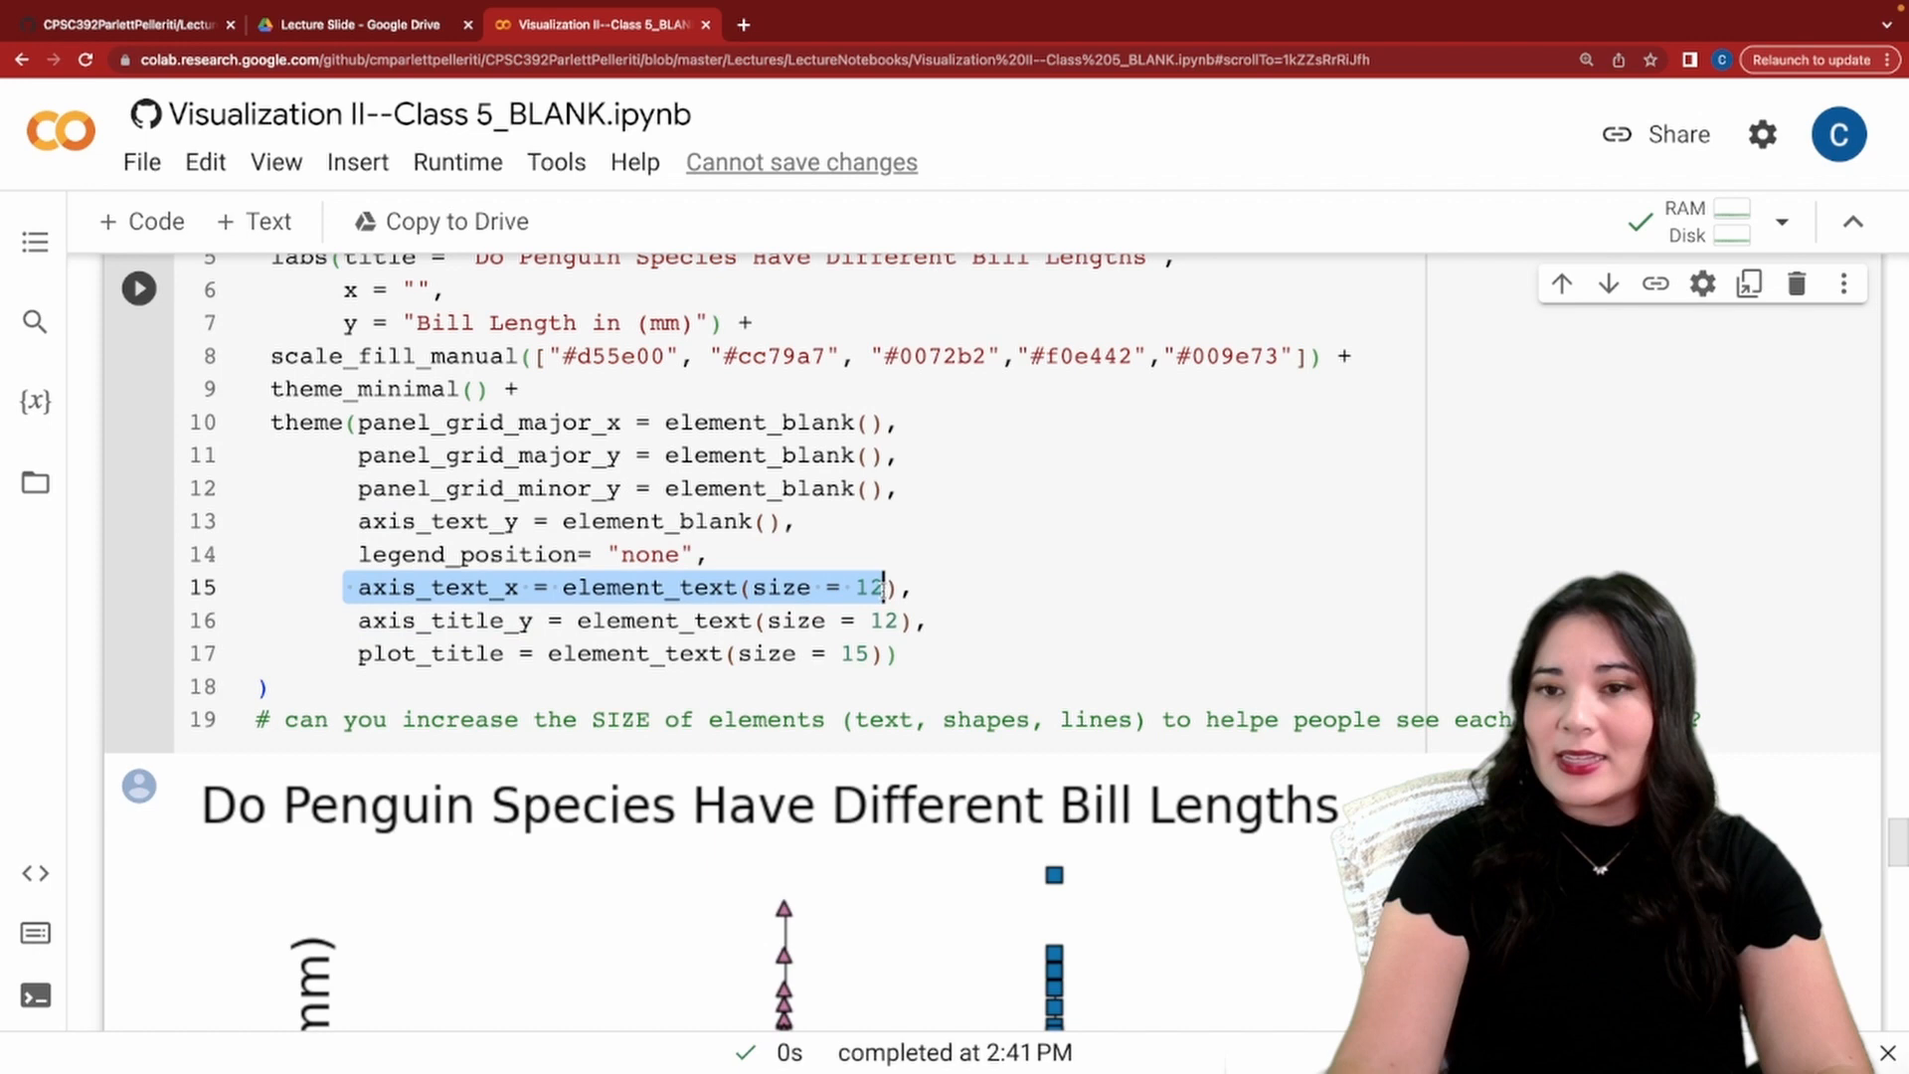
Scroll down to the Another Example popdivas.head() table.
{"action": "scroll", "scroll_direction": "down", "scroll_amount": 3}
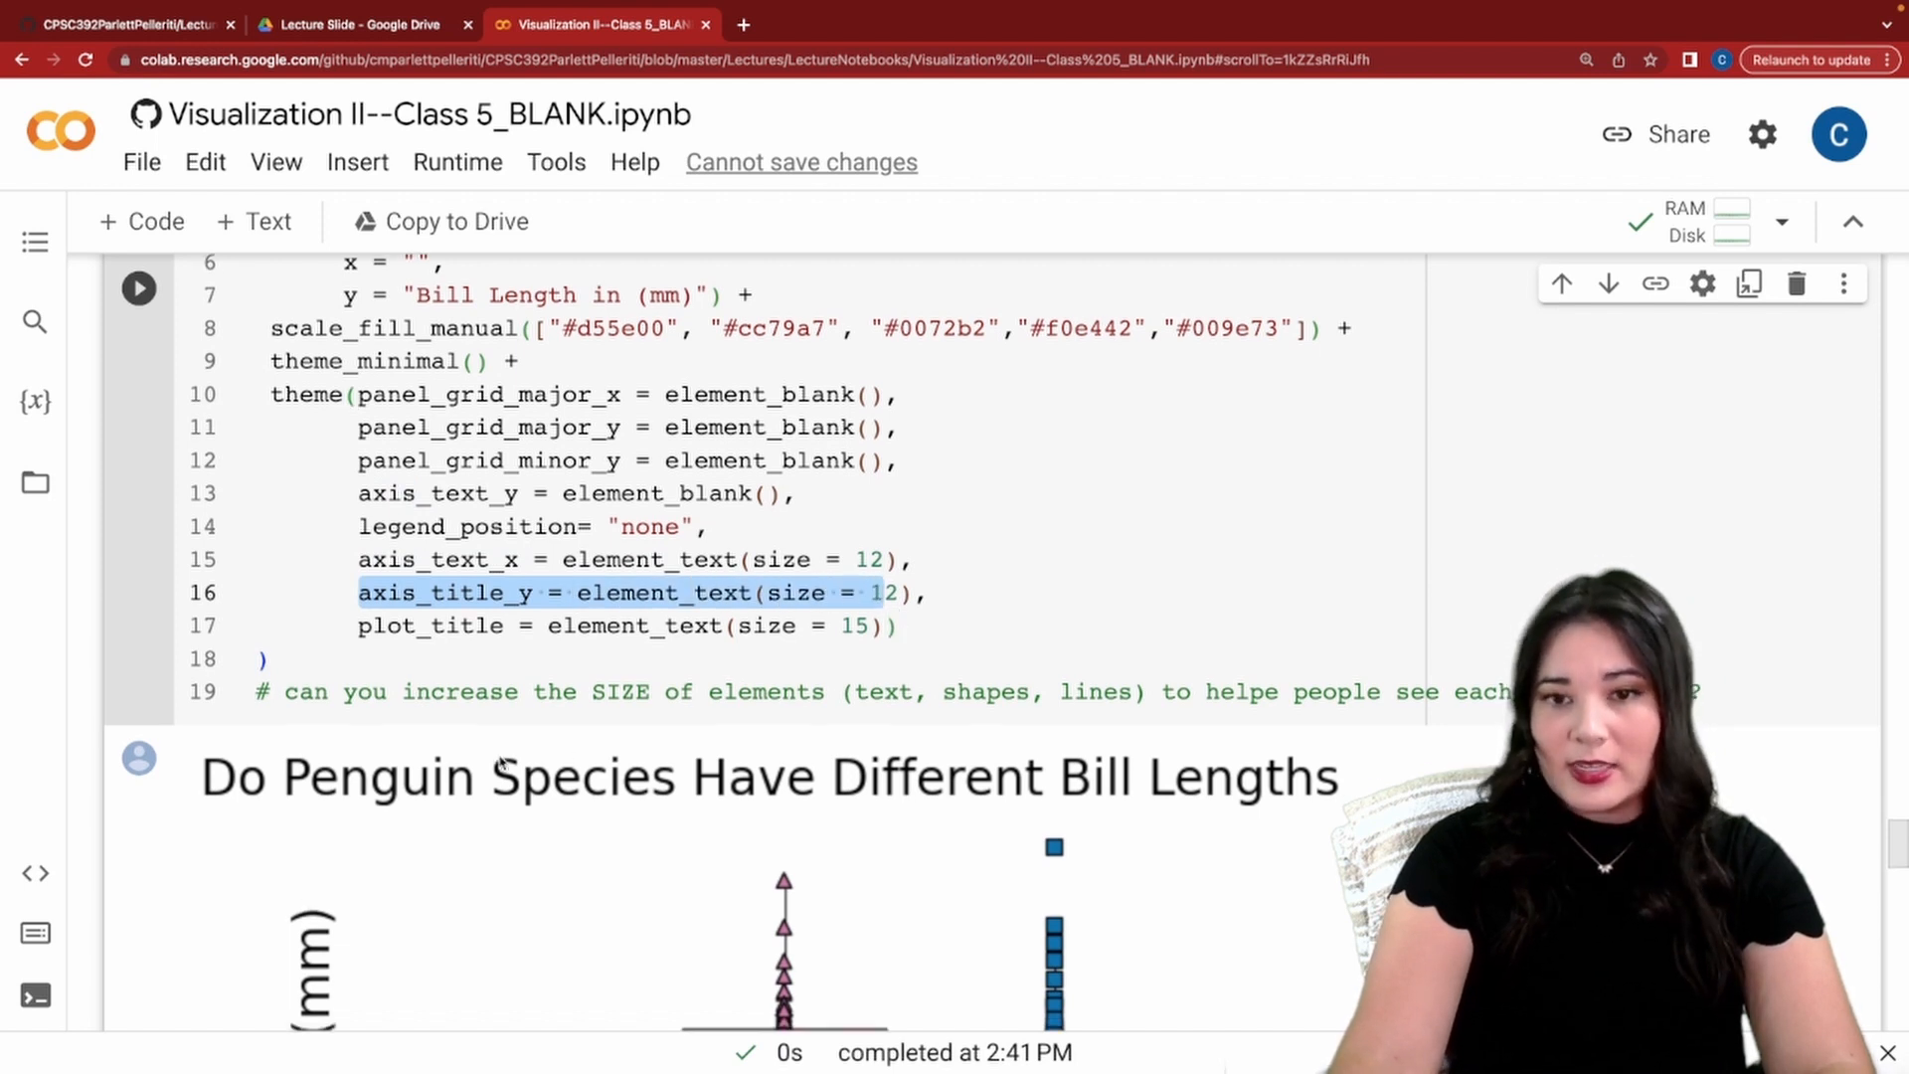
{"action": "scroll", "scroll_direction": "down", "scroll_amount": 3}
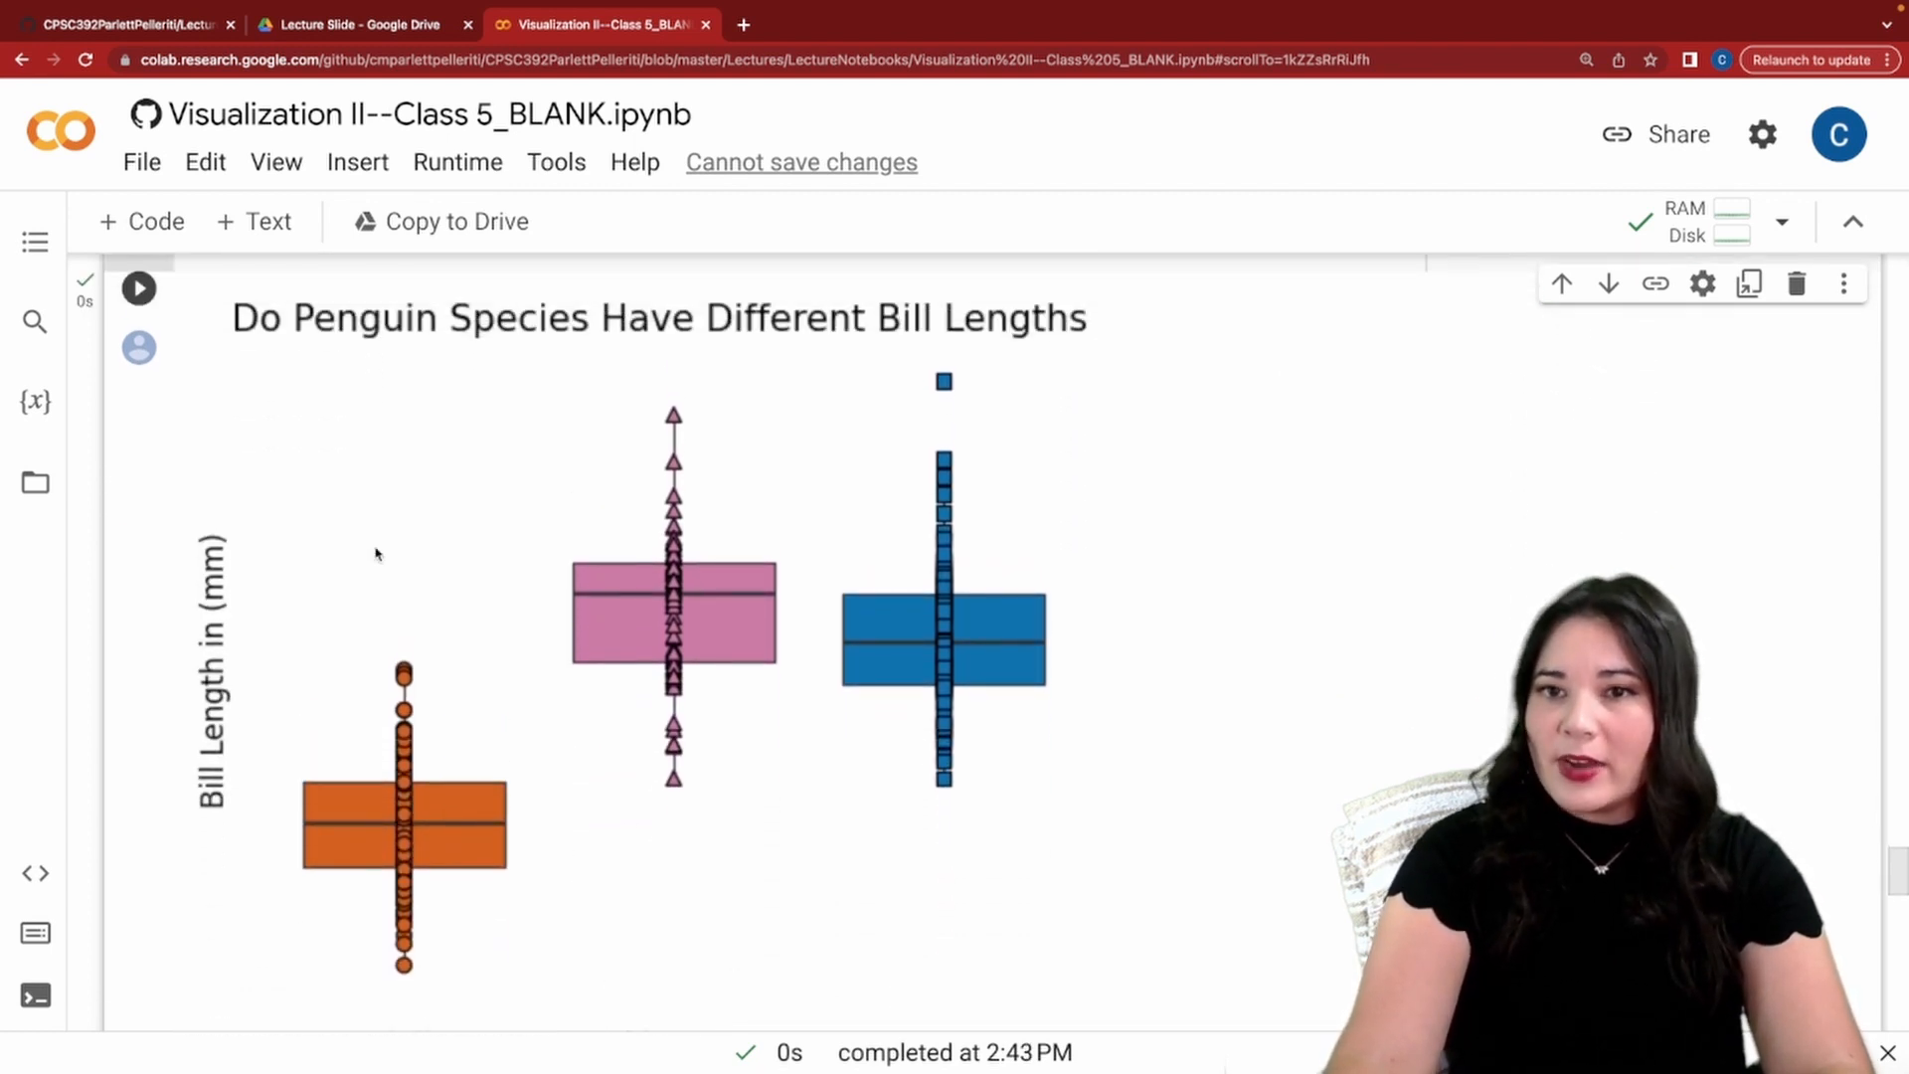
{"action": "scroll", "scroll_direction": "down", "scroll_amount": 3}
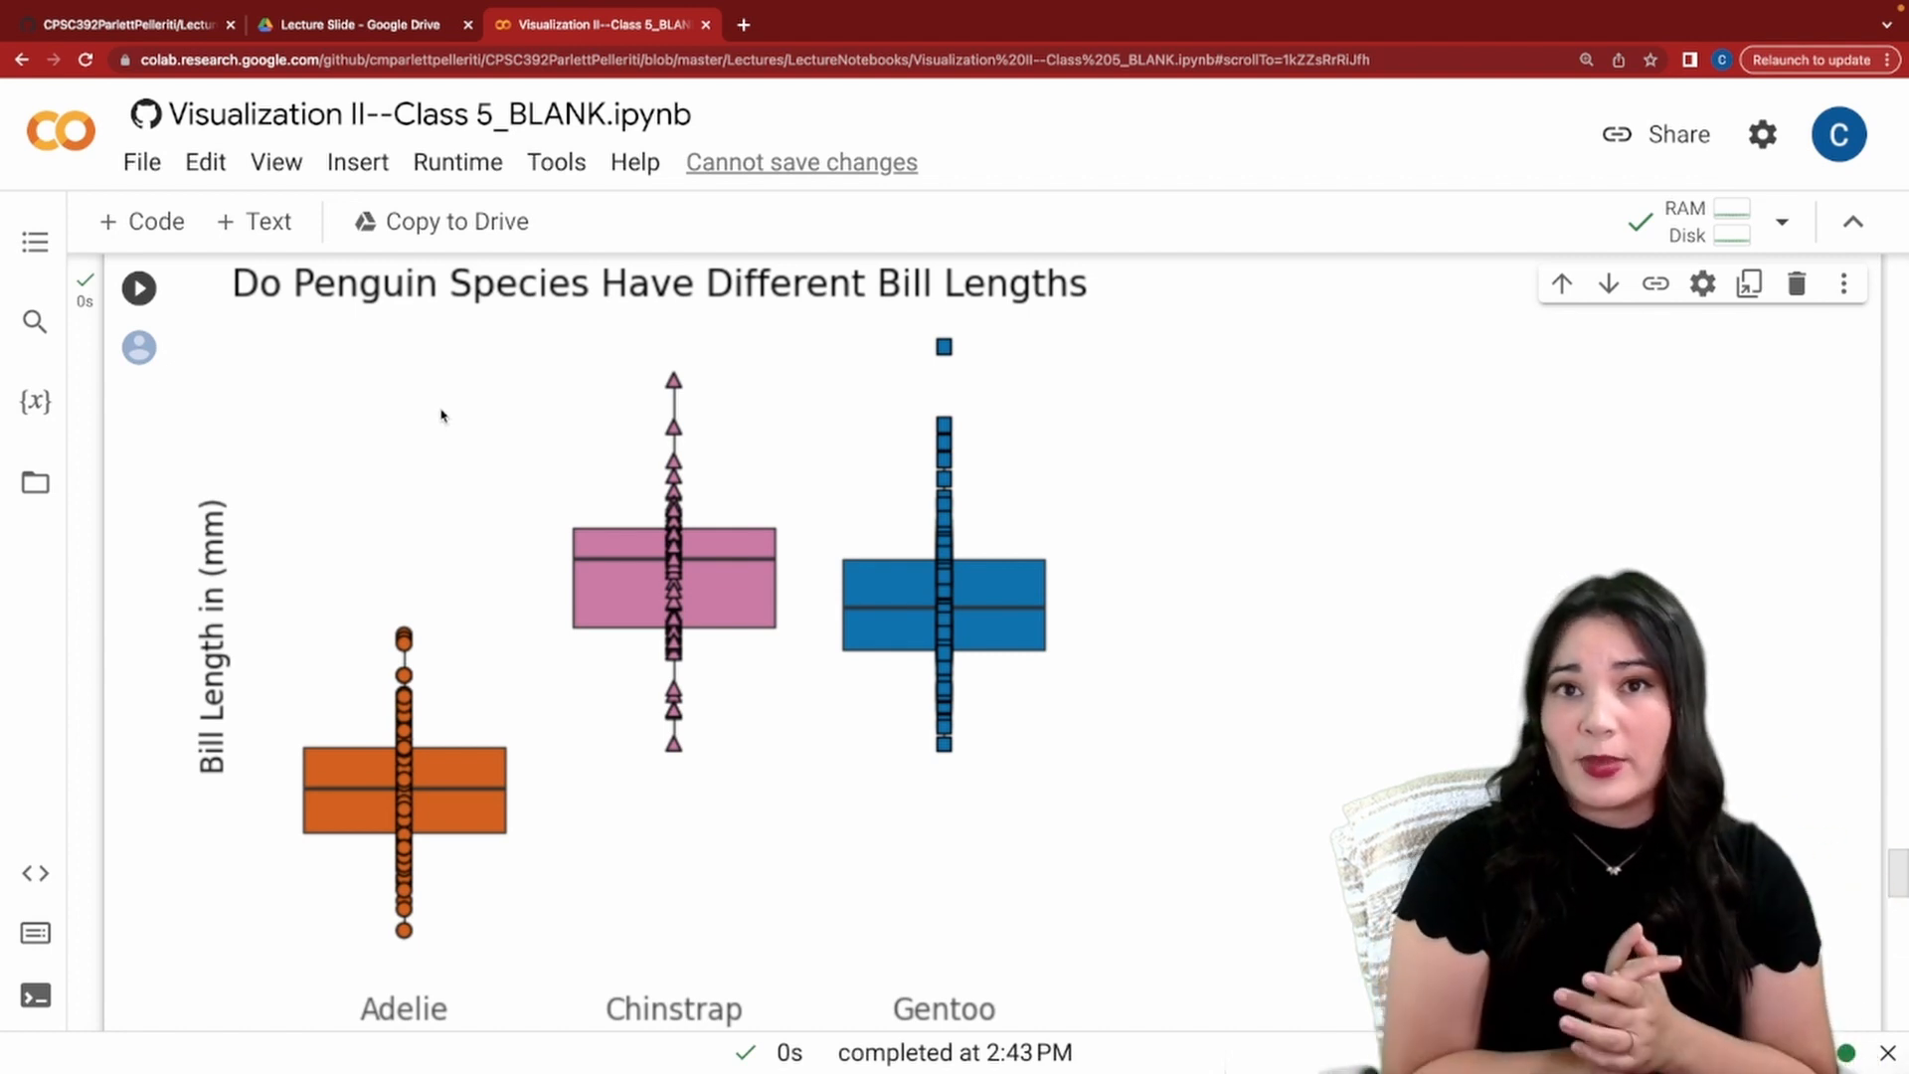
{"action": "scroll", "scroll_direction": "down", "scroll_amount": 3}
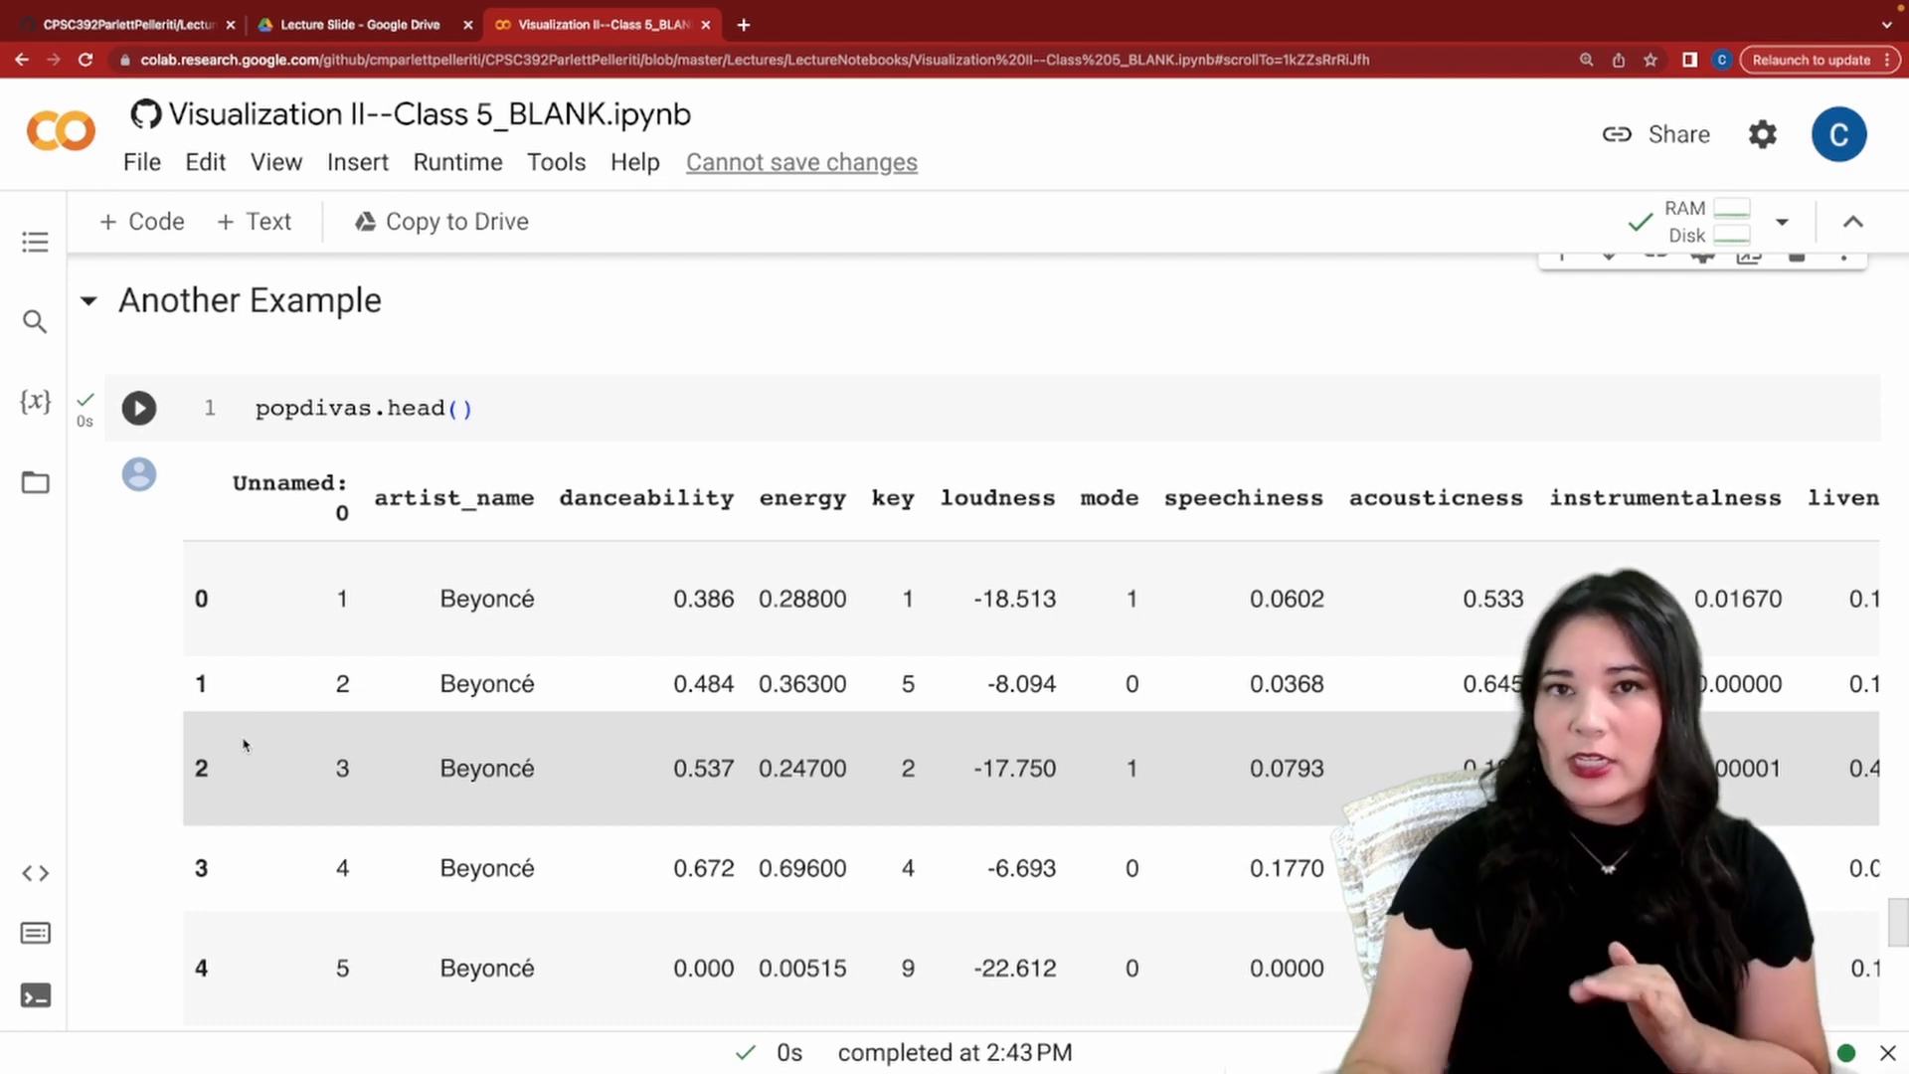
{"action": "mouse_move", "coordinate": [289, 757]}
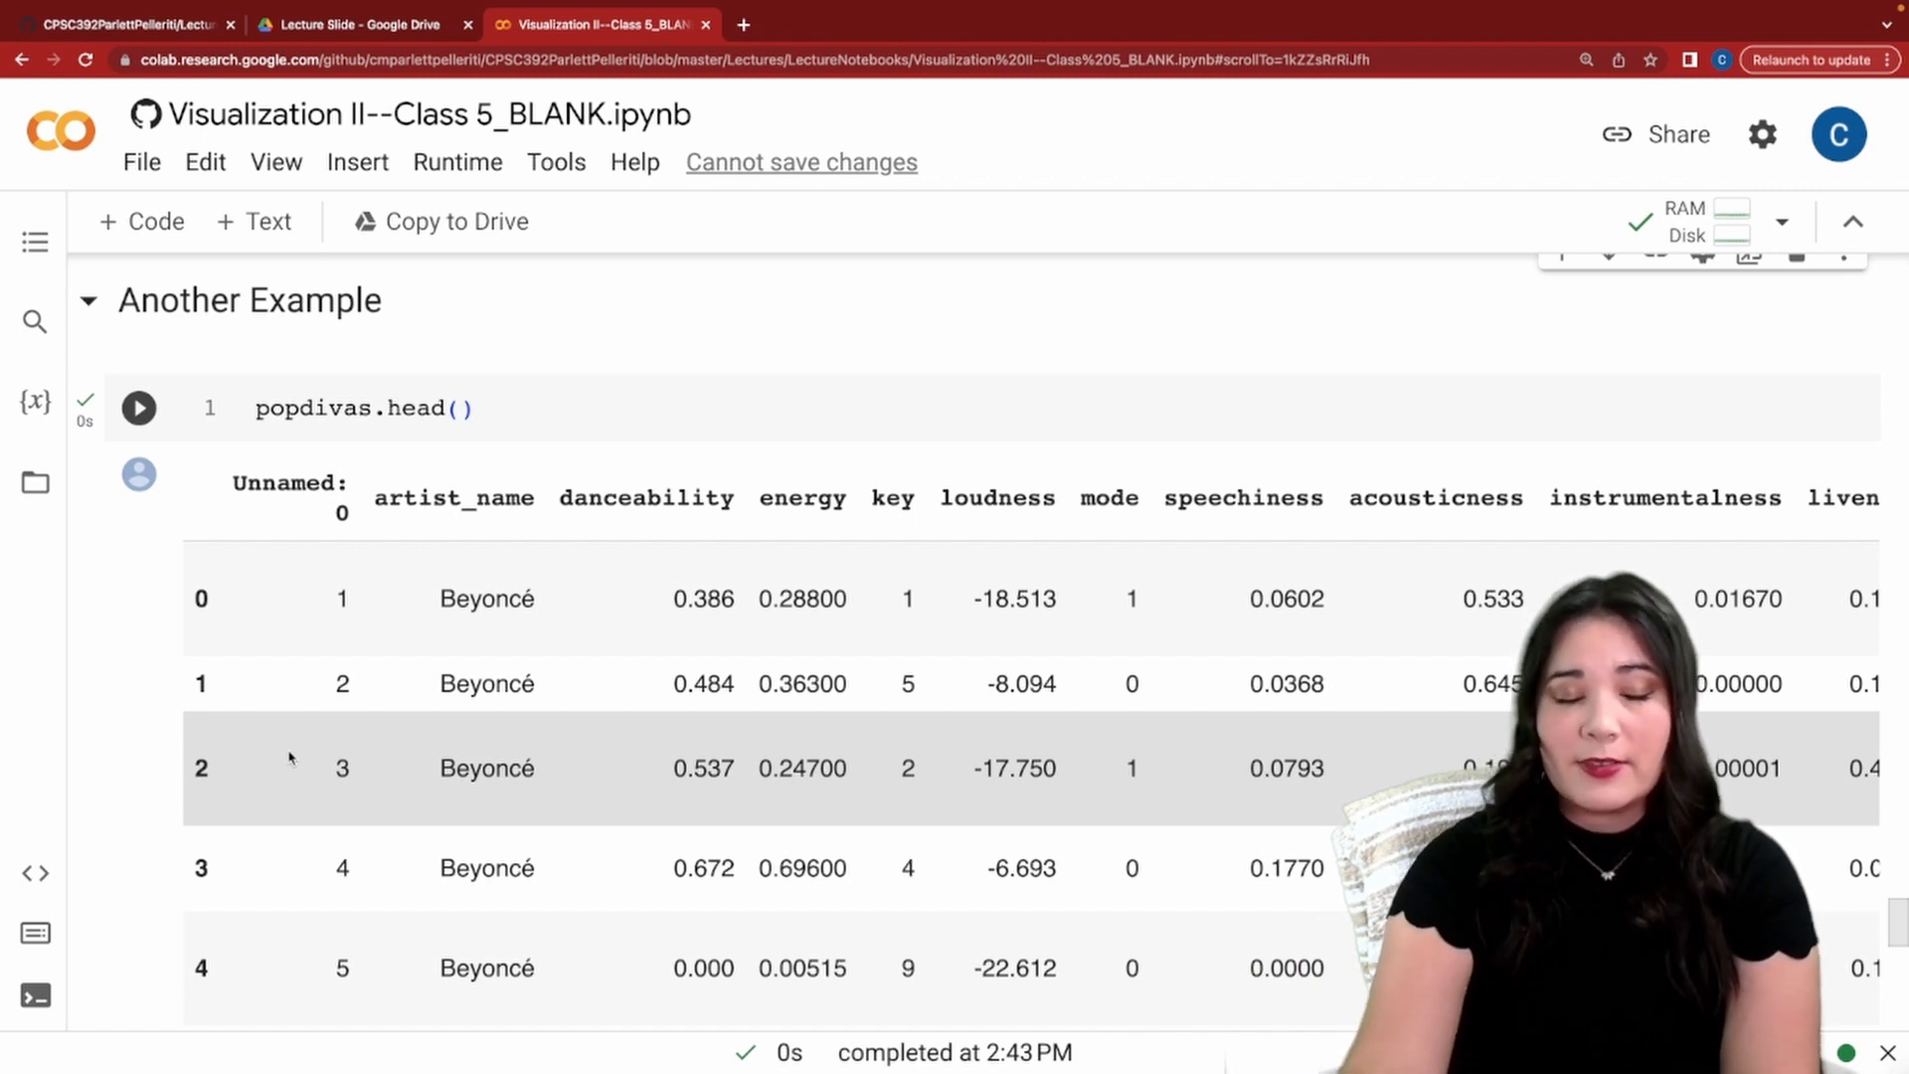
{"action": "scroll", "scroll_direction": "down", "scroll_amount": 3}
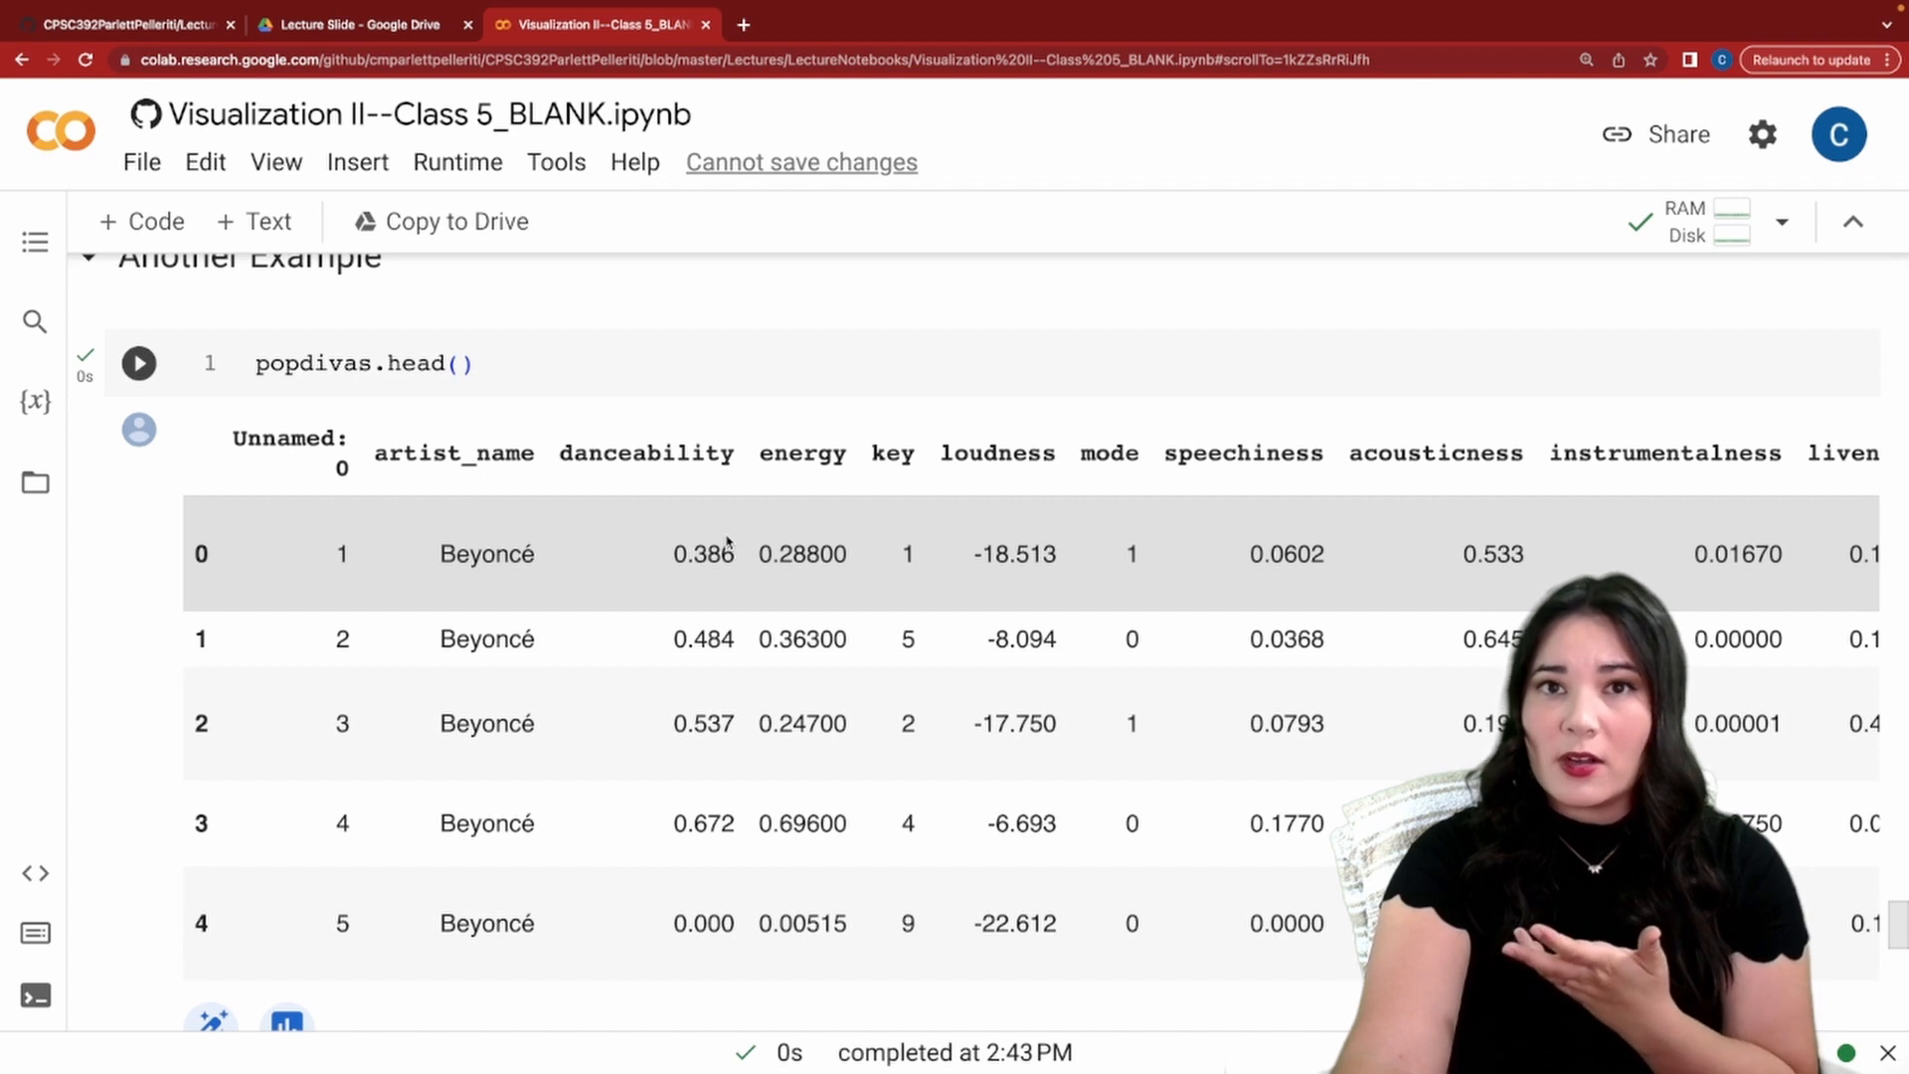
{"action": "scroll", "scroll_direction": "down", "scroll_amount": 3}
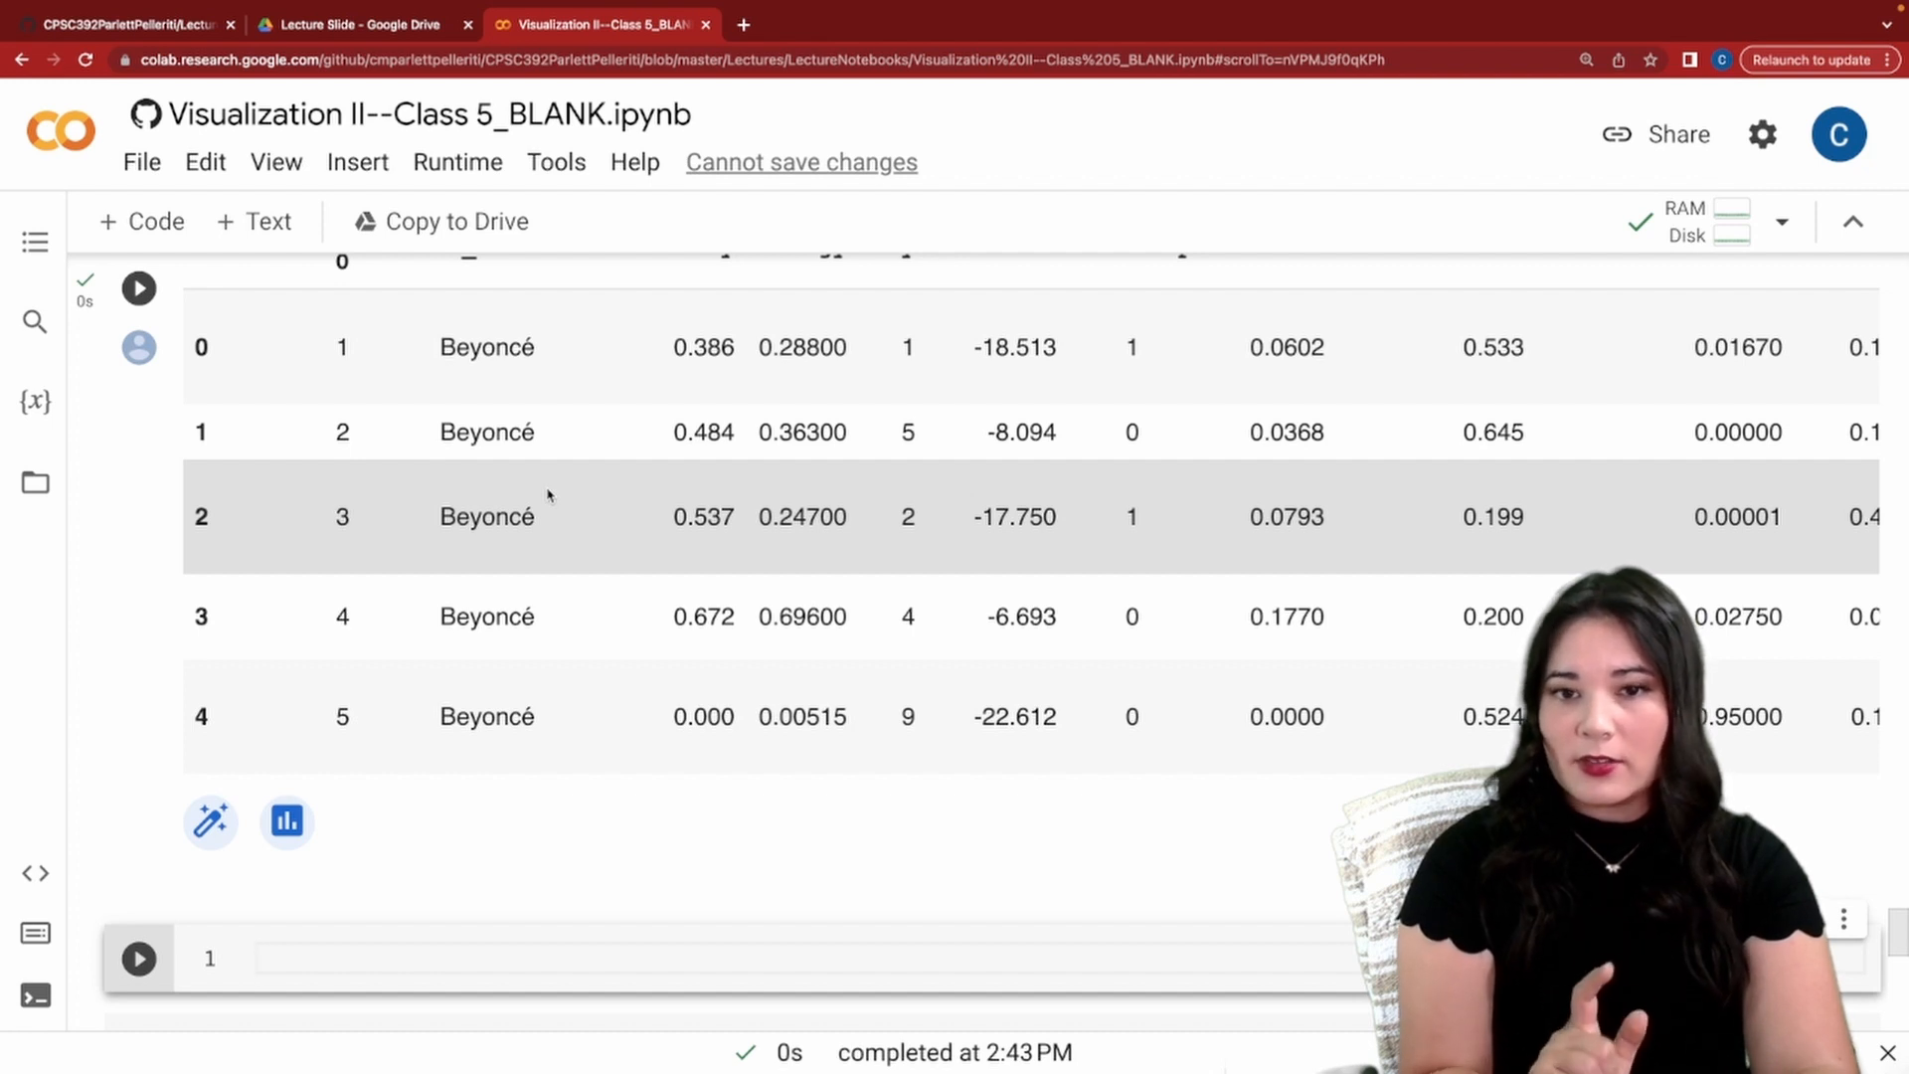
Write ggplot(popdivas, aes(x="danceability", y="energy", color="factor(mode)")) + geom_point().
{"action": "type", "text": "(ggplot)"}
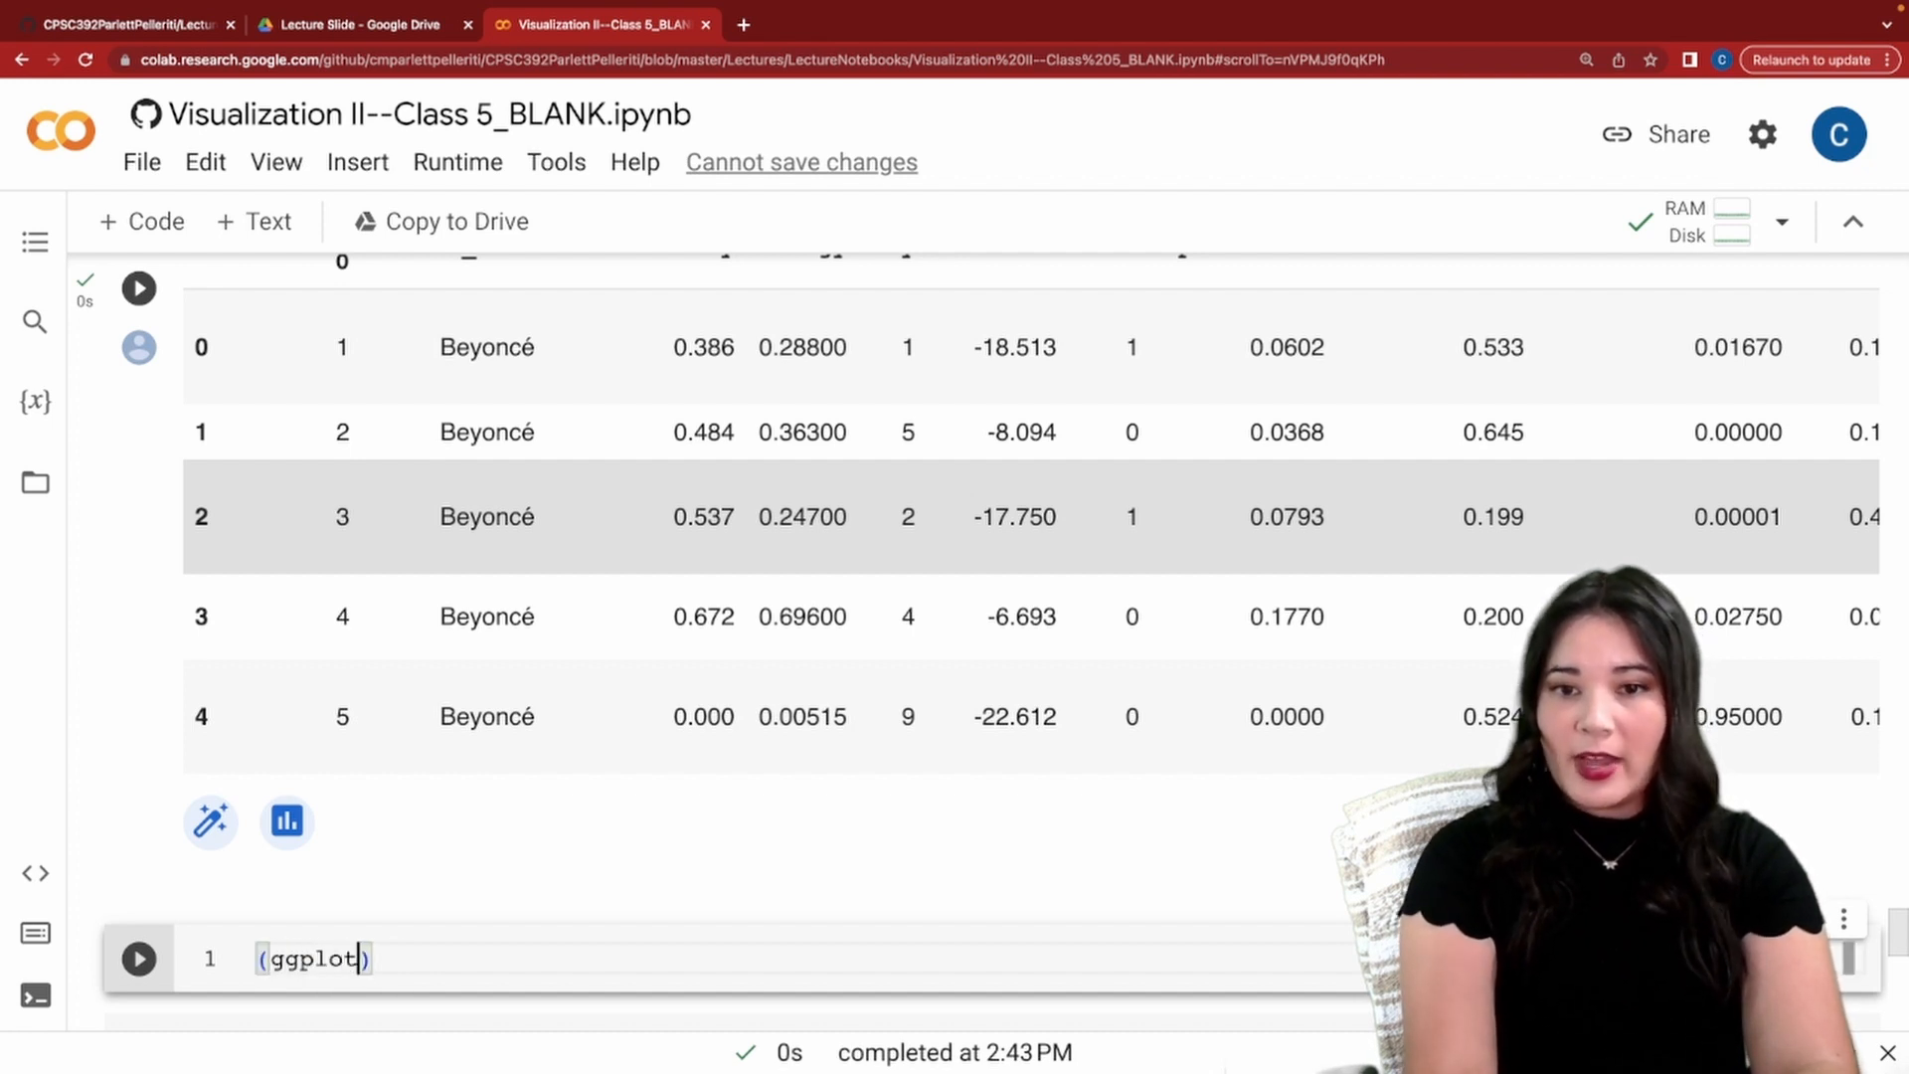
{"action": "type", "text": "(popdivas, aes(x = \"danceability\", y"}
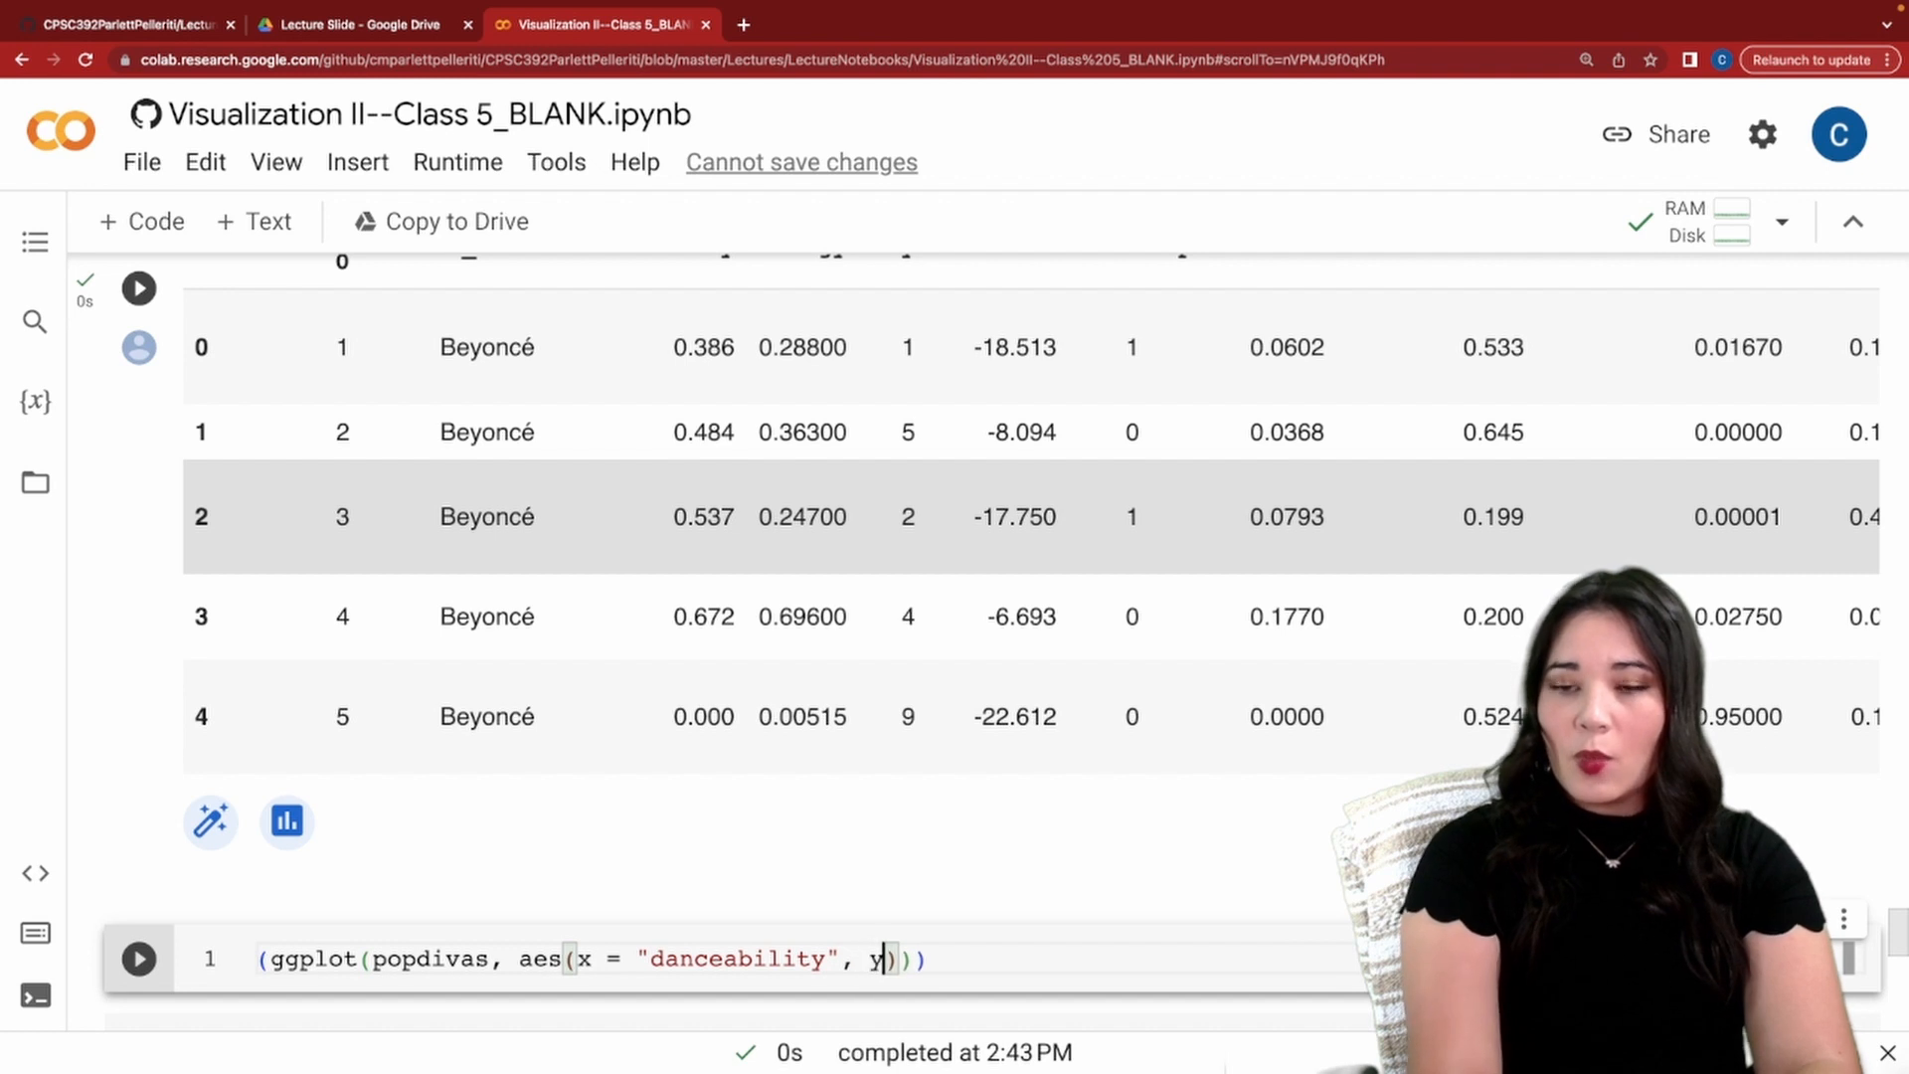
{"action": "type", "text": "= \"energy\", color = \"f"}
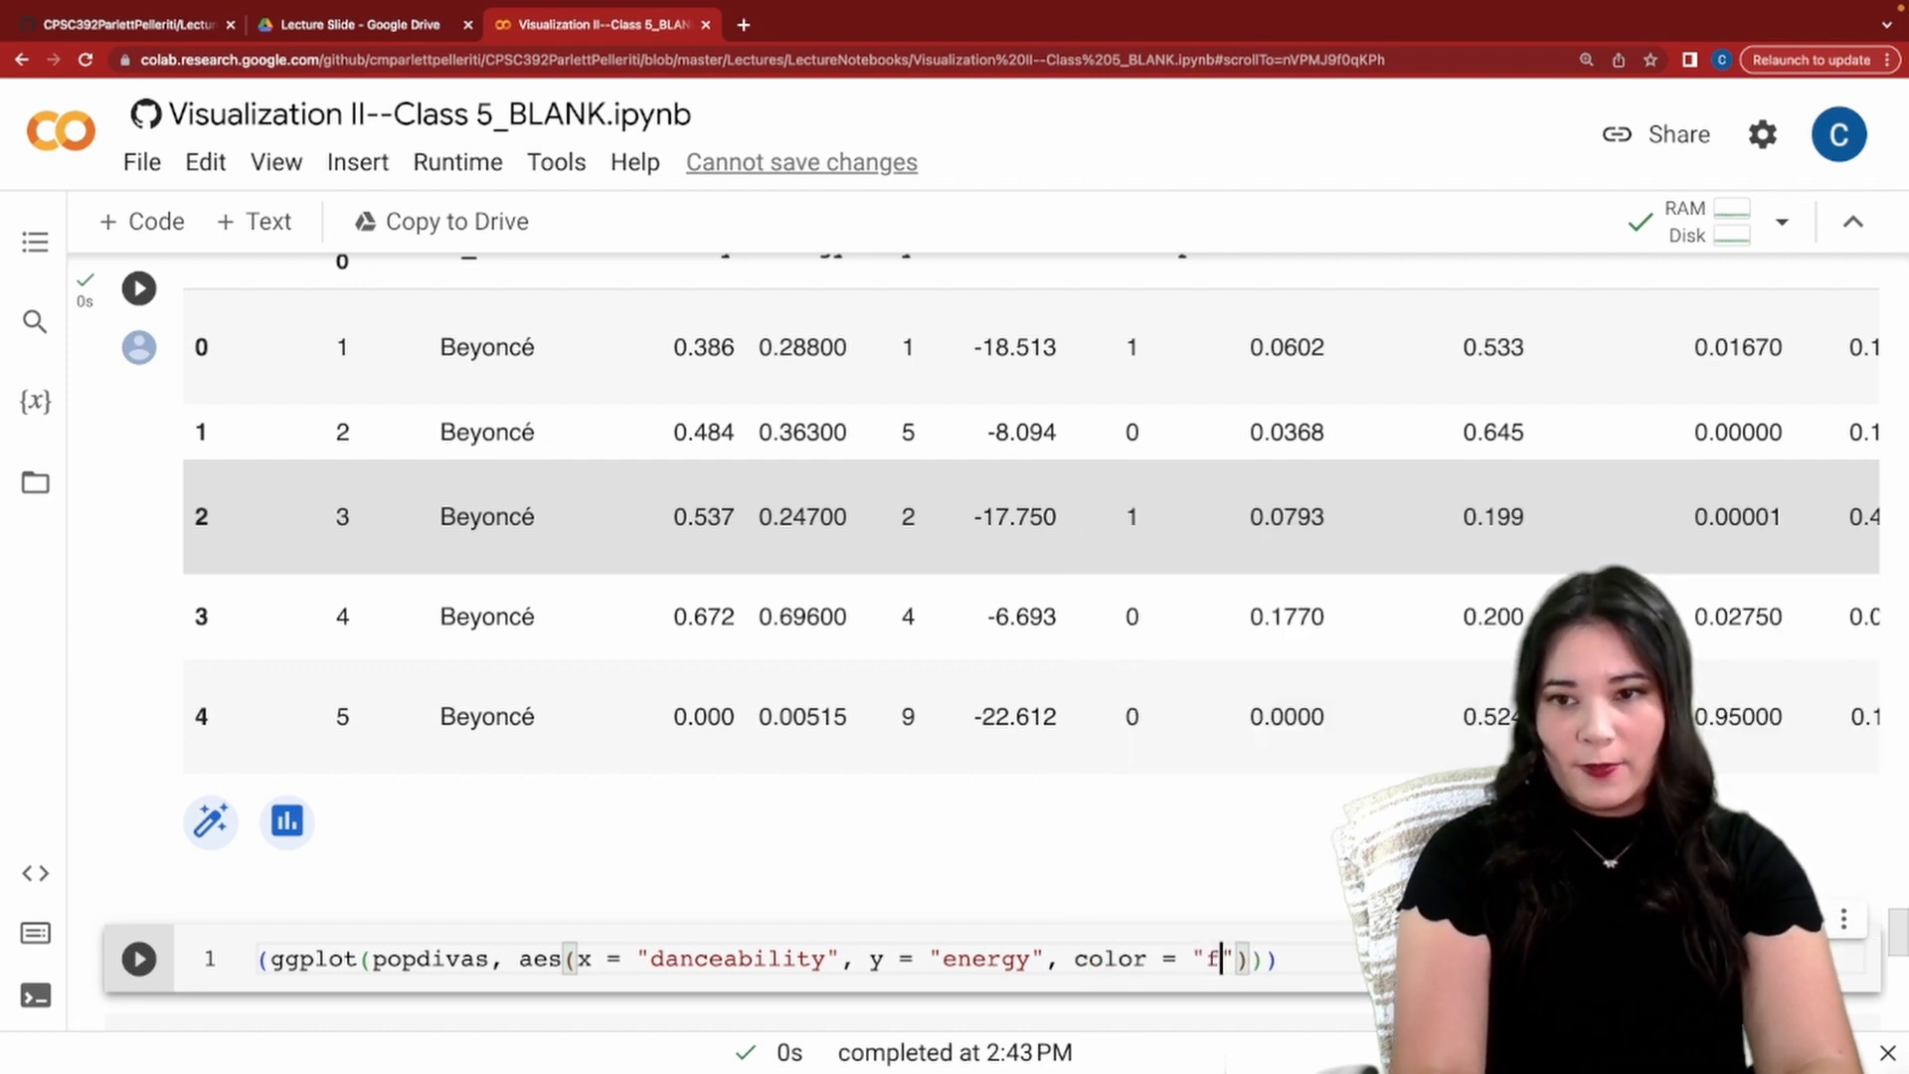
{"action": "type", "text": "actor(mode"}
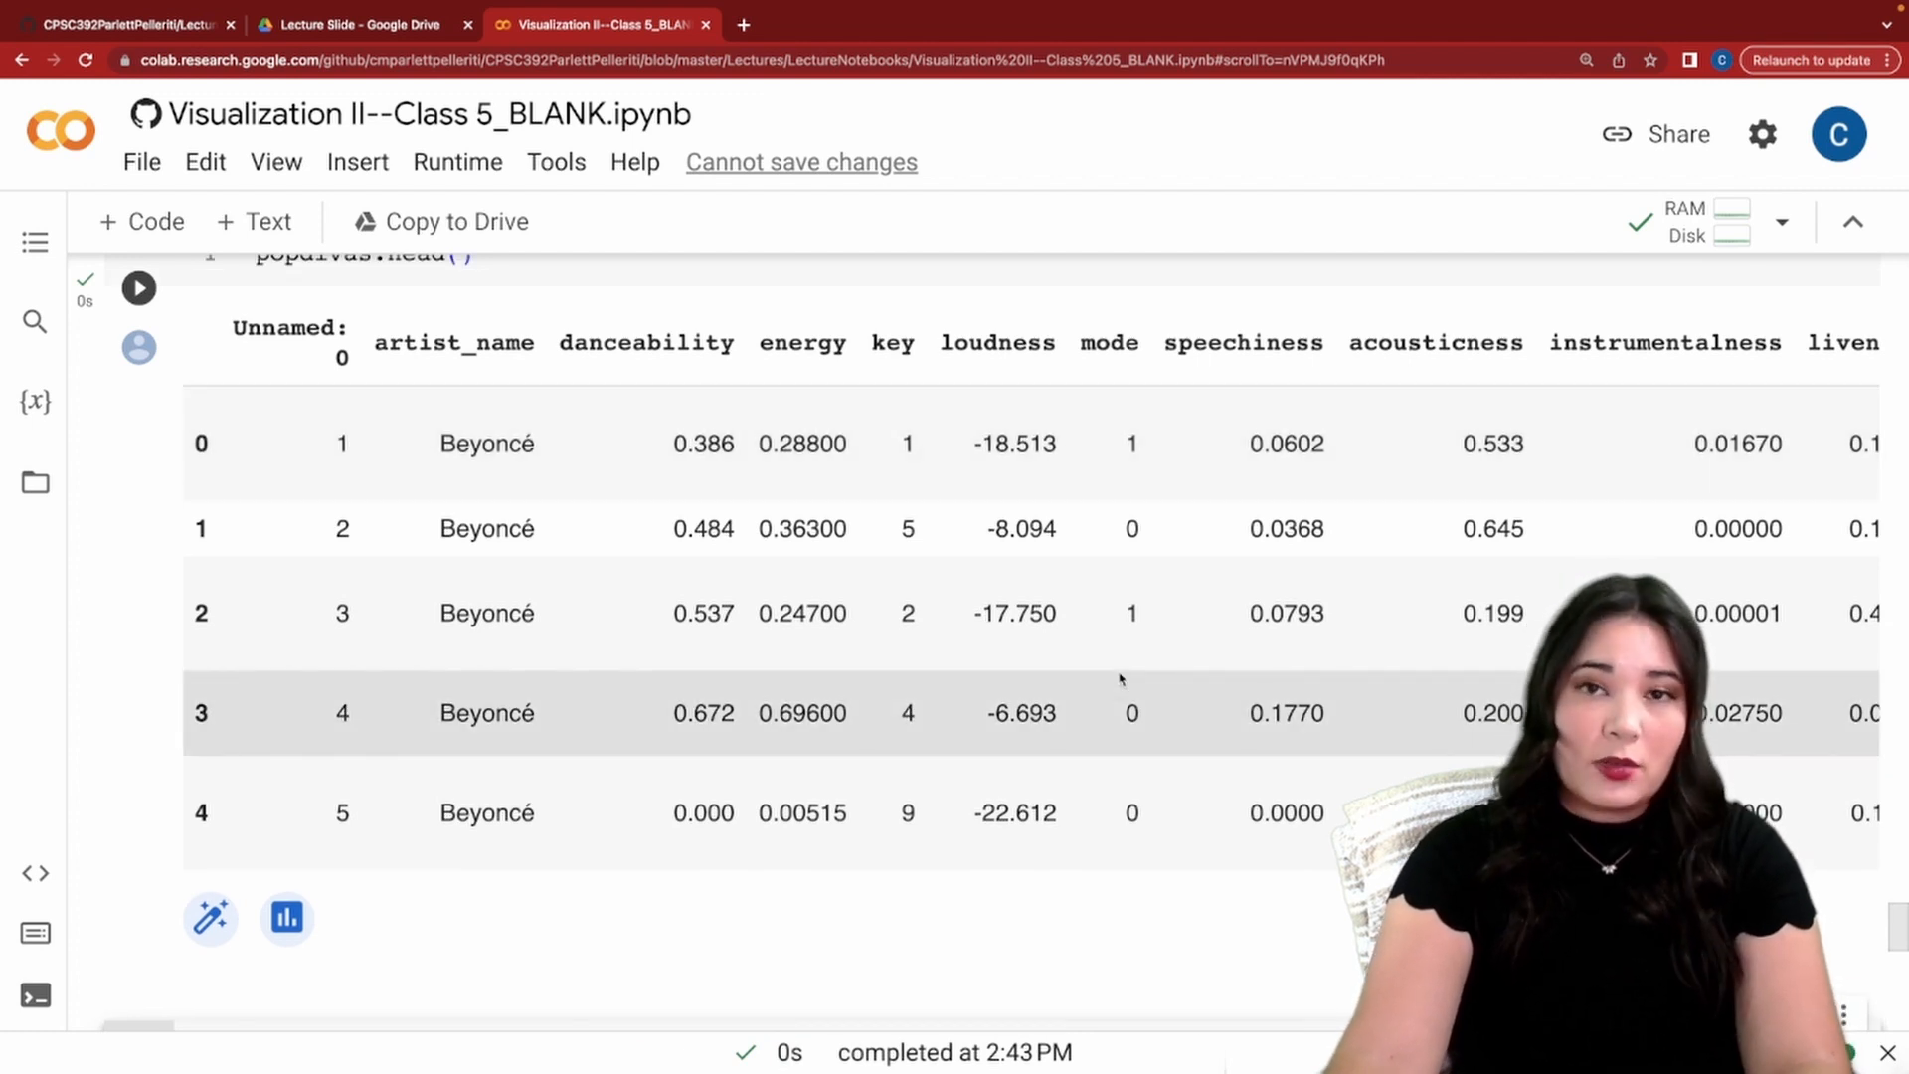
{"action": "scroll", "scroll_direction": "down", "scroll_amount": 3}
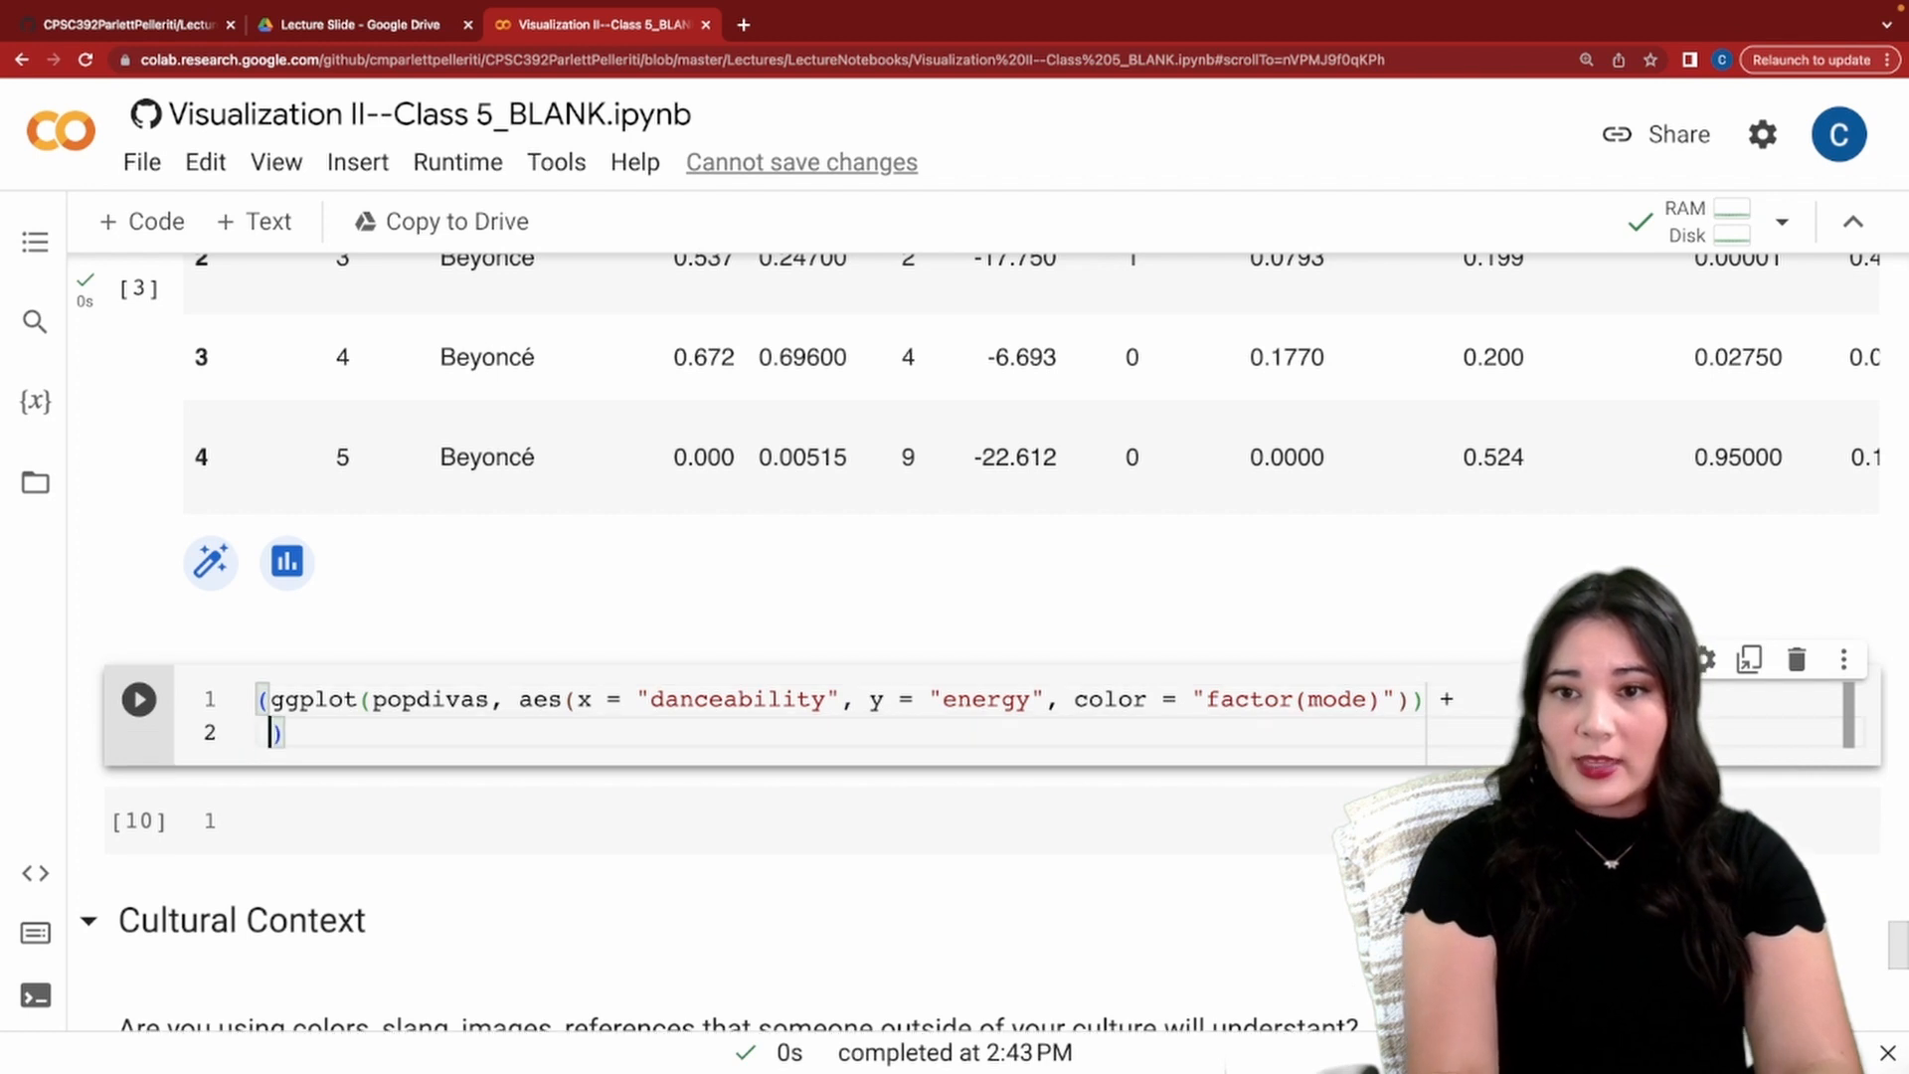
{"action": "type", "text": "geom_point"}
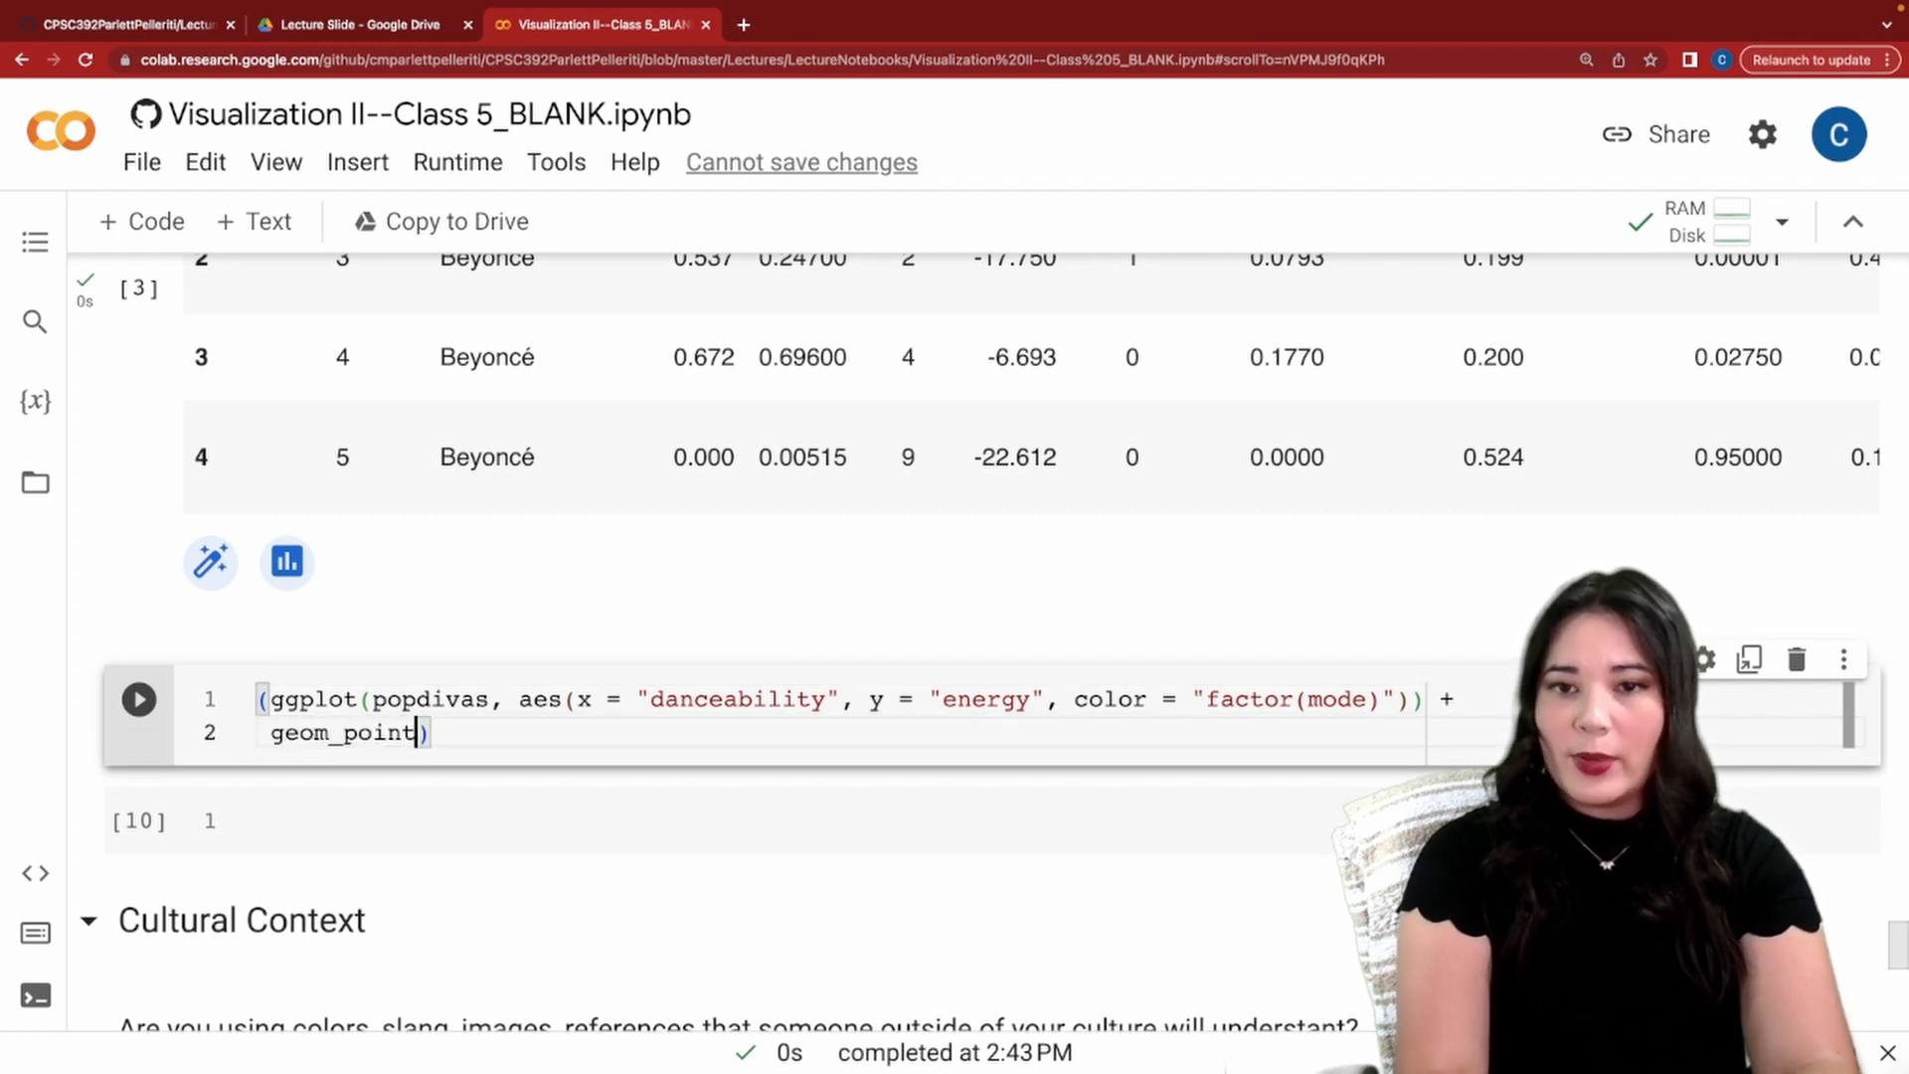
{"action": "type", "text": "()"}
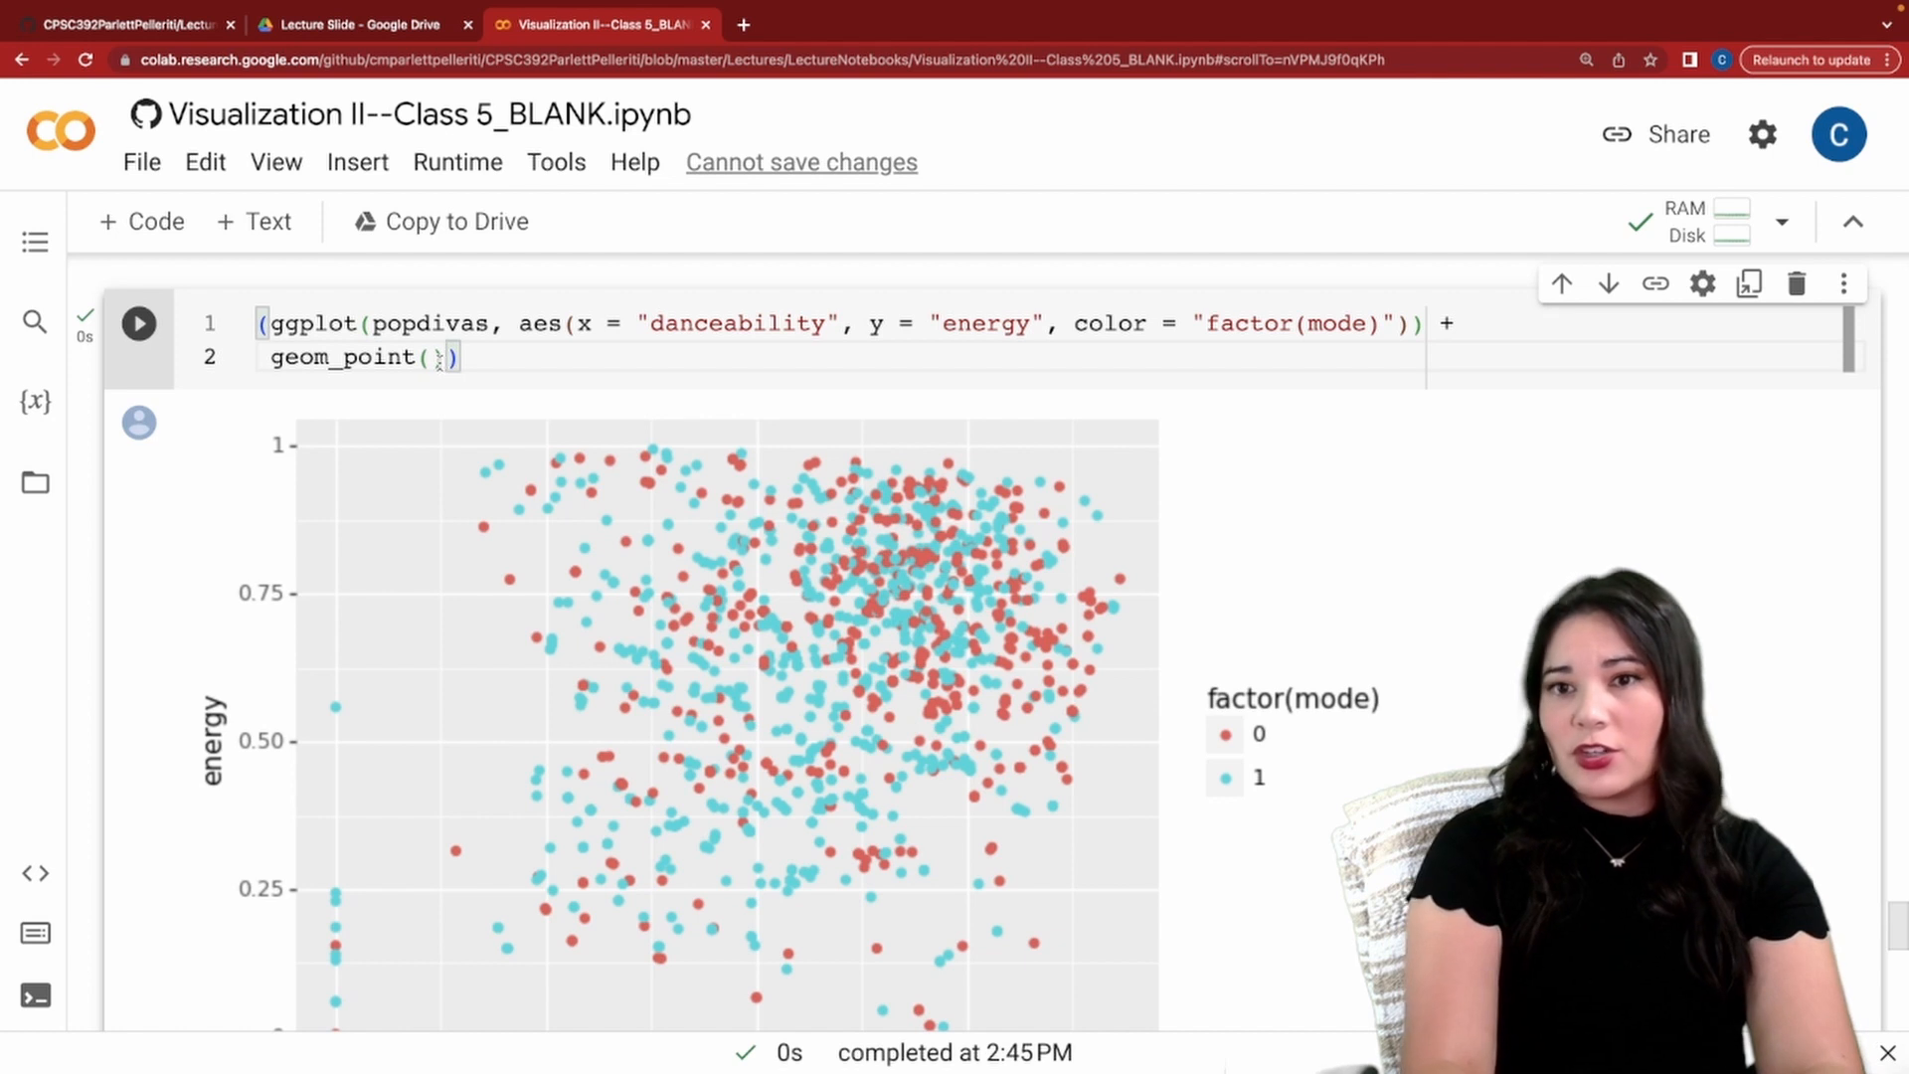
Append + theme_classic() to the scatterplot code and rerun the cell.
{"action": "type", "text": "+)"}
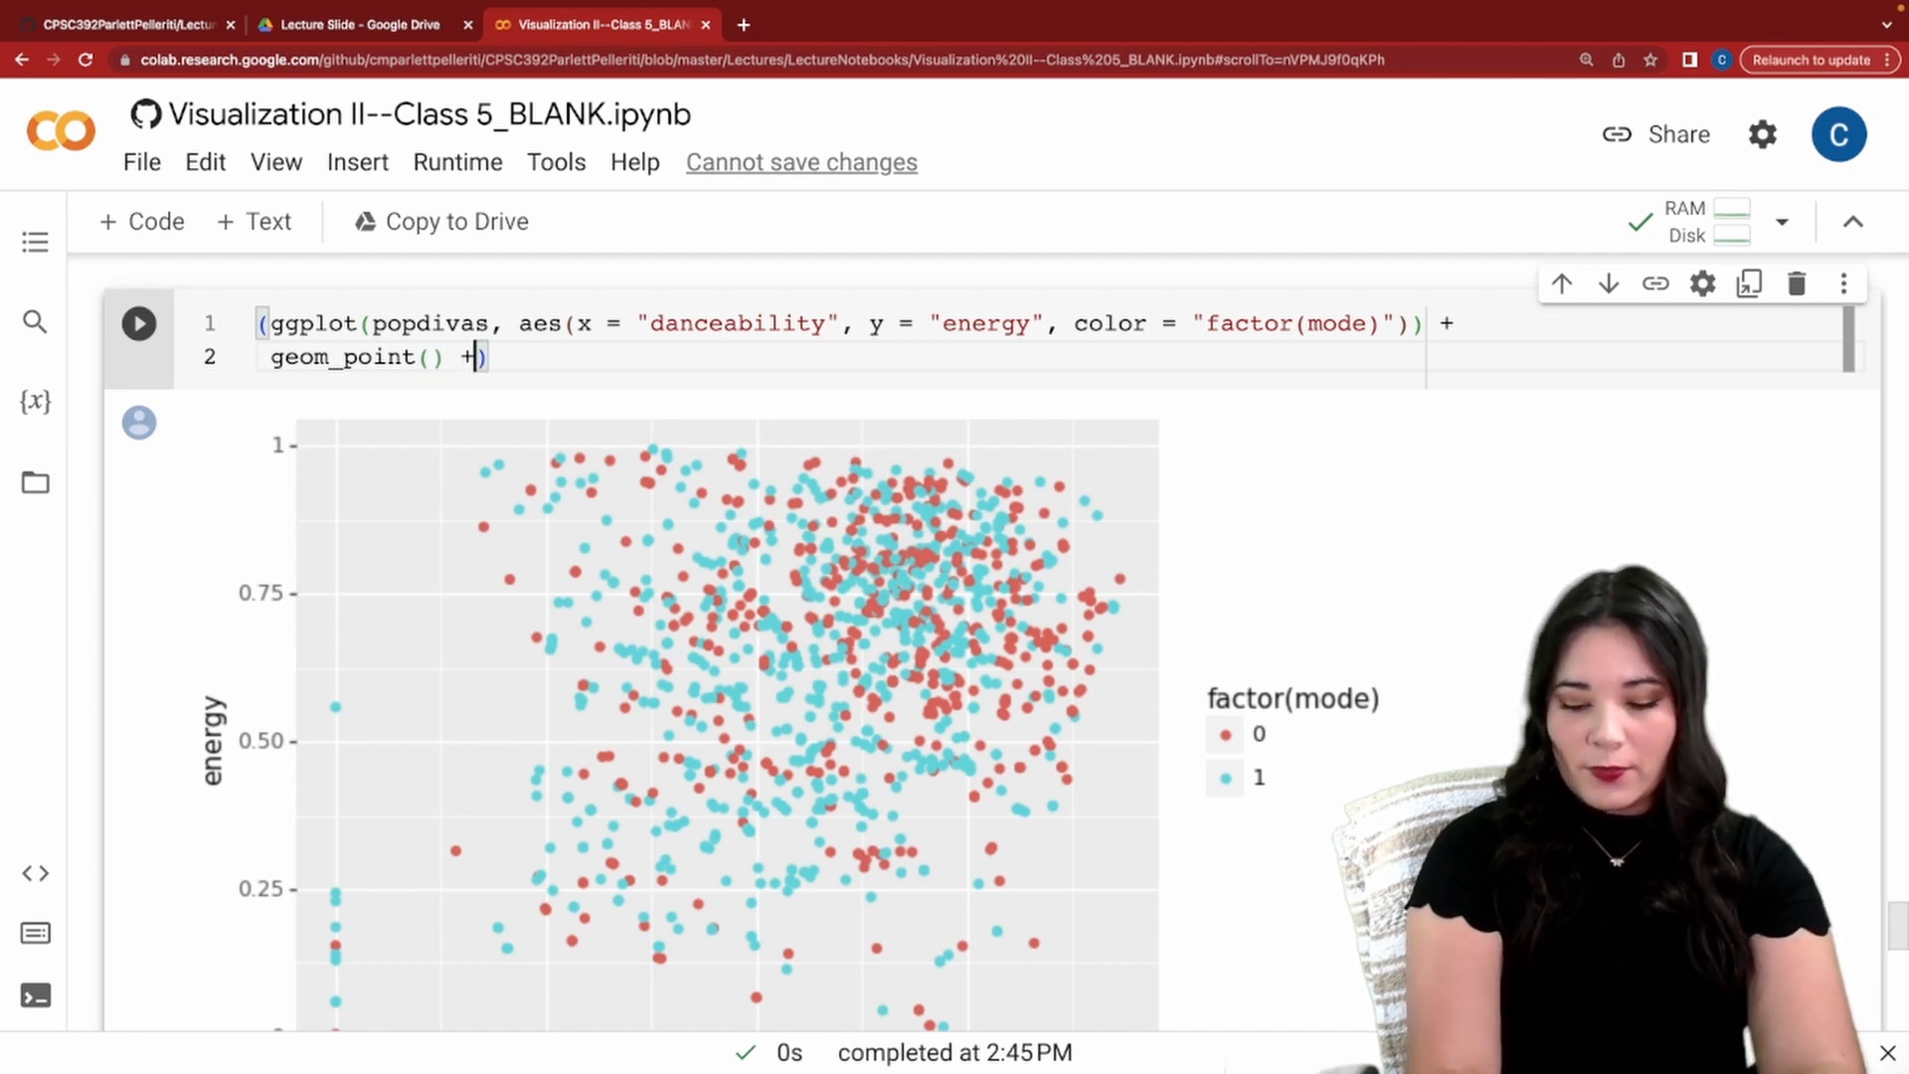
{"action": "type", "text": "theme_)"}
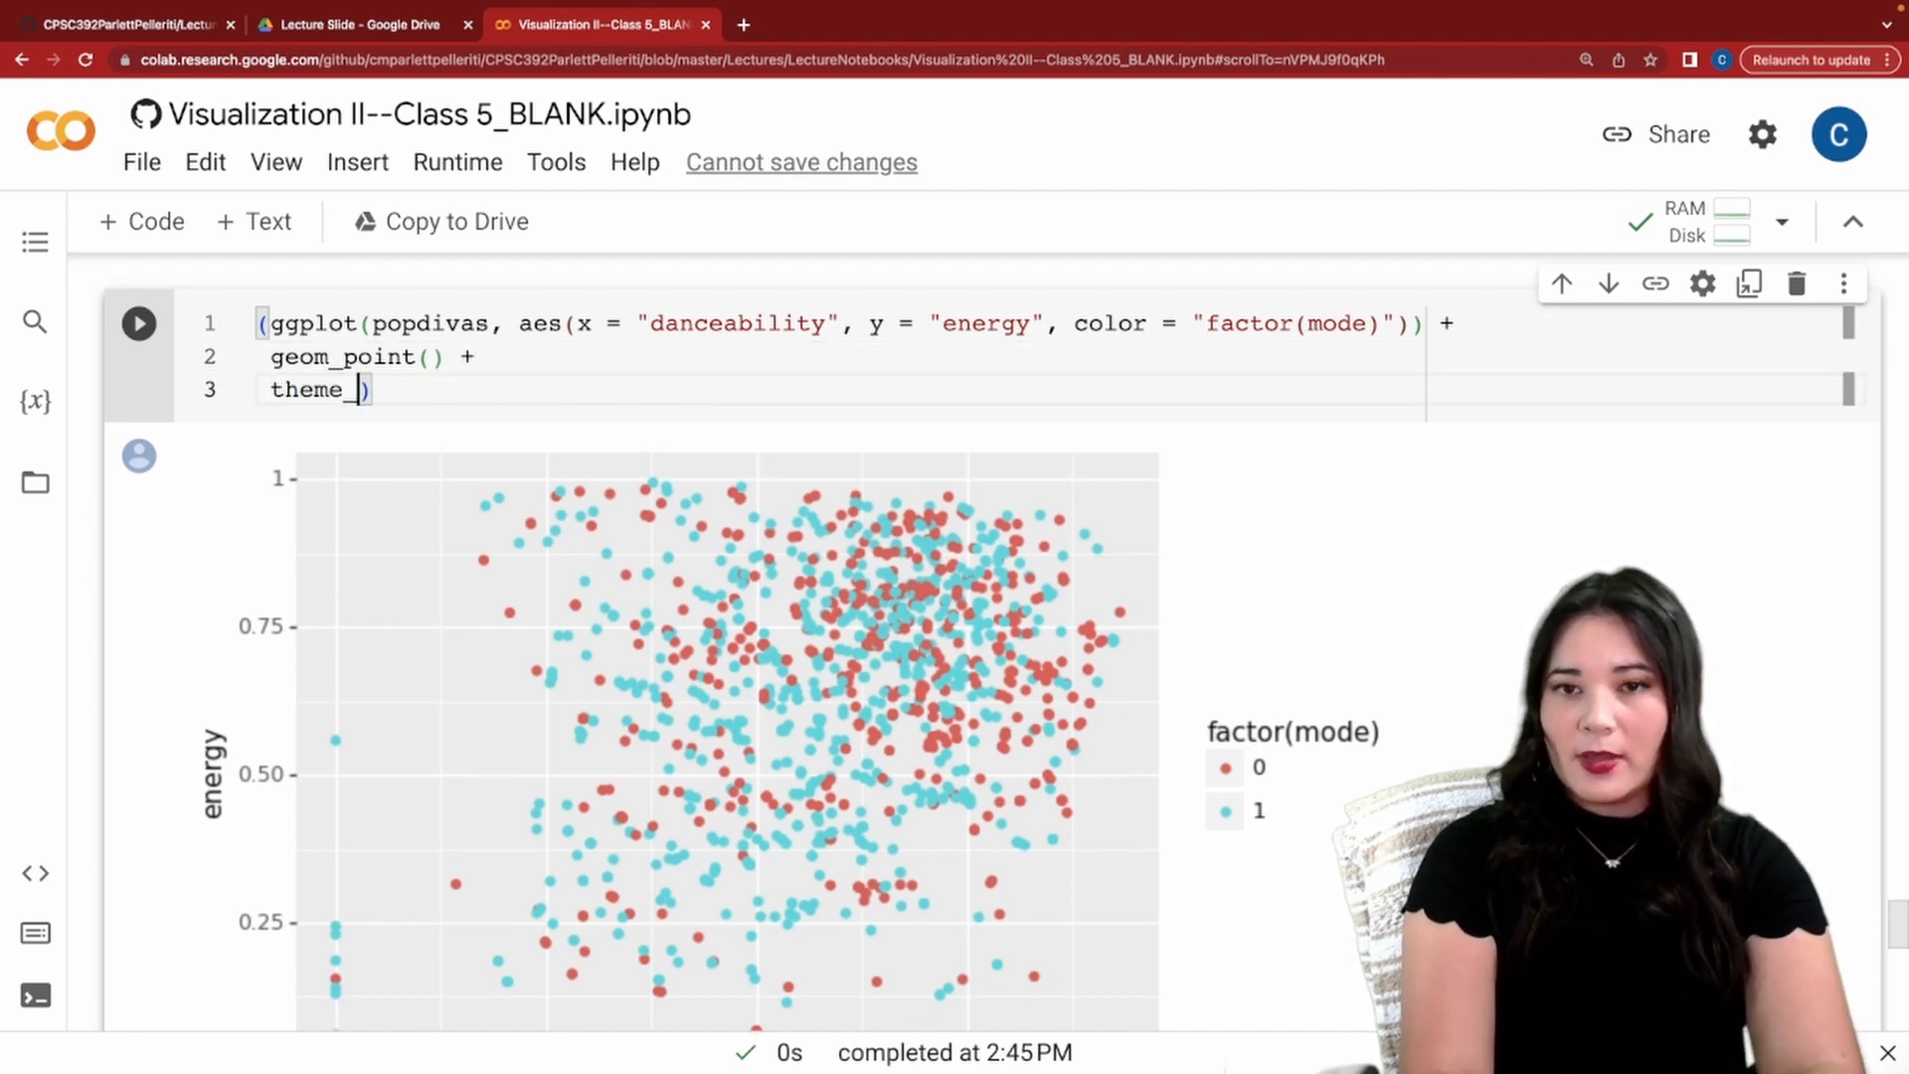
{"action": "type", "text": "classic()"}
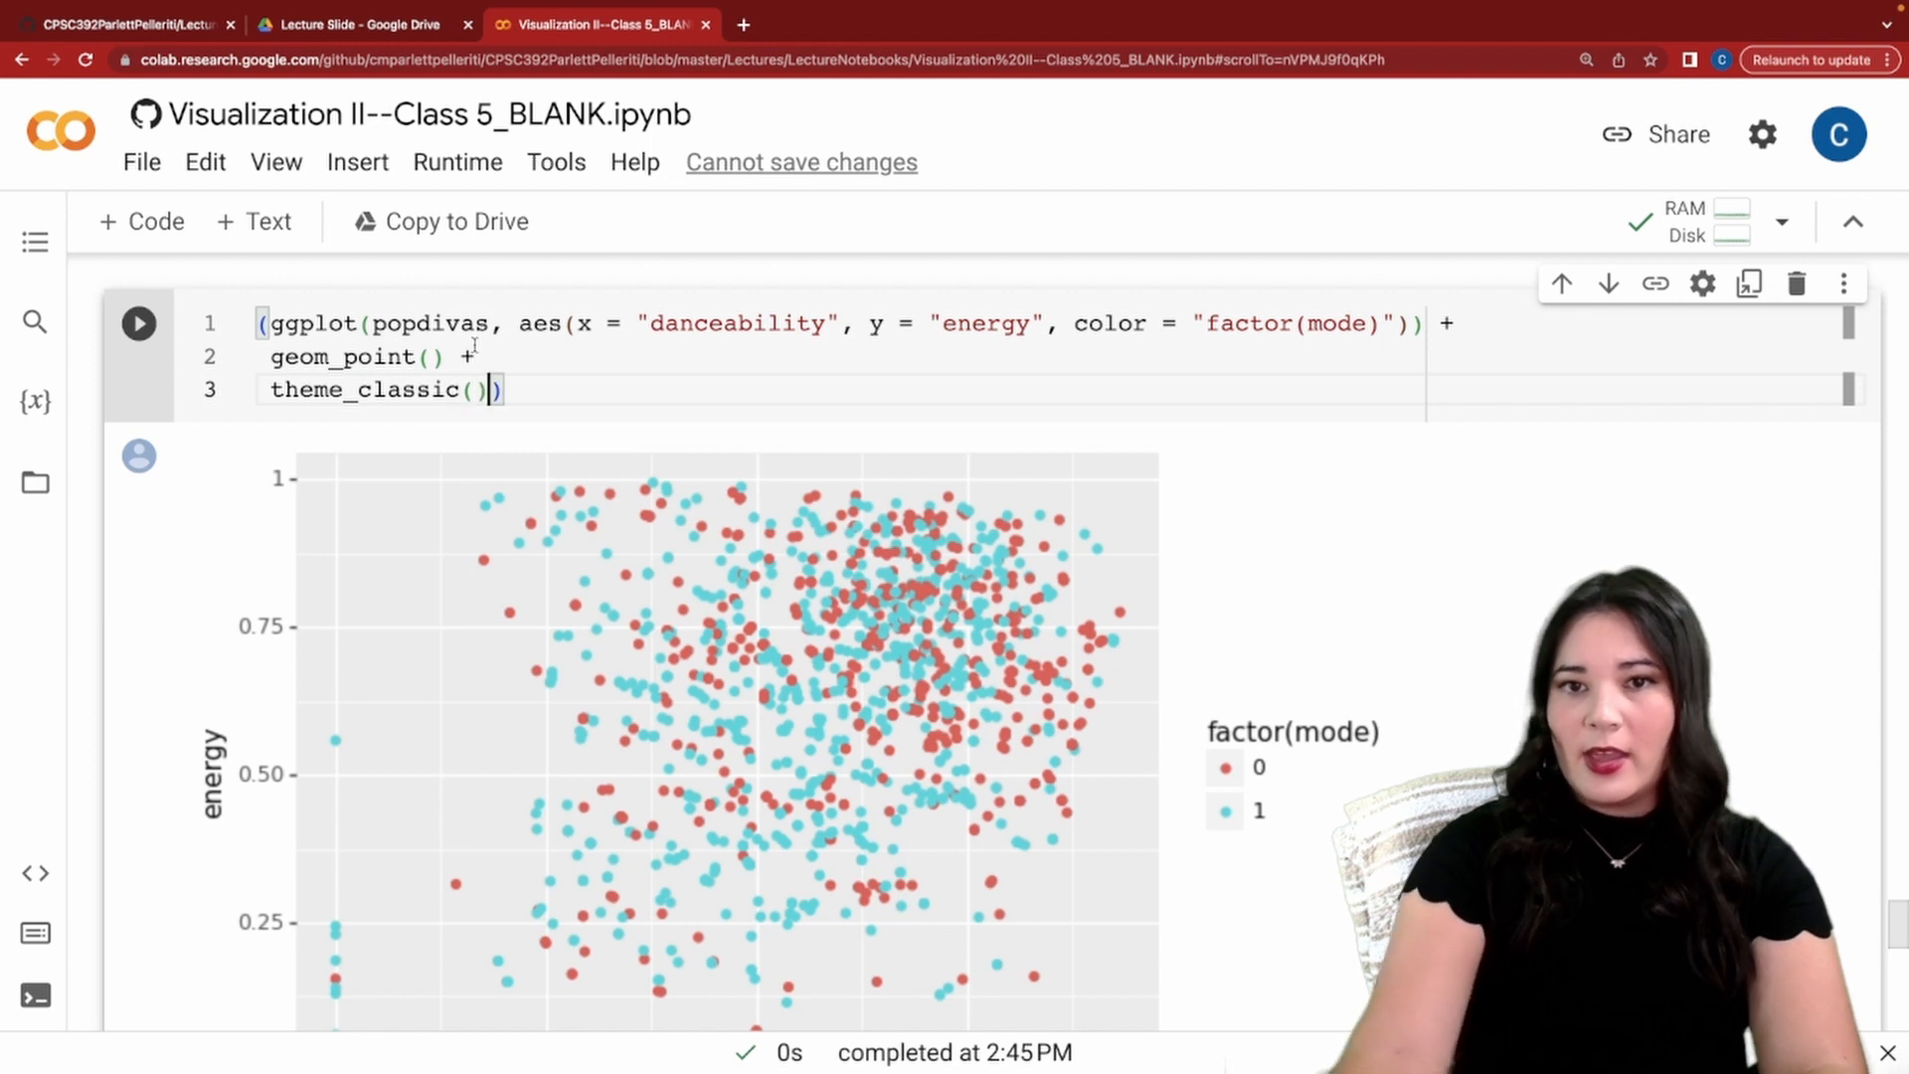
{"action": "left_click", "coordinate": [138, 323]}
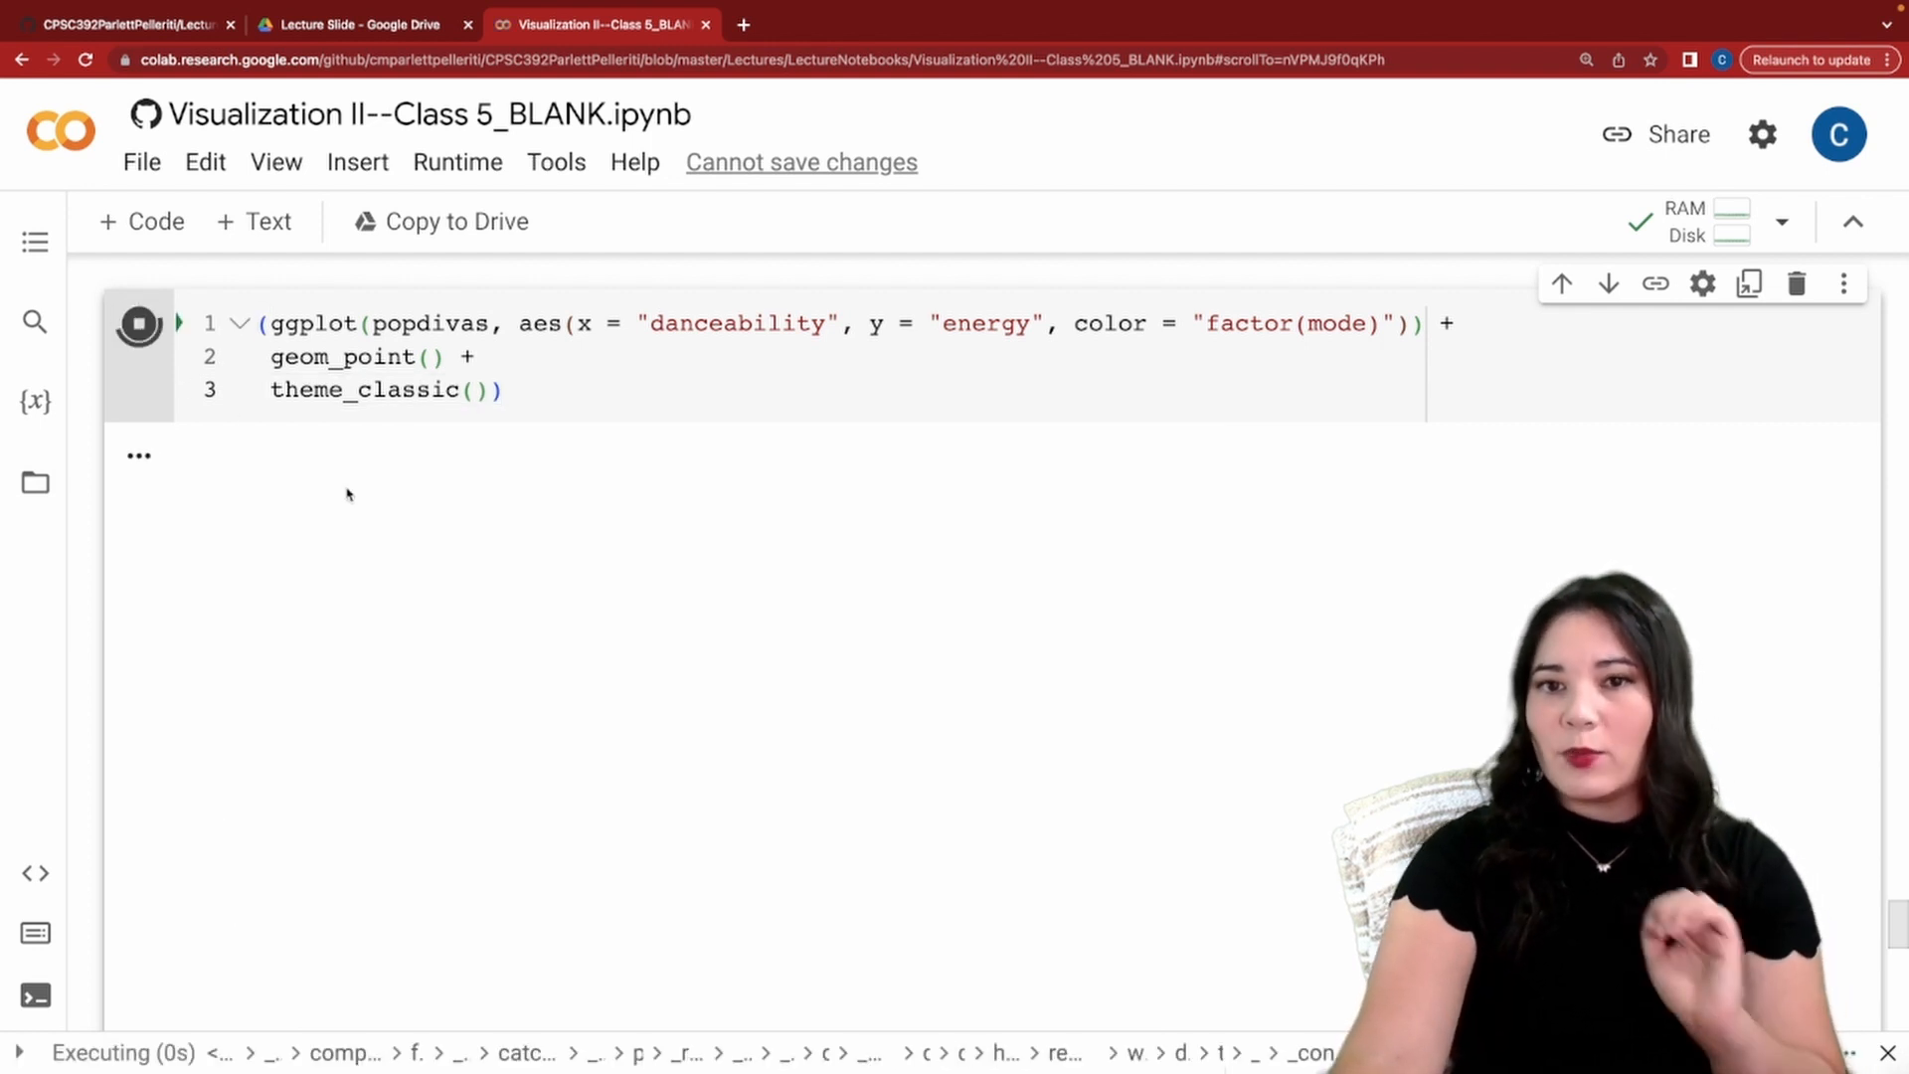
{"action": "left_click", "coordinate": [139, 323]}
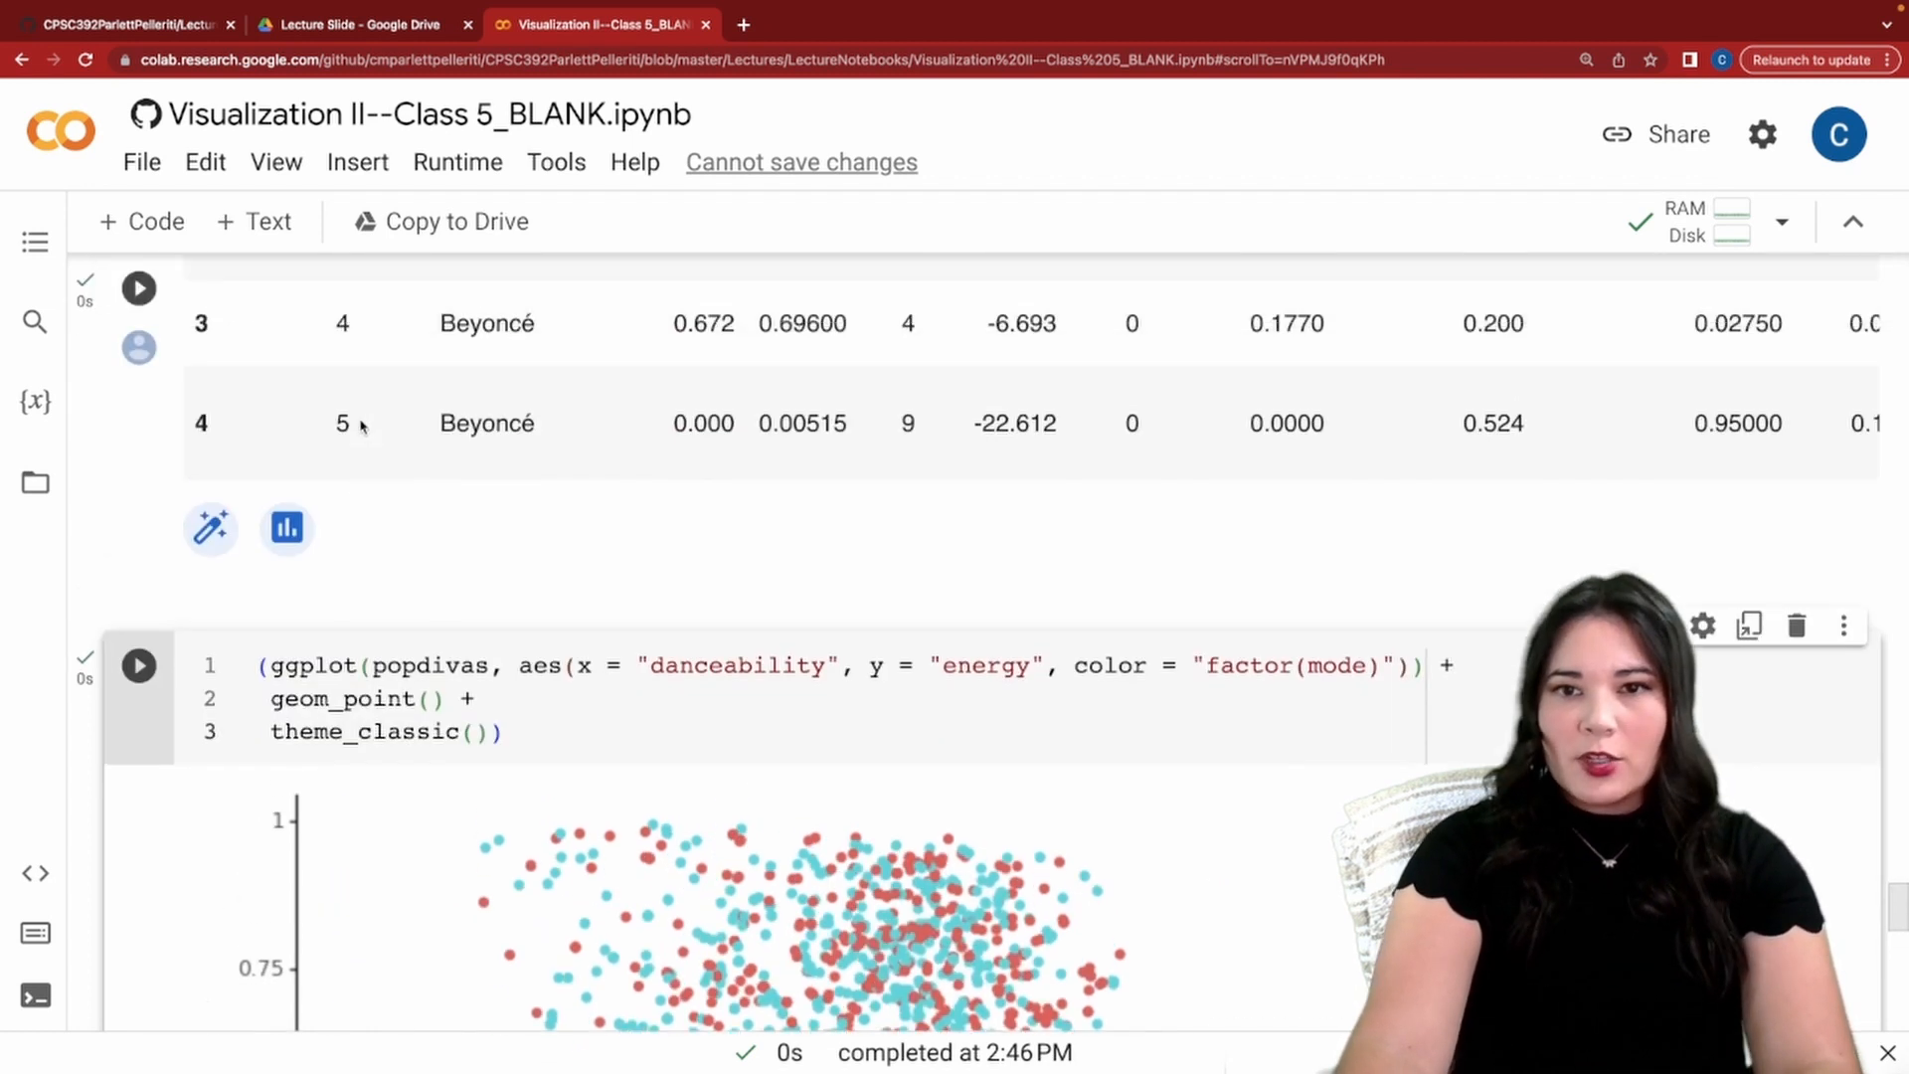
{"action": "scroll", "scroll_direction": "up", "scroll_amount": 3}
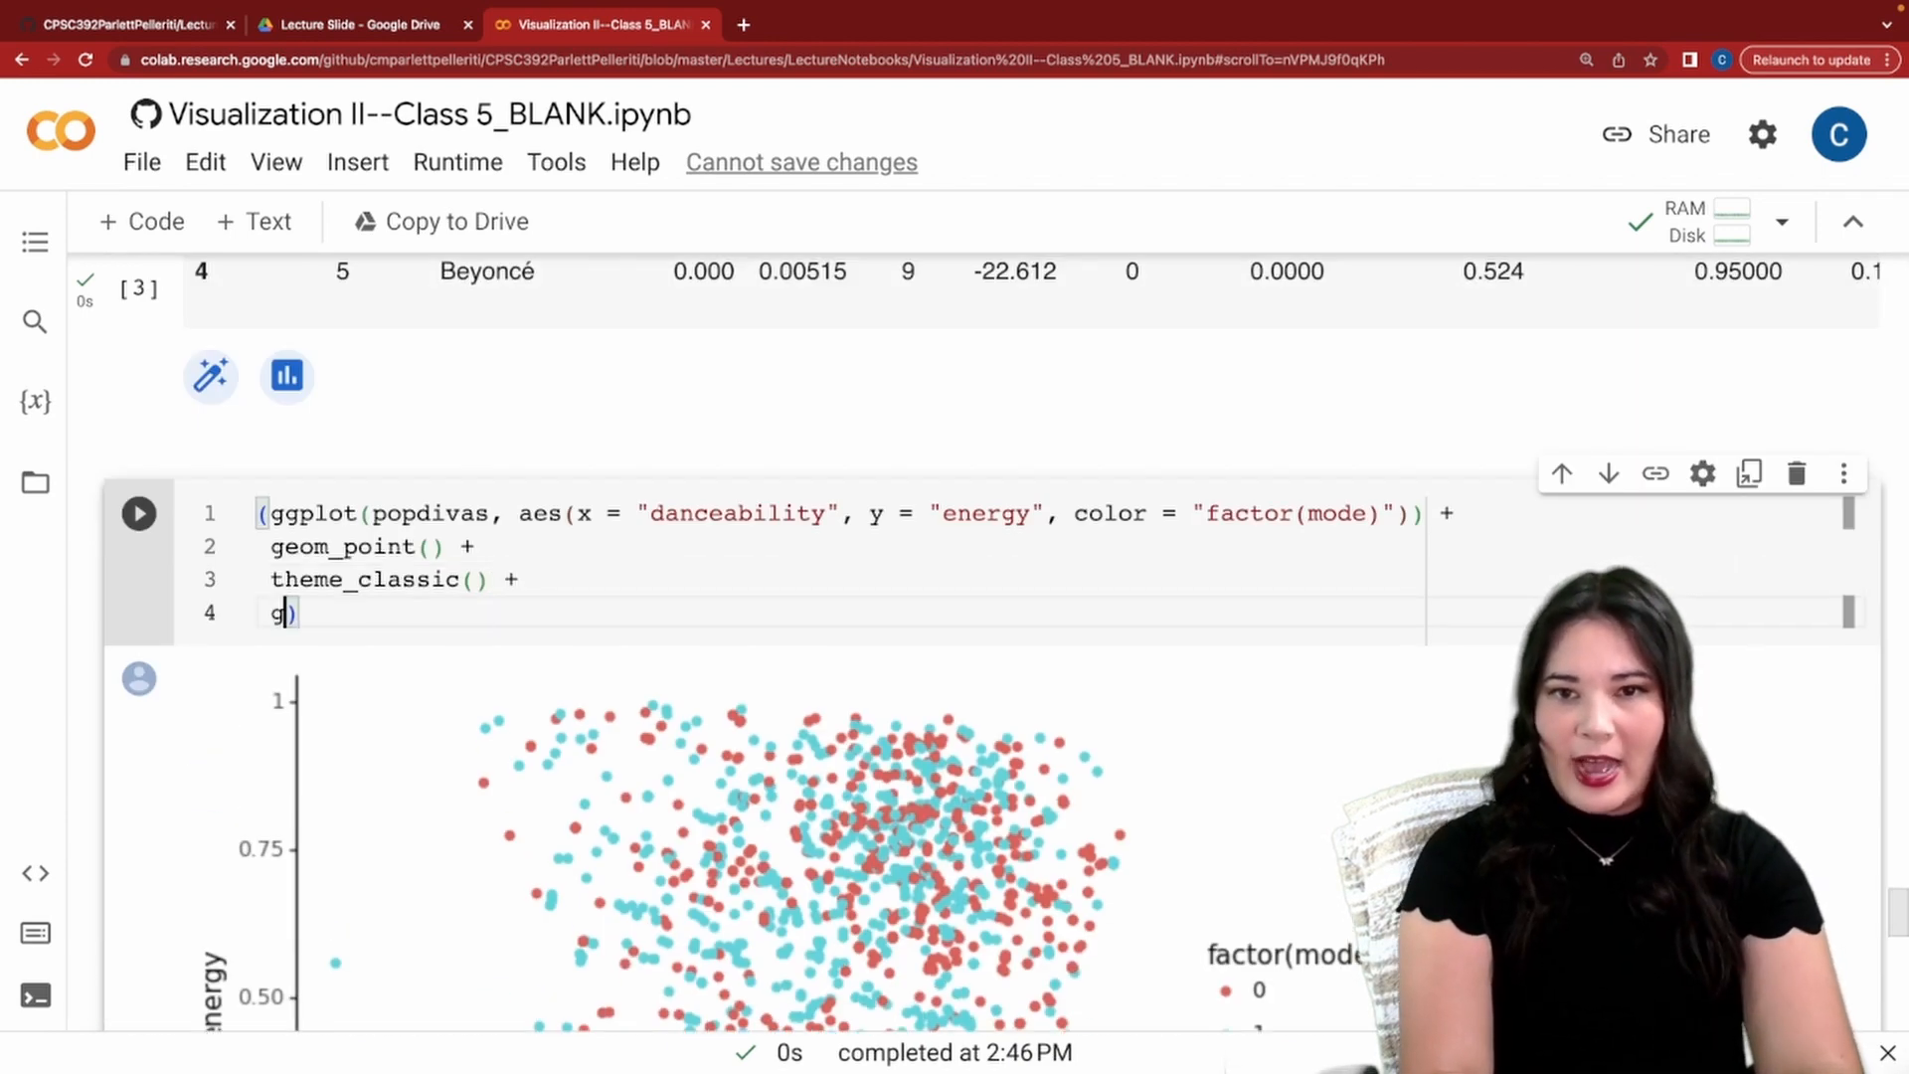
Add + facet_wrap("~artist_name") and rerun to draw one panel per artist.
{"action": "type", "text": "acet"}
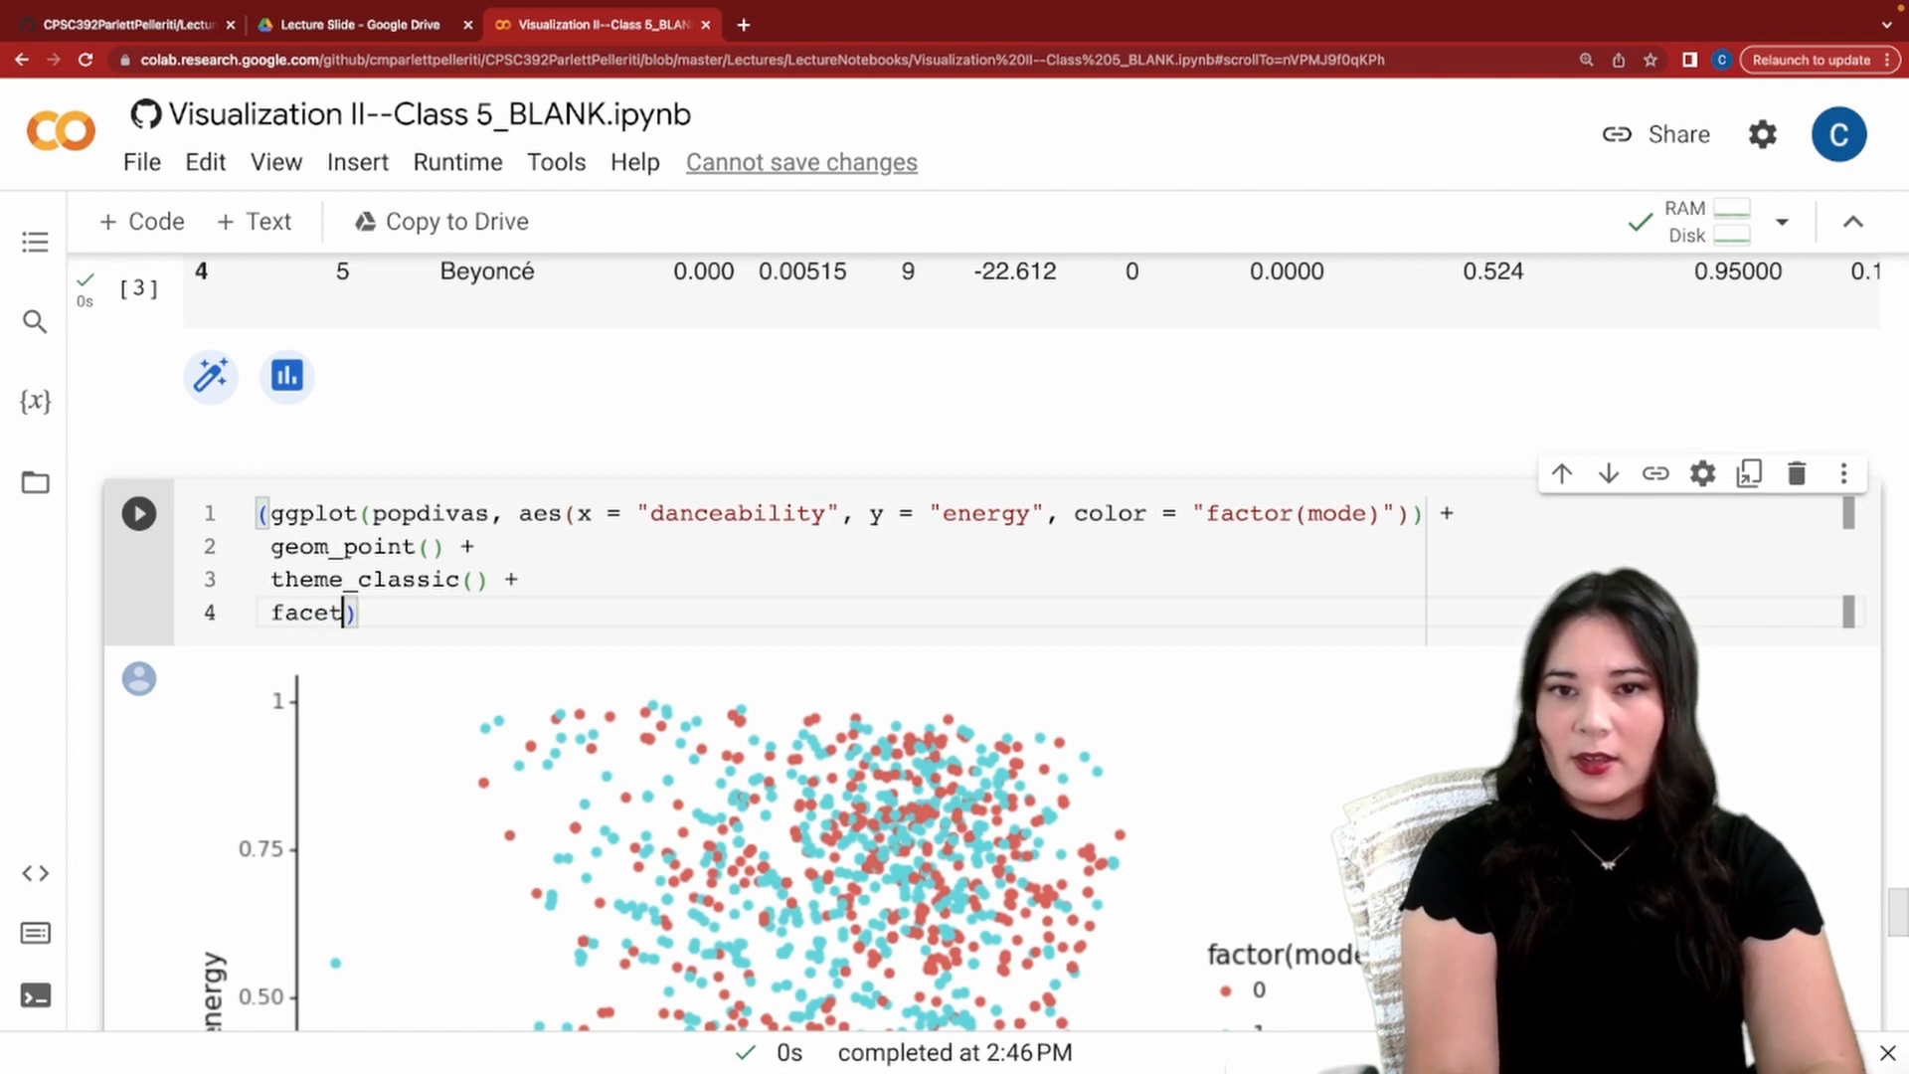
{"action": "type", "text": "_wrap("}
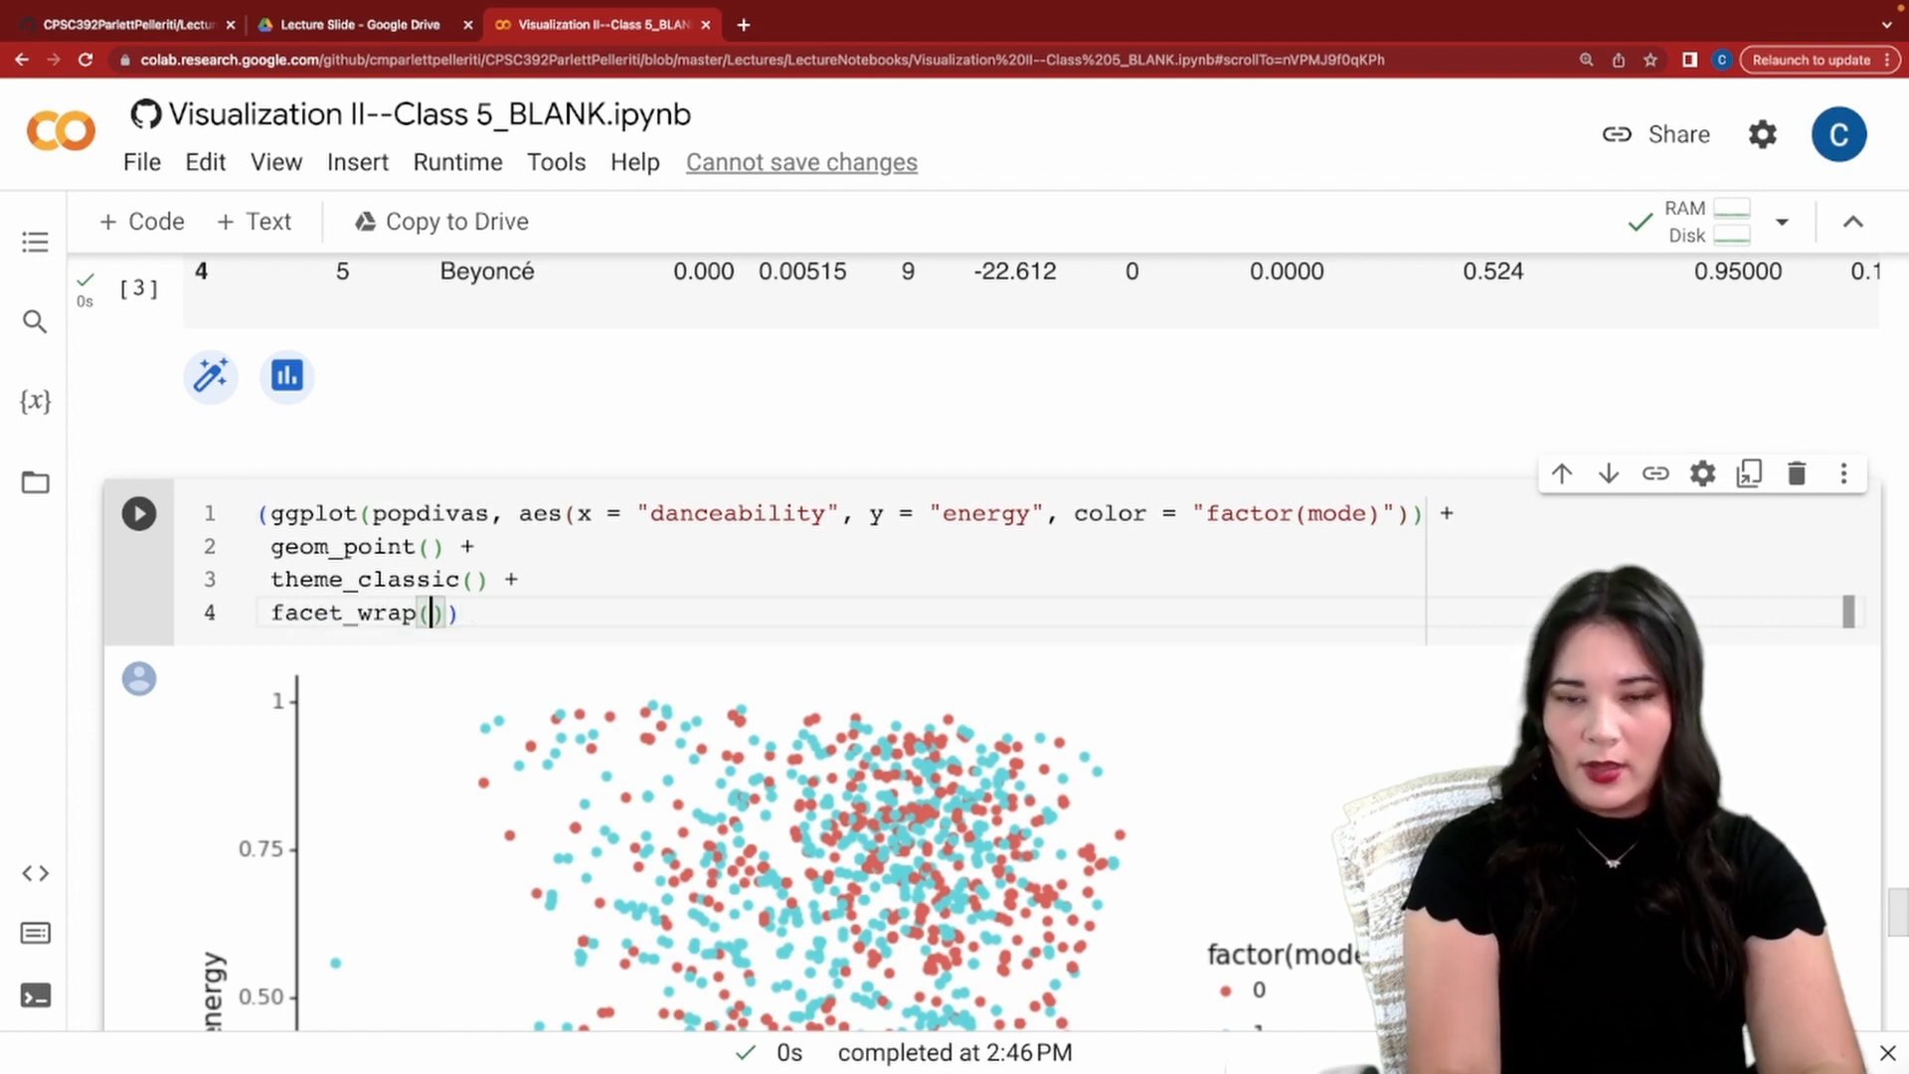
{"action": "type", "text": "\"~ar\""}
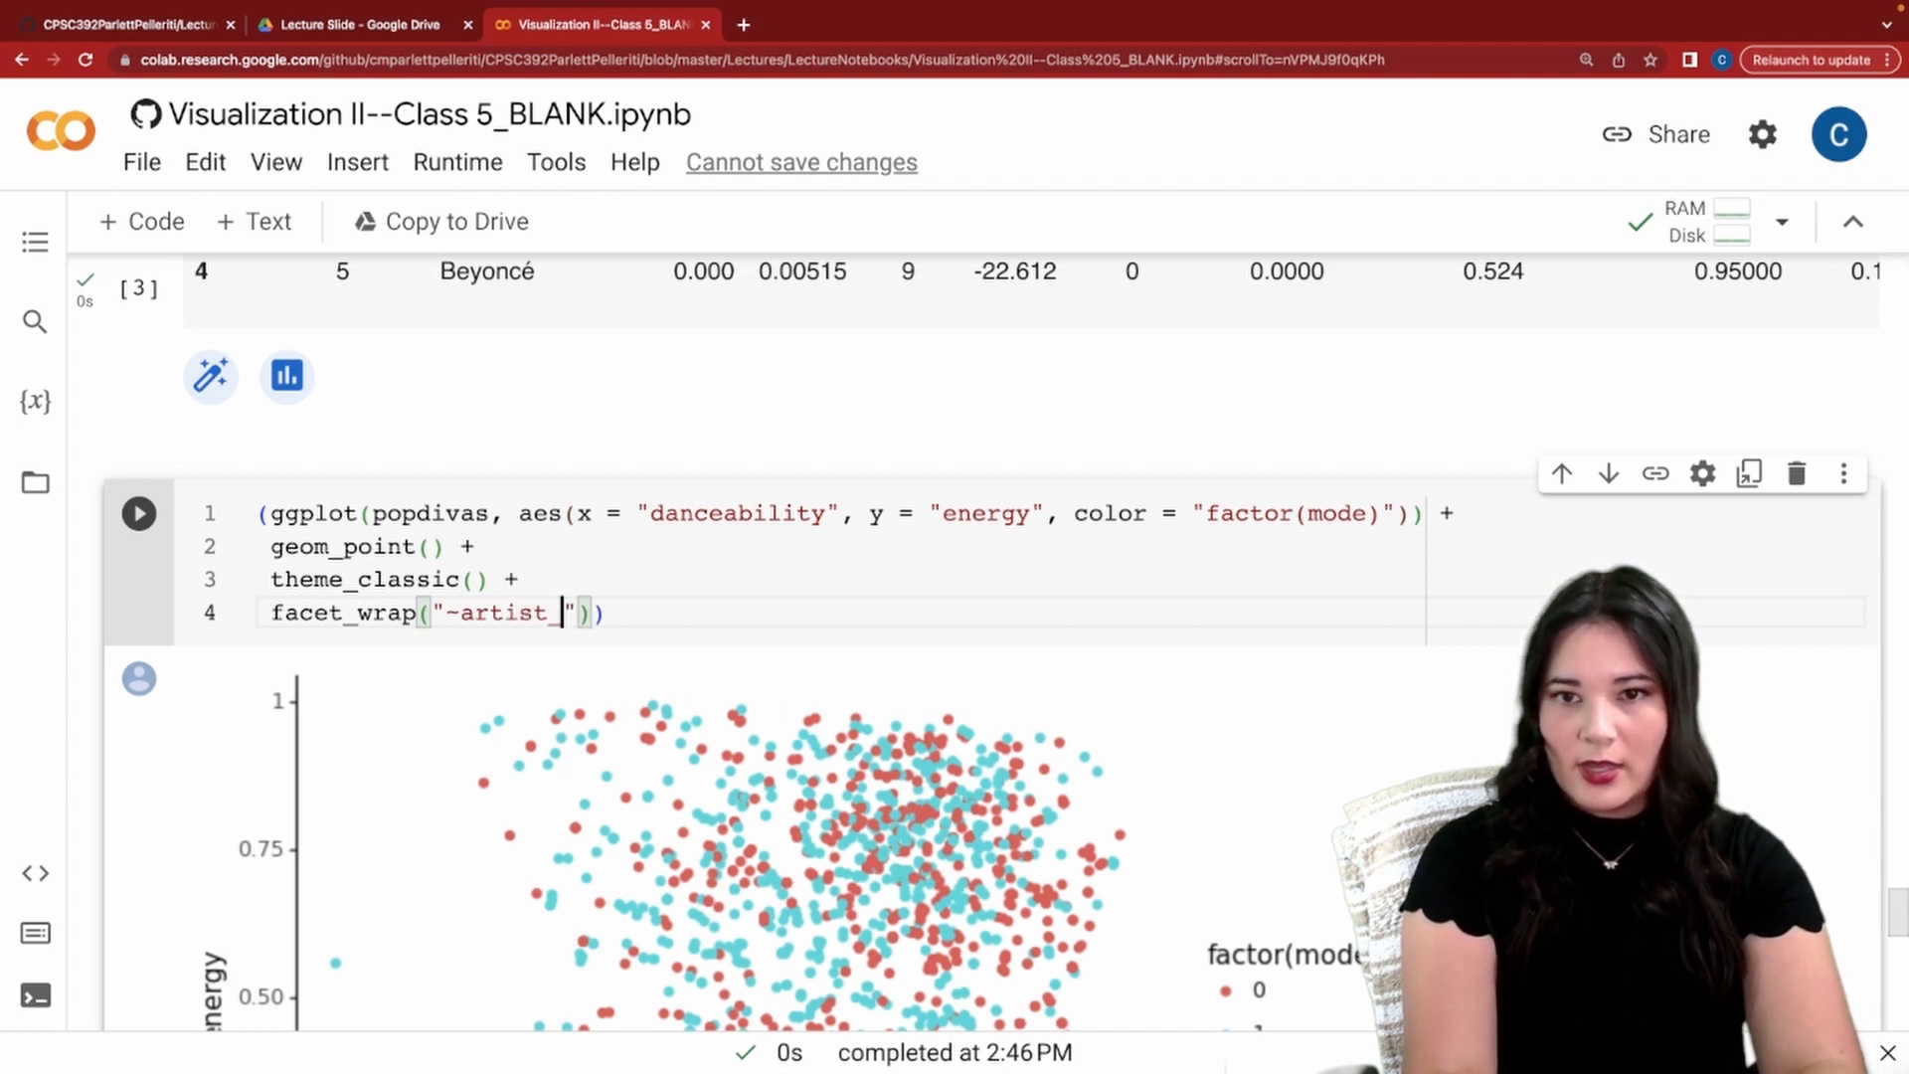
{"action": "left_click", "coordinate": [139, 513]}
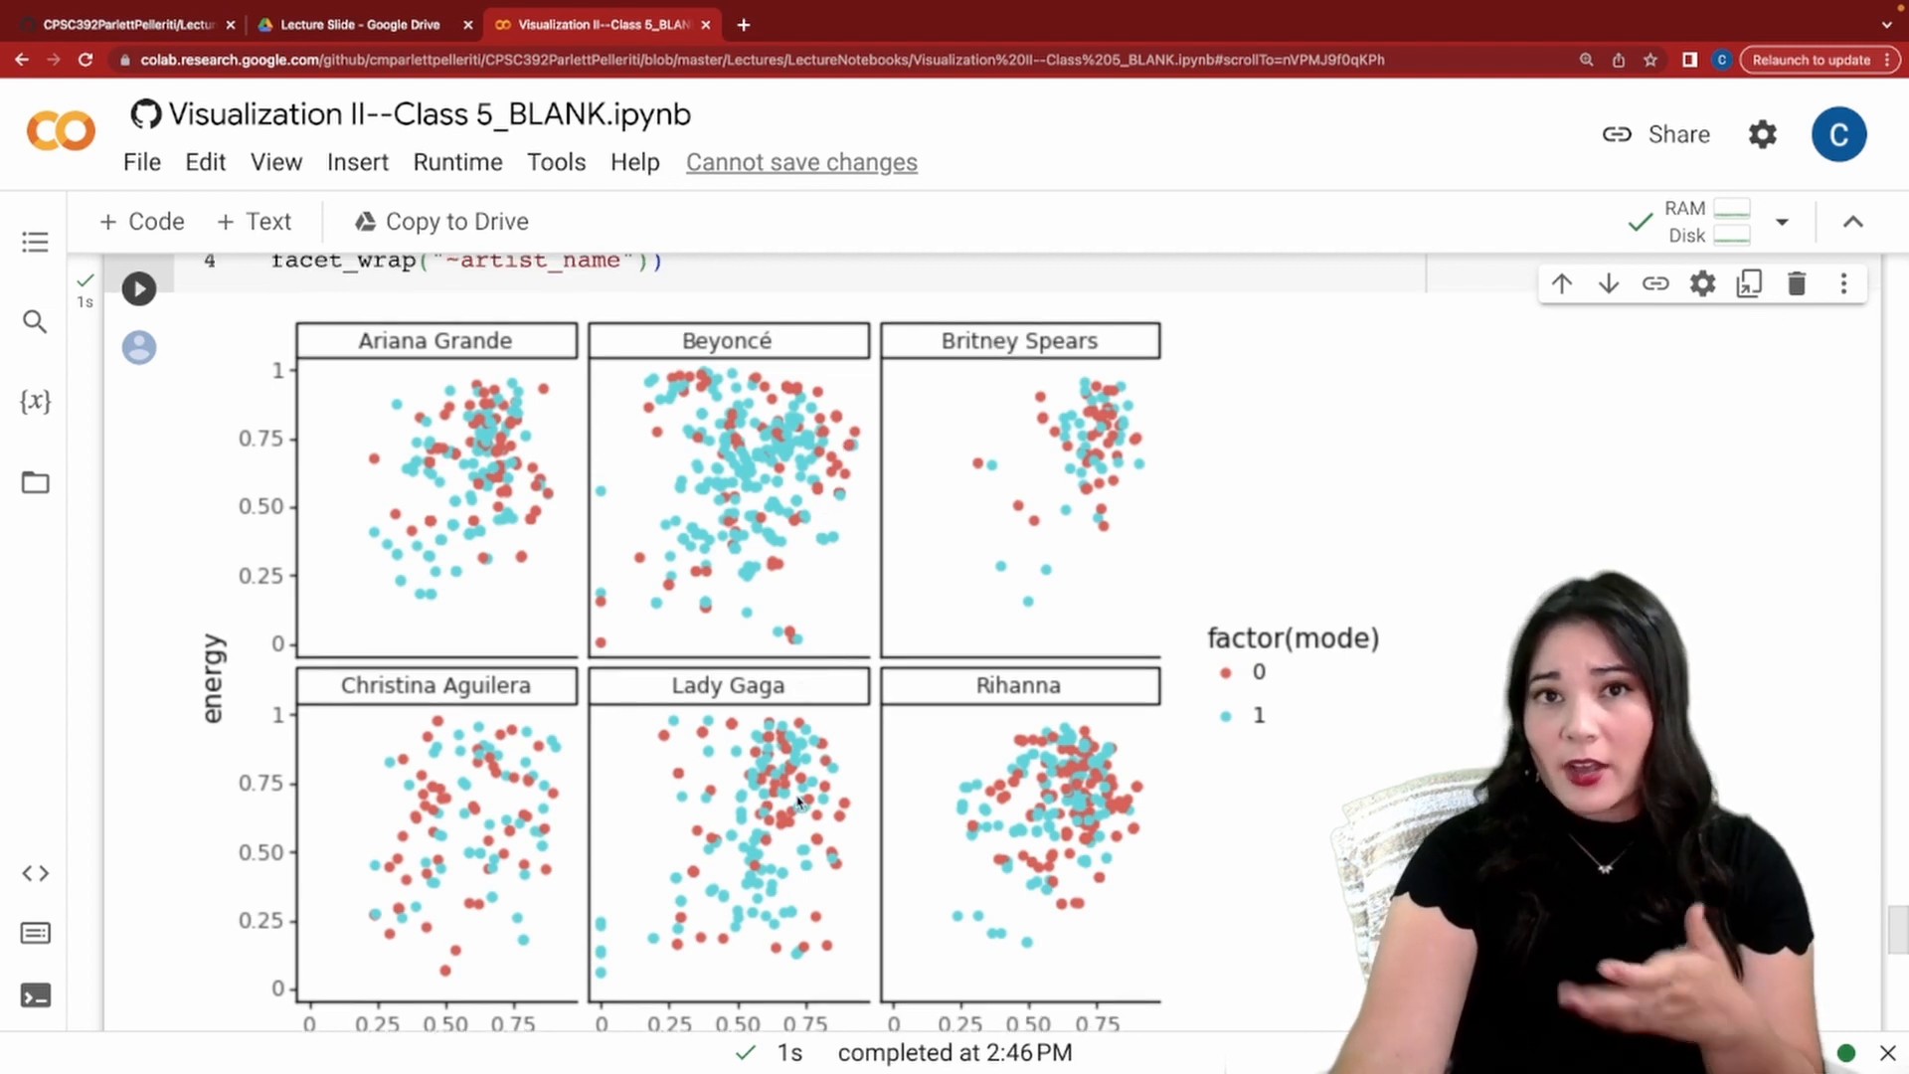
{"action": "scroll", "scroll_direction": "down", "scroll_amount": 3}
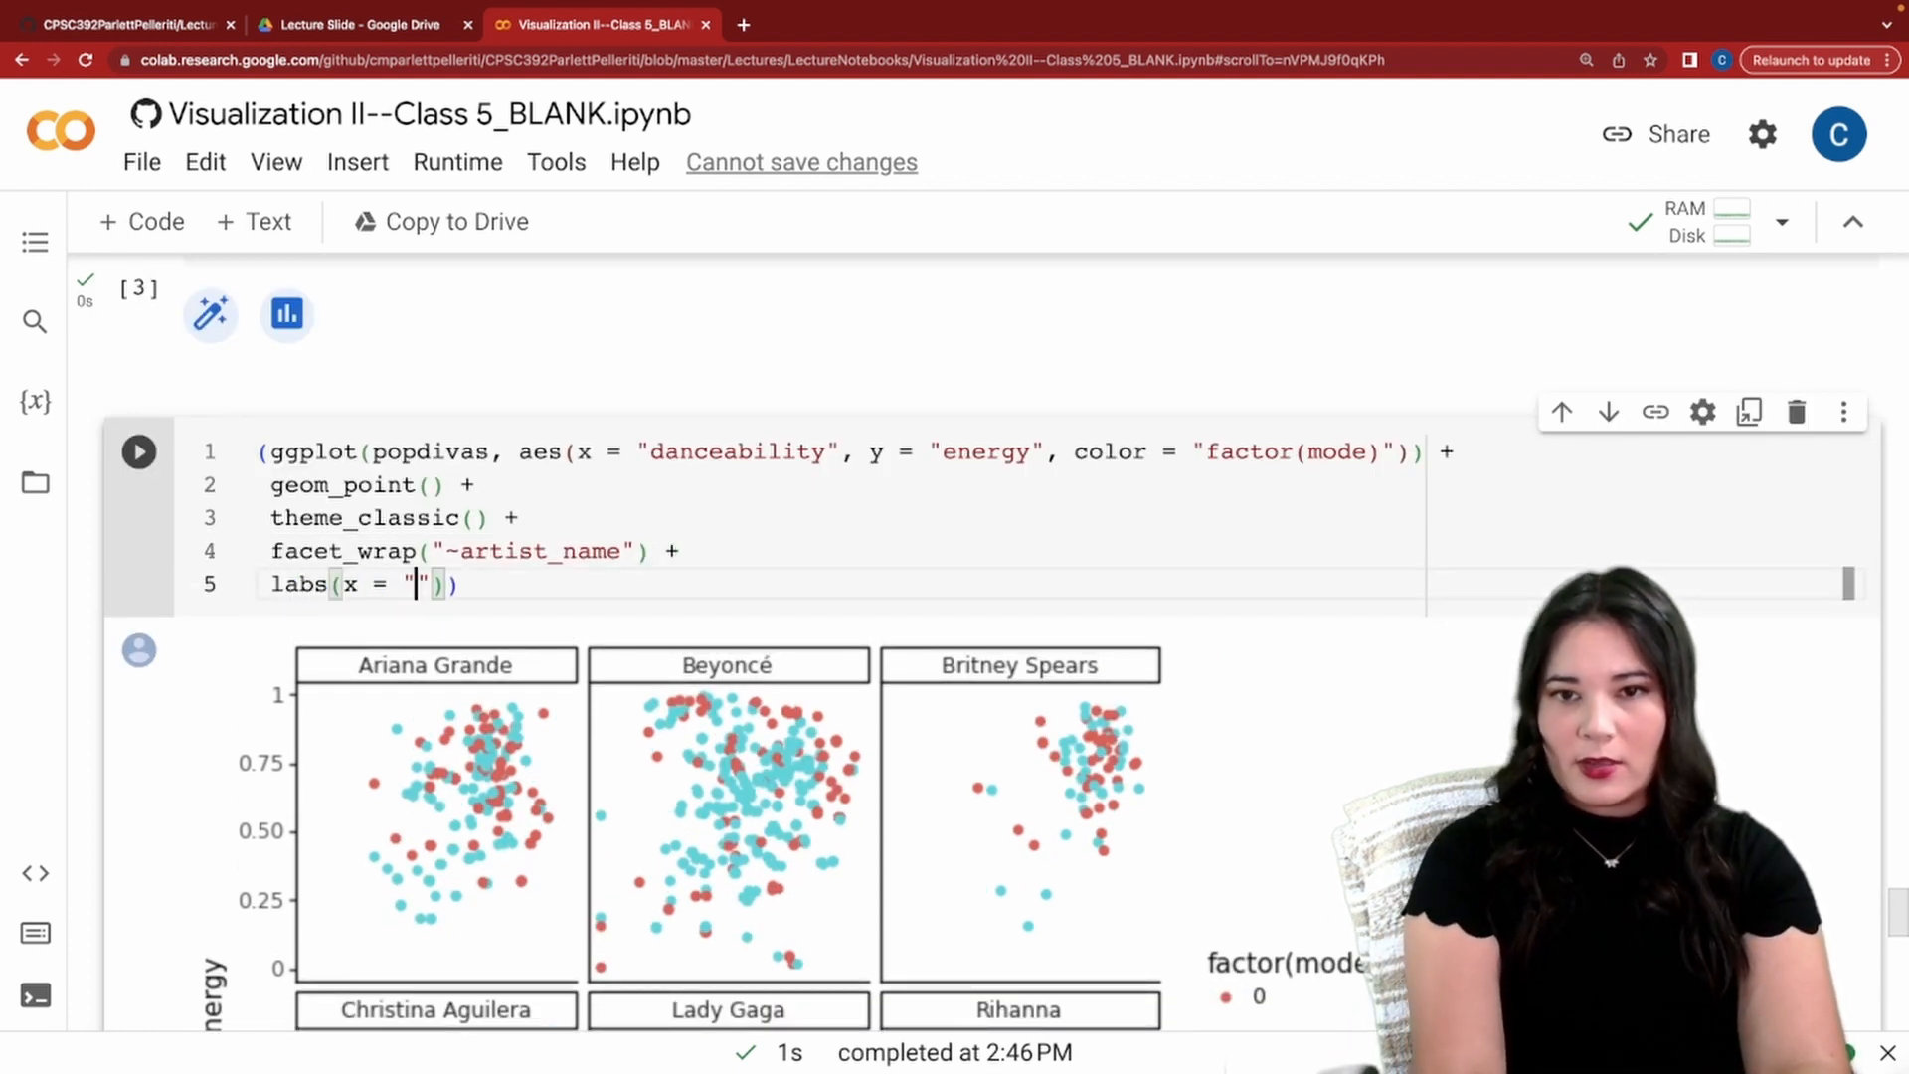
Add labs: x "Danceability", y "Energy", title "Pop Divas Dancability vs. Energy".
{"action": "type", "text": "Danceability"}
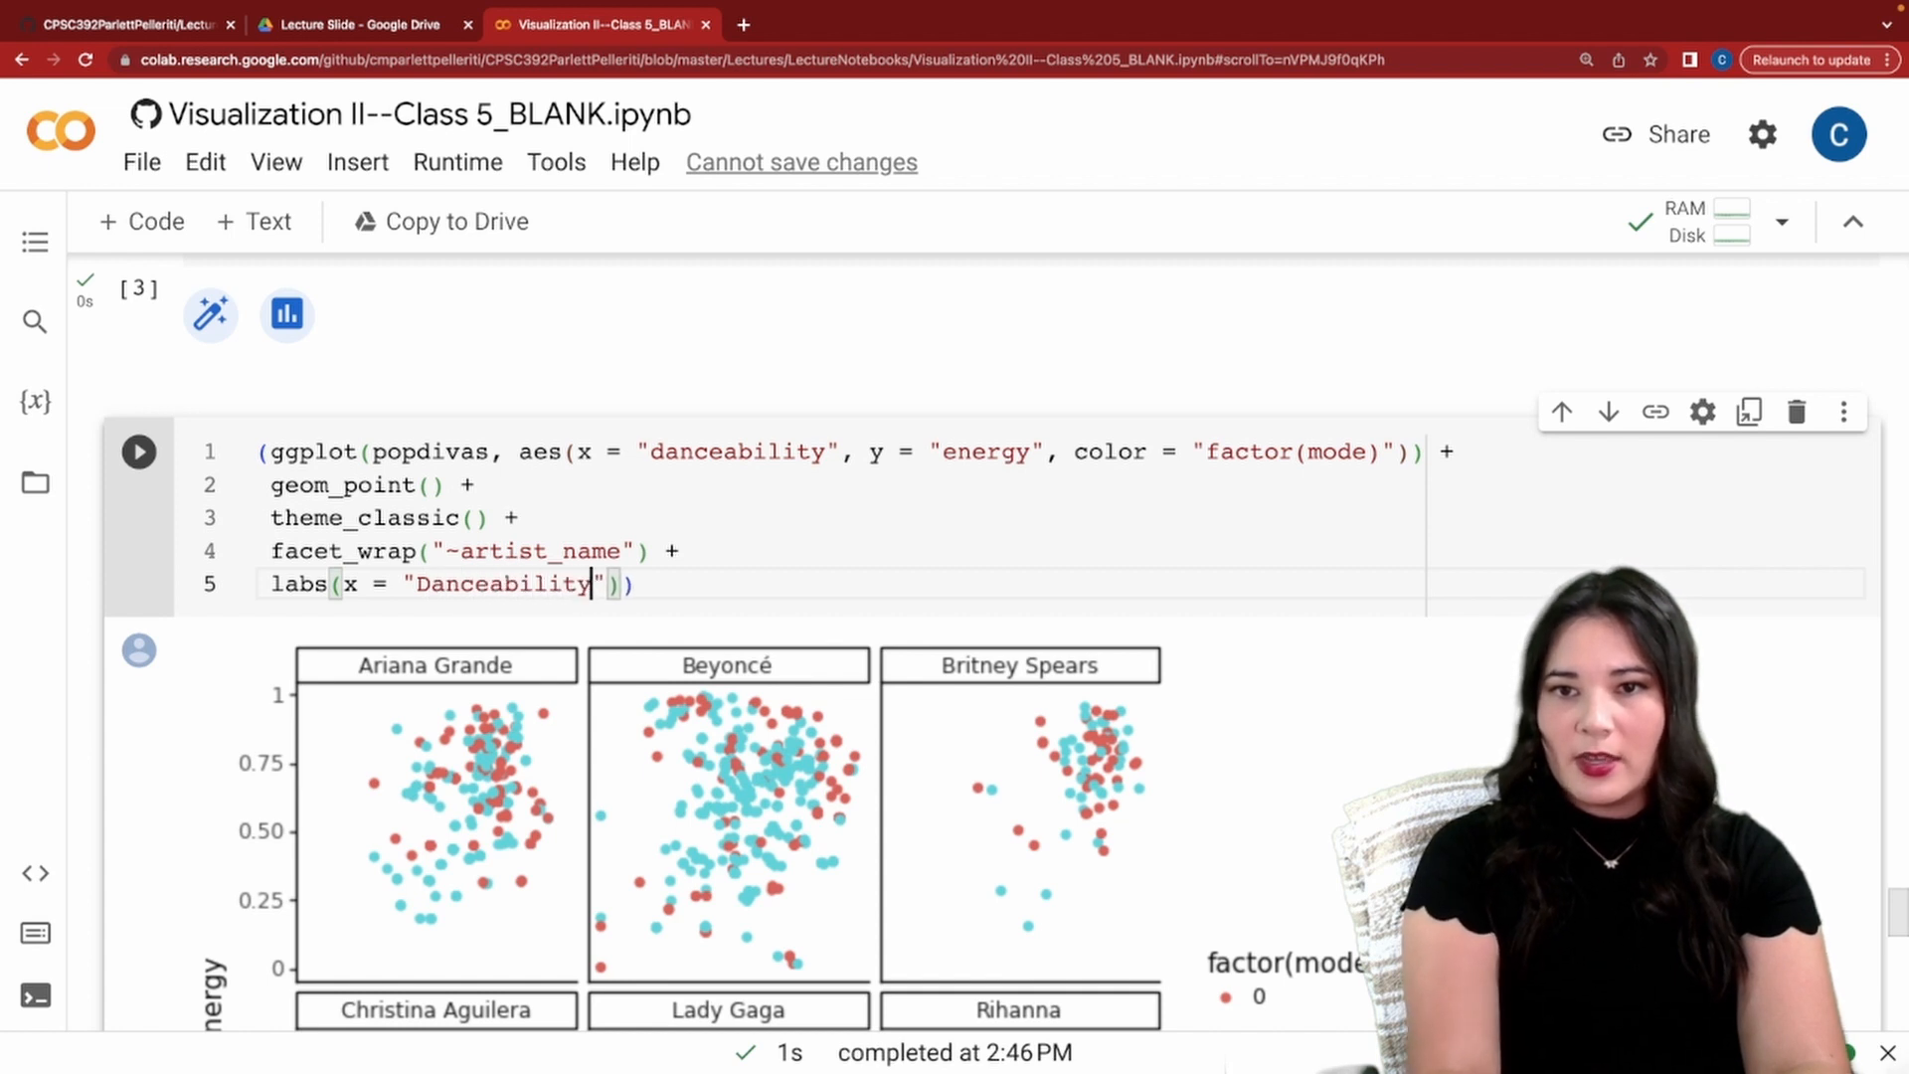
{"action": "type", "text": ", y = \"E"}
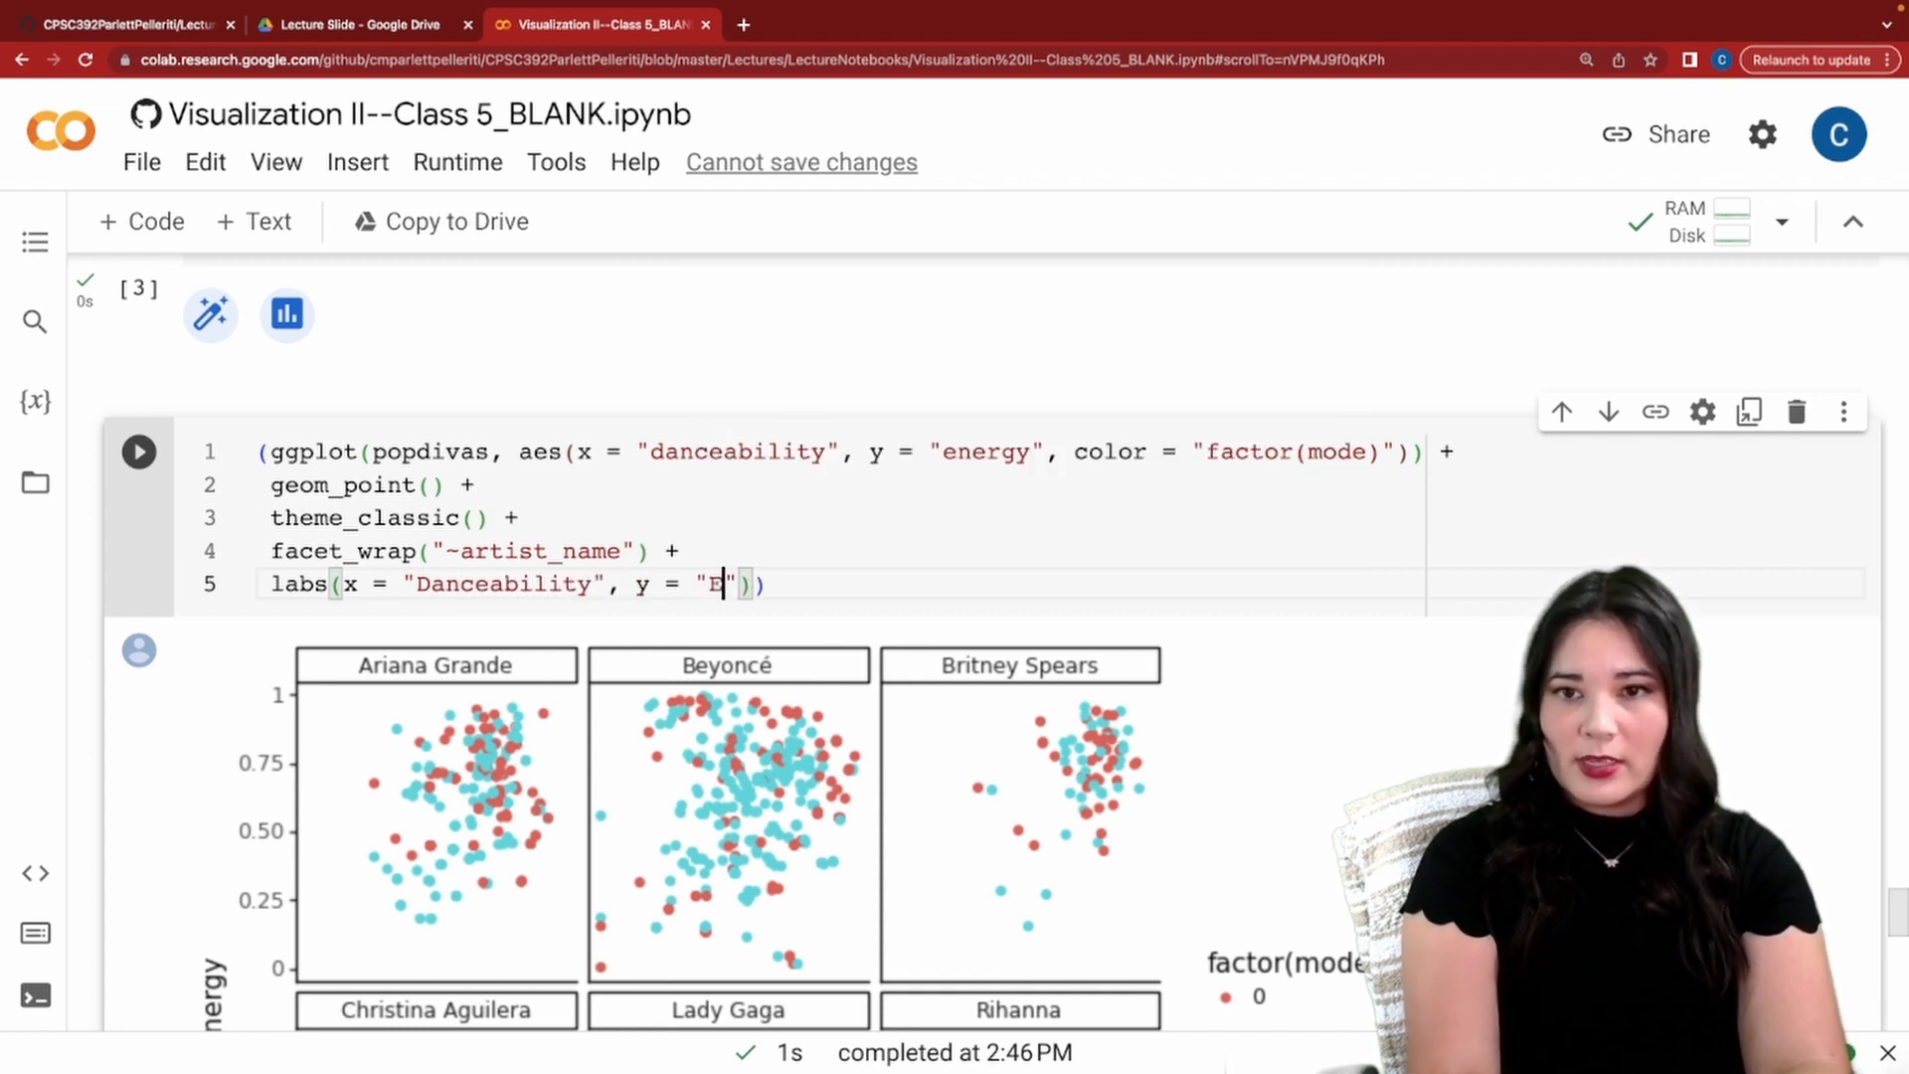
{"action": "type", "text": "nergy\","}
{"action": "type", "text": "title = \"Po\")"}
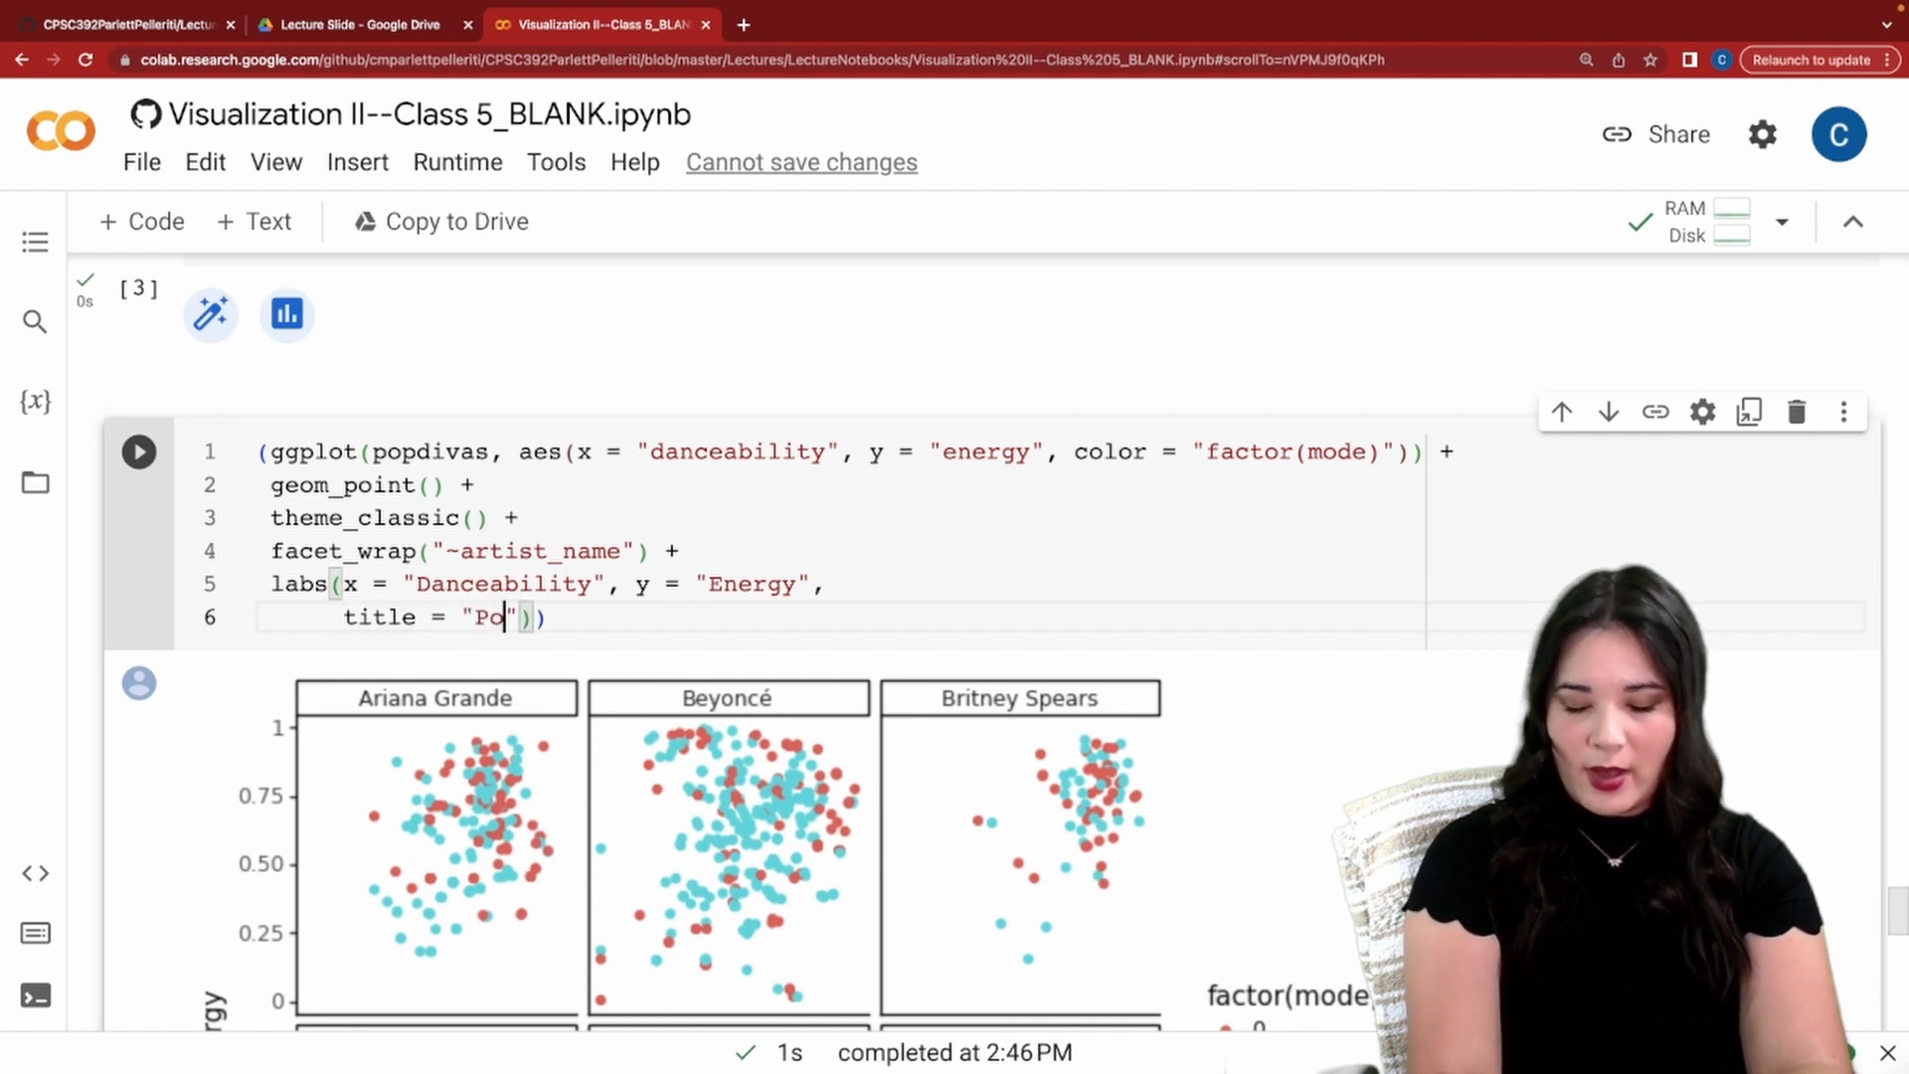
{"action": "key", "text": "Backspace"}
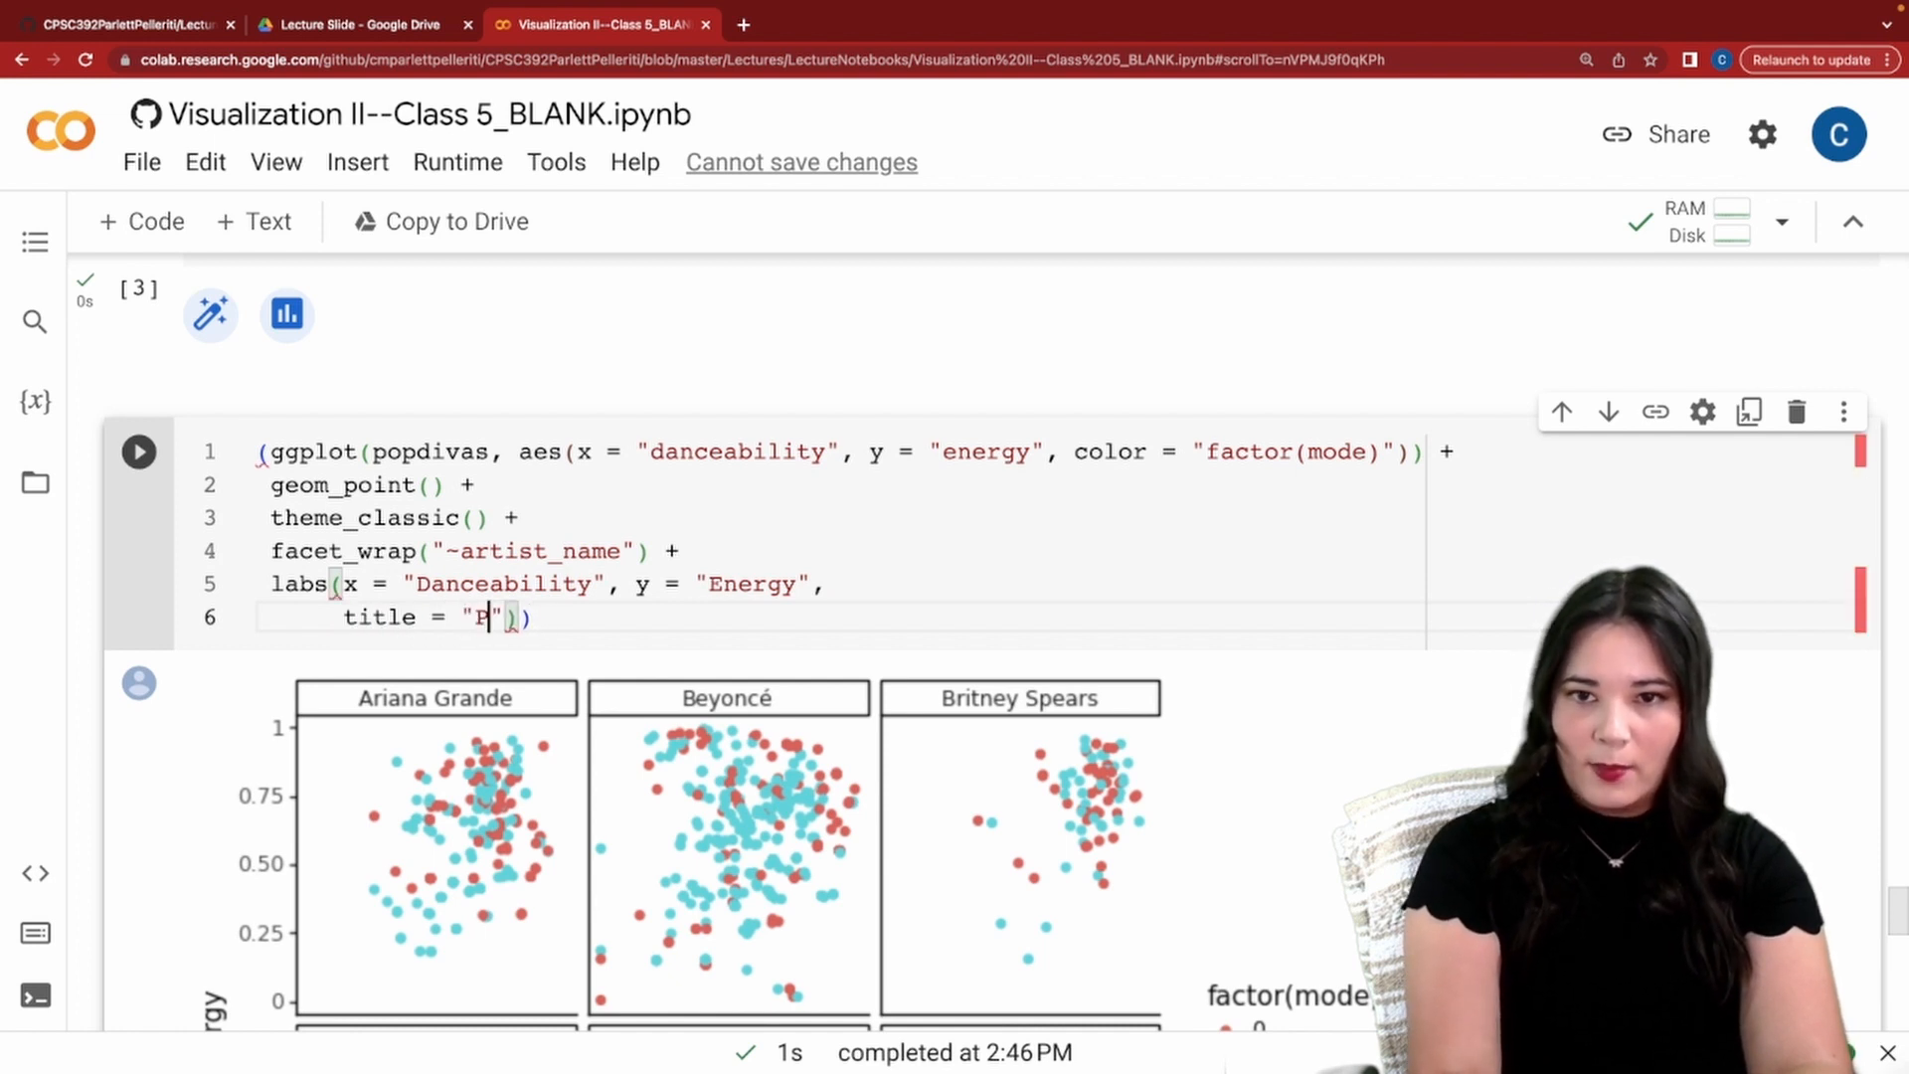
{"action": "type", "text": "op Divas"}
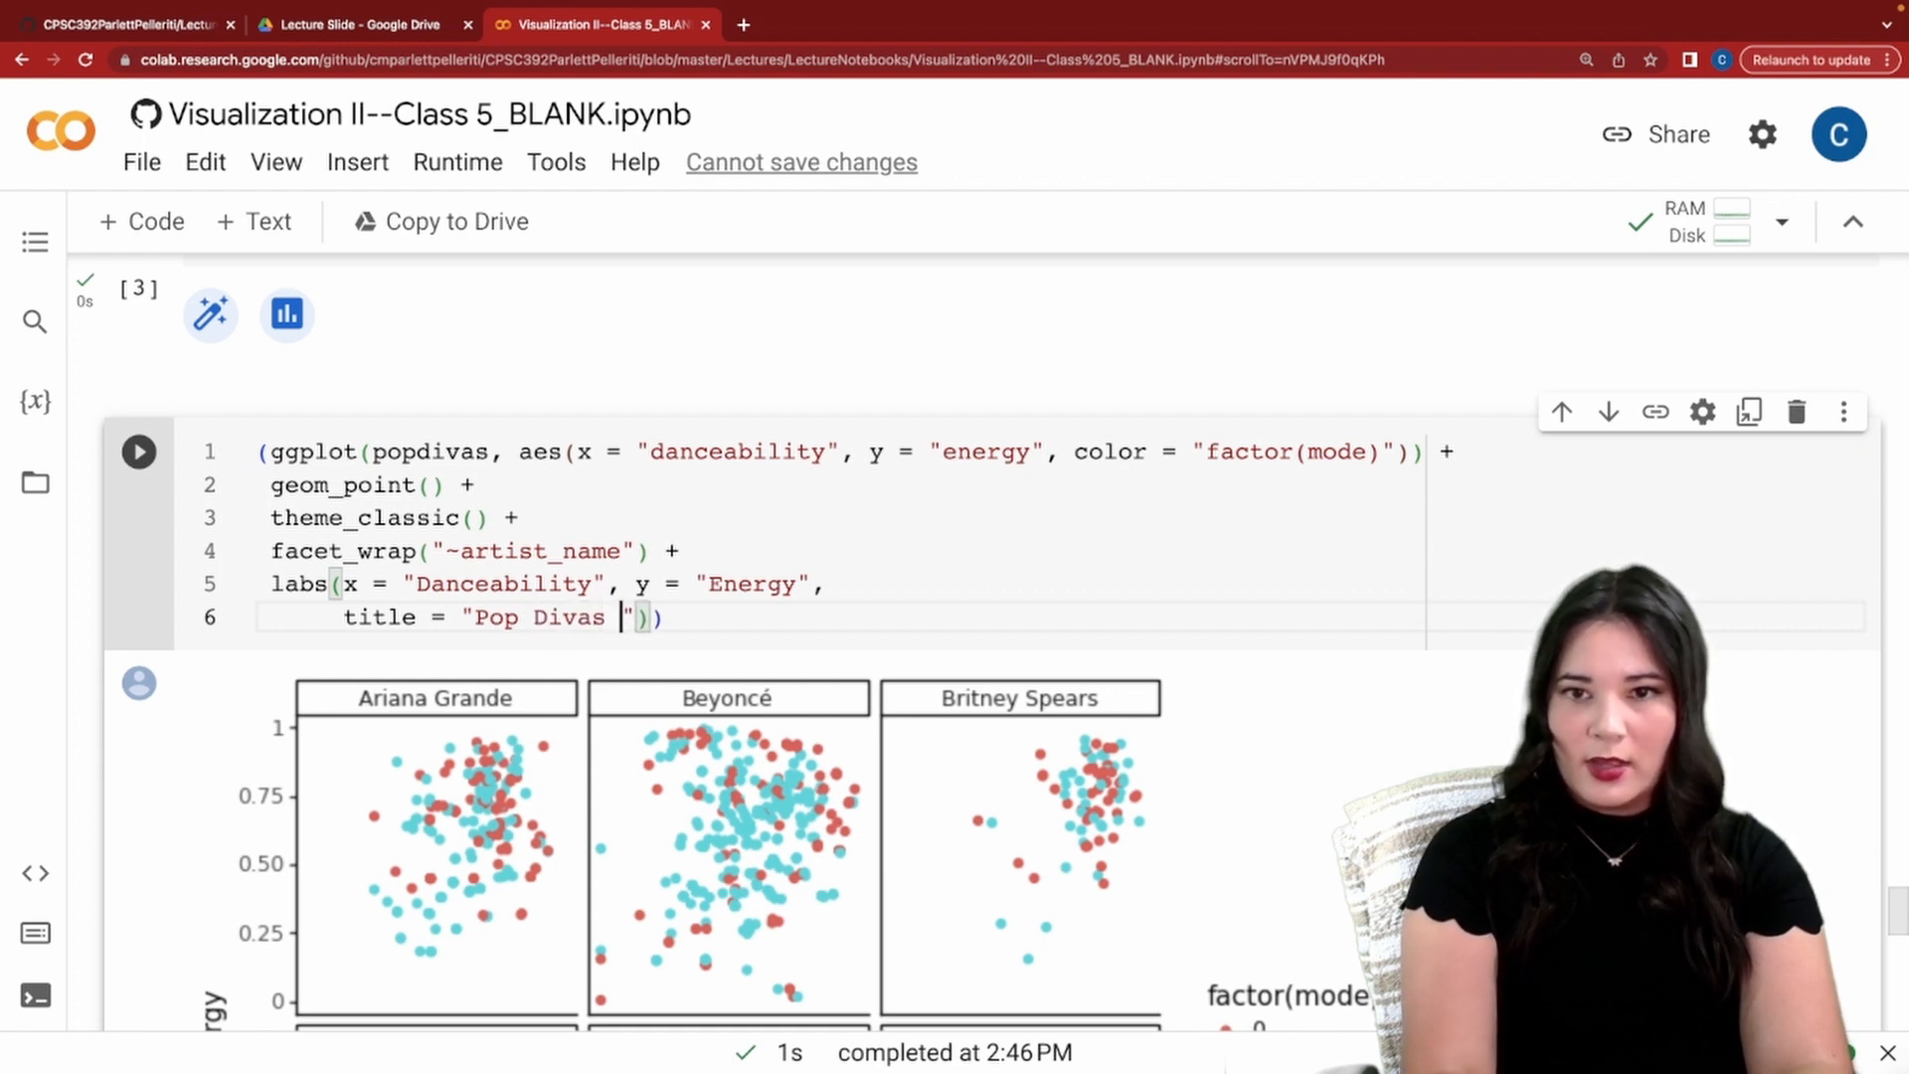
{"action": "type", "text": "Dancab"}
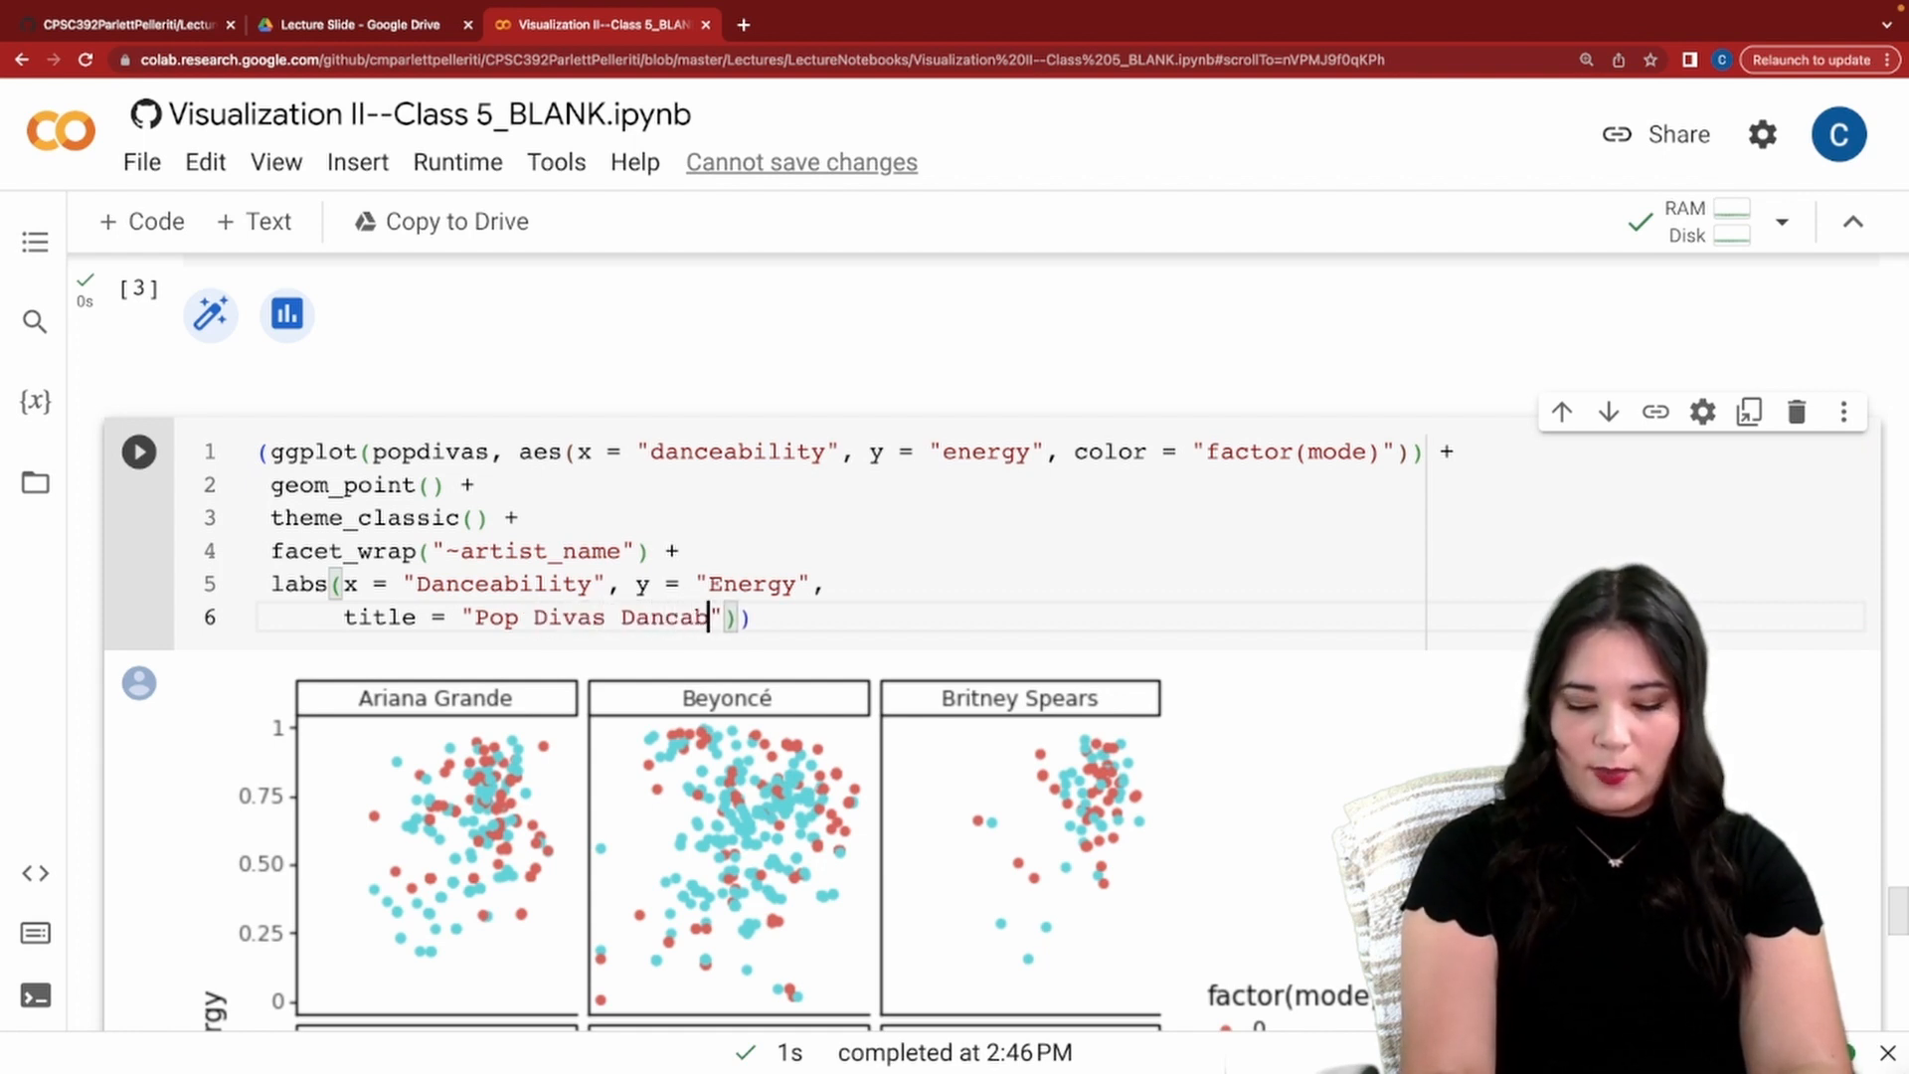
{"action": "type", "text": "ility vs. Energy"}
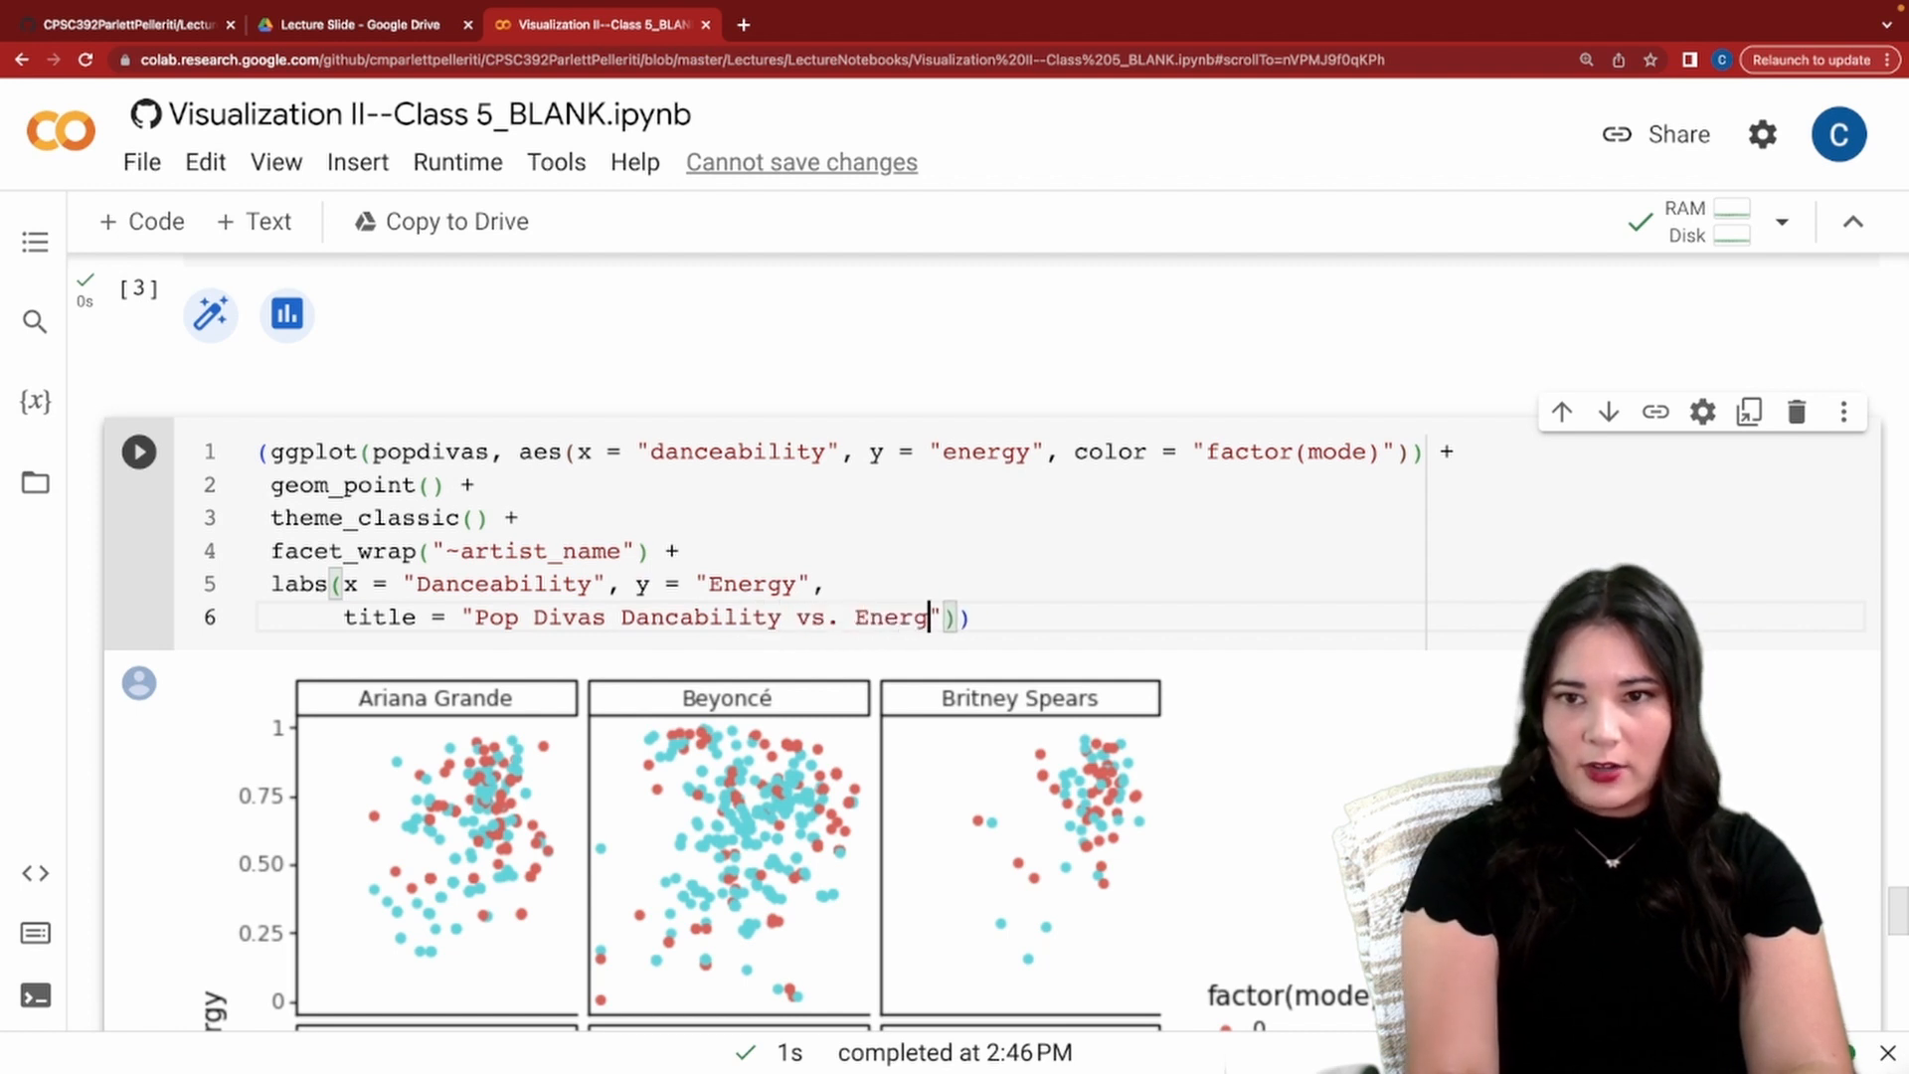
{"action": "scroll", "scroll_direction": "down", "scroll_amount": 3}
{"action": "type", "text": "scale)"}
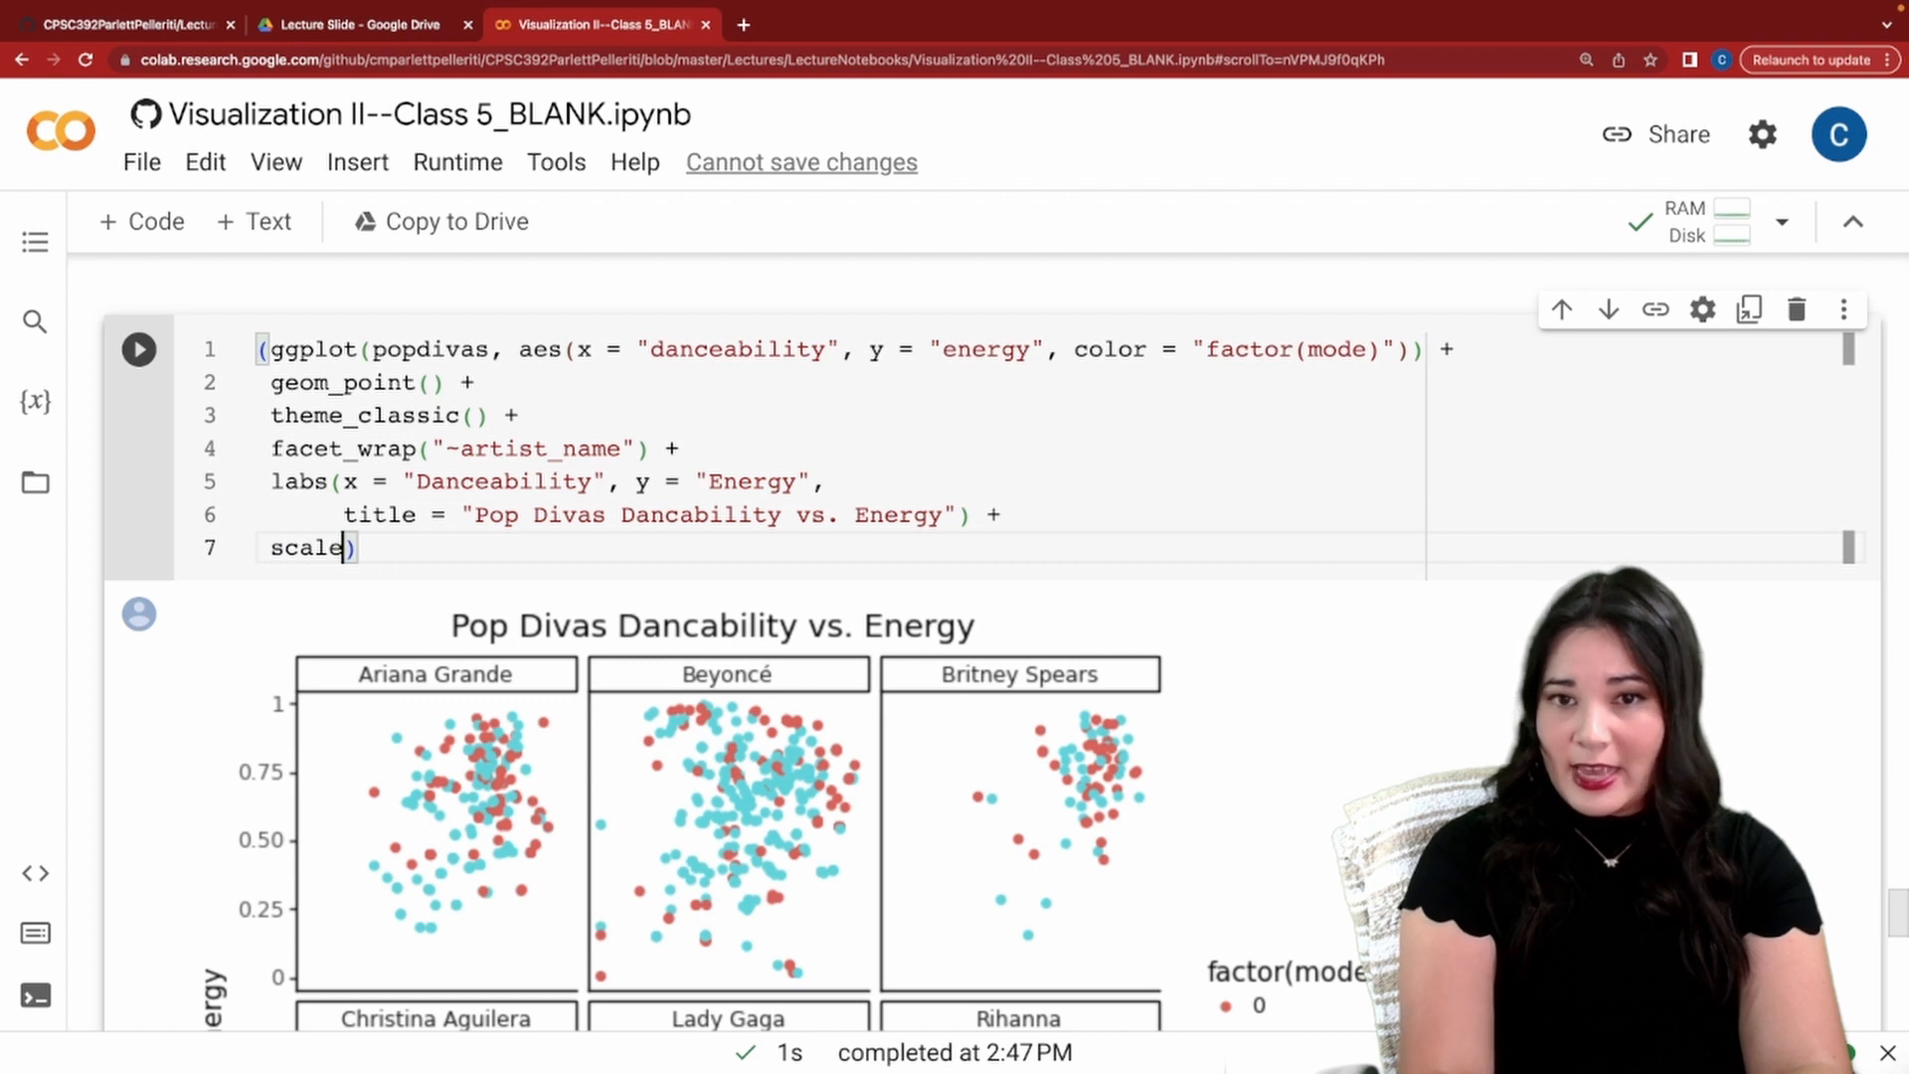
Add scale_color_discrete(name = "Major(1)/Minor(0)"), rerun, and scroll to the Conclusion.
{"action": "type", "text": "_color"}
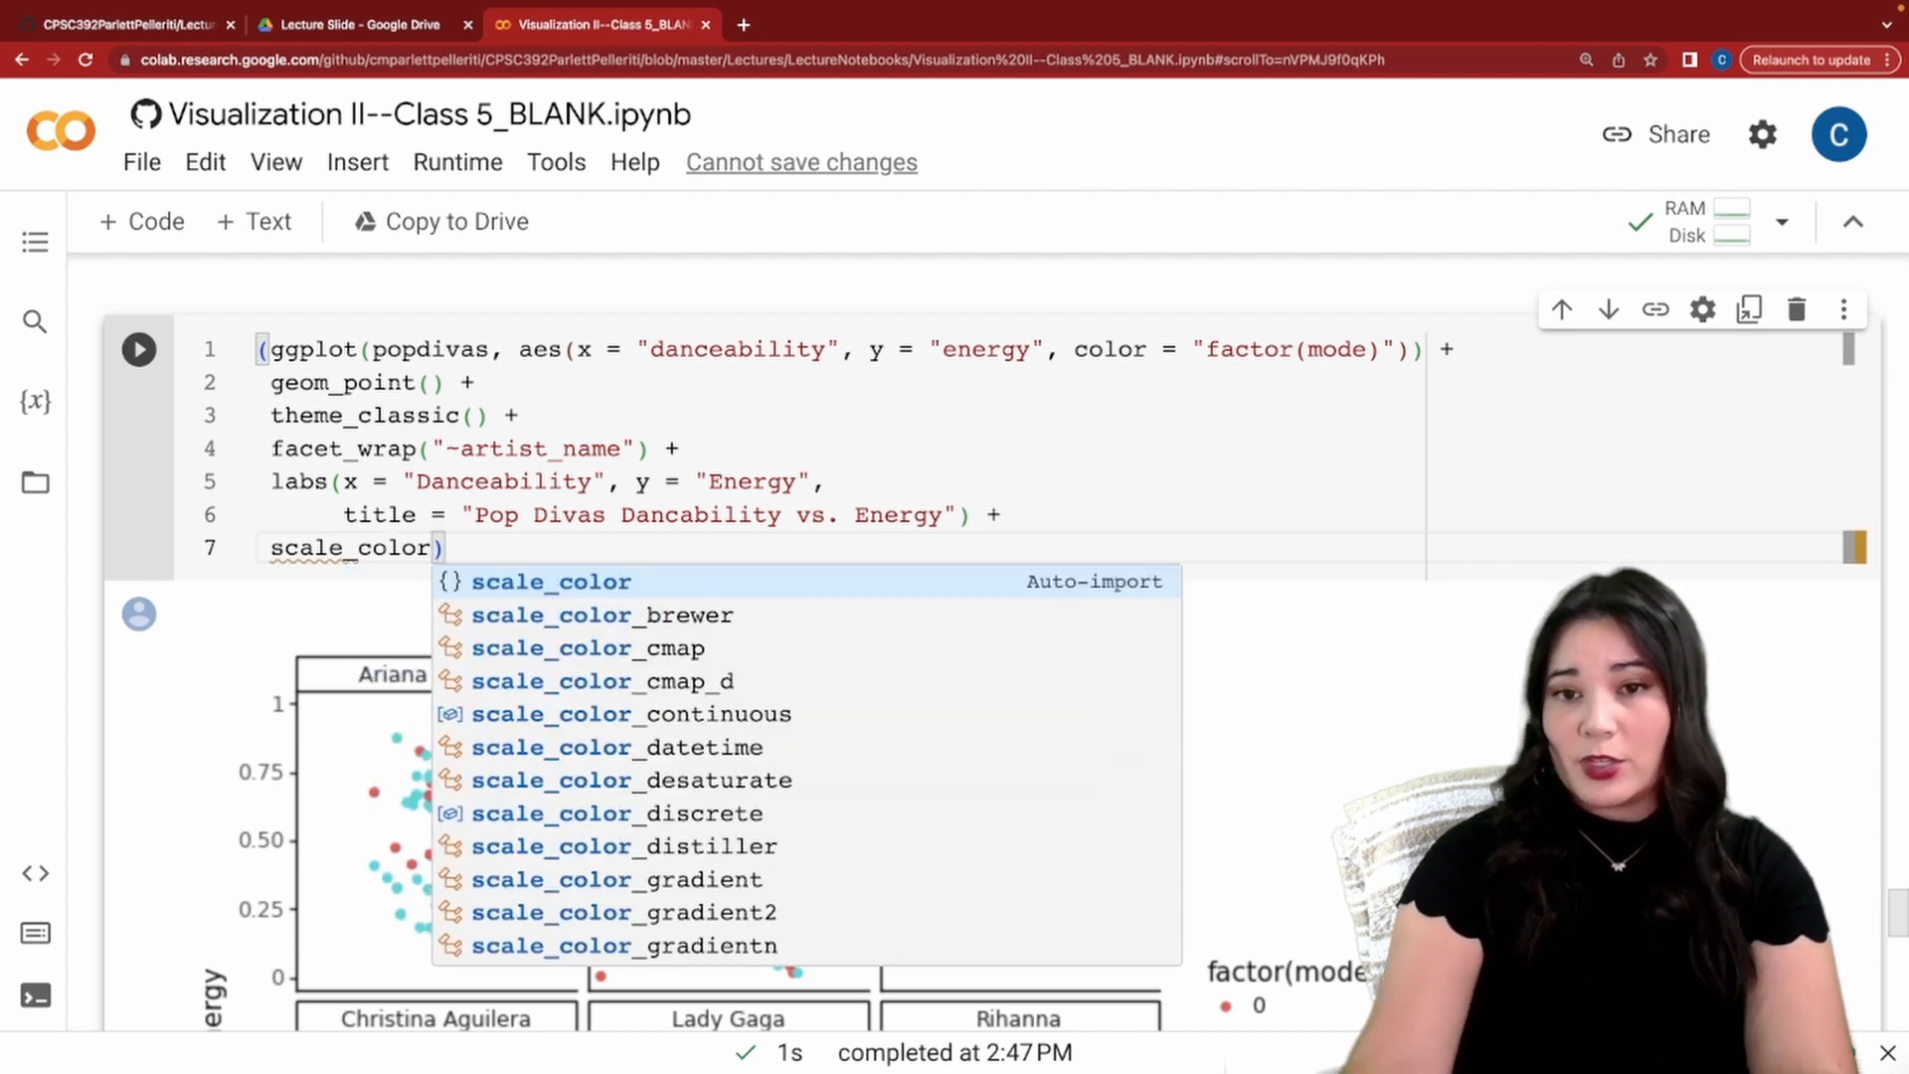
{"action": "type", "text": "_"}
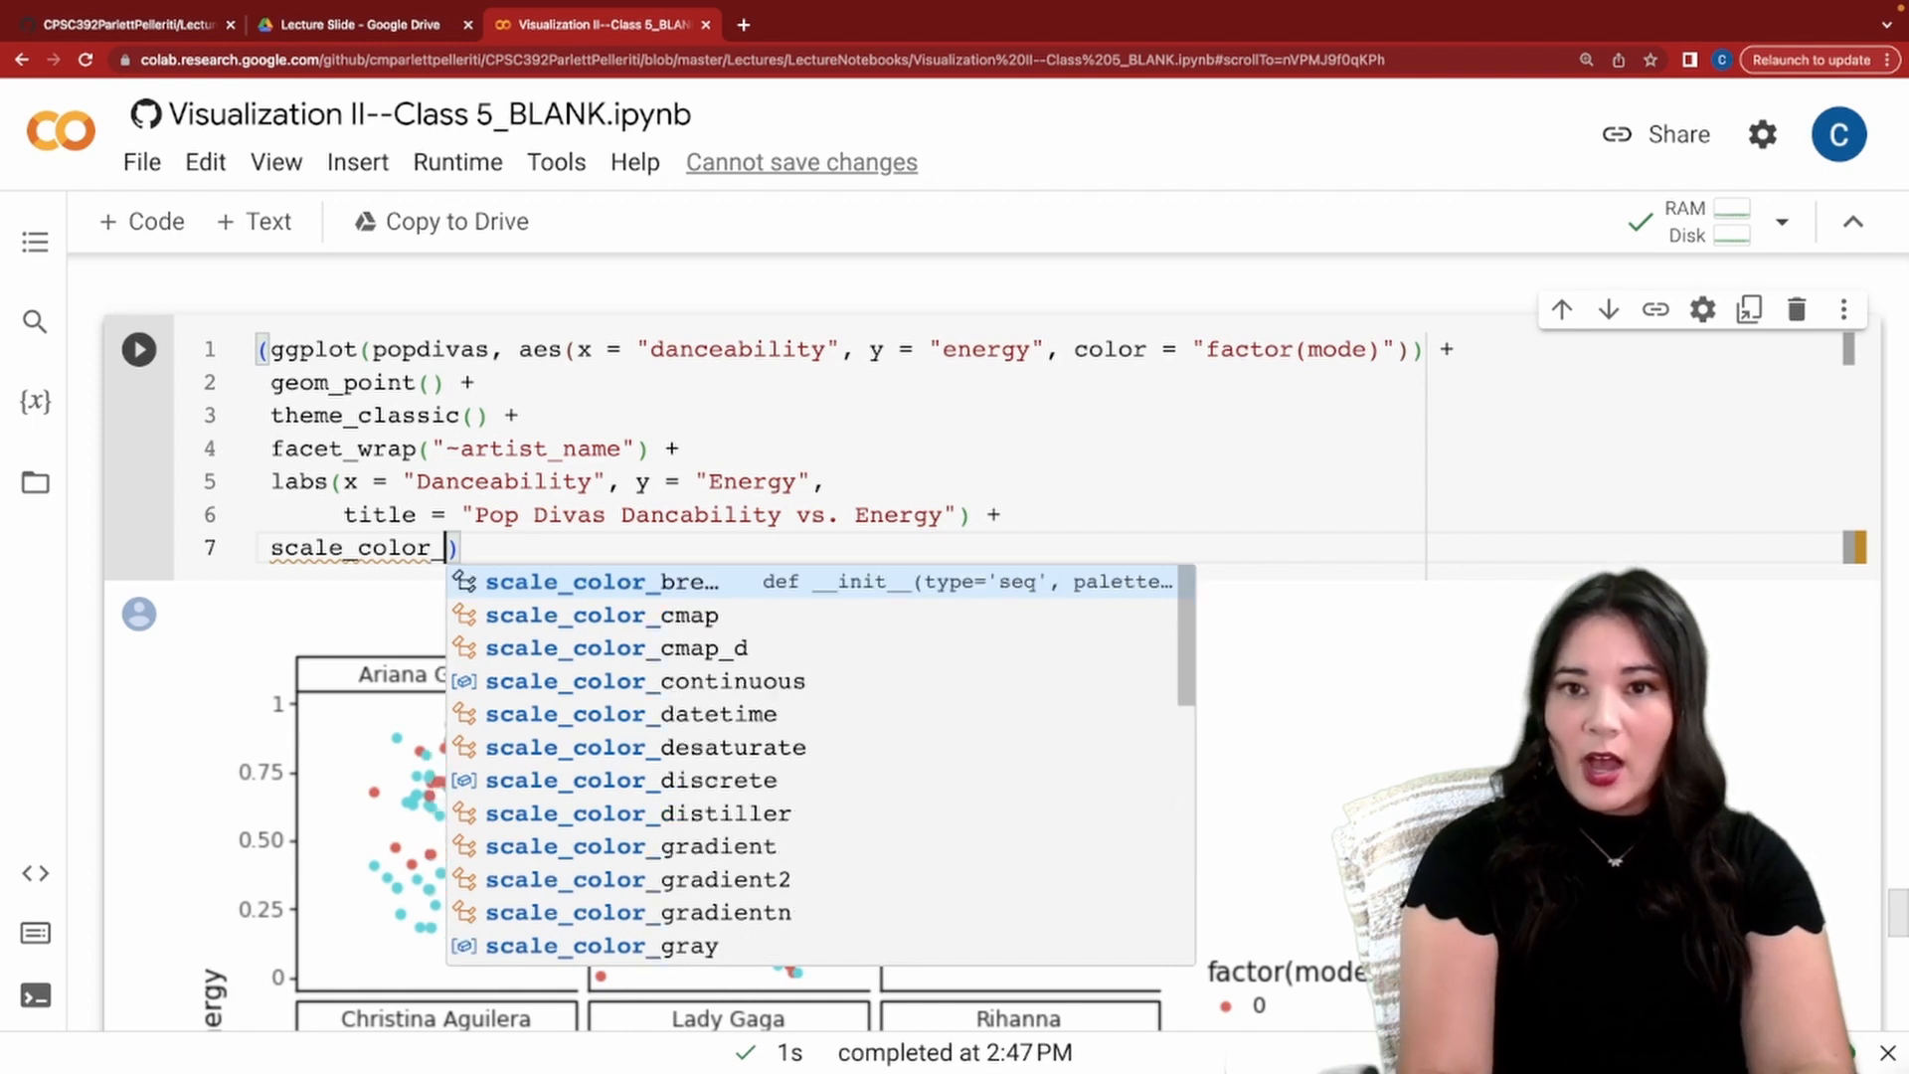
{"action": "type", "text": "discrete(n"}
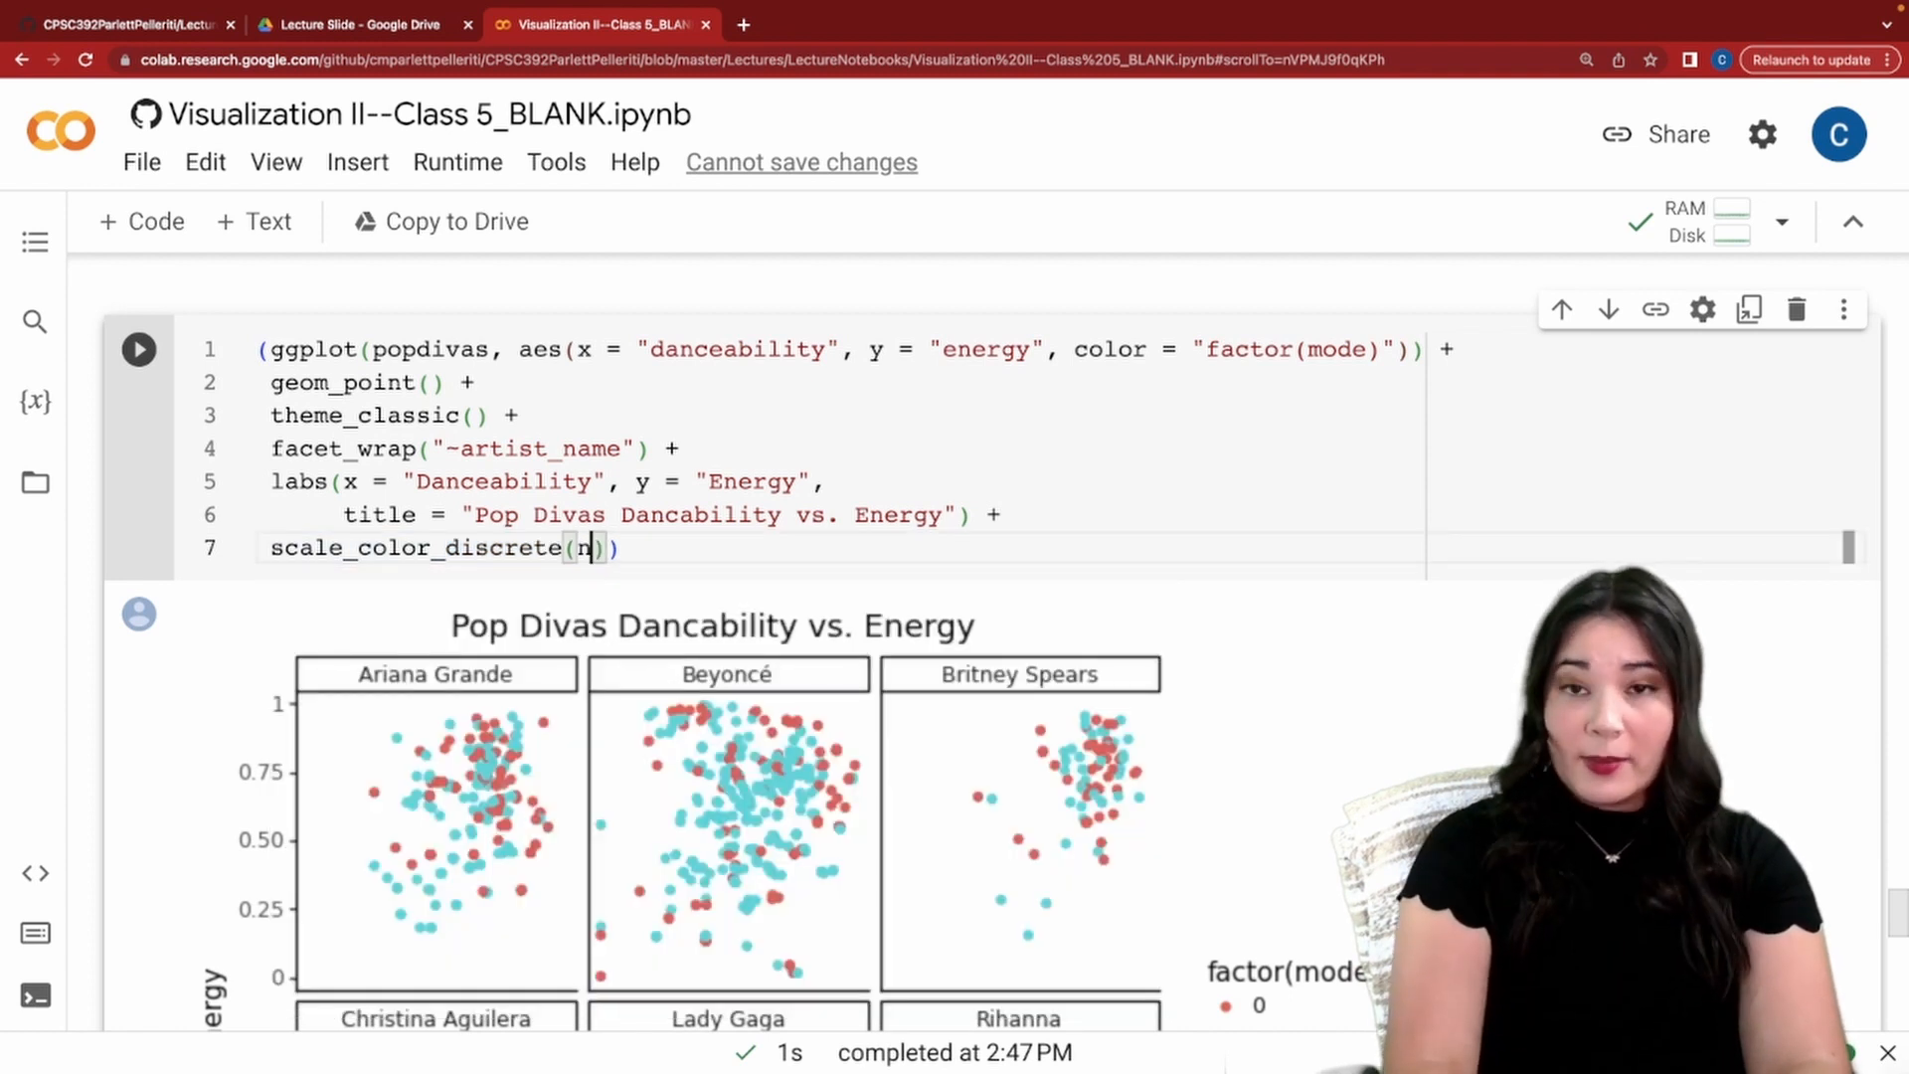
{"action": "type", "text": "ame = \"\""}
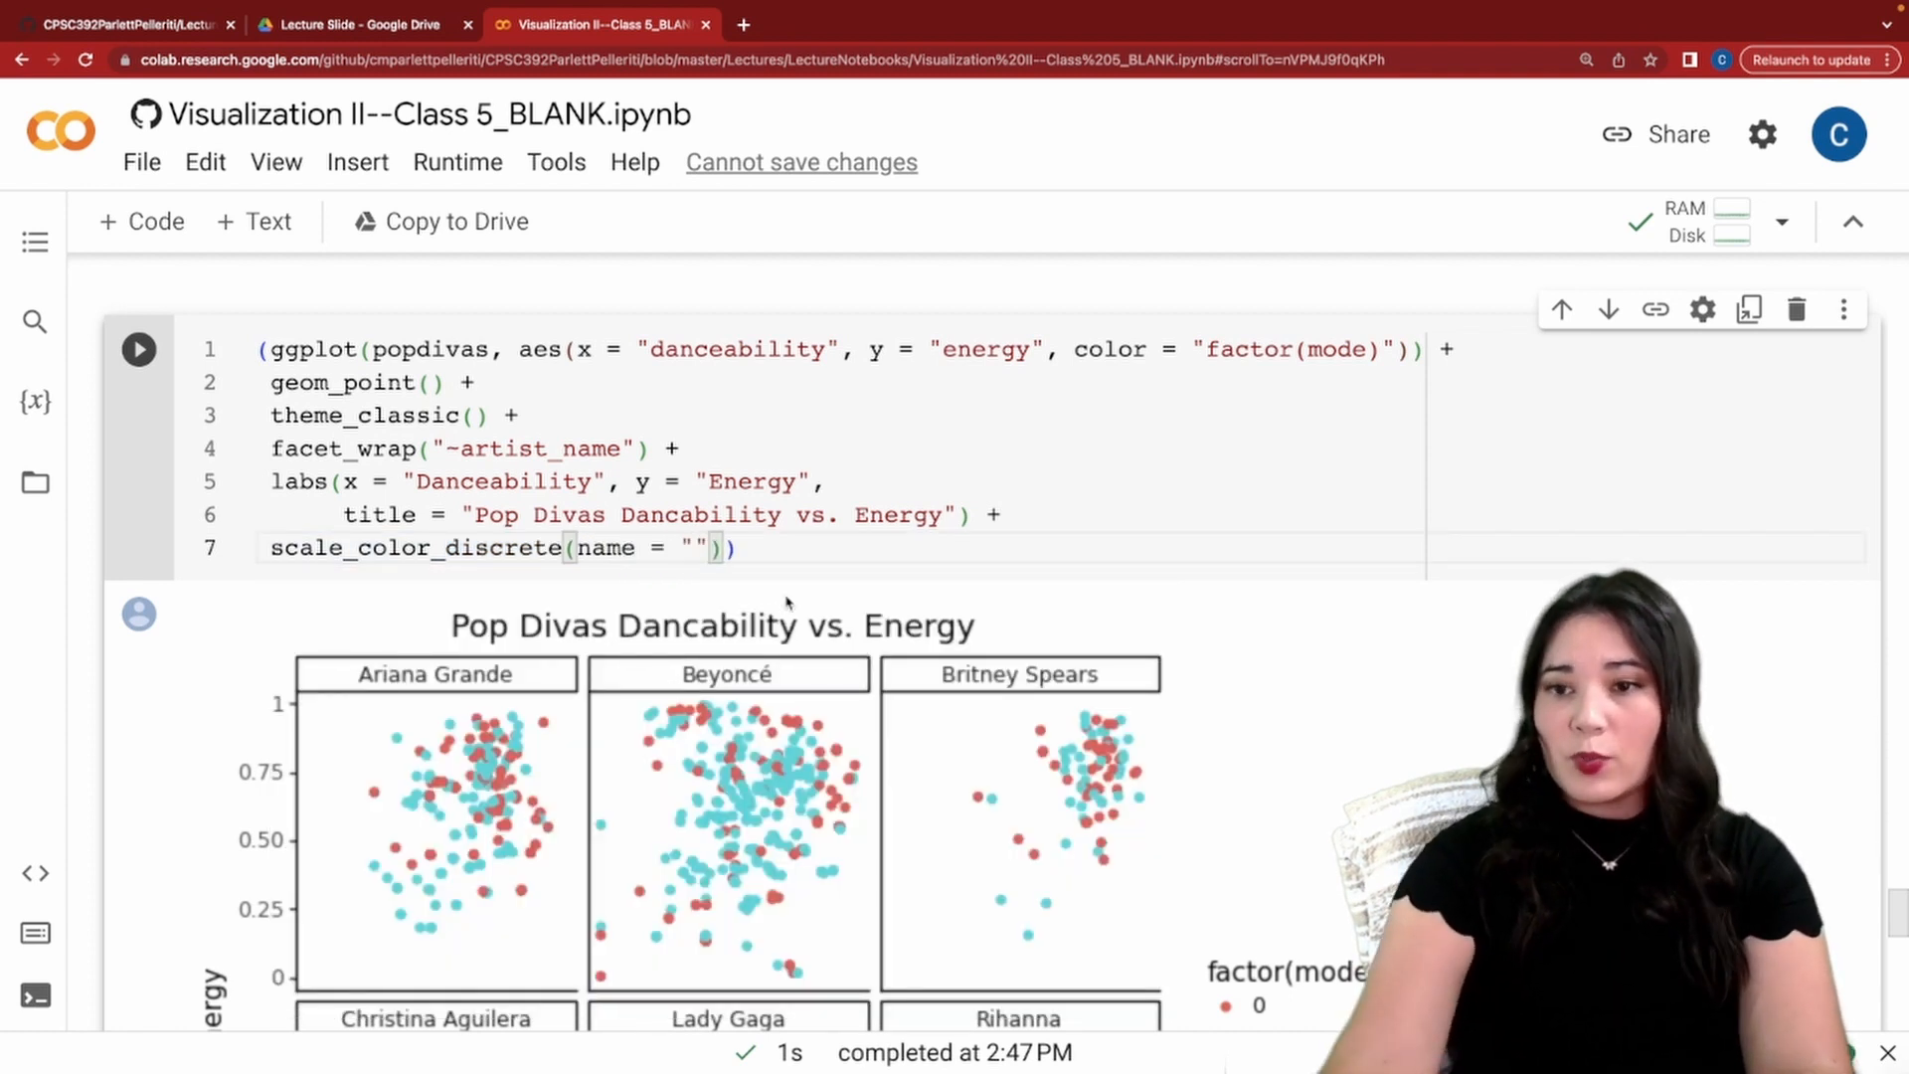
{"action": "scroll", "scroll_direction": "down", "scroll_amount": 3}
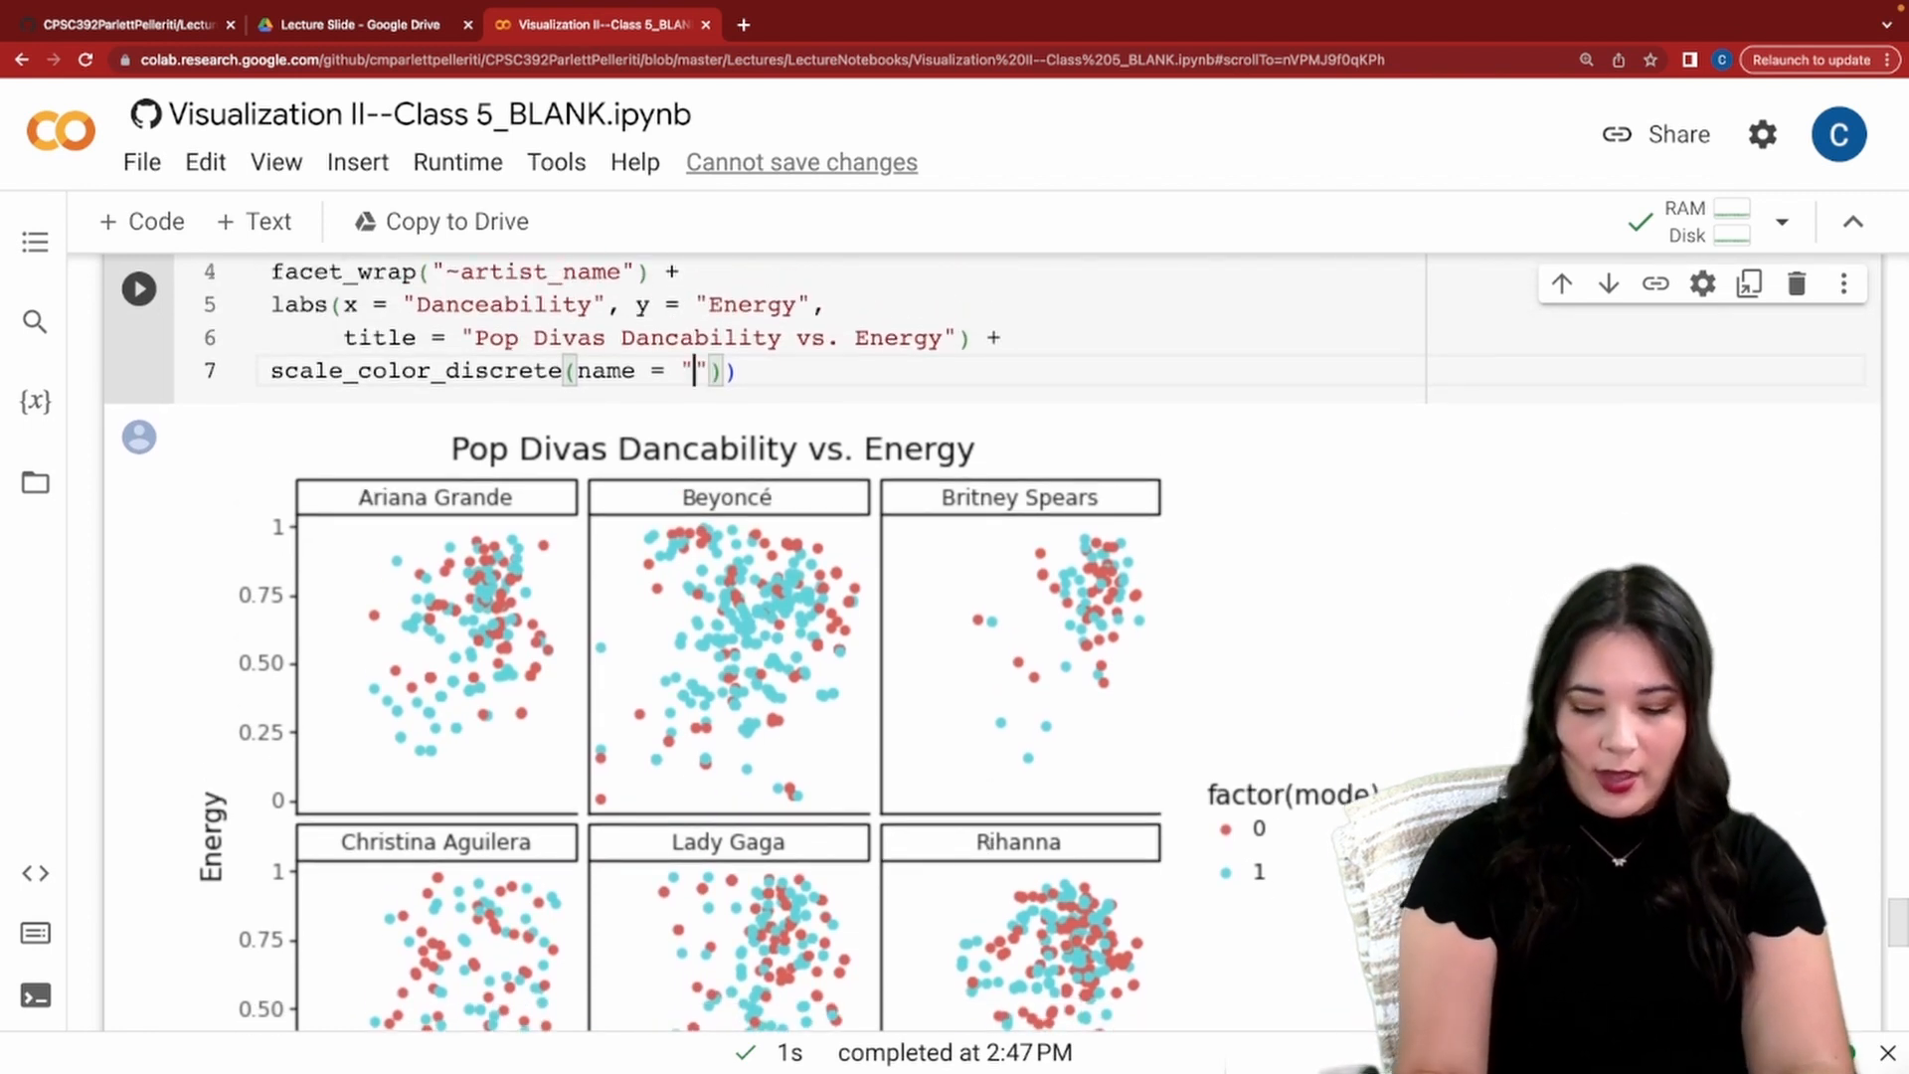
{"action": "type", "text": "Major()"}
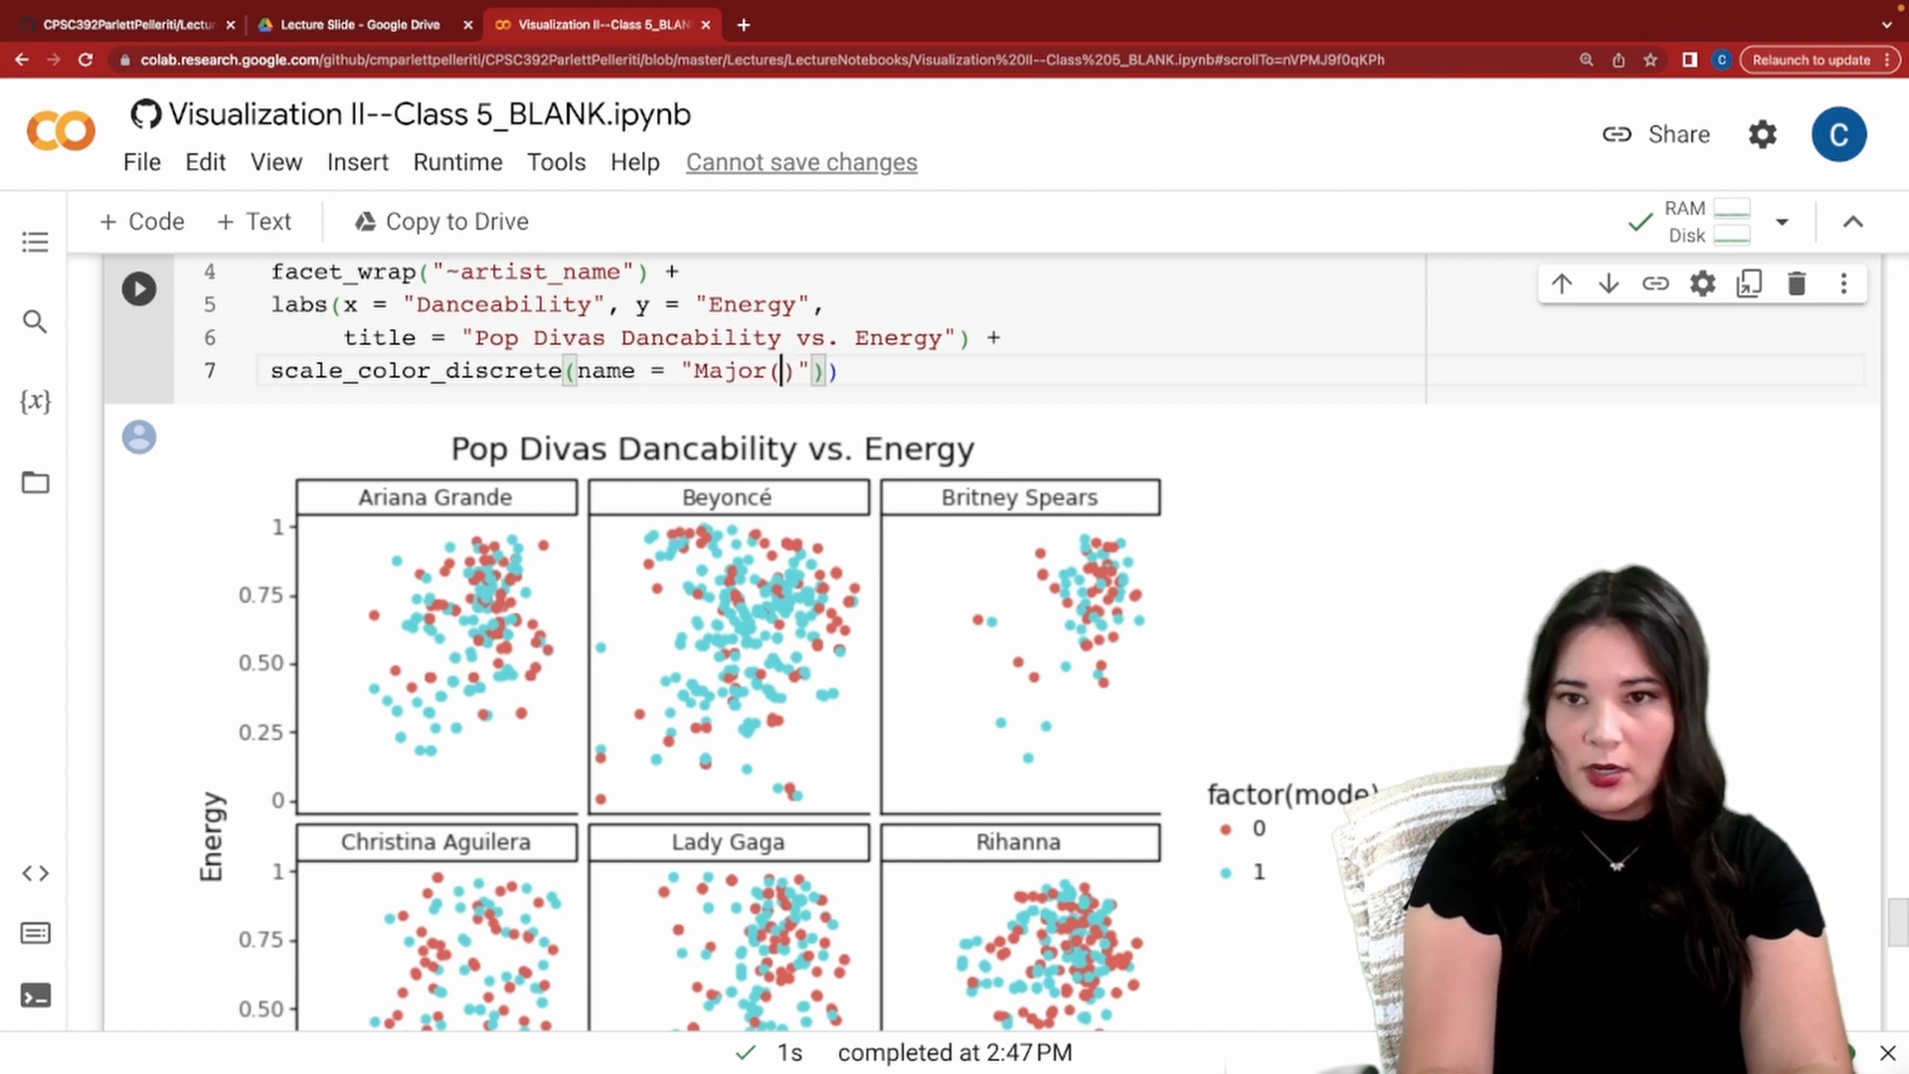
{"action": "type", "text": "1)/"}
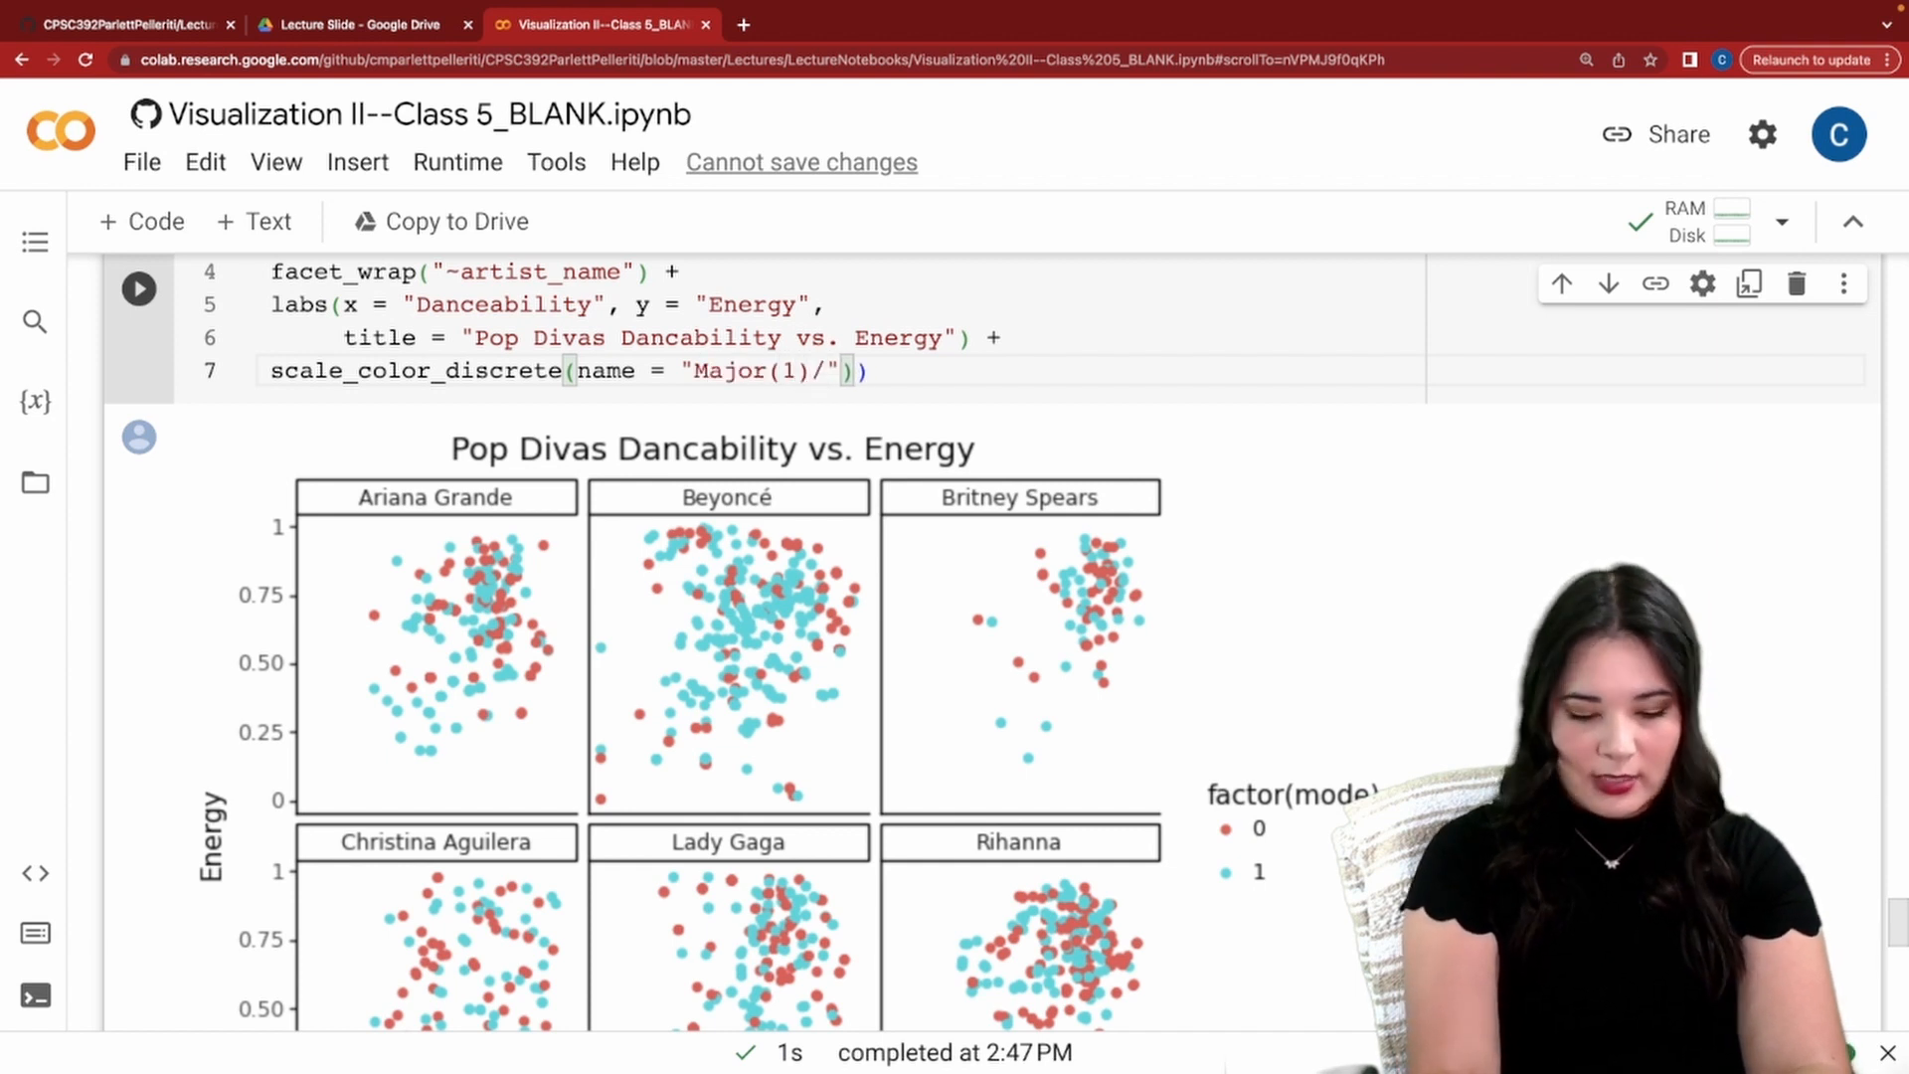
{"action": "type", "text": "Minor(0)"}
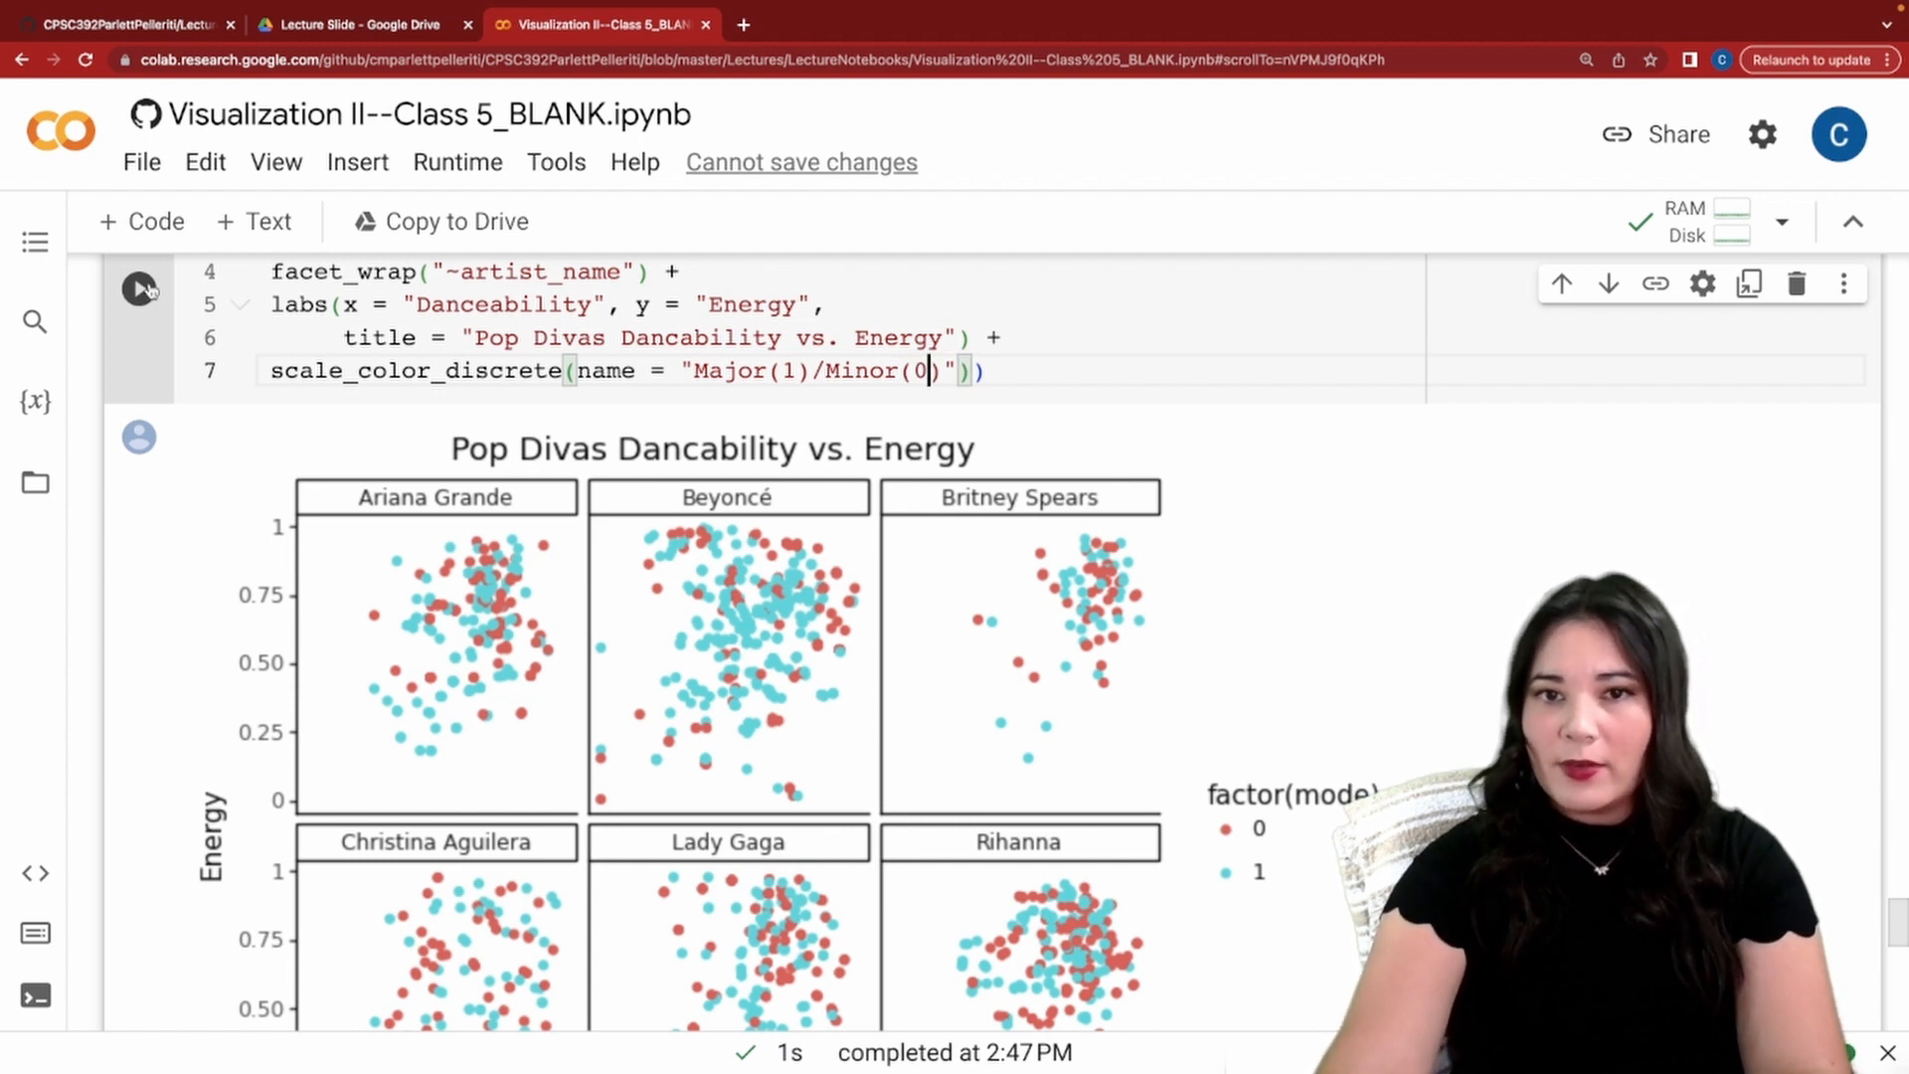
{"action": "left_click", "coordinate": [139, 289]}
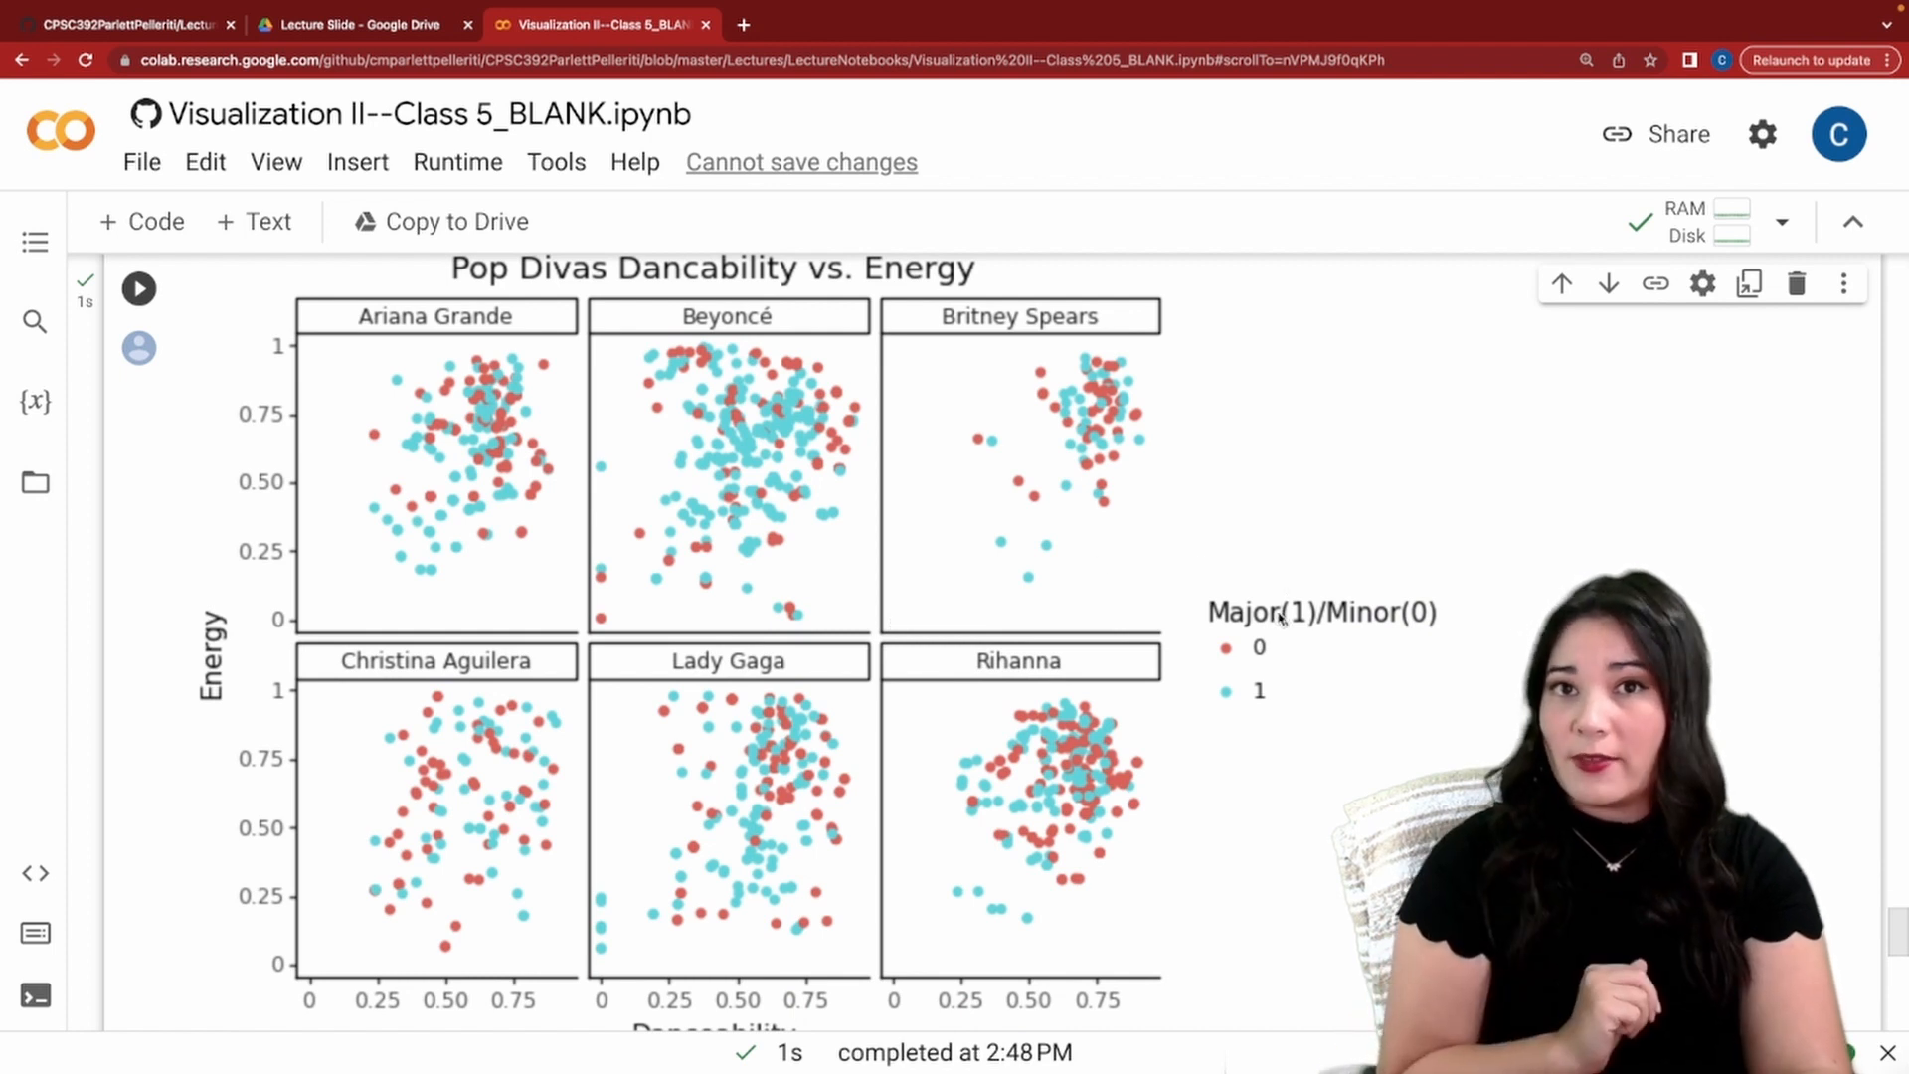
{"action": "scroll", "scroll_direction": "down", "scroll_amount": 3}
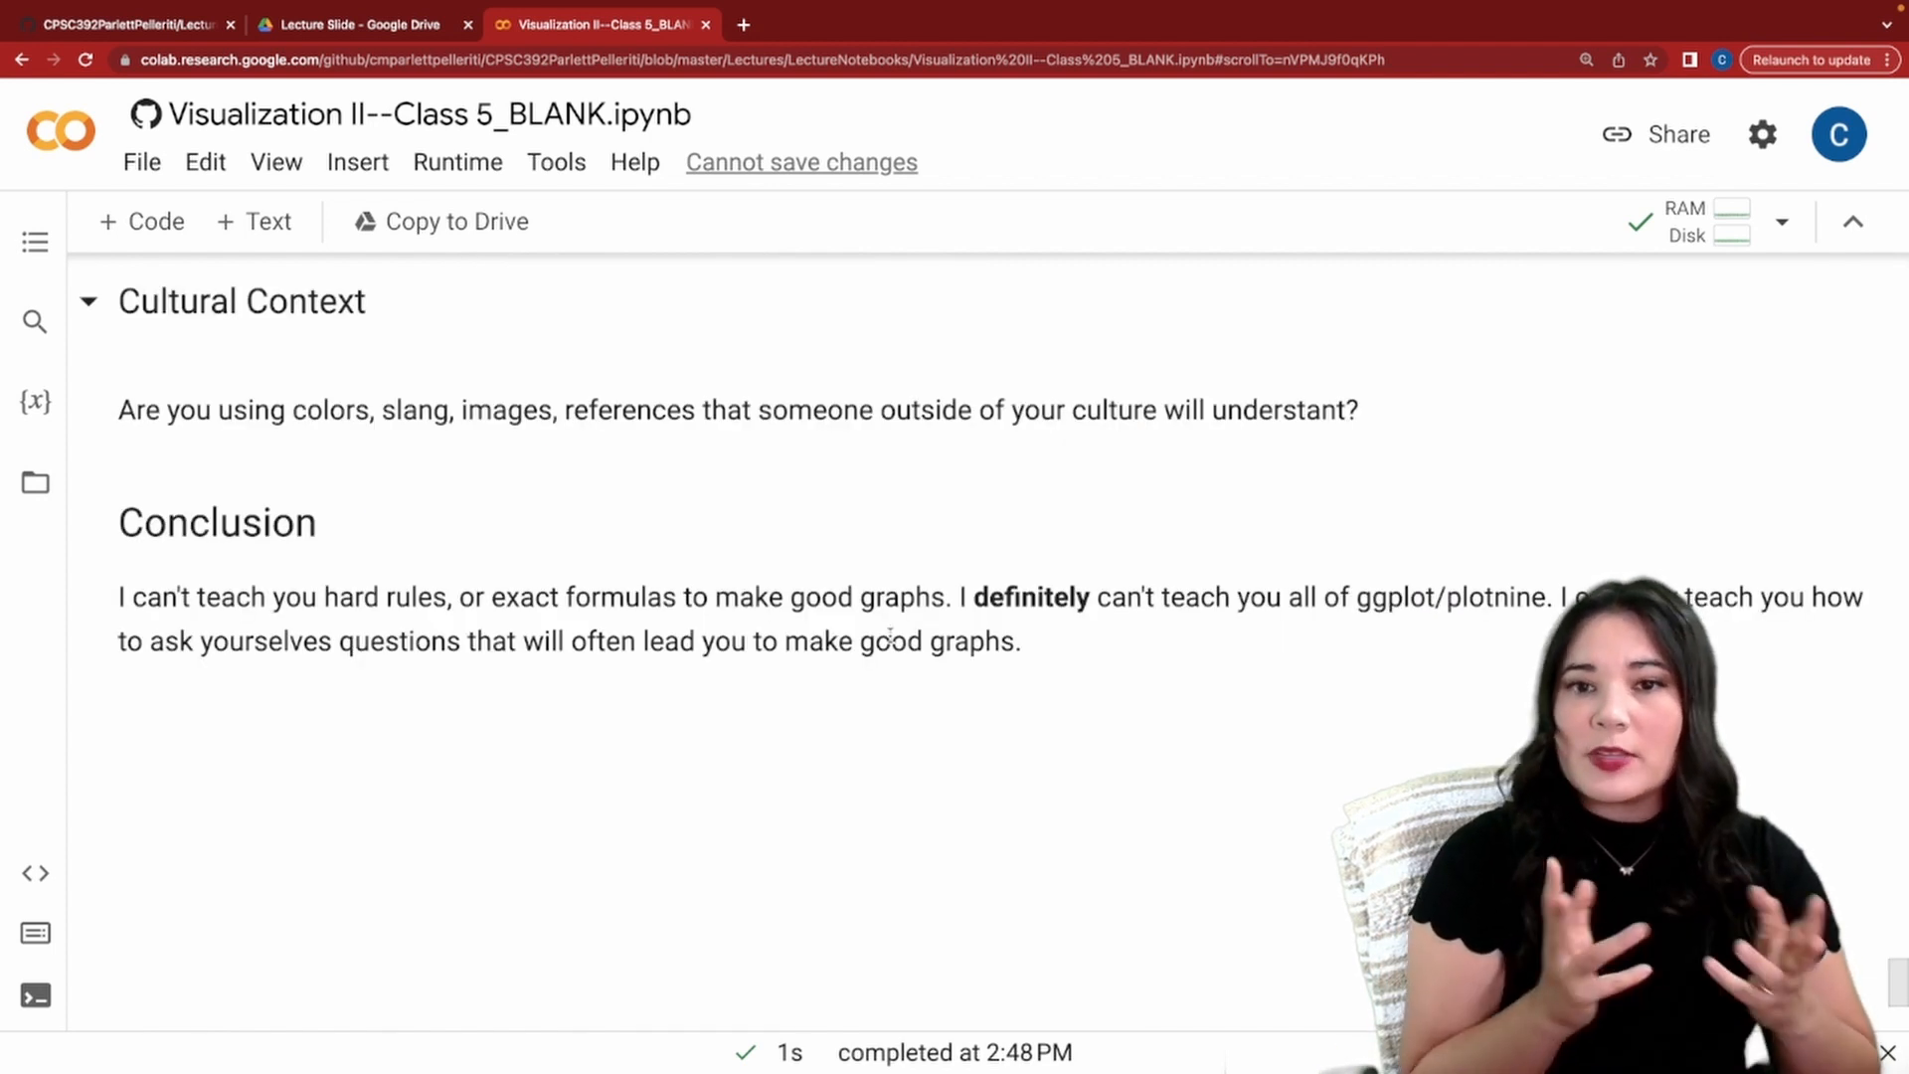